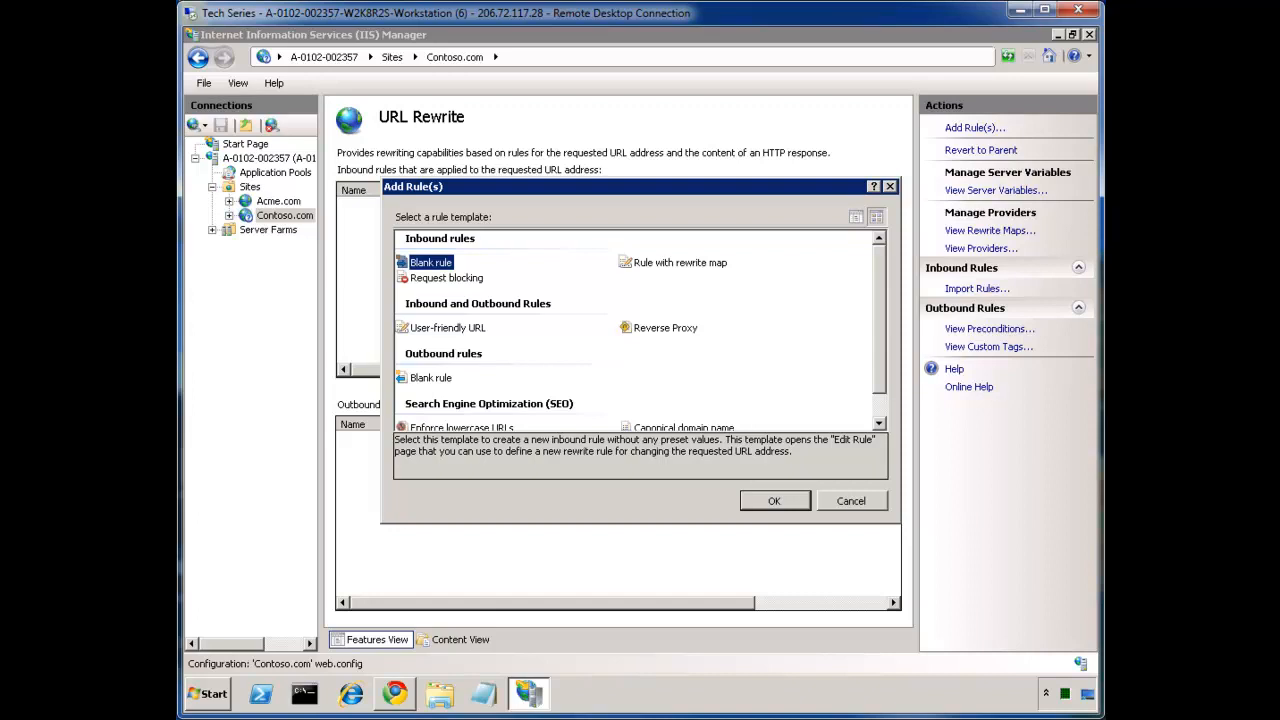
mouse_move(752, 192)
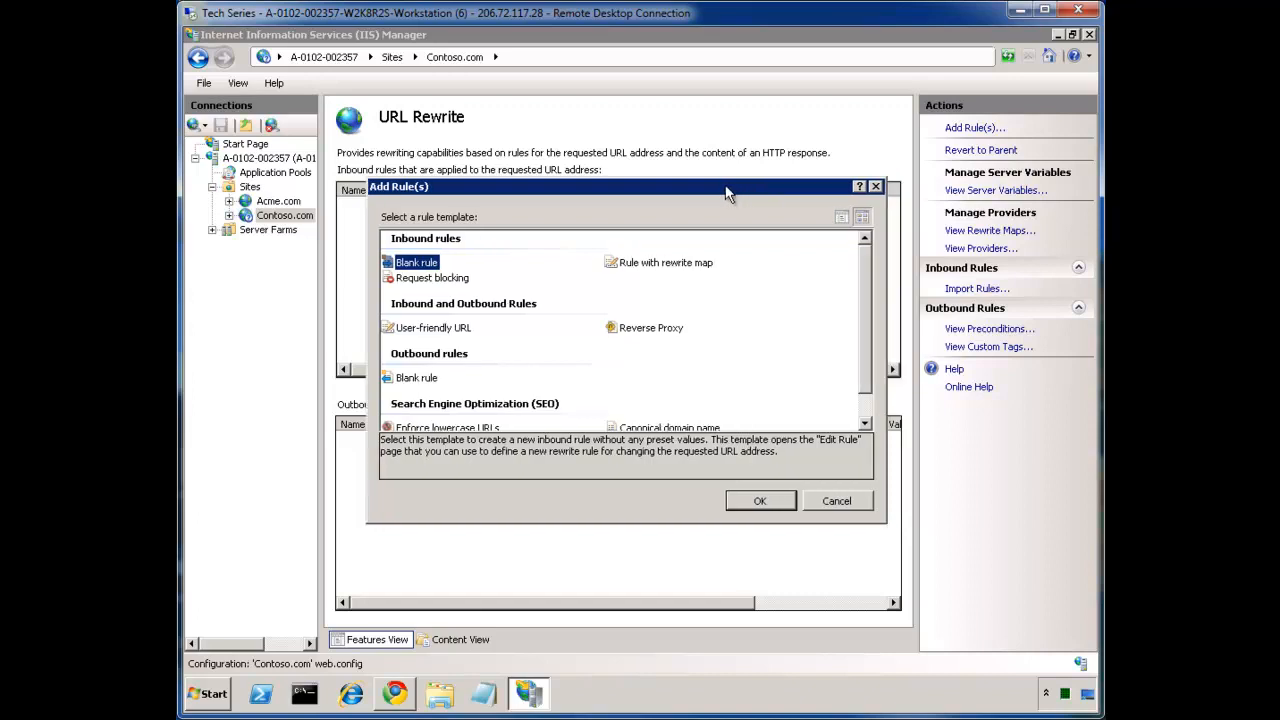
Cancel the Add Rule(s) dialog for Contoso.com without creating a rule
left_click(836, 500)
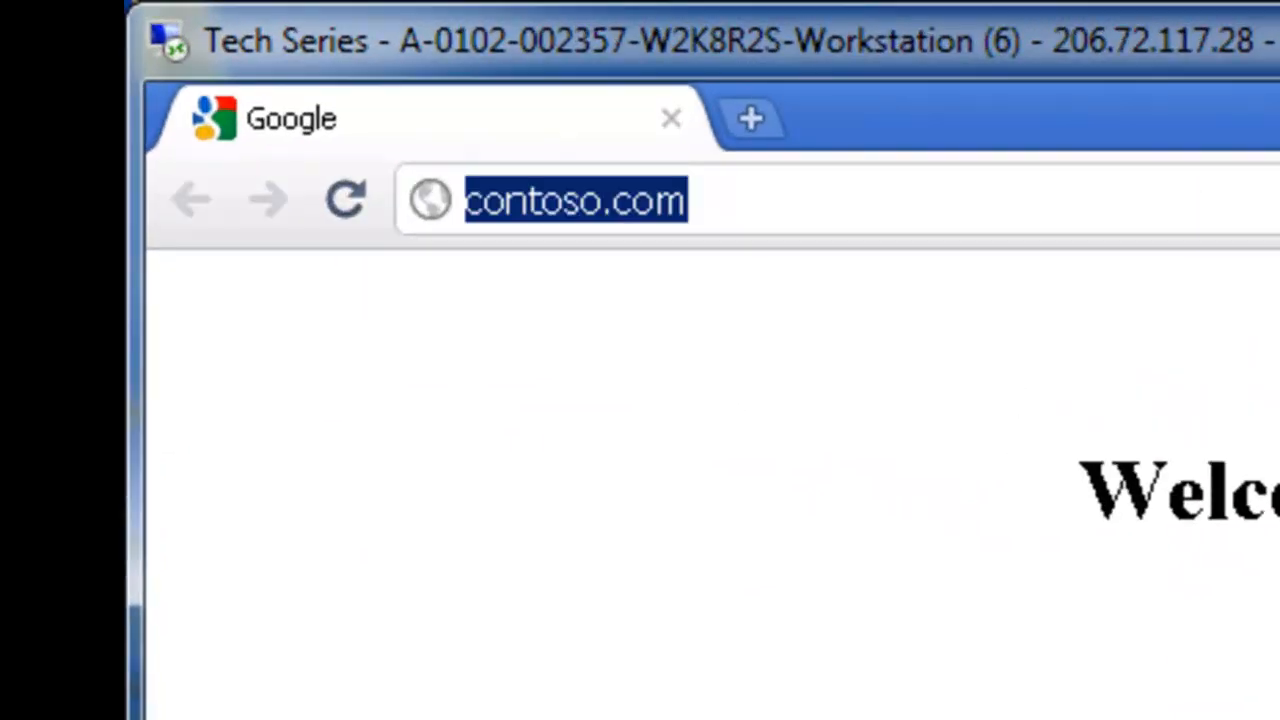
type("www.iis.")
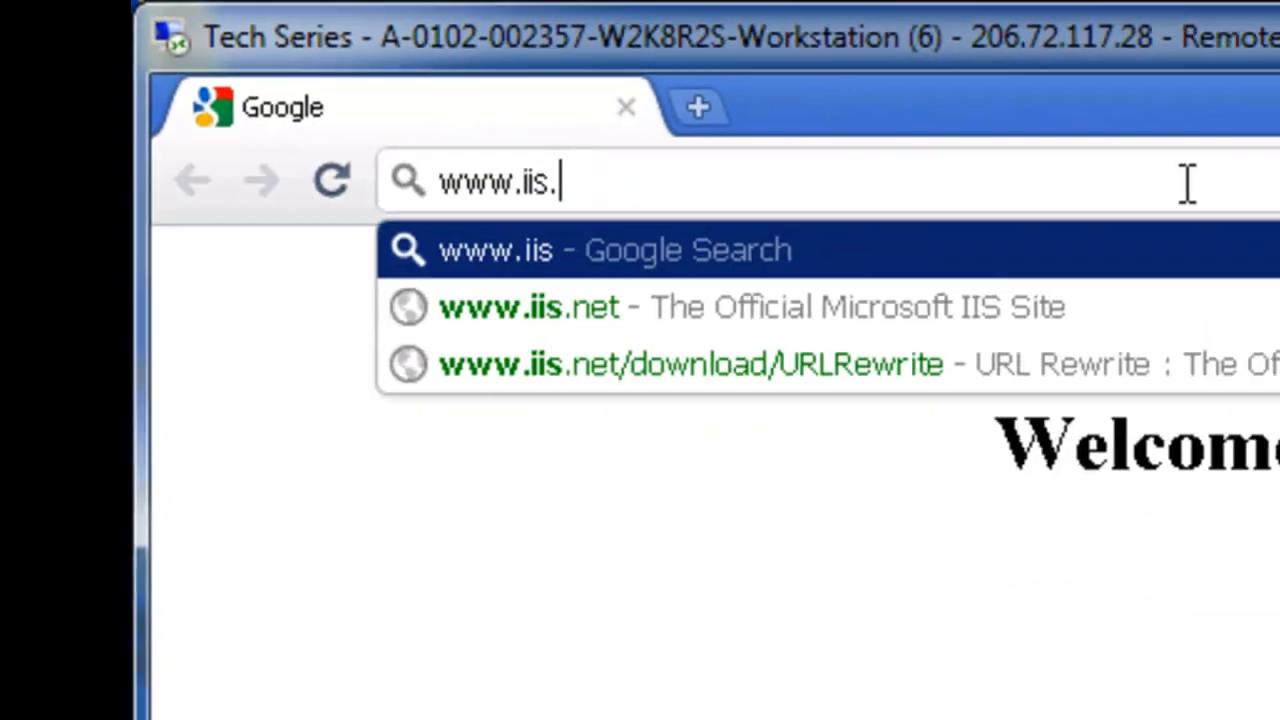
left_click(528, 306)
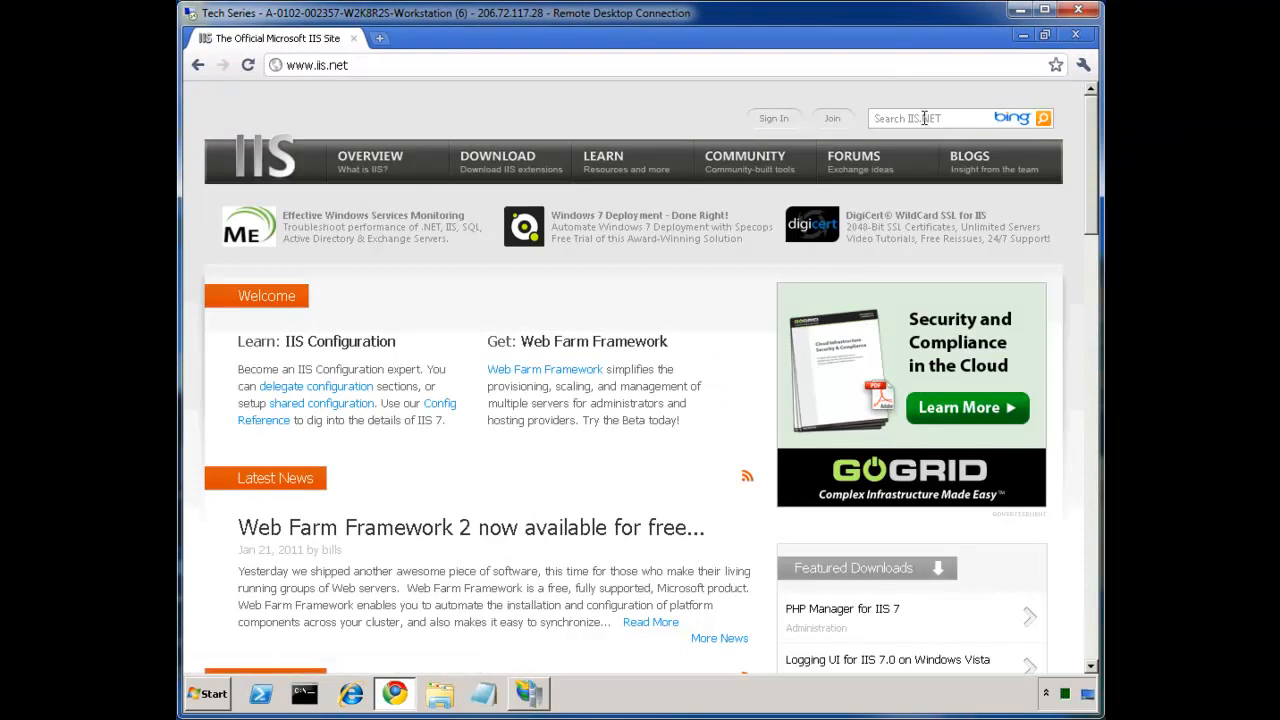
type("url rewrit")
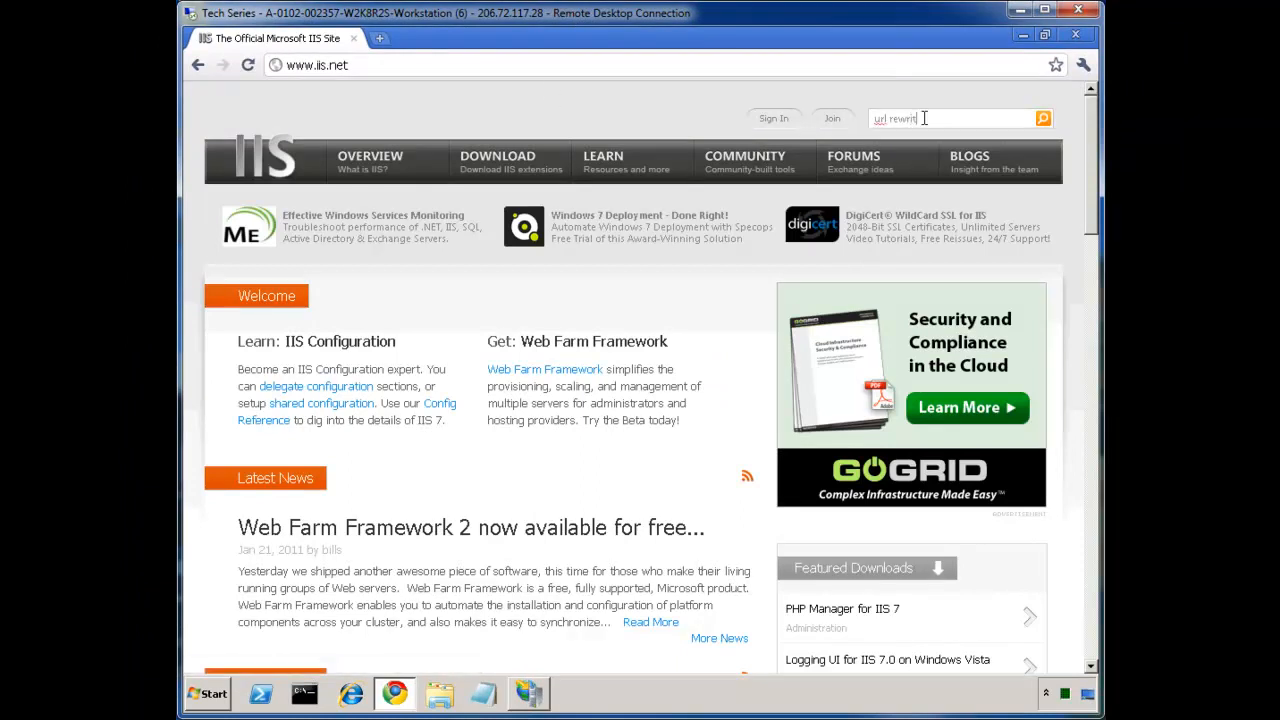
left_click(1044, 118)
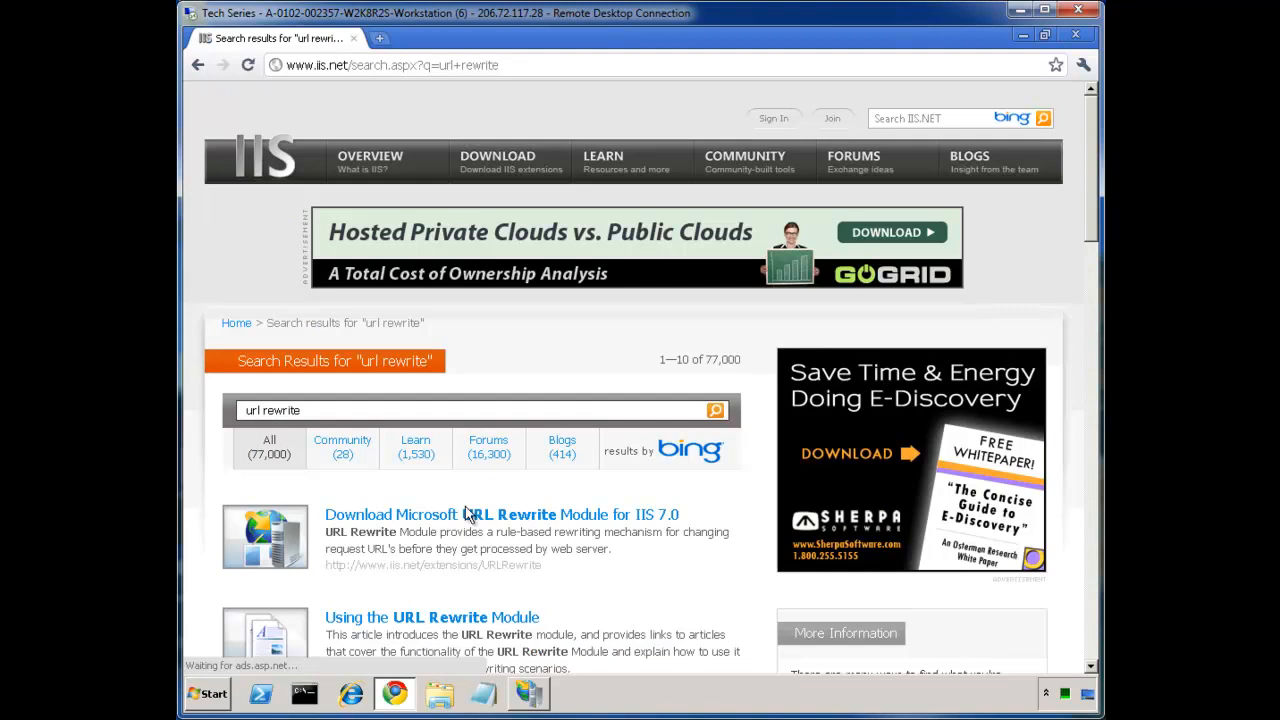
left_click(500, 514)
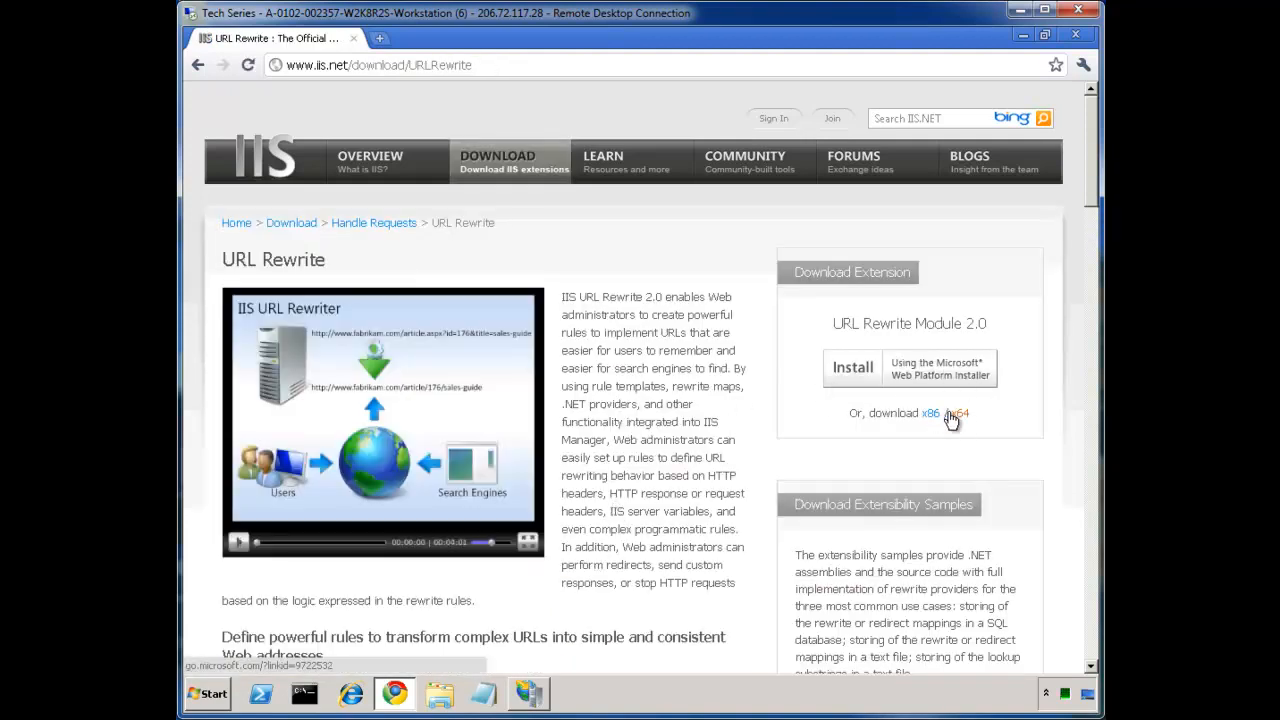
mouse_move(956, 396)
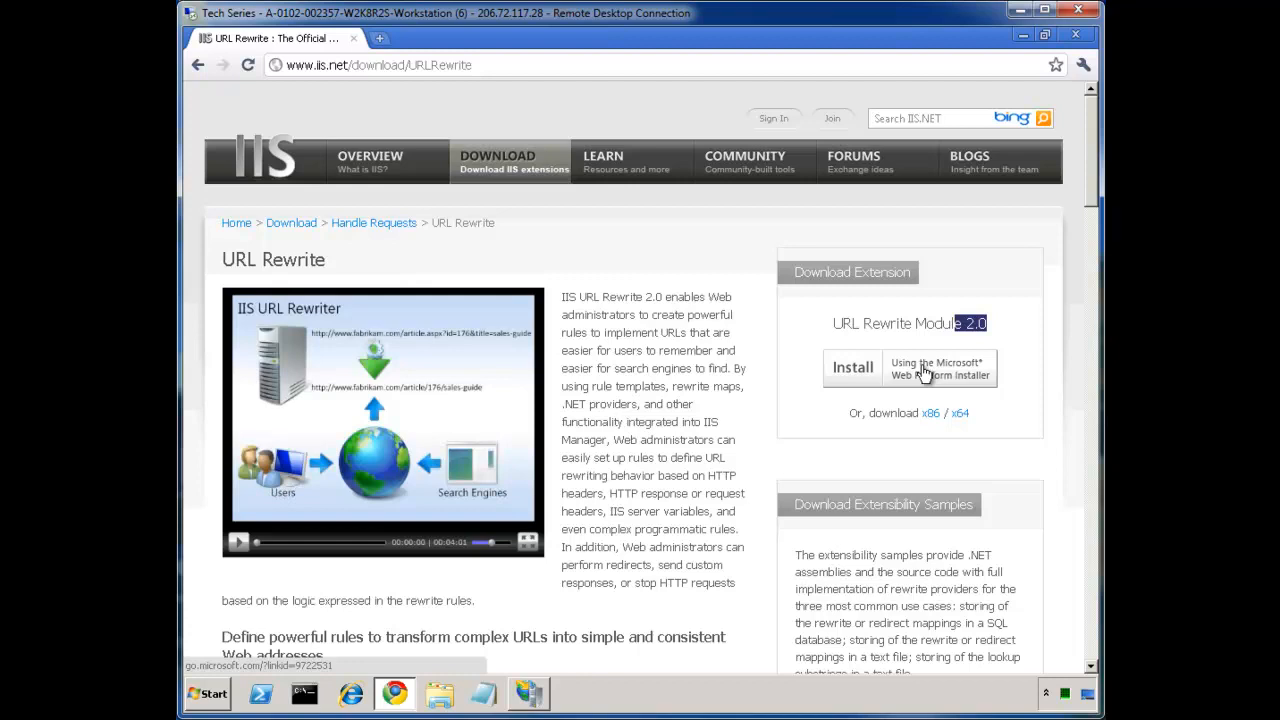
mouse_move(948, 358)
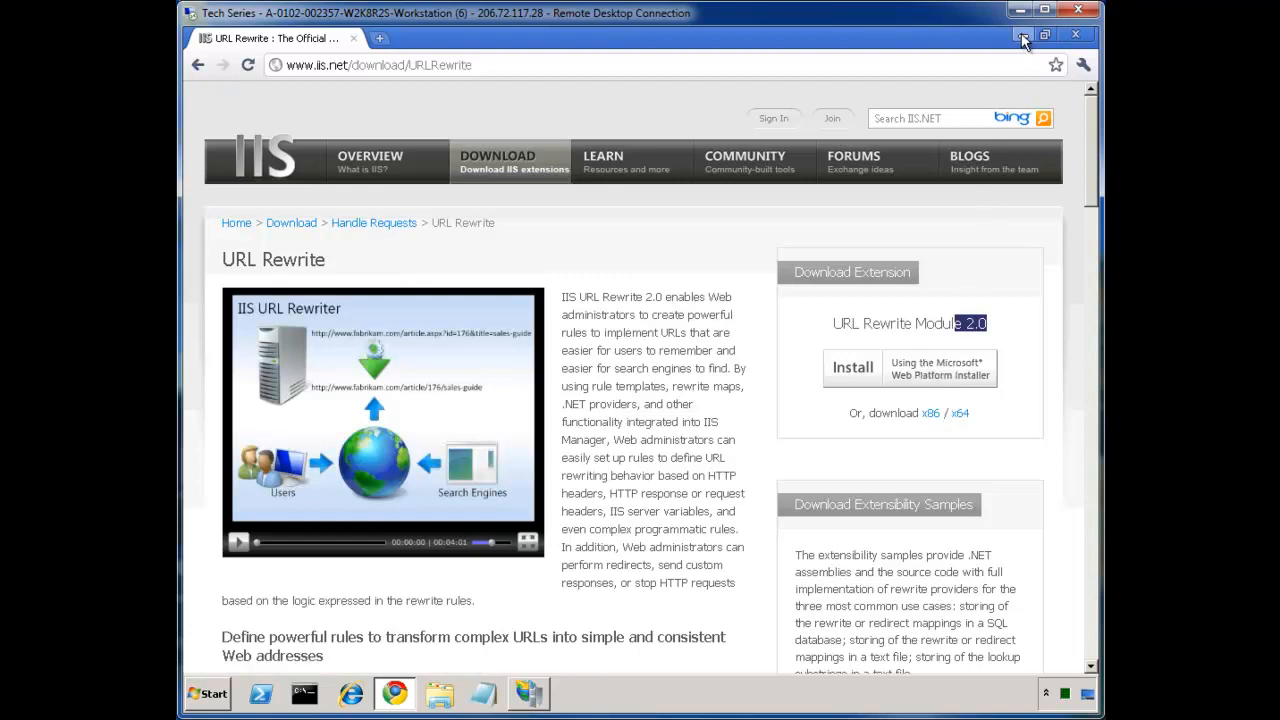
mouse_move(1020, 38)
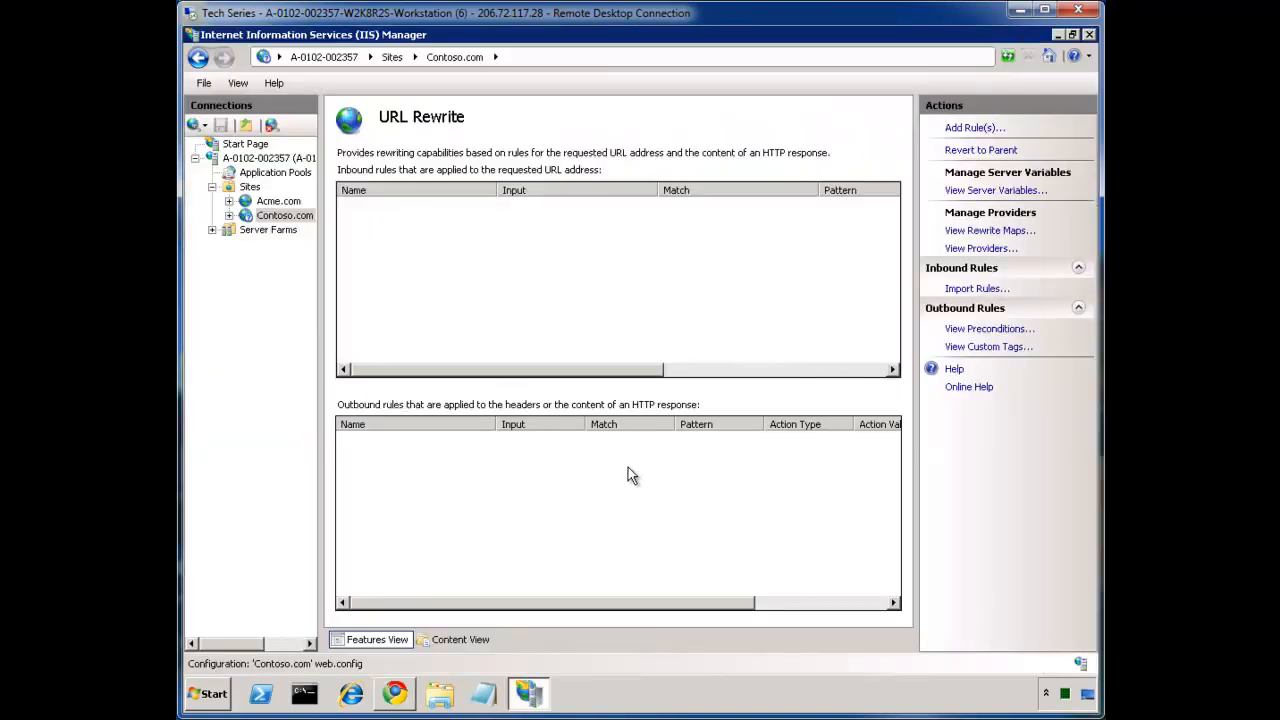
mouse_move(296, 240)
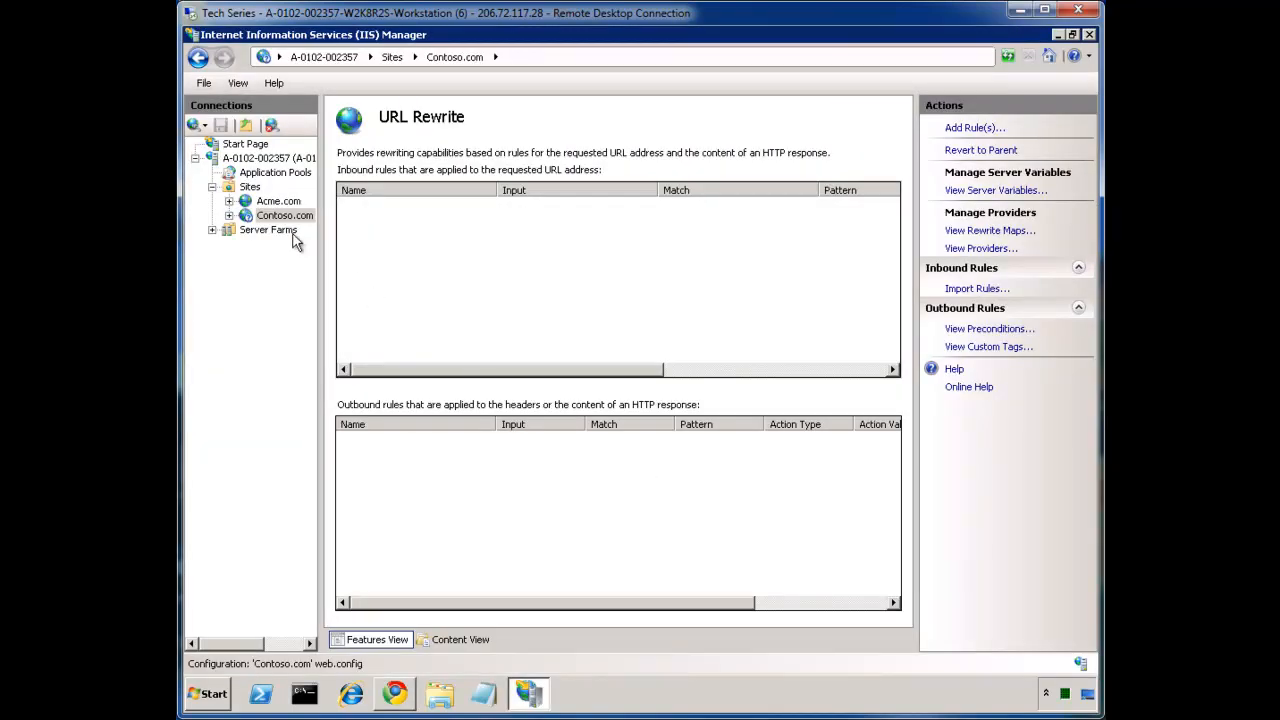
left_click(278, 200)
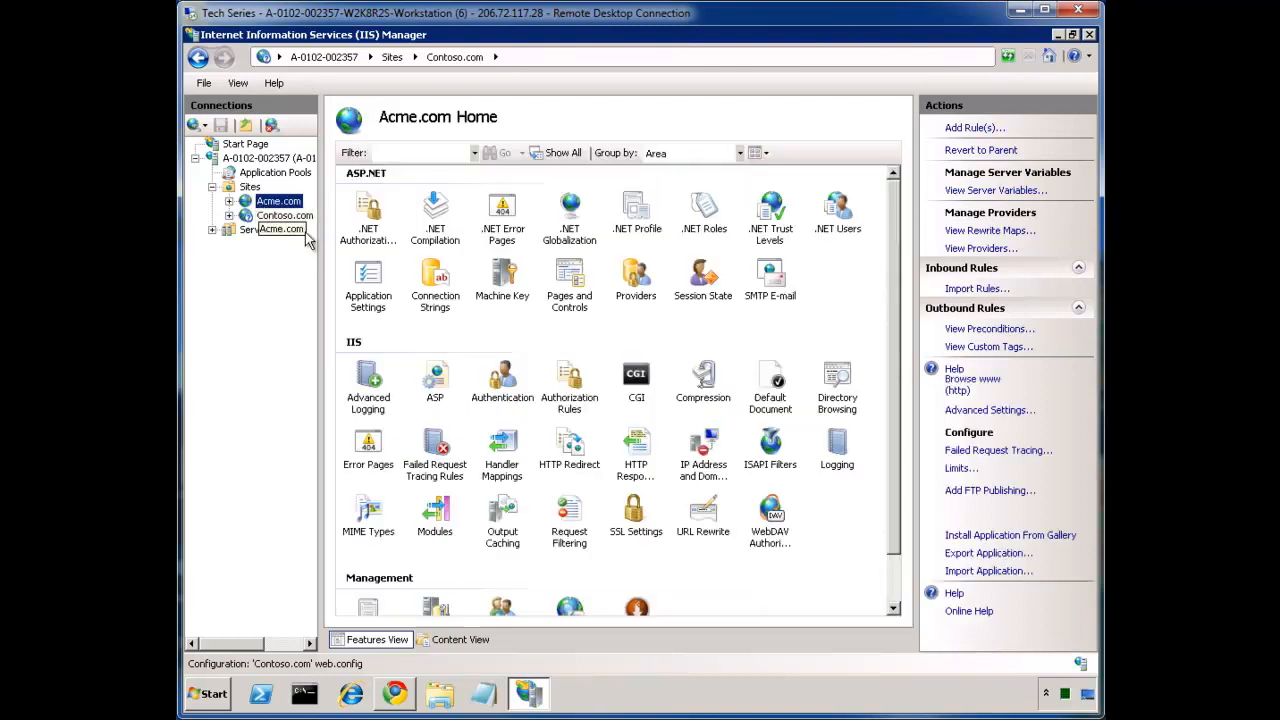
left_click(278, 200)
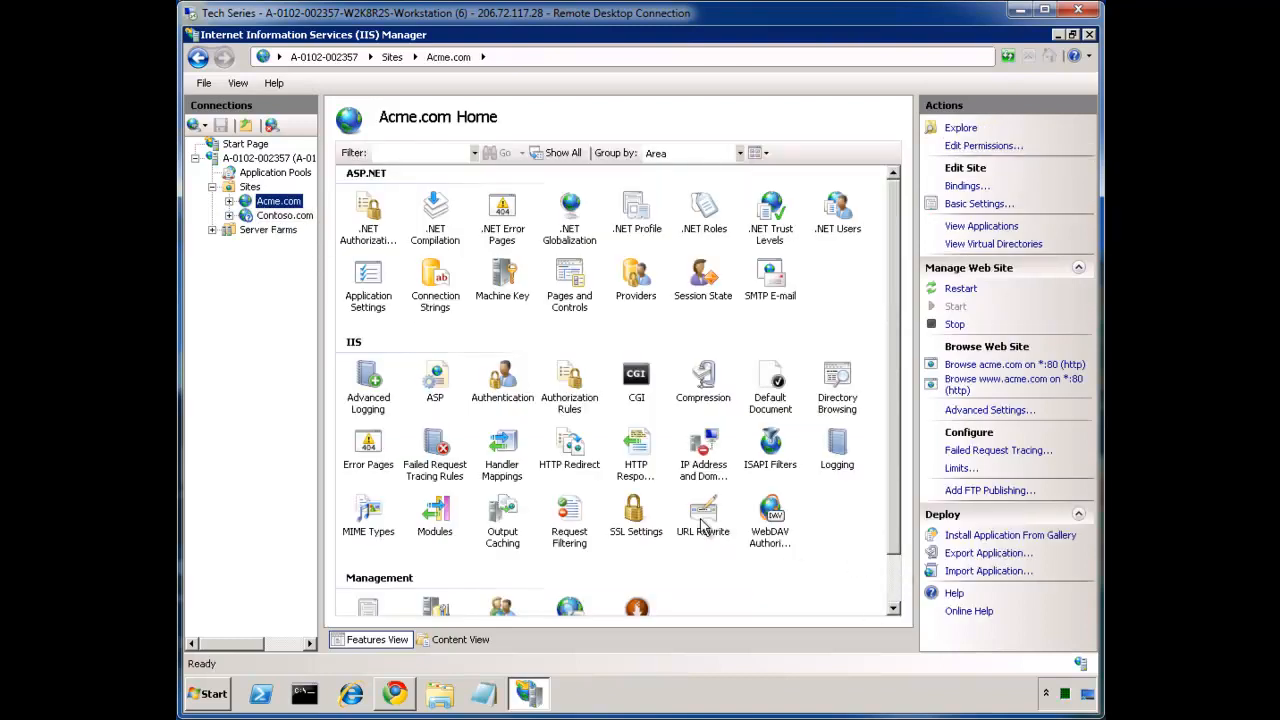
left_click(702, 512)
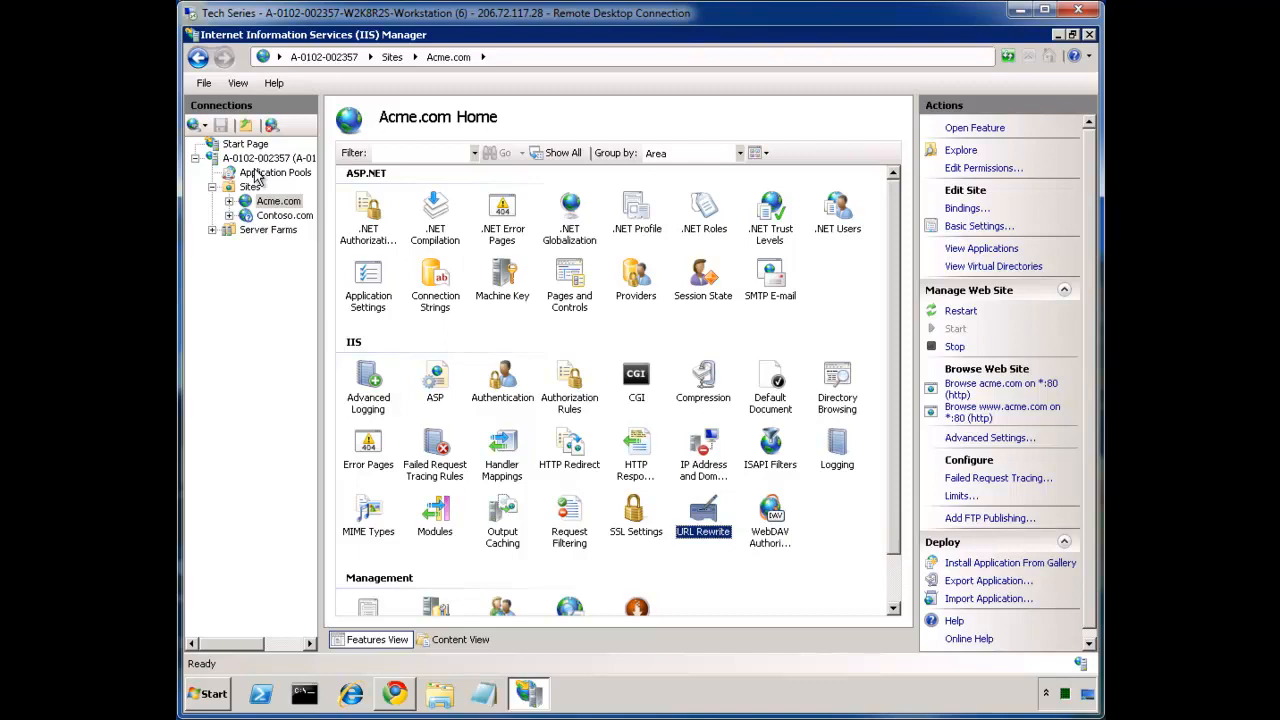
mouse_move(276, 178)
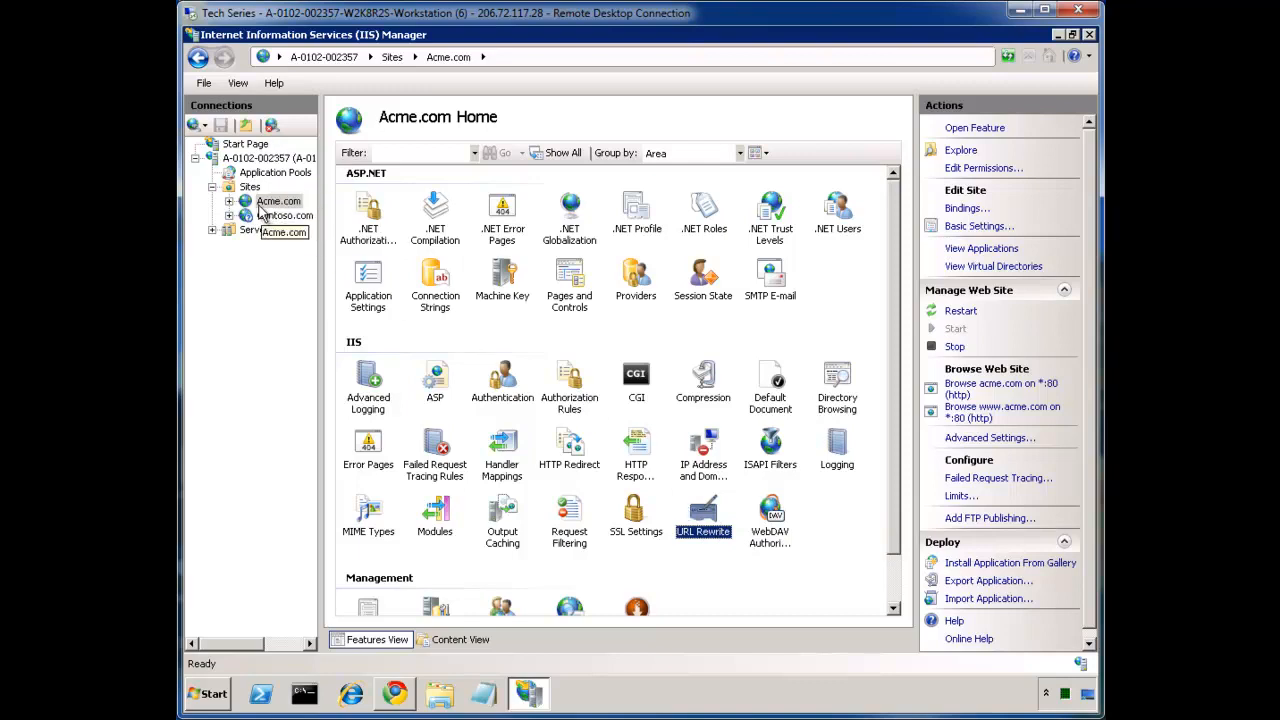
left_click(258, 158)
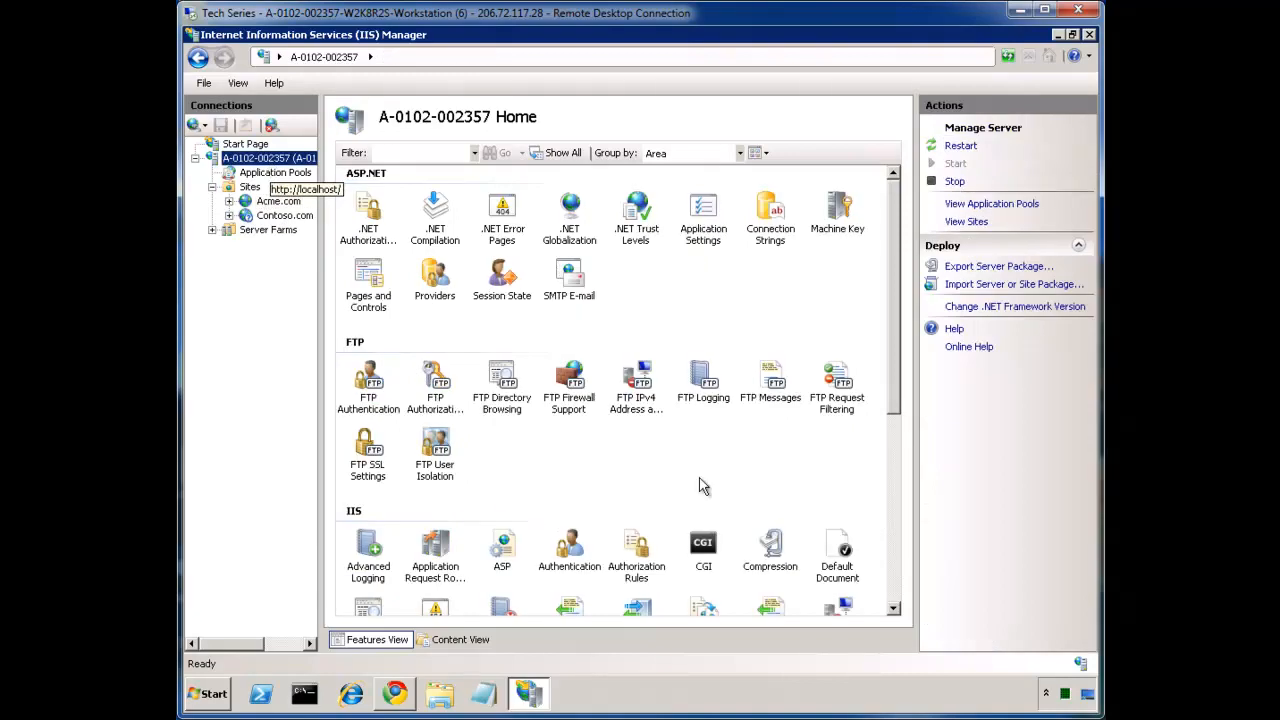
scroll("down", 3)
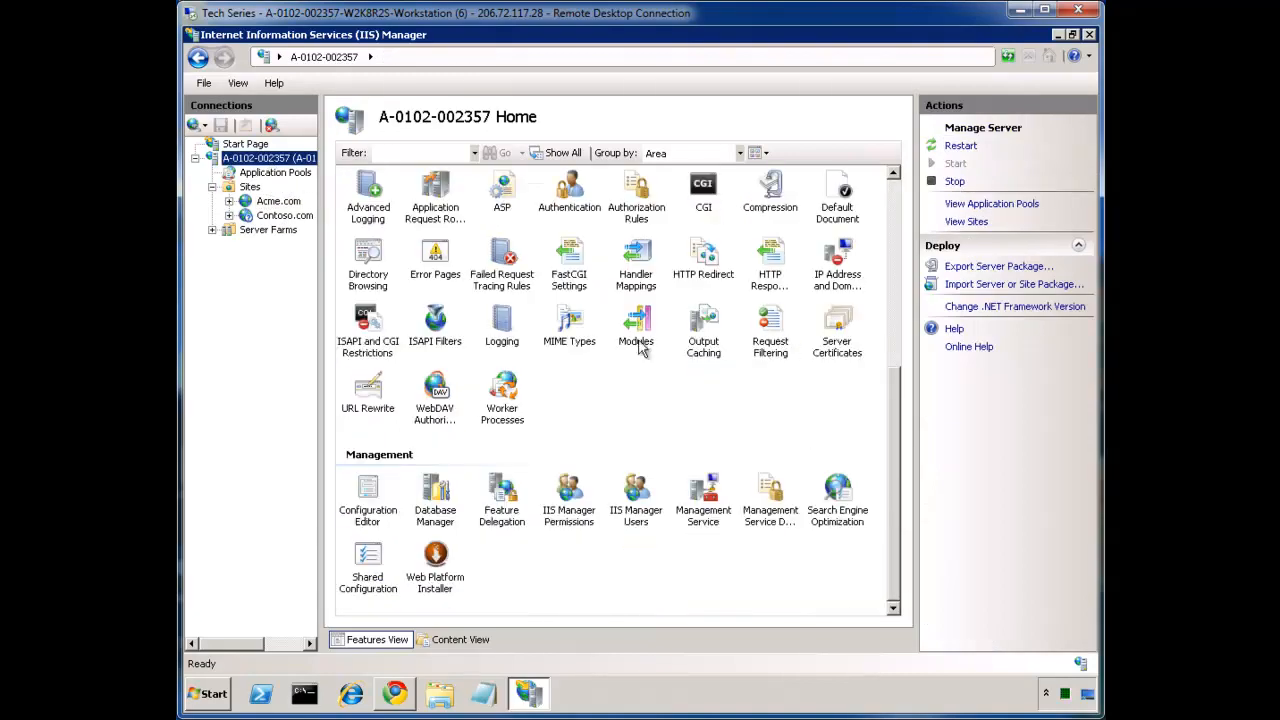
left_click(368, 388)
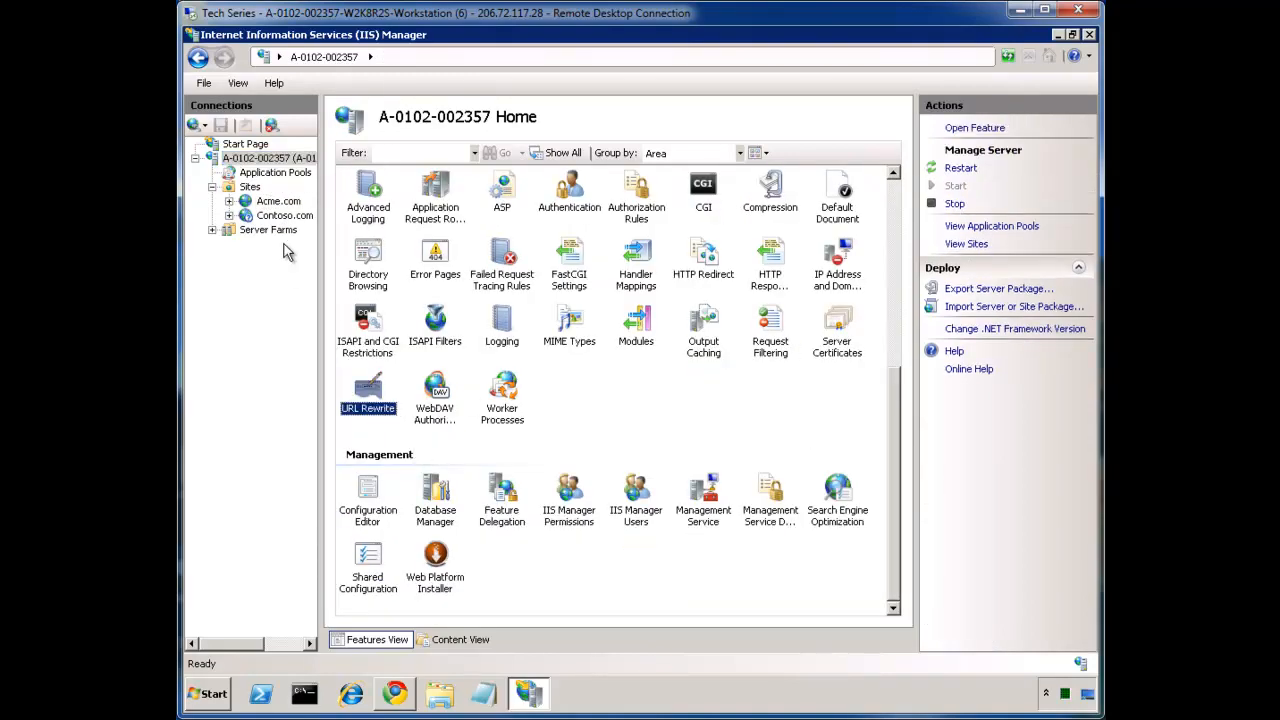
mouse_move(280, 220)
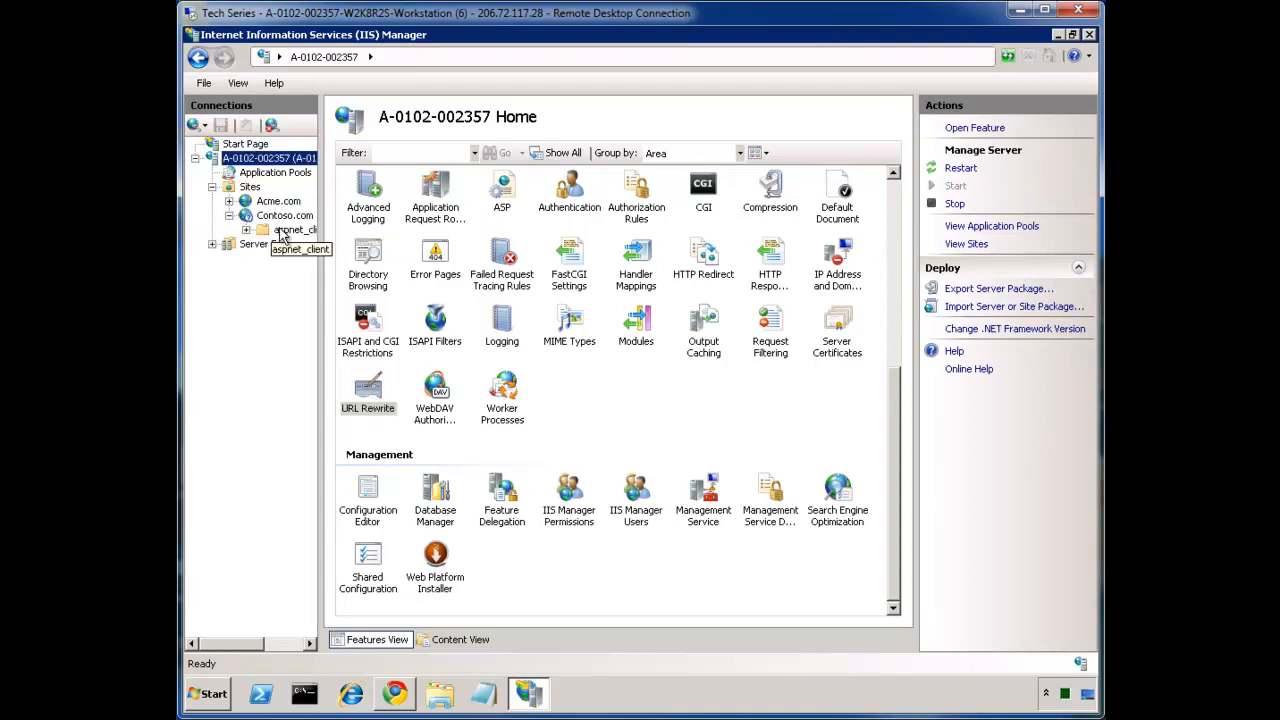
left_click(290, 230)
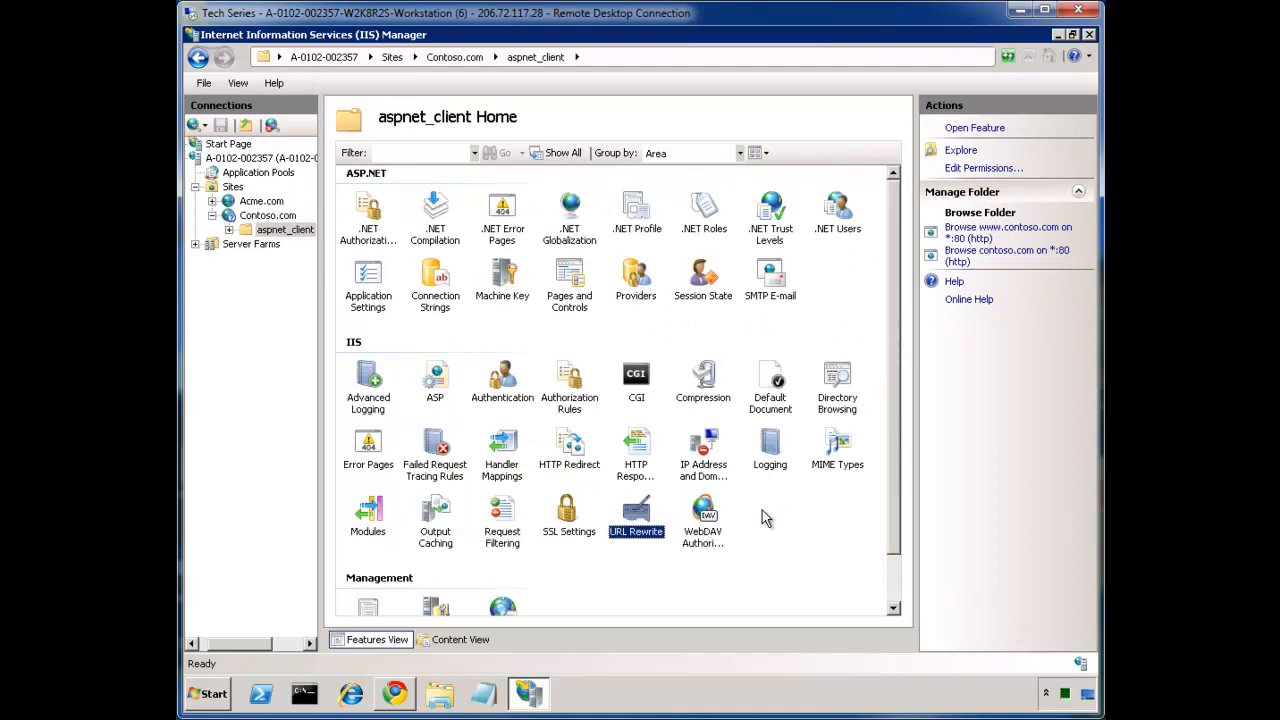
mouse_move(690, 518)
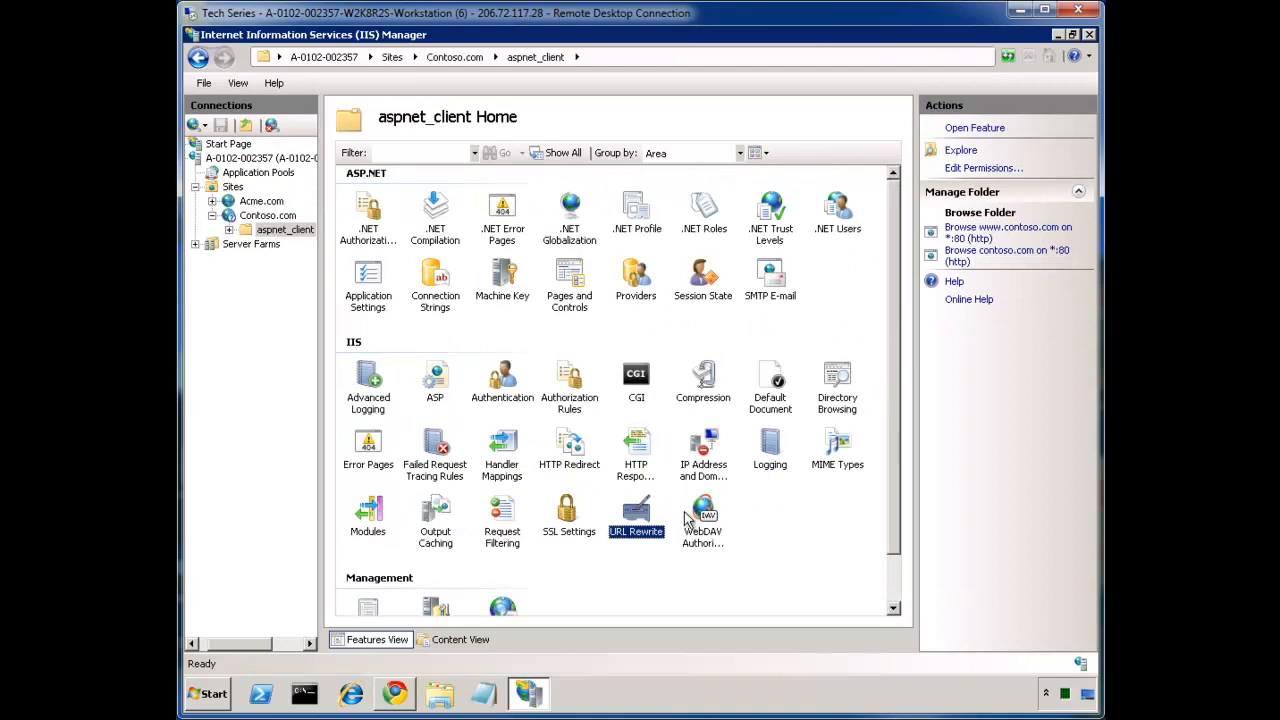
mouse_move(284, 228)
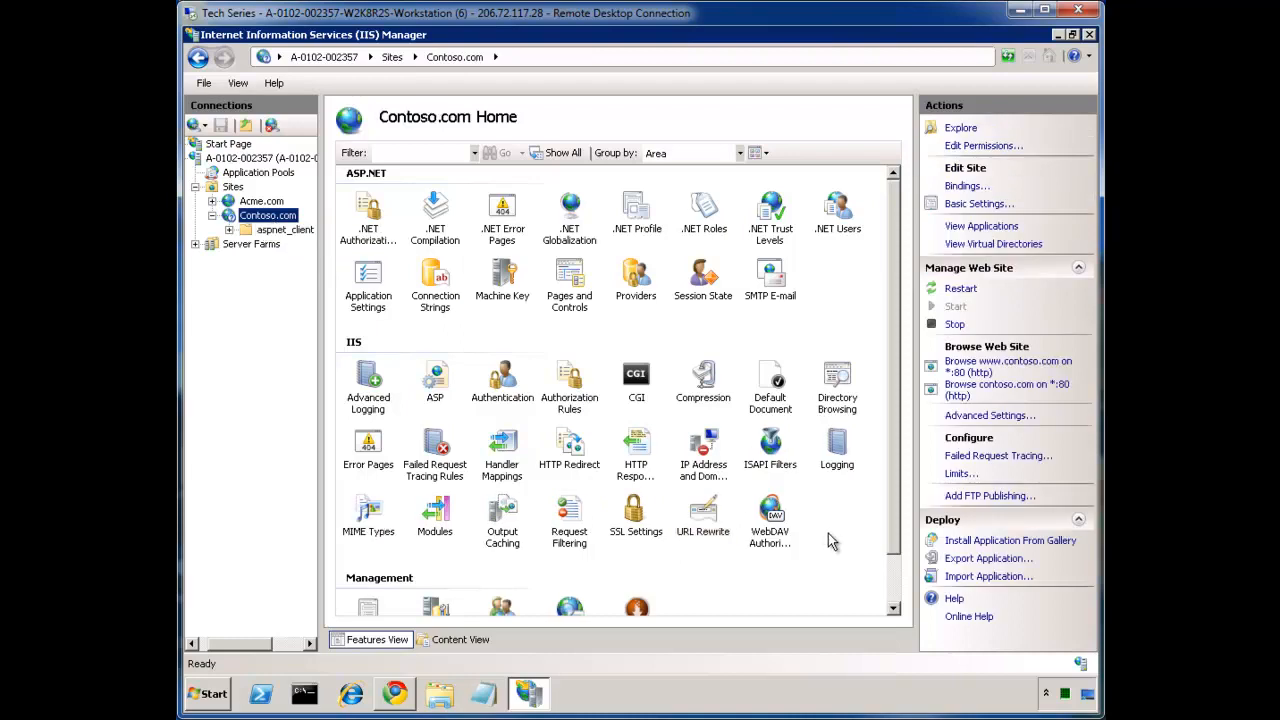
left_click(702, 510)
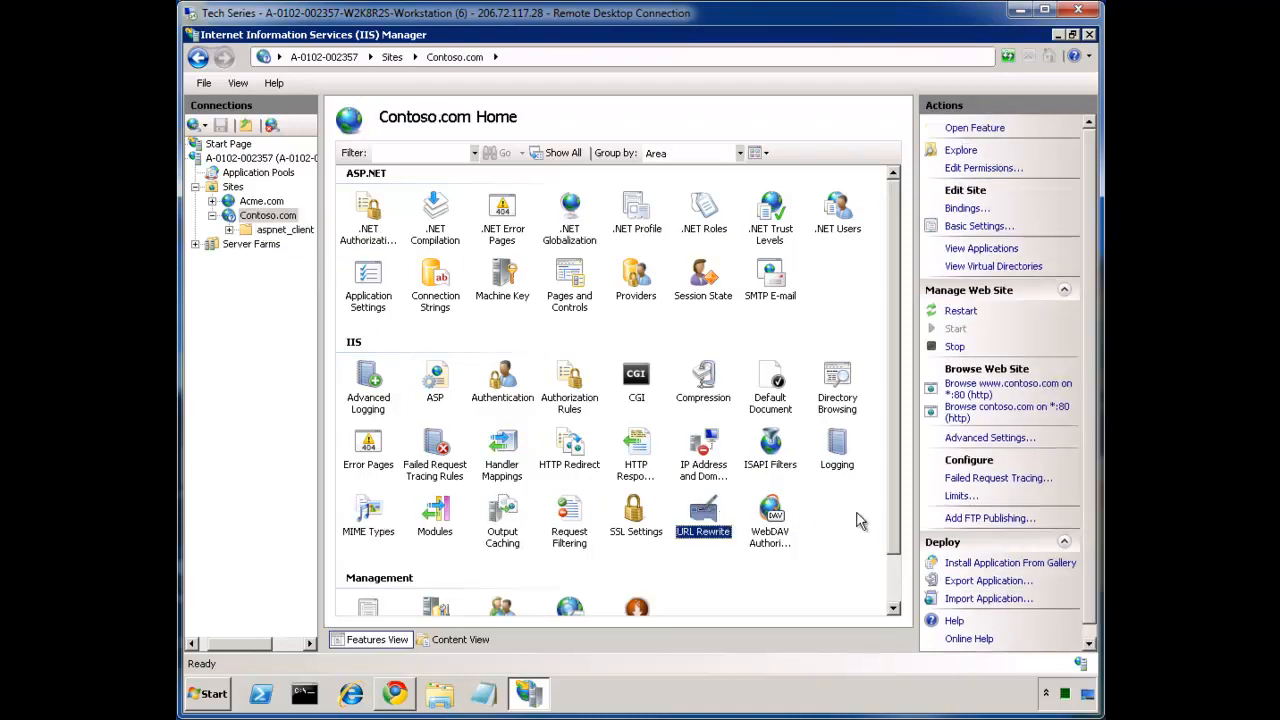
double_click(704, 510)
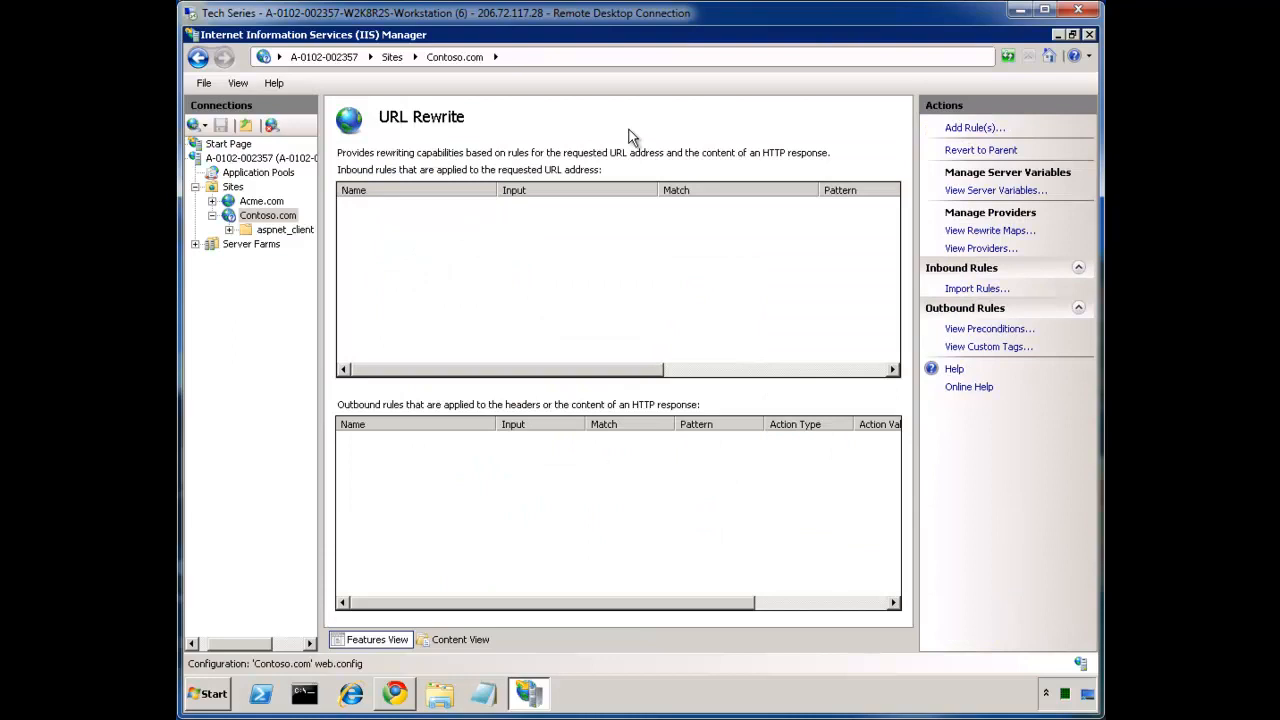
mouse_move(572, 168)
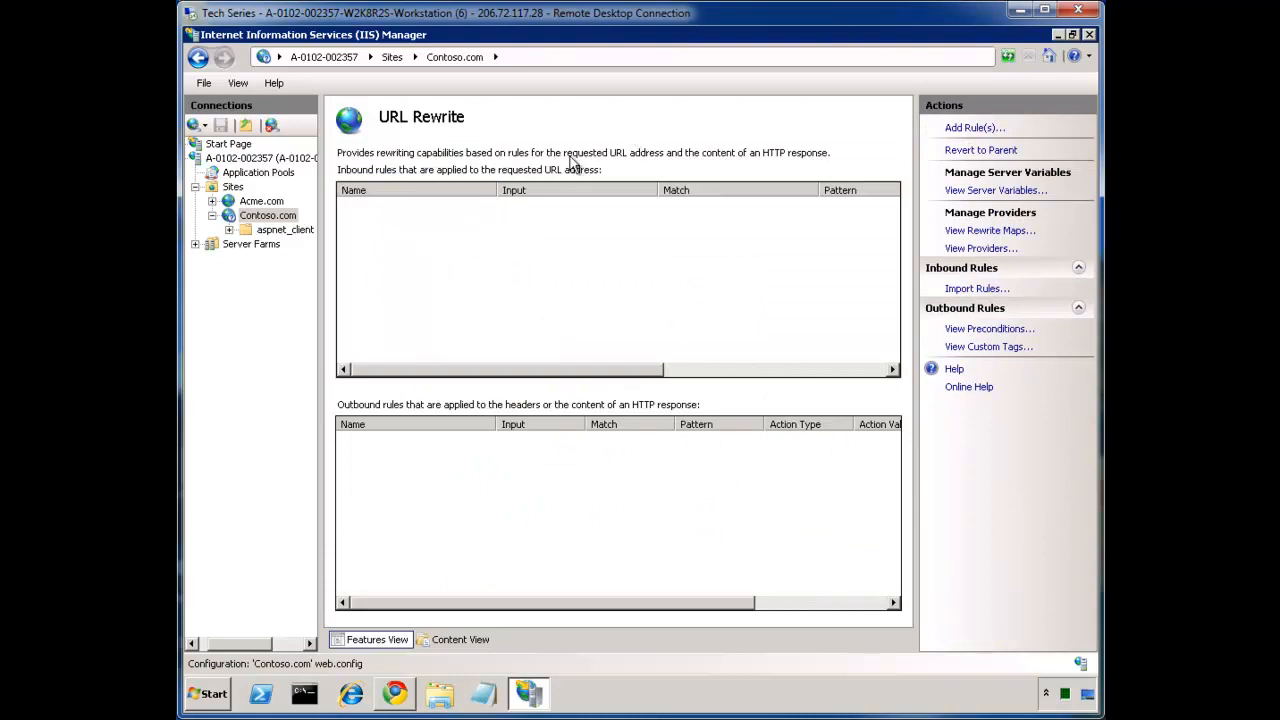
mouse_move(402, 148)
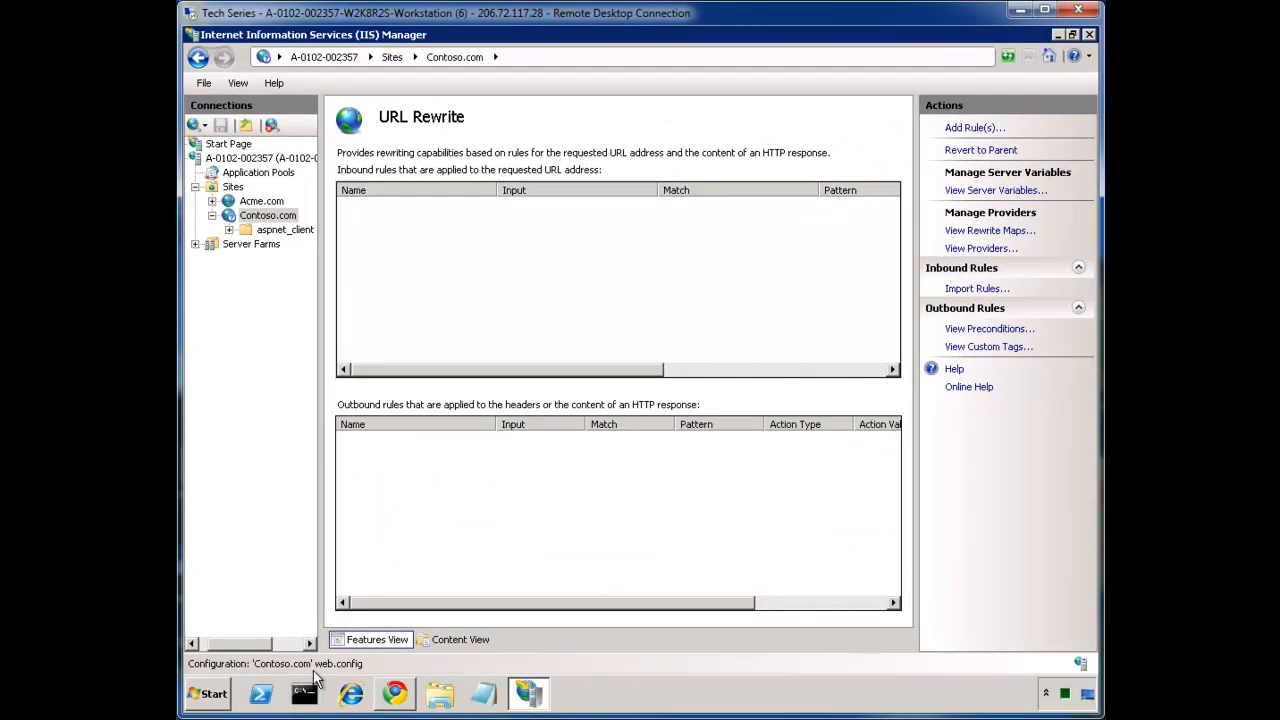
mouse_move(260, 690)
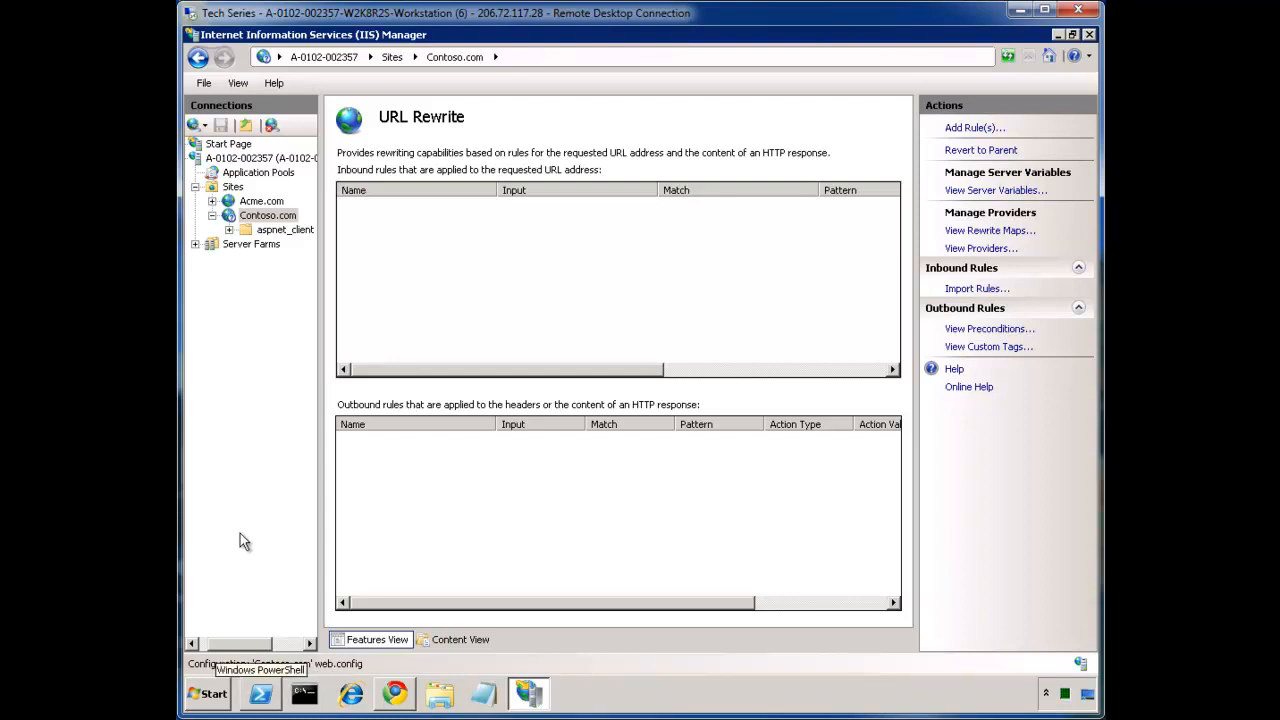
left_click(974, 128)
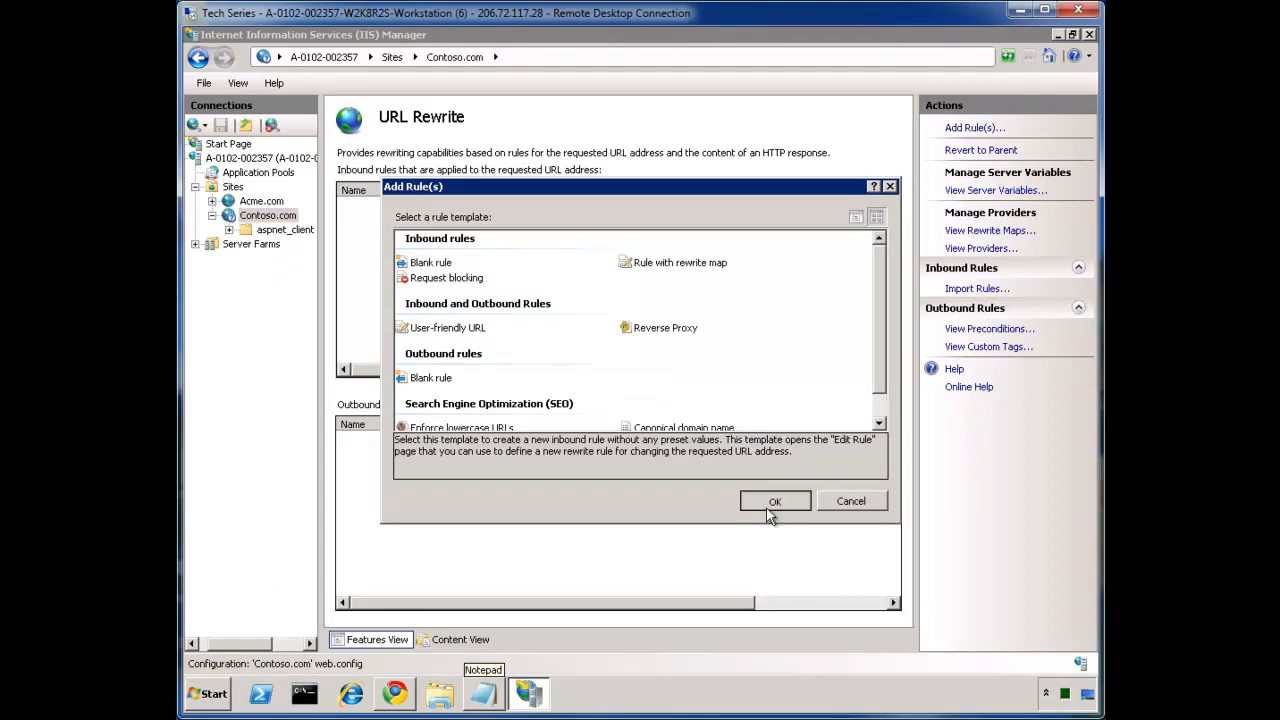
Start a blank inbound rule for Contoso.com named 'Redirect to google'
left_click(776, 500)
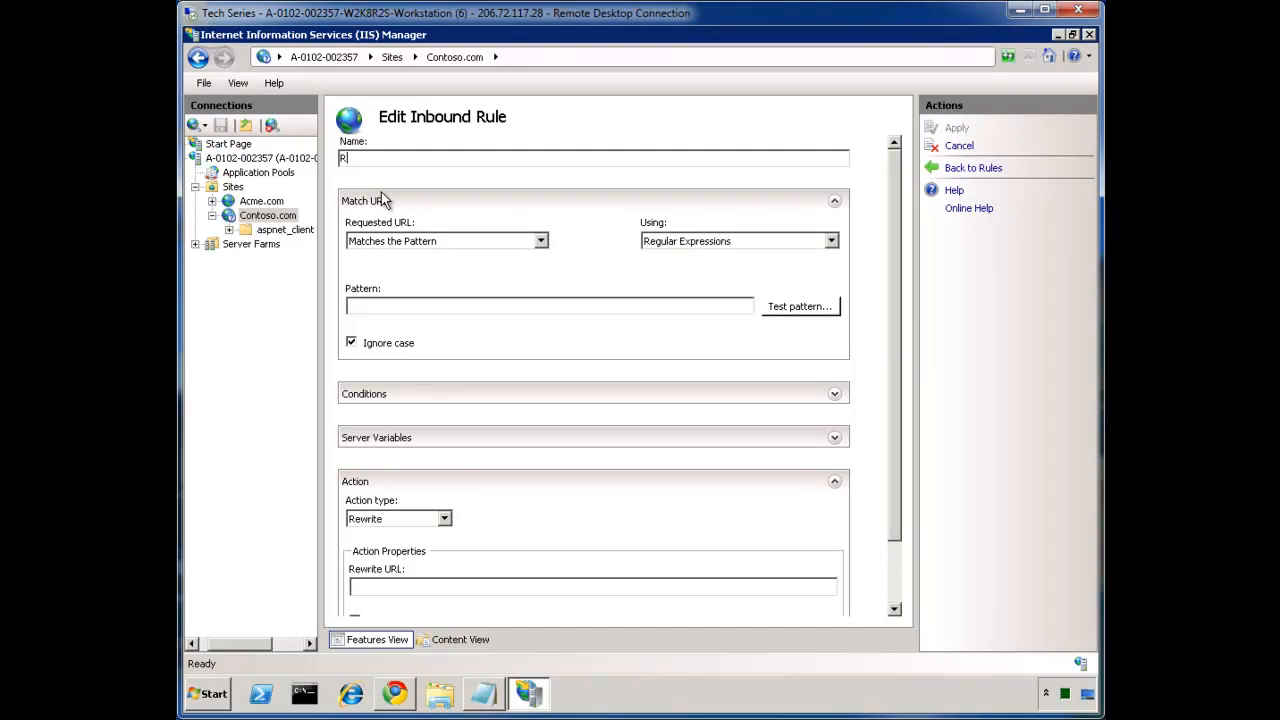
type("Redirect to google")
left_click(550, 306)
type(".*")
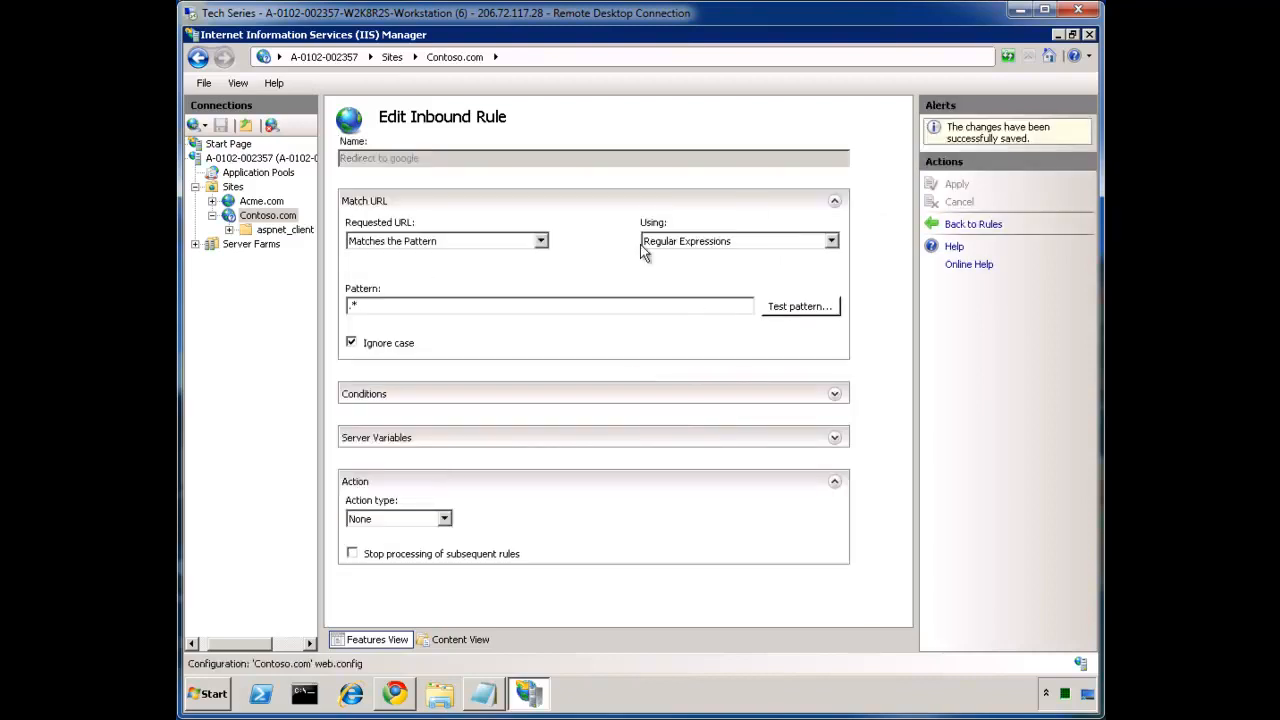
mouse_move(268, 216)
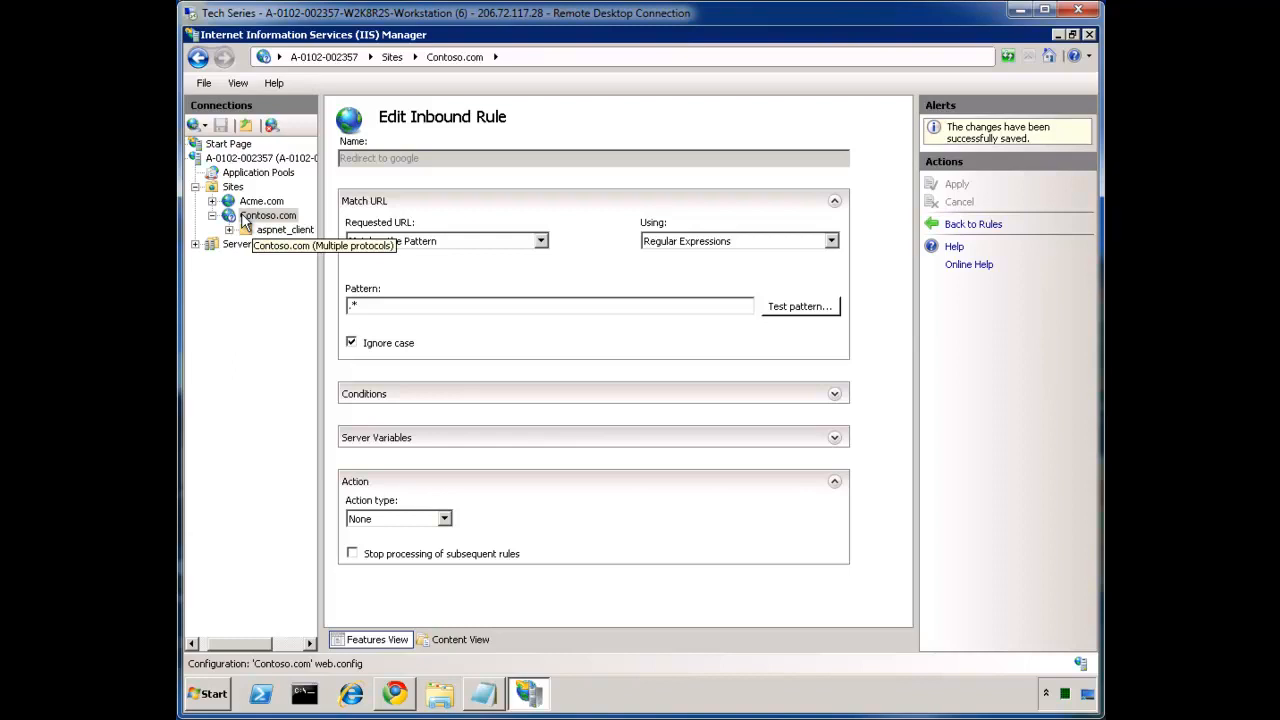
Explore the Contoso.com site's wwwroot folder on disk from the Connections tree
right_click(268, 216)
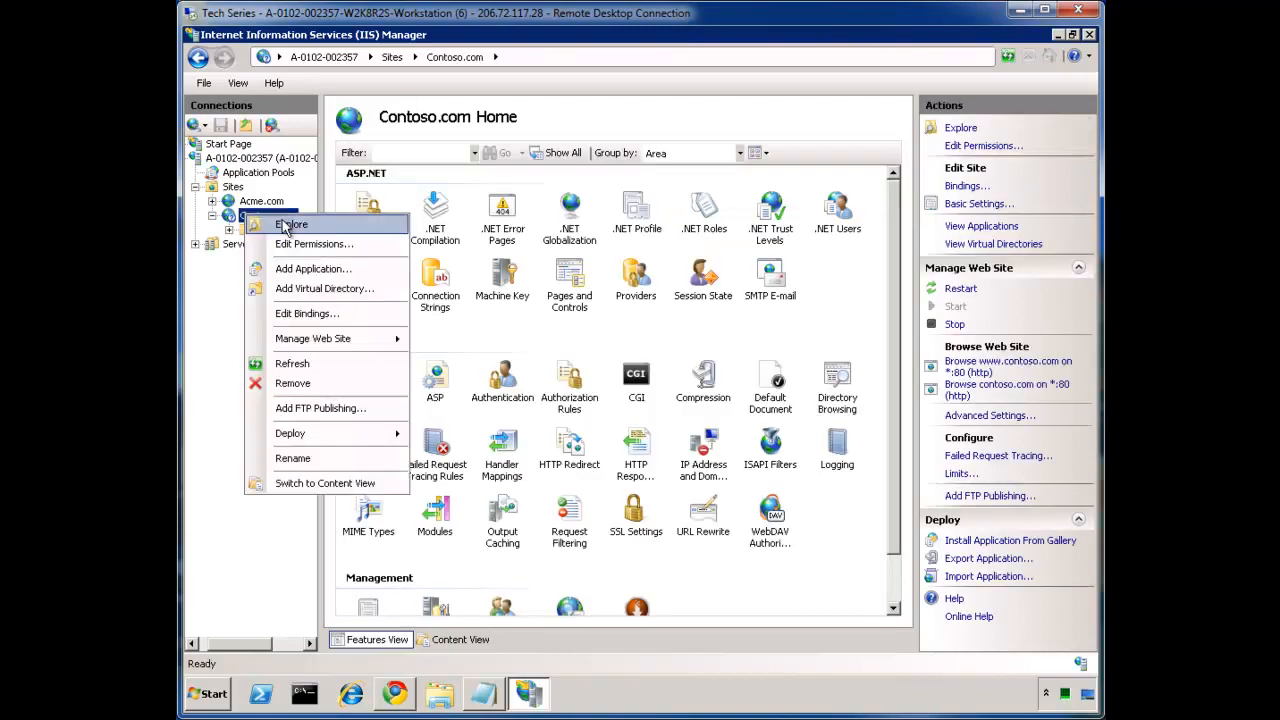
left_click(292, 224)
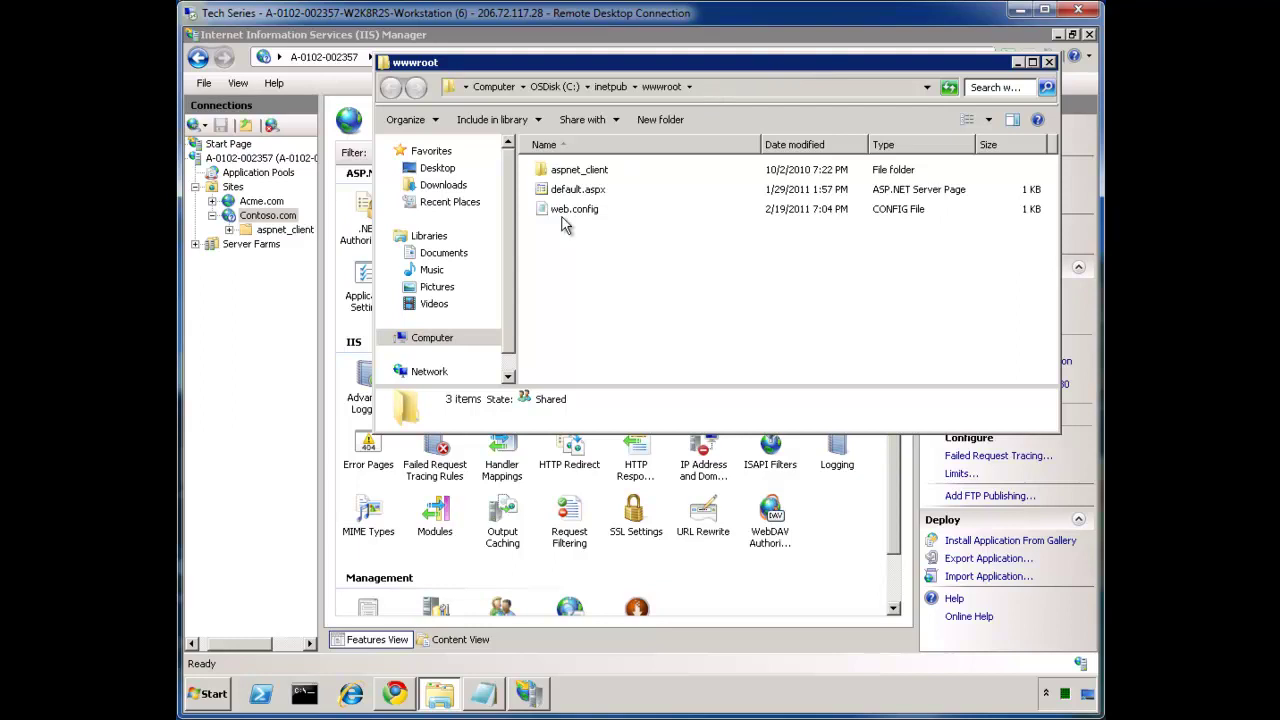
mouse_move(624, 188)
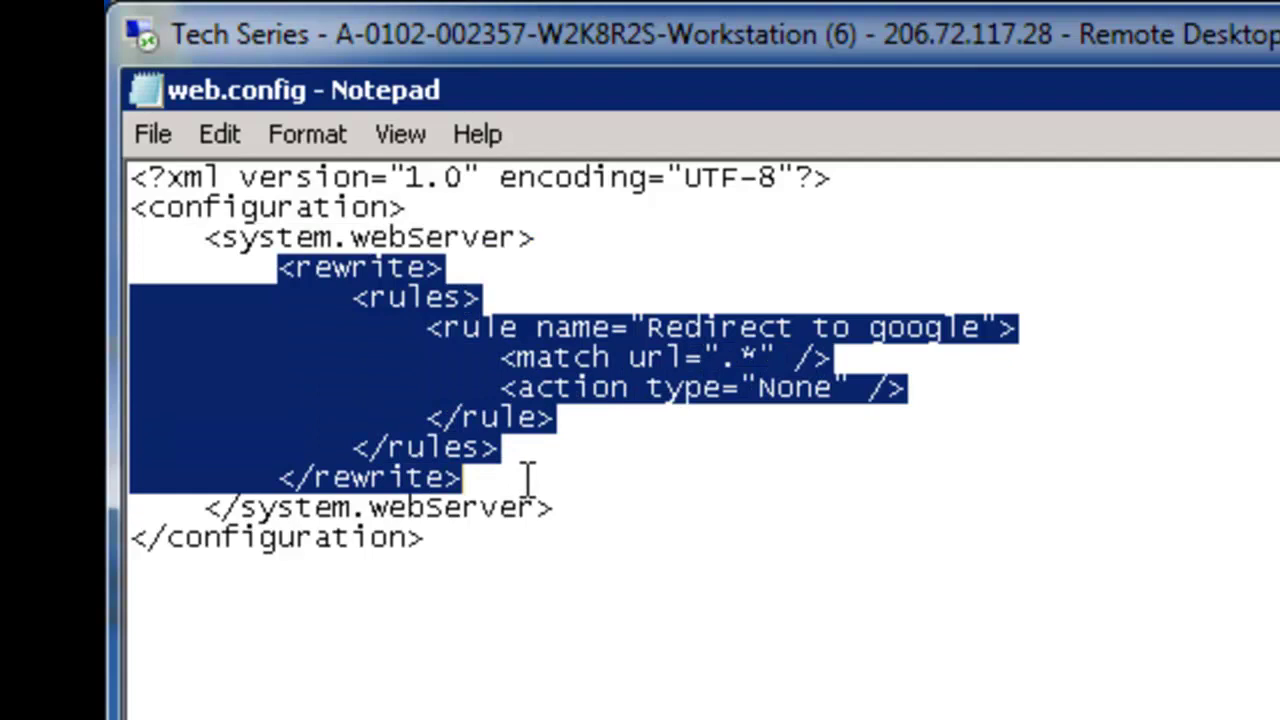
left_click(458, 476)
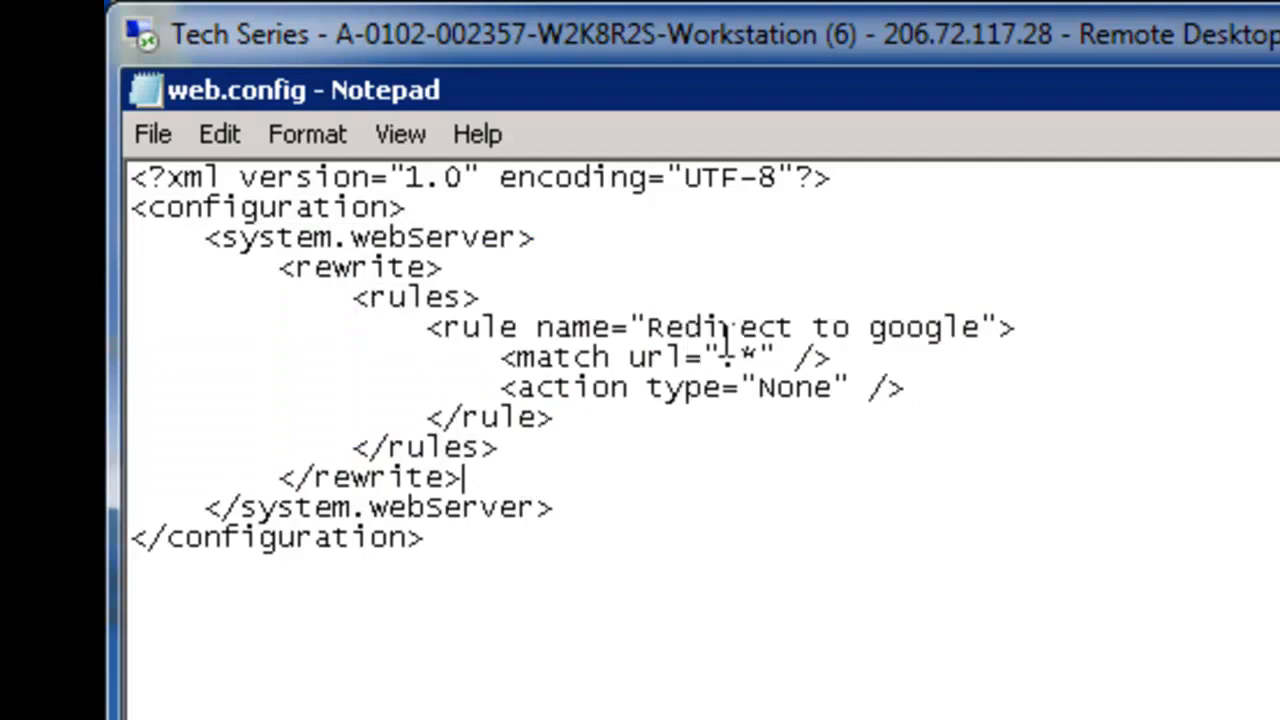
left_click_drag(426, 326, 570, 418)
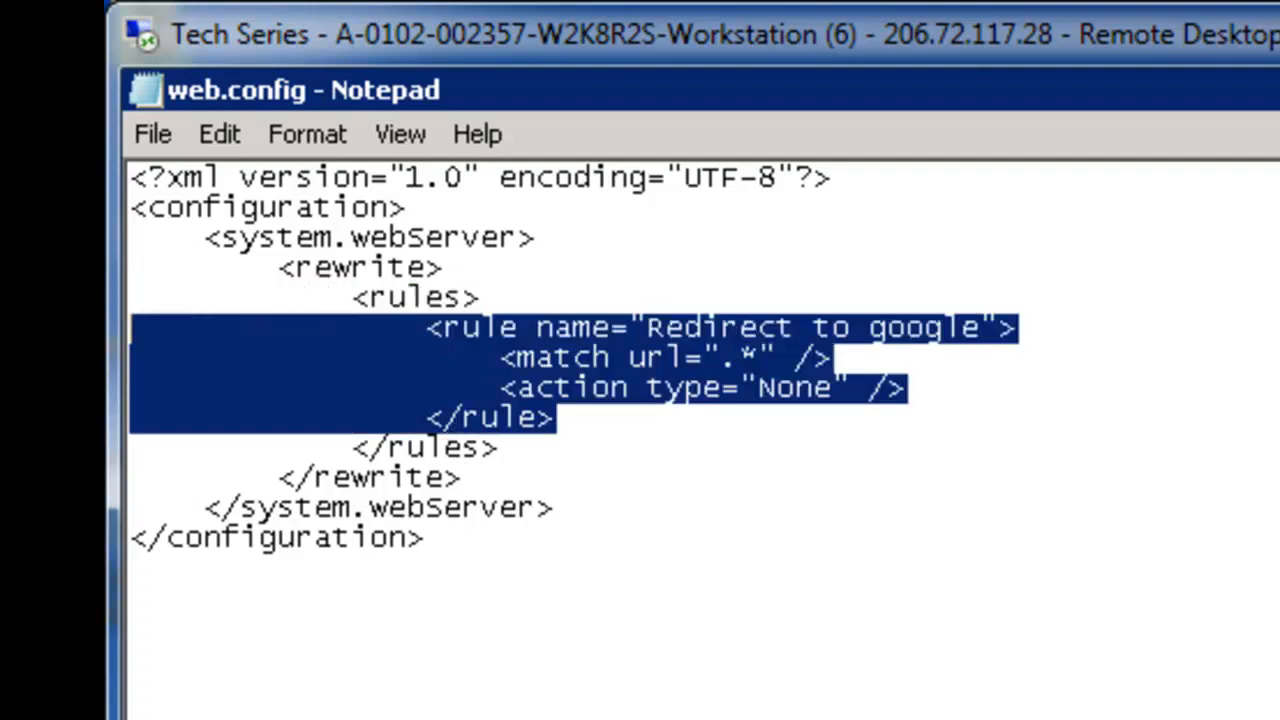
mouse_move(108, 396)
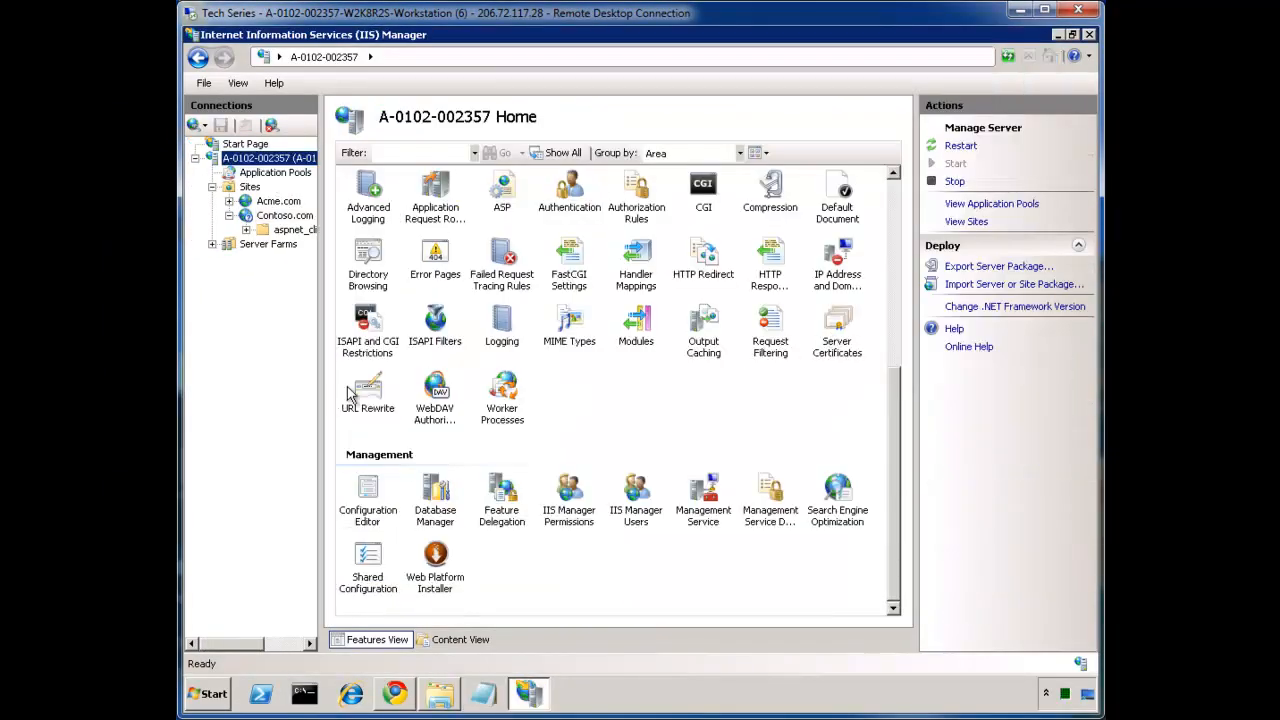
View the server-level URL Rewrite rule list, then switch back to the Contoso.com site
left_click(368, 390)
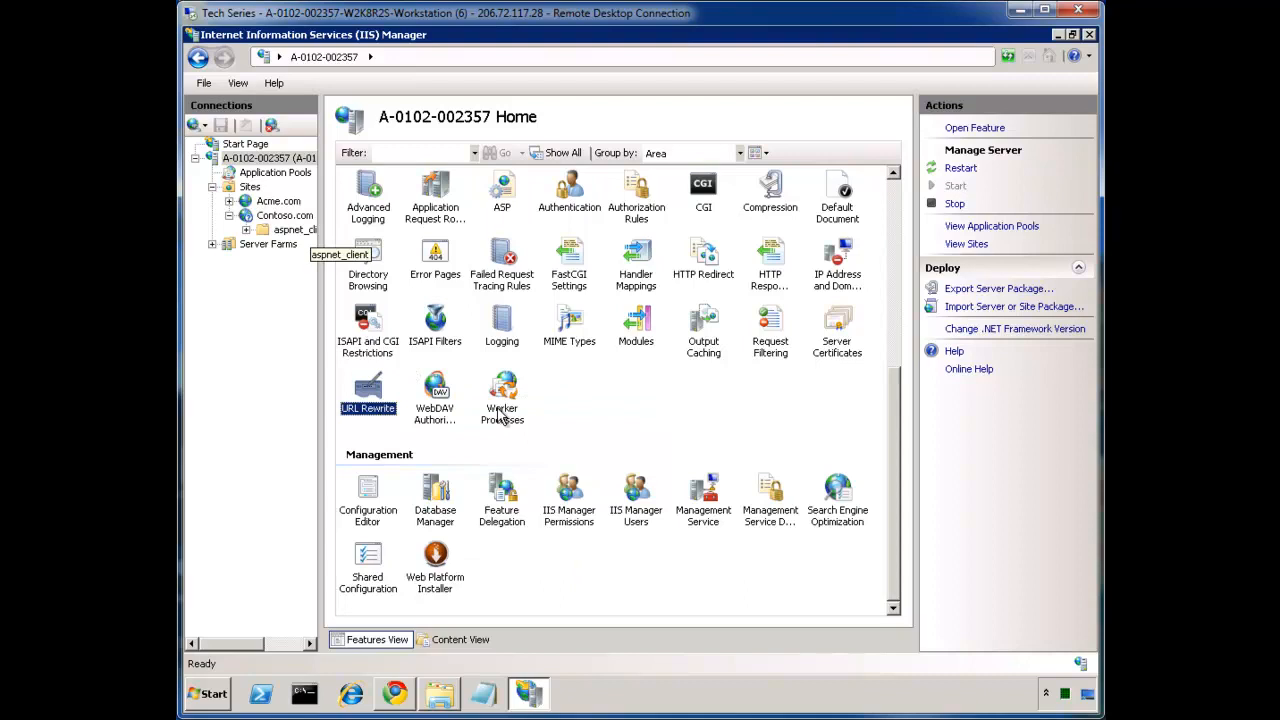
mouse_move(410, 380)
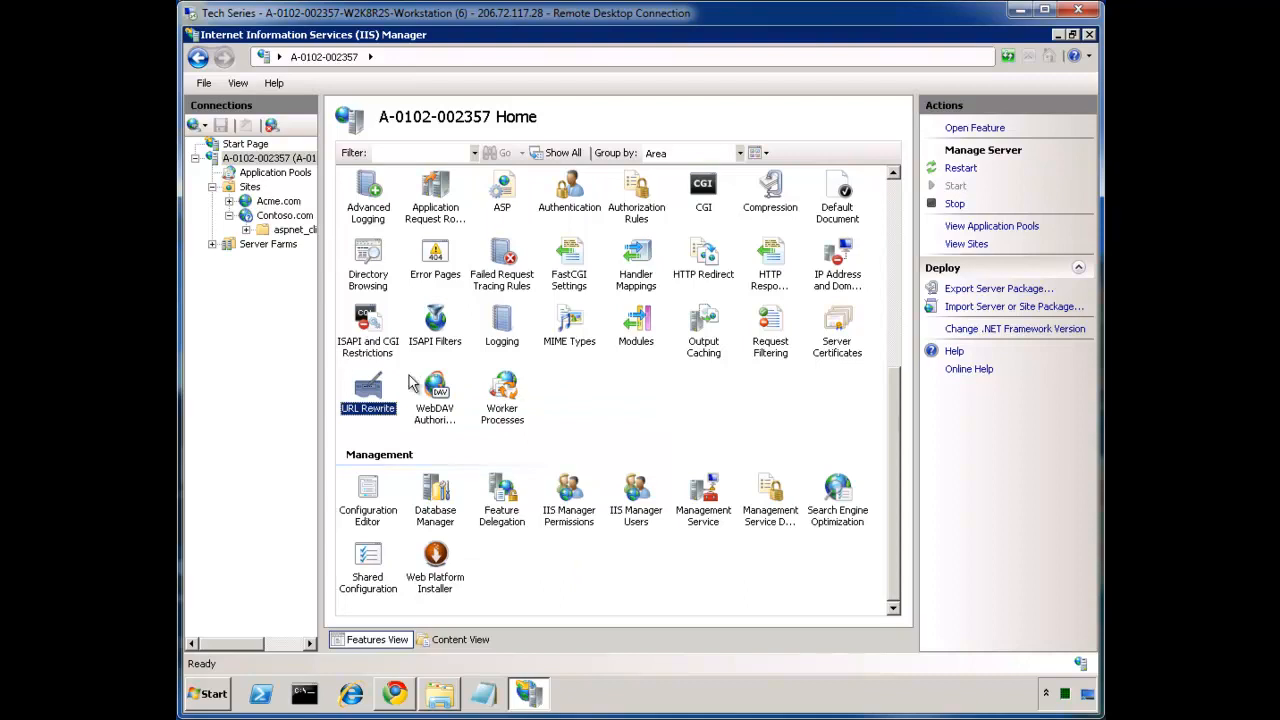
mouse_move(368, 390)
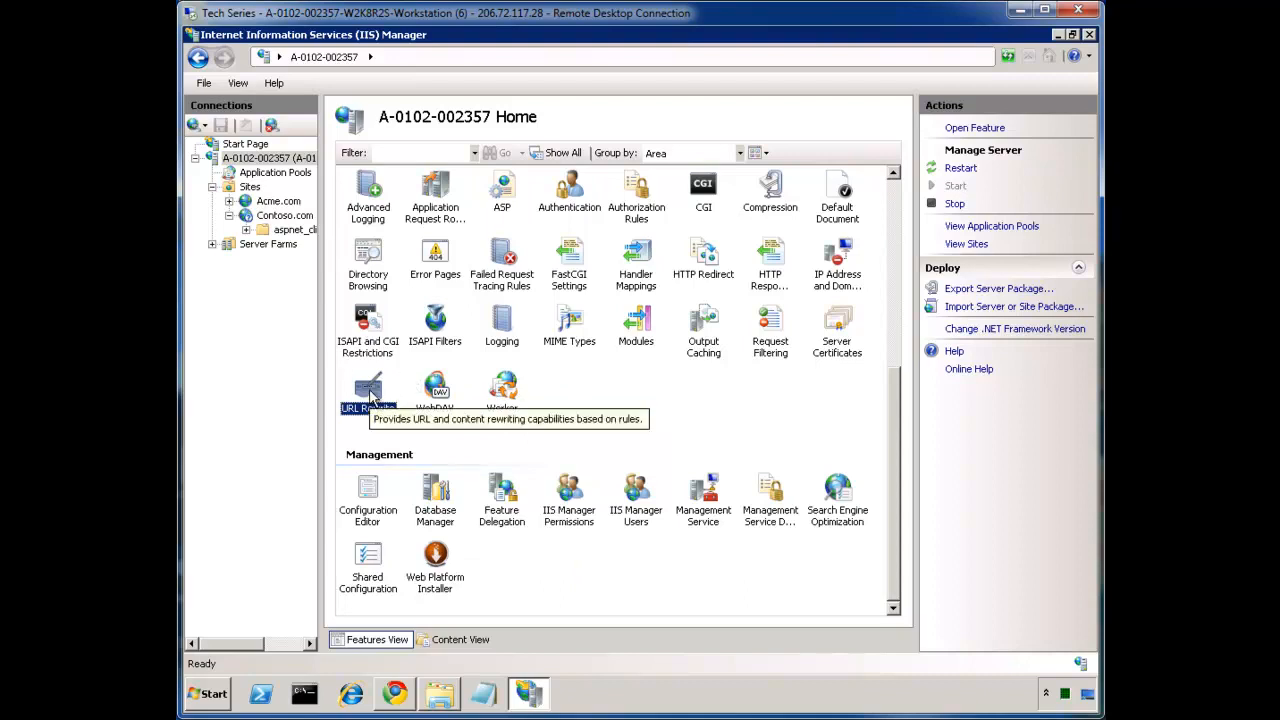
double_click(368, 384)
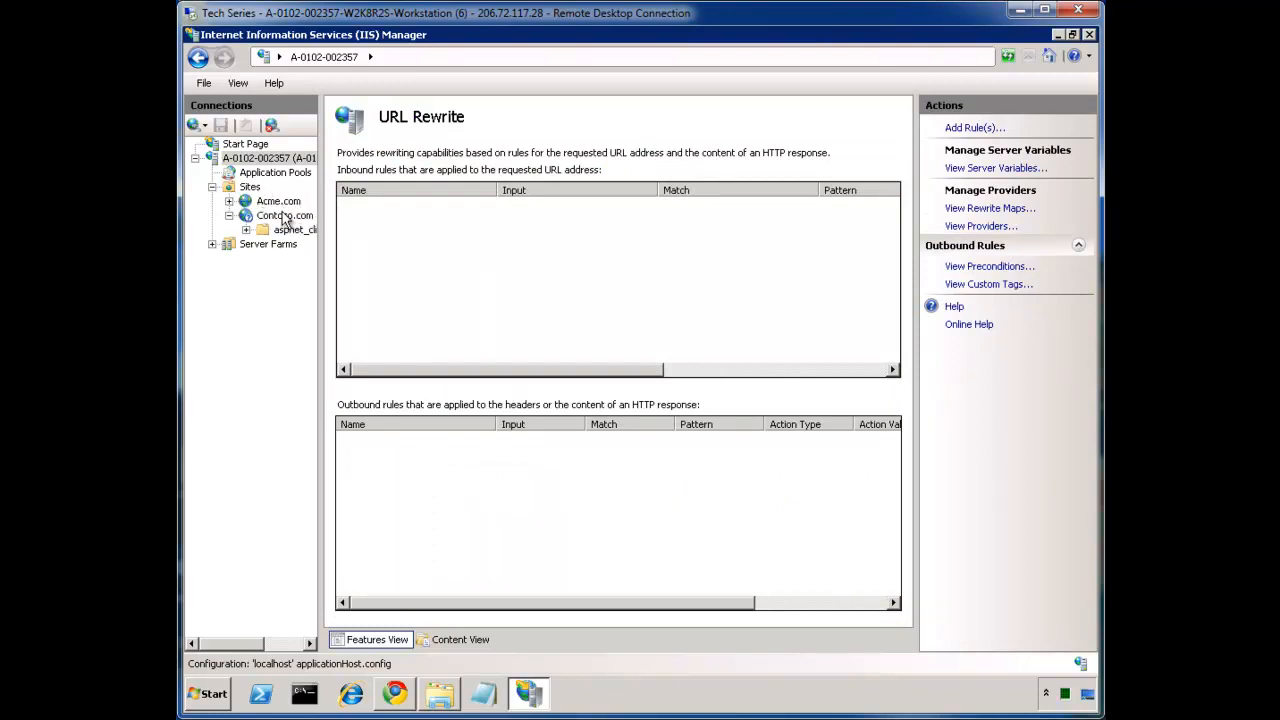
left_click(284, 216)
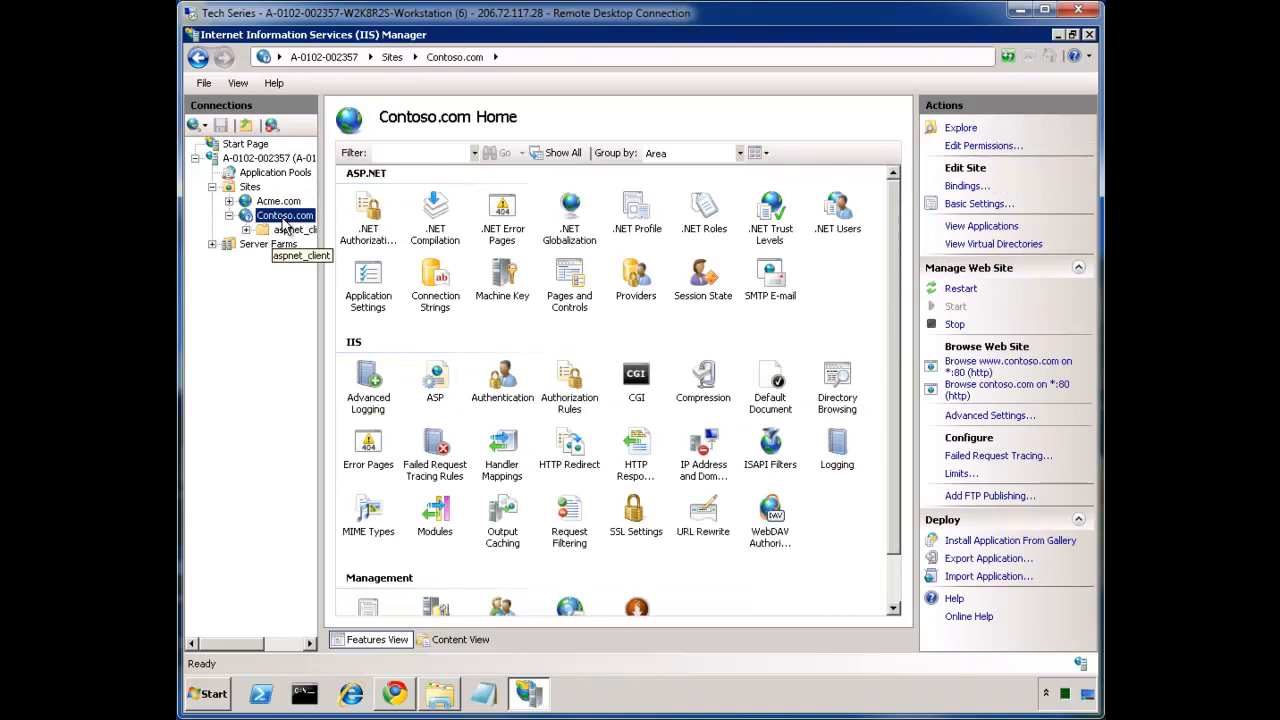
mouse_move(284, 216)
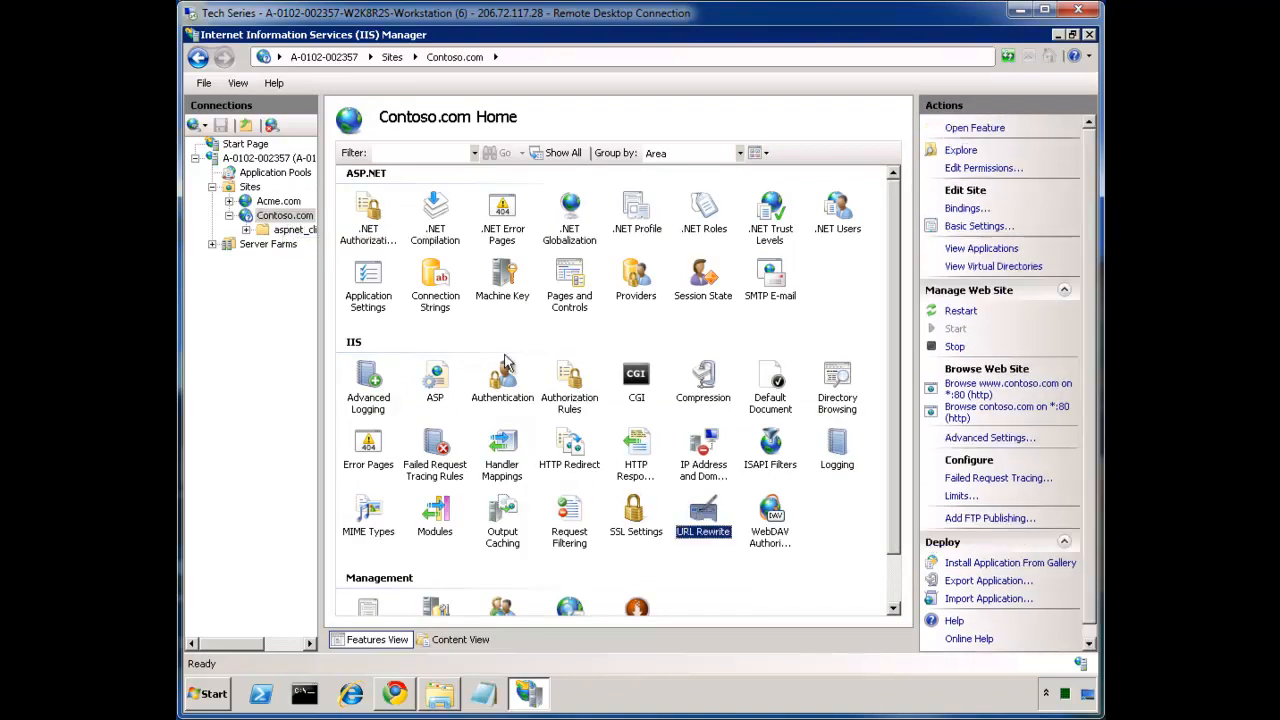
mouse_move(700, 512)
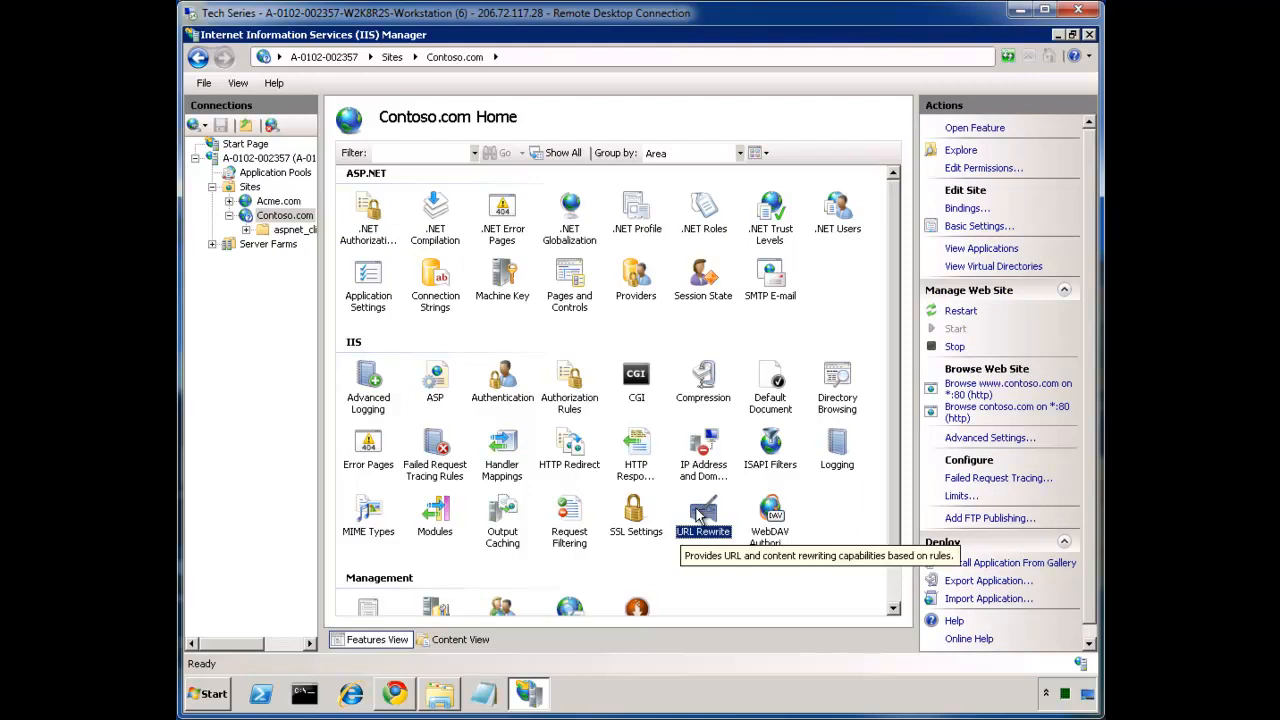
mouse_move(714, 512)
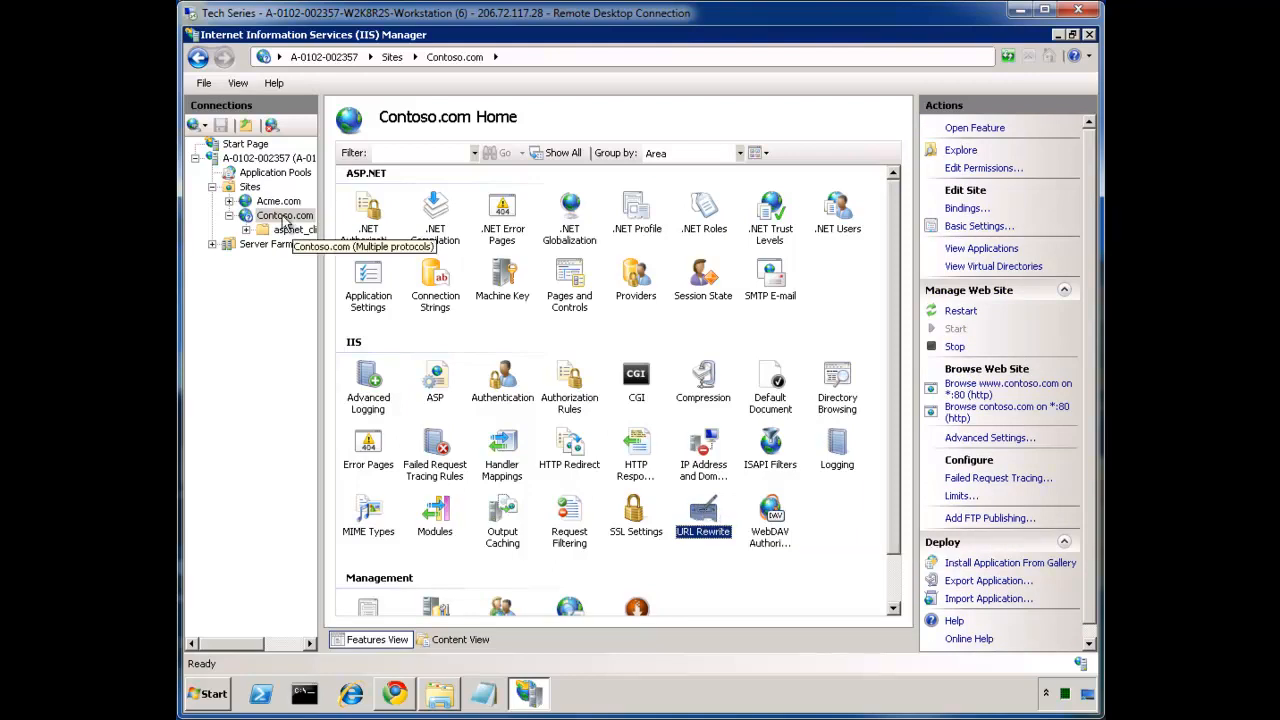
mouse_move(284, 218)
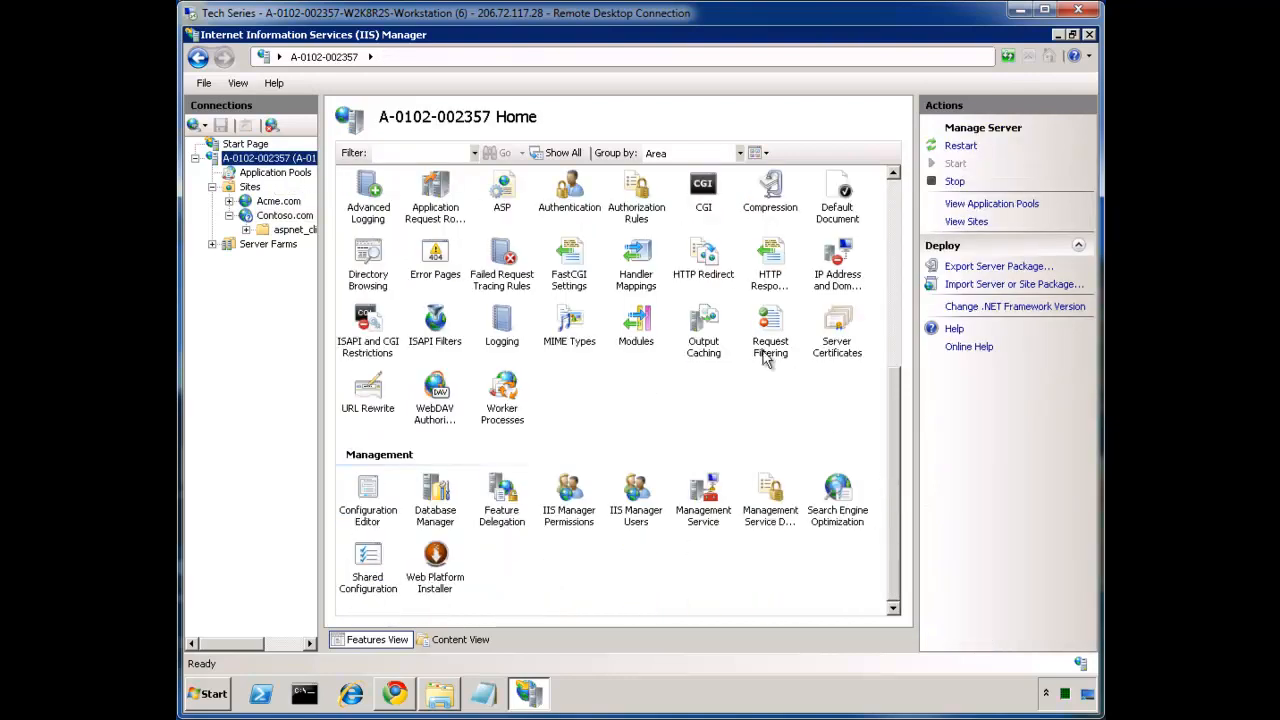
mouse_move(368, 388)
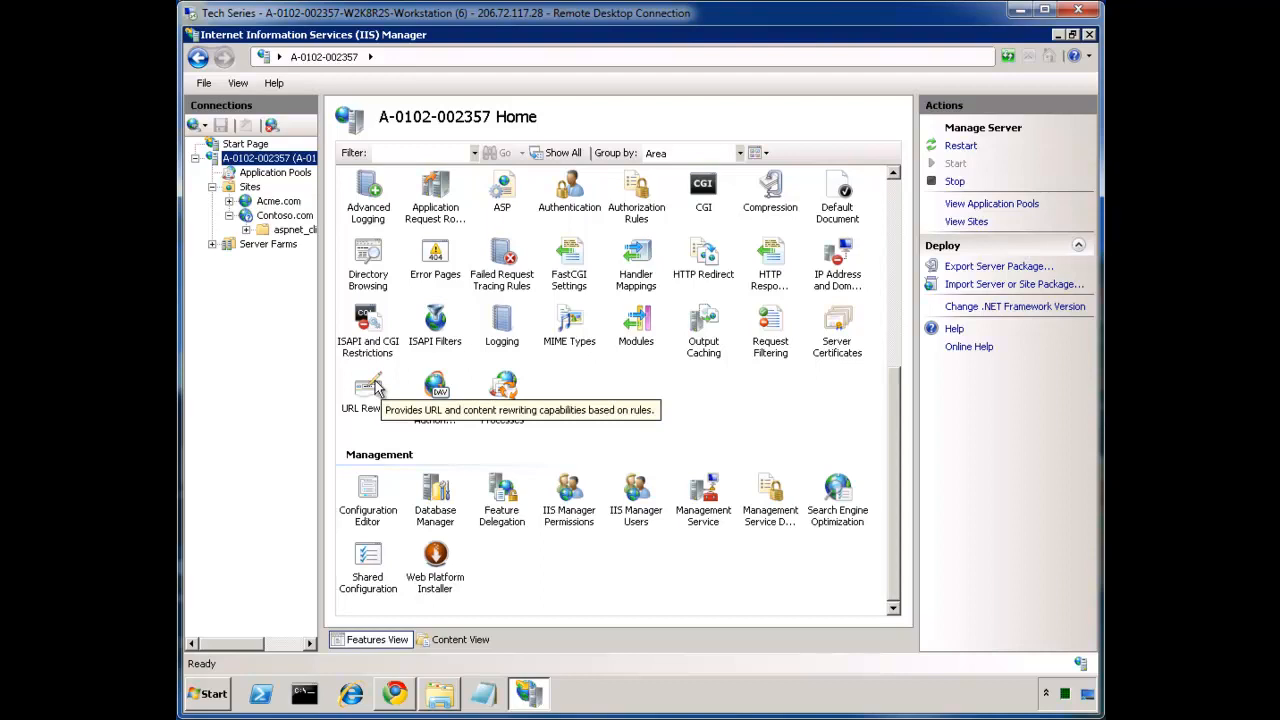
Check the server-level URL Rewrite feature once more and return to Contoso.com's feature home
left_click(368, 384)
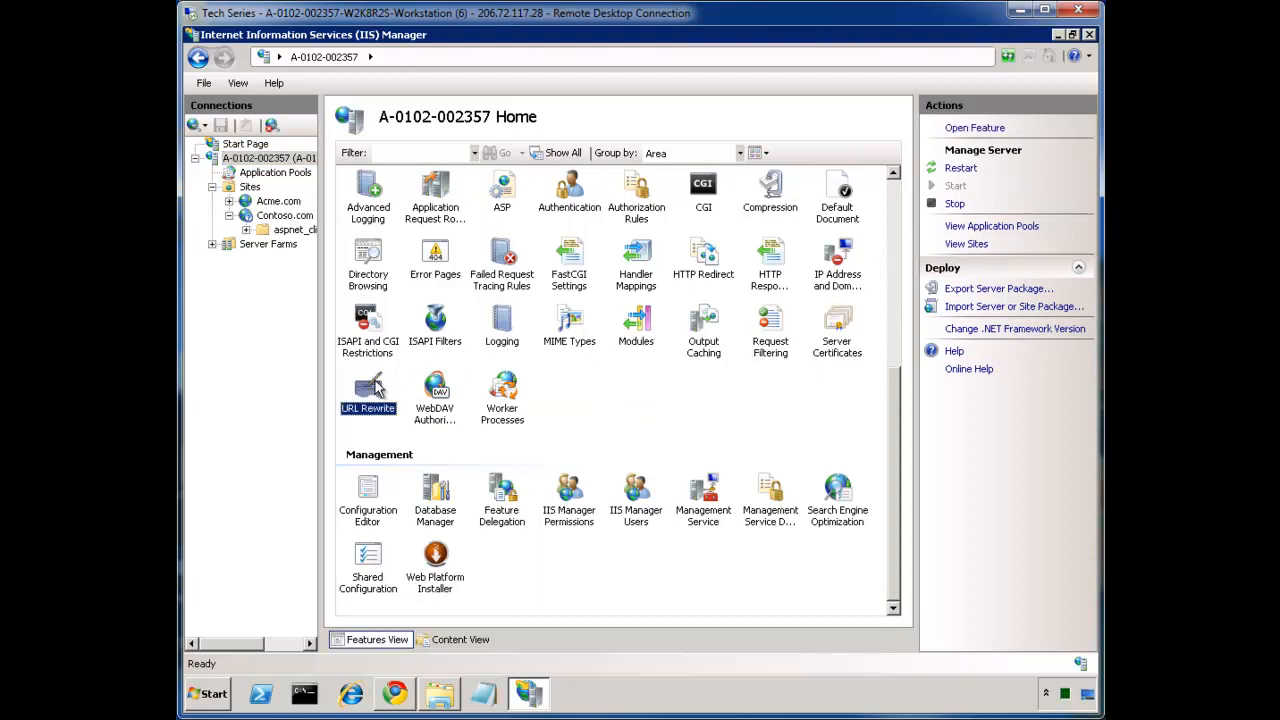
mouse_move(364, 316)
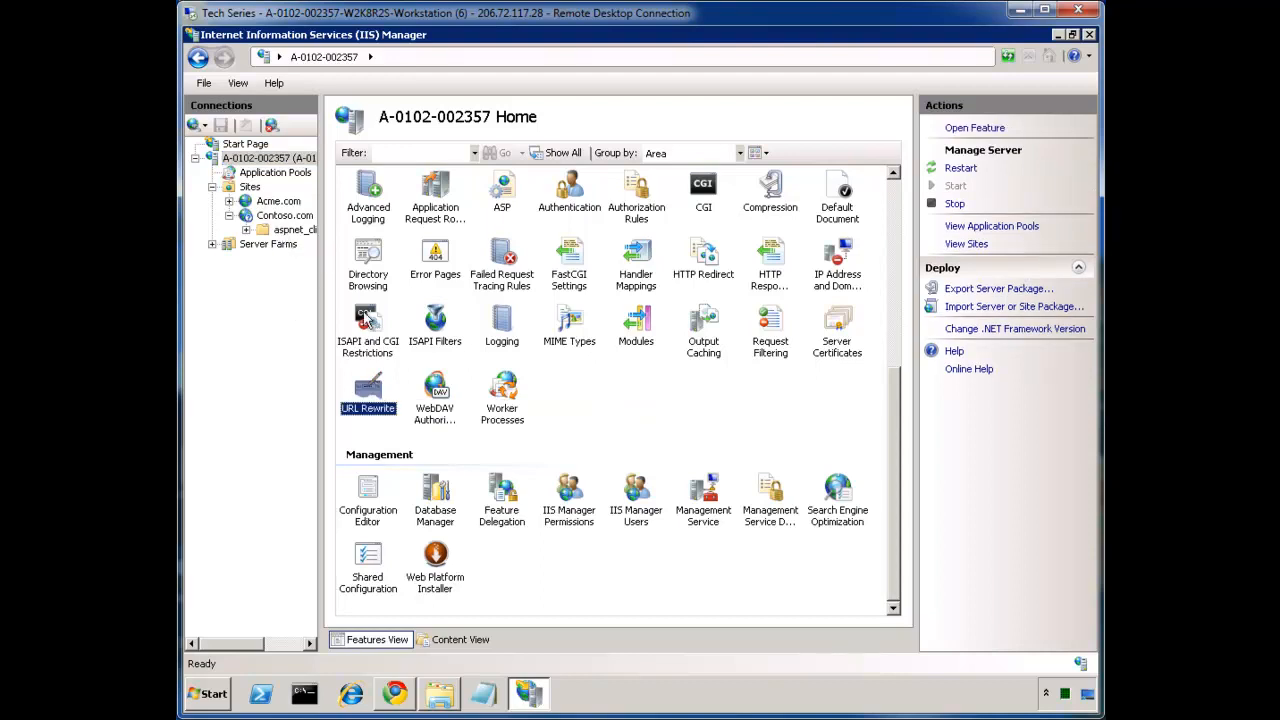
mouse_move(368, 390)
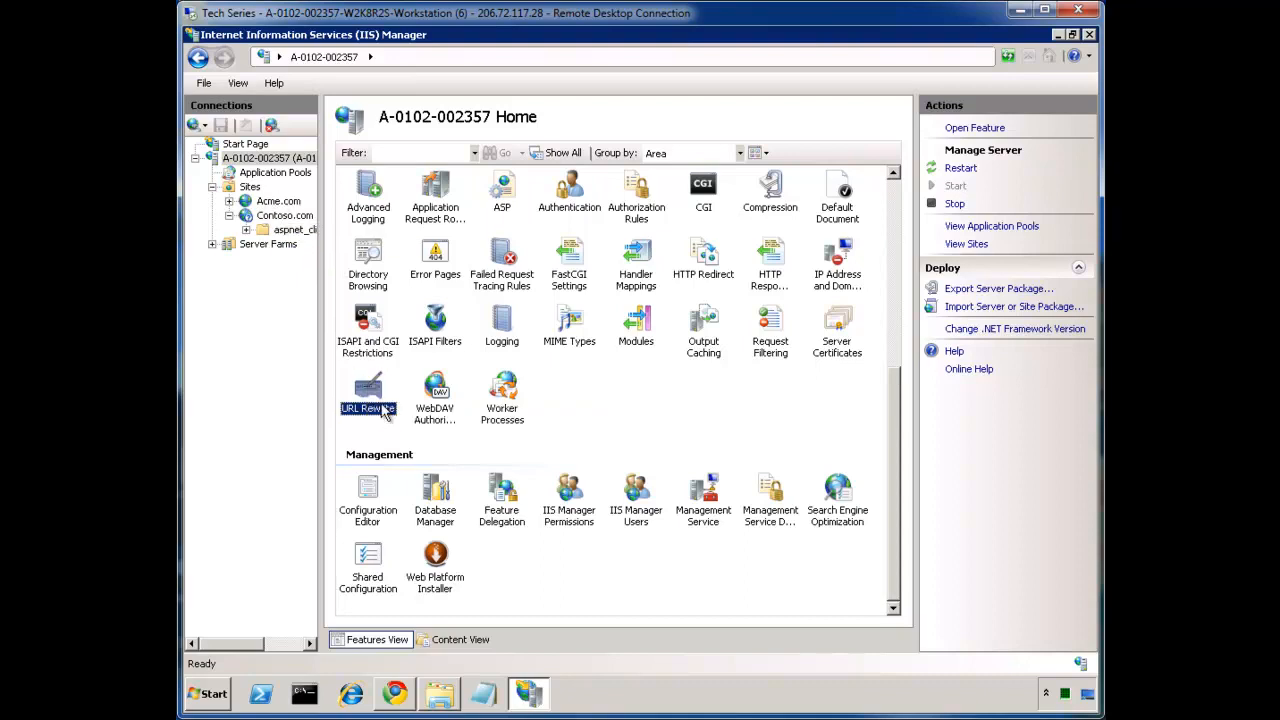
mouse_move(296, 248)
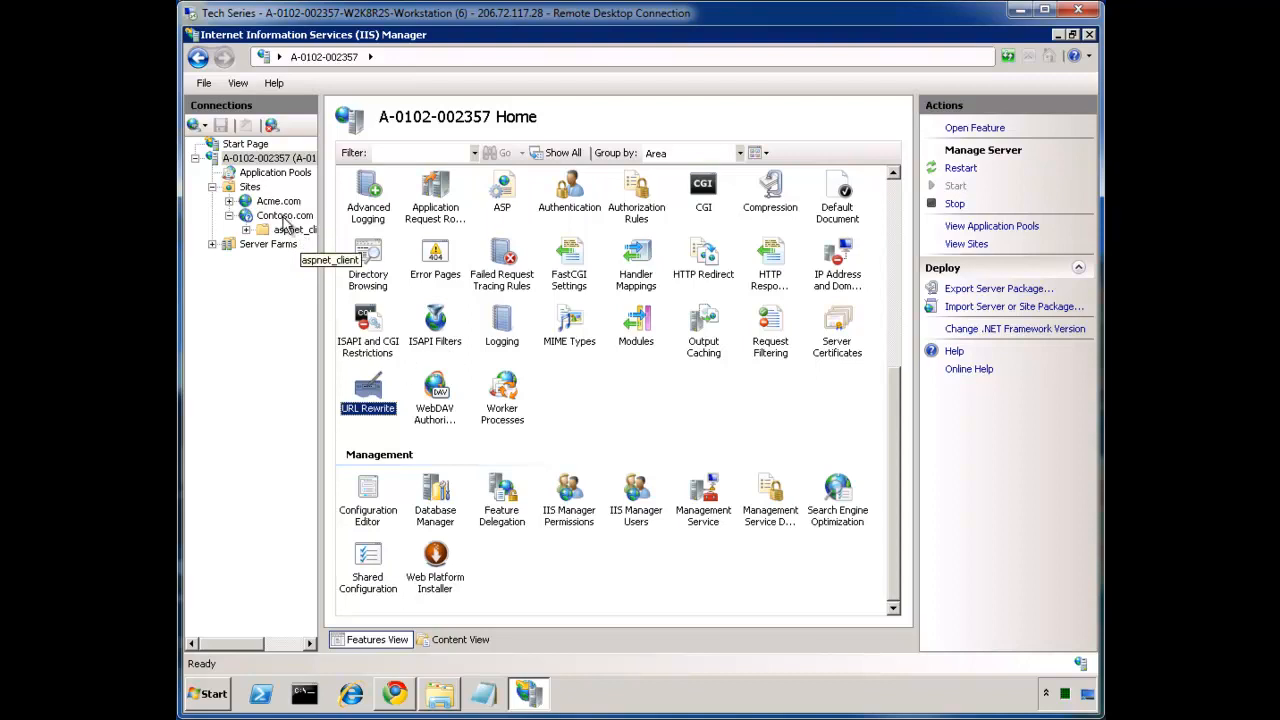
left_click(286, 216)
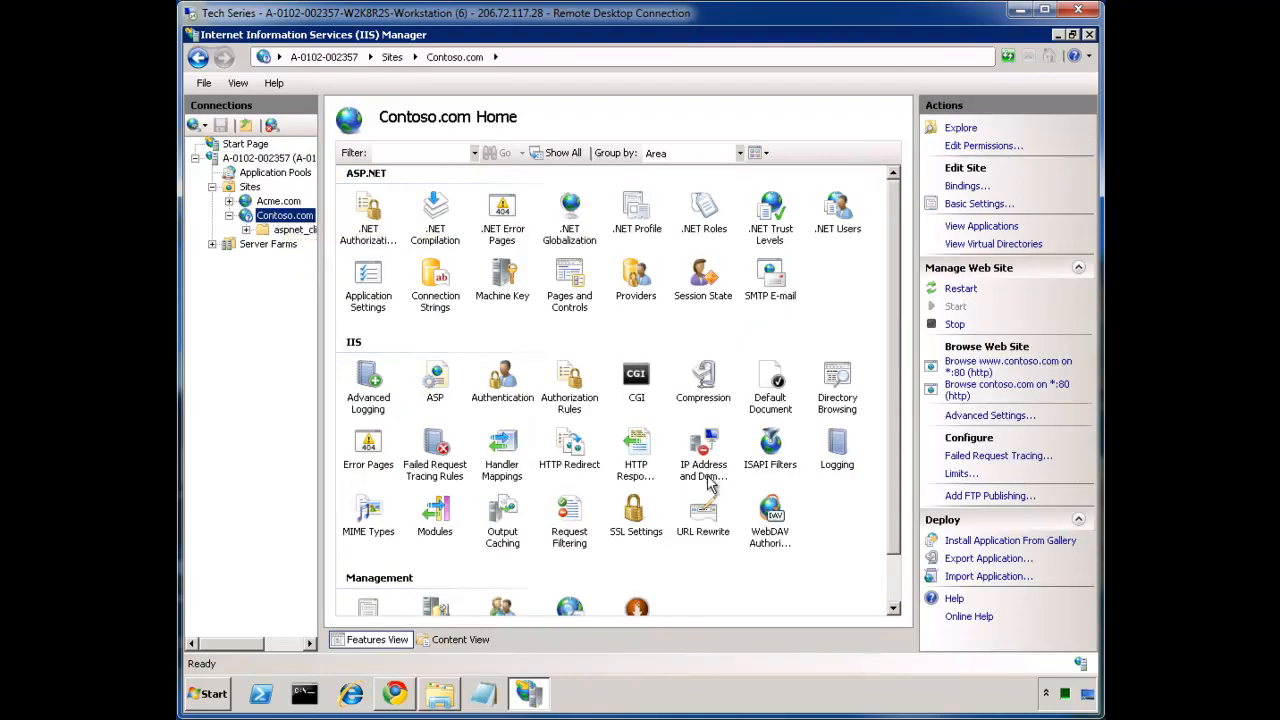
Edit the 'Redirect to google' inbound rule from Contoso.com's URL Rewrite list
double_click(704, 512)
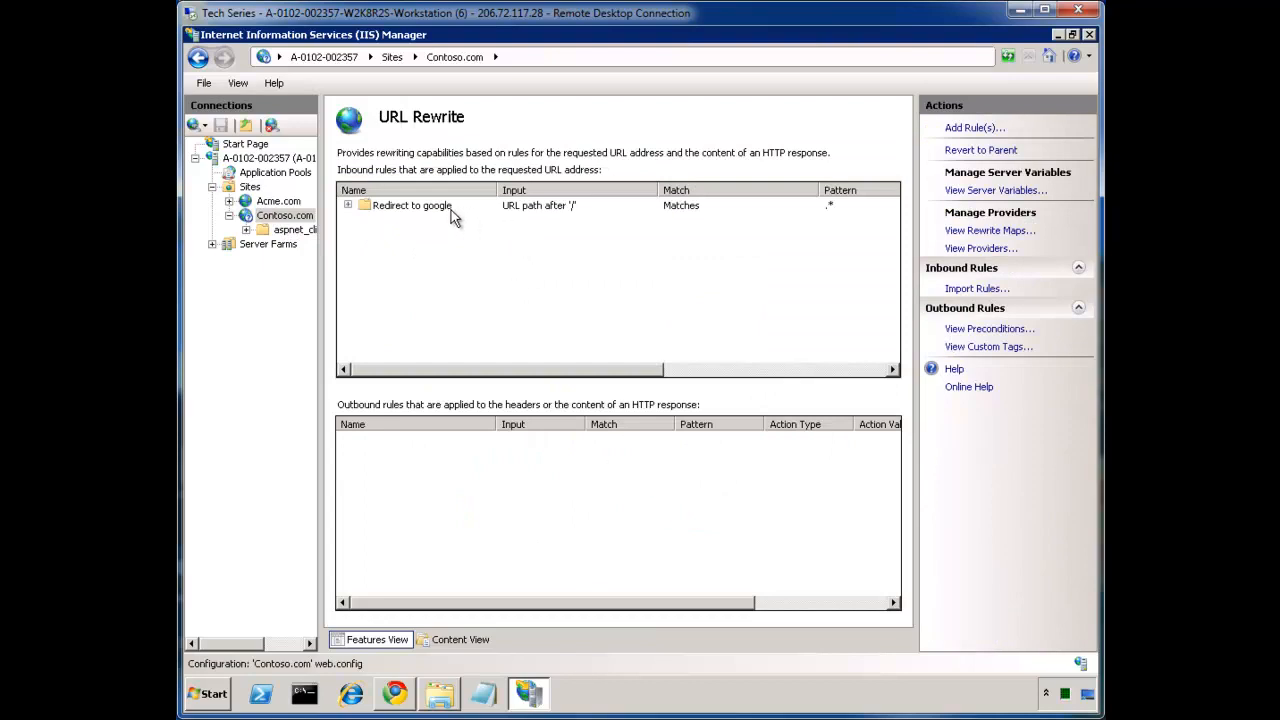
left_click(412, 204)
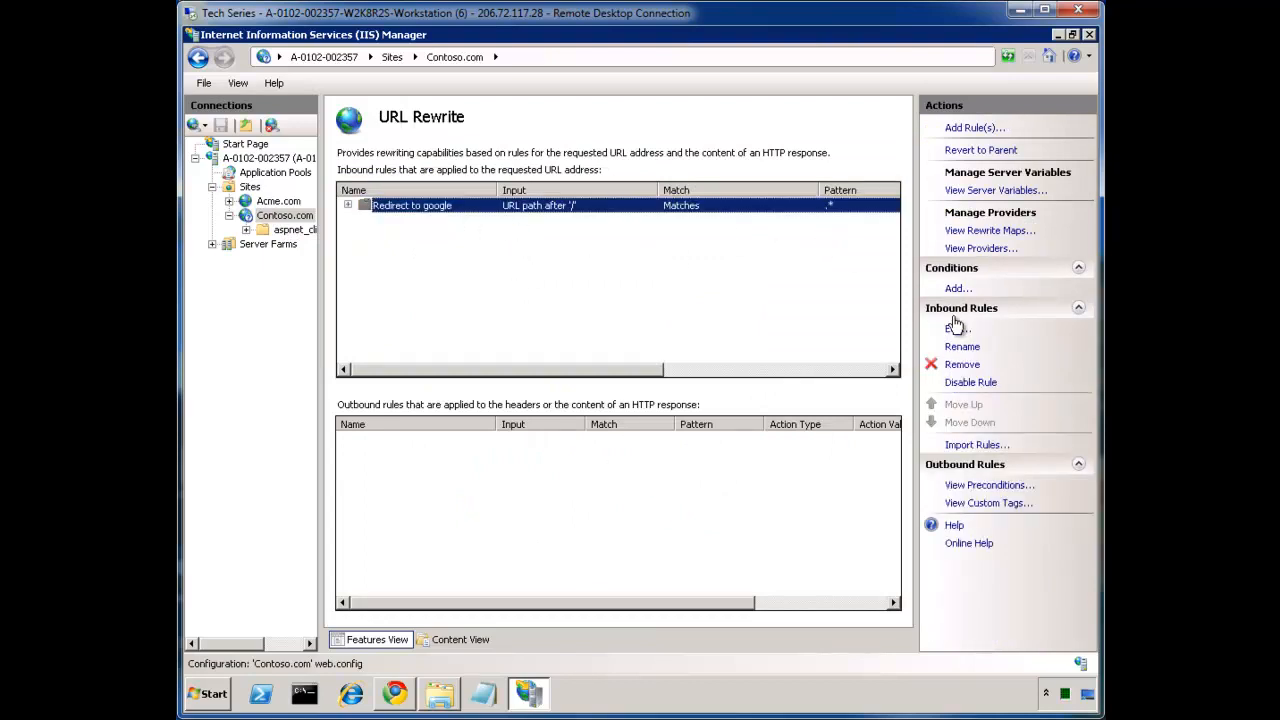
left_click(952, 328)
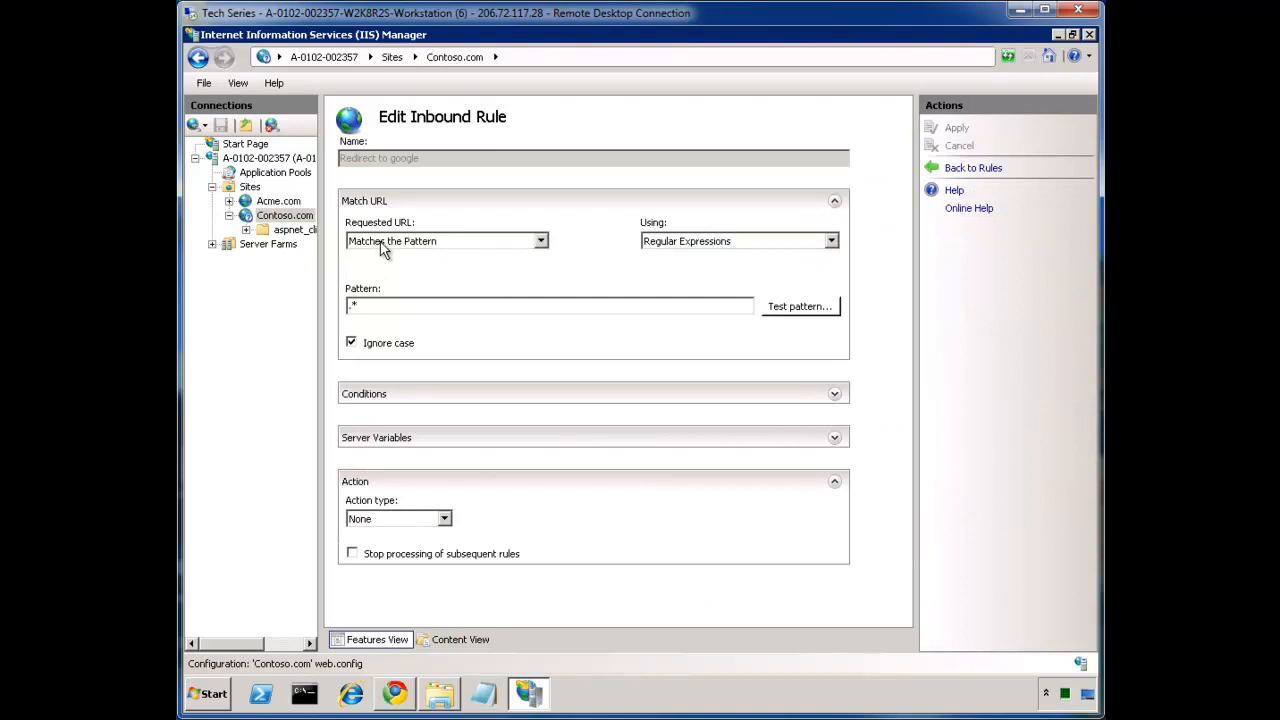
mouse_move(436, 252)
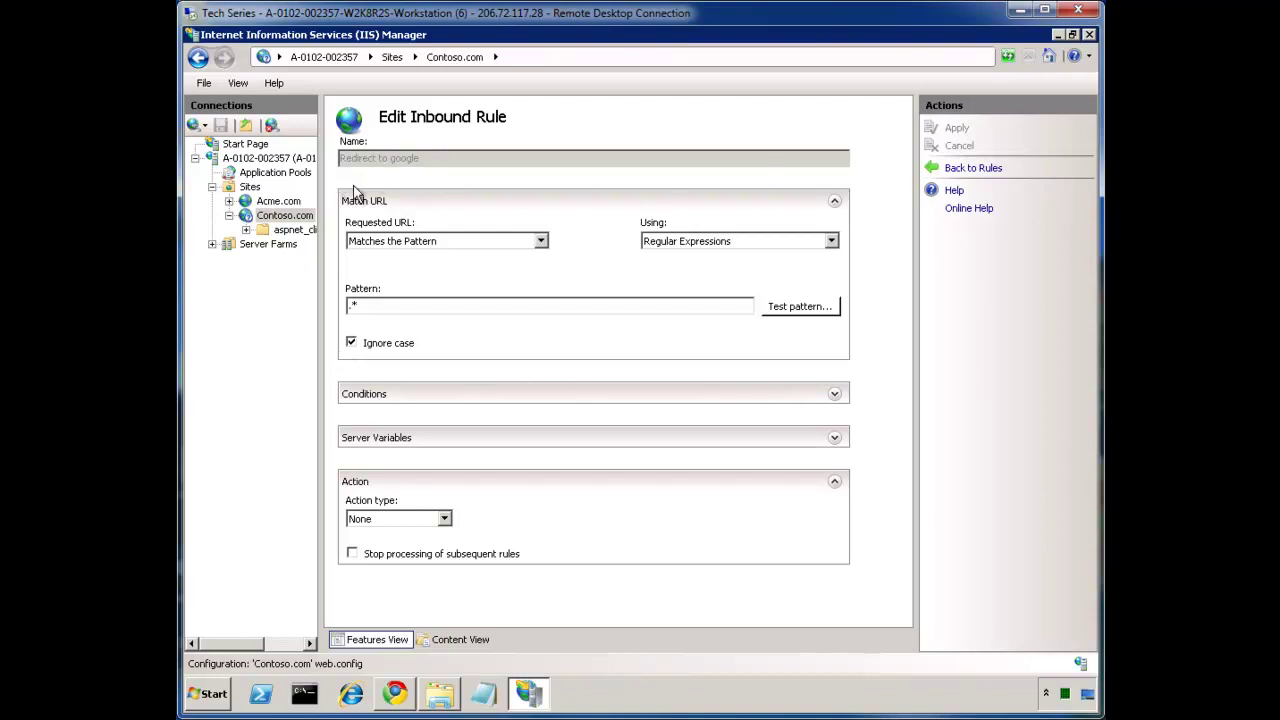
mouse_move(398, 654)
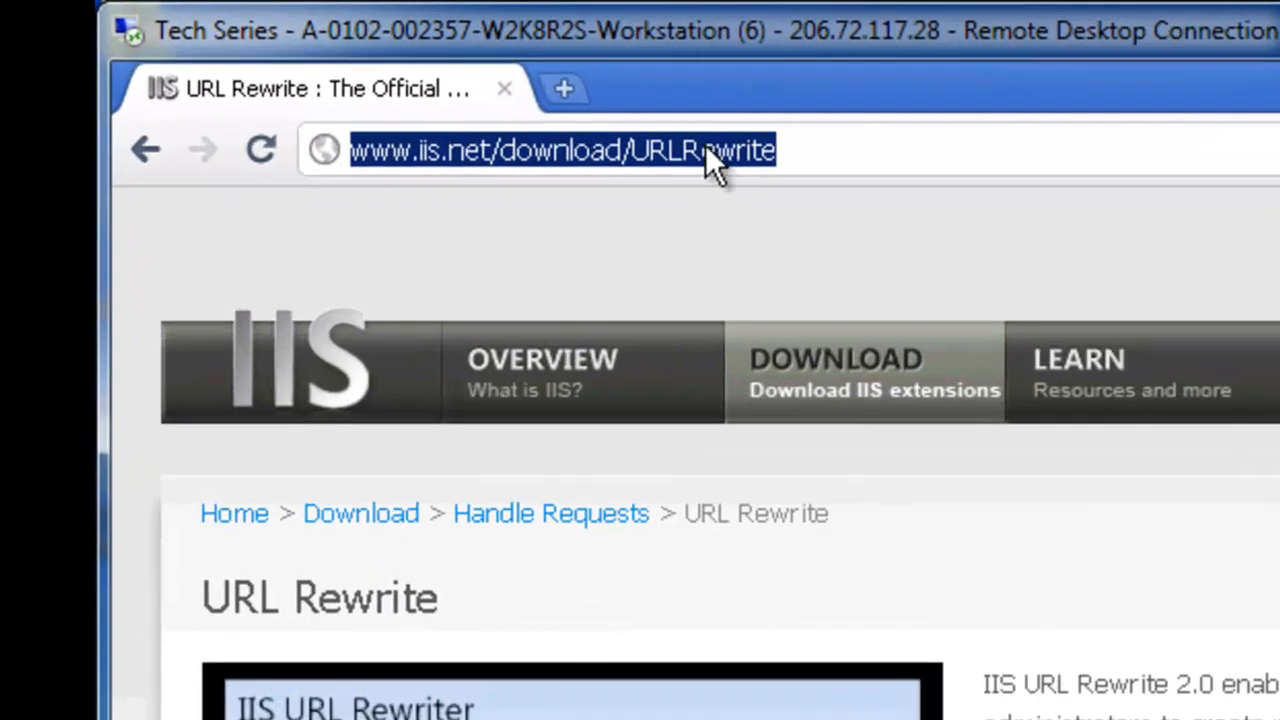
type("/d")
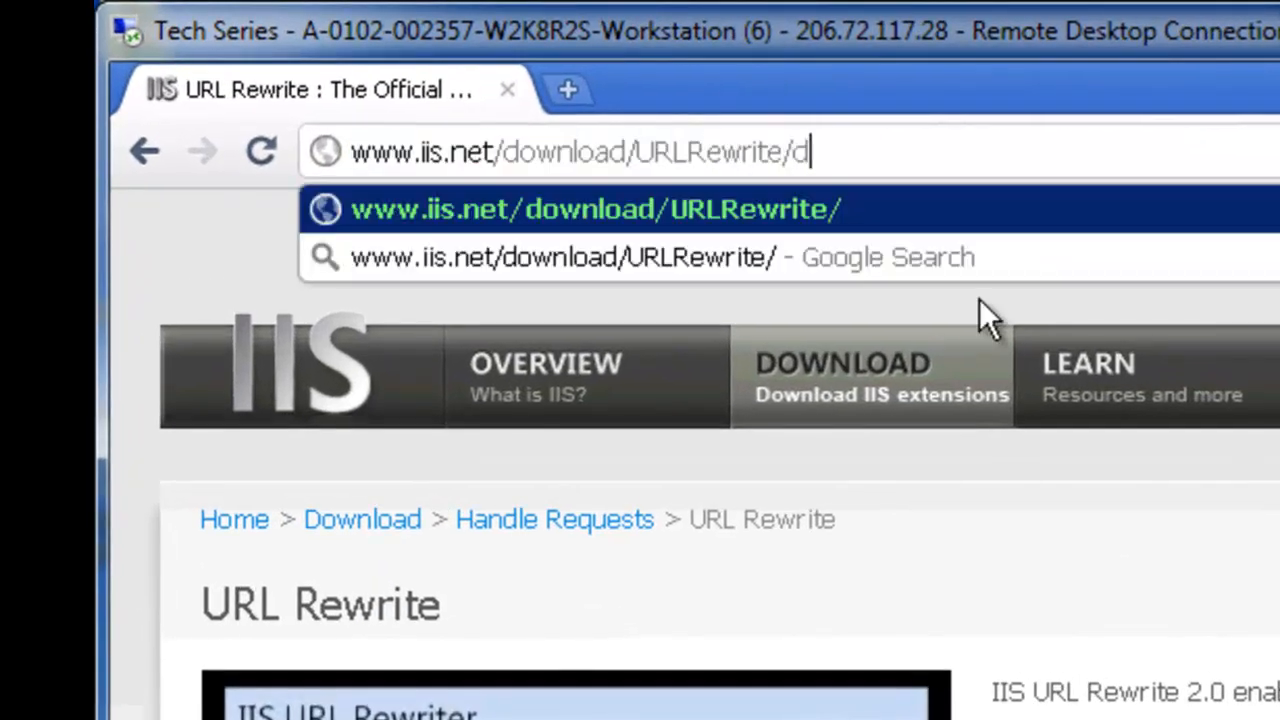
type("efault.aspx?")
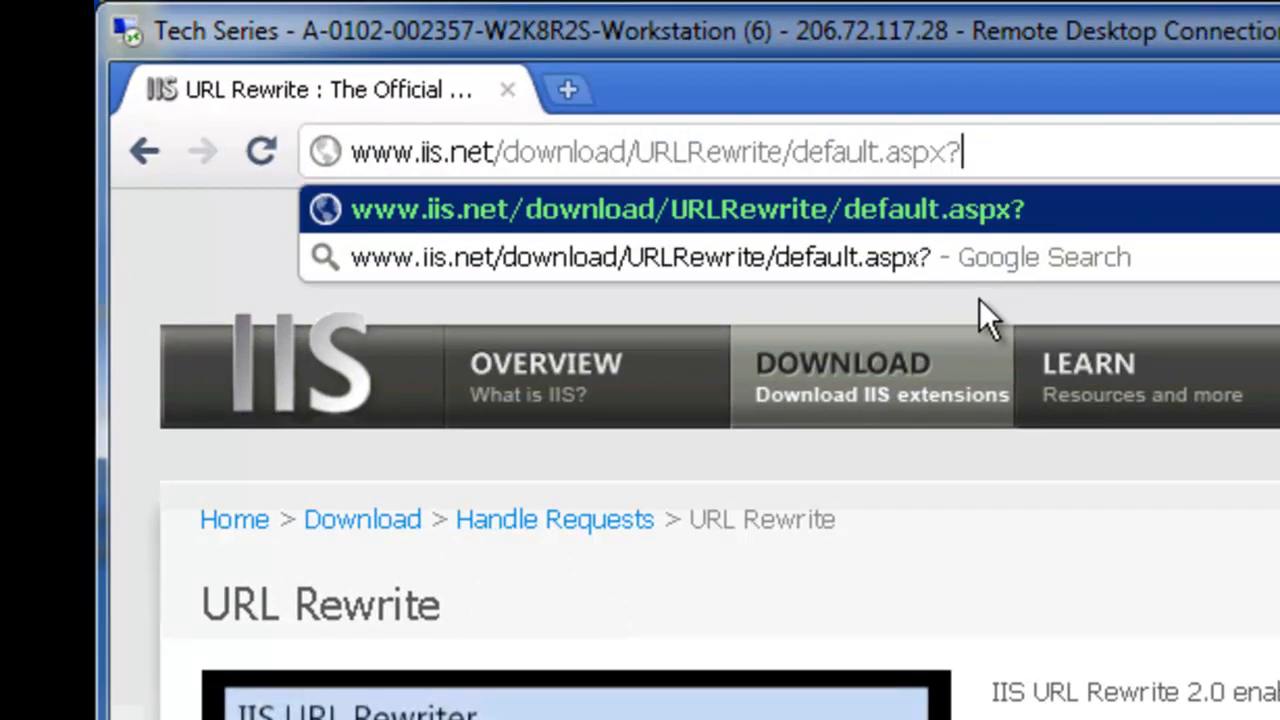
type("id=55")
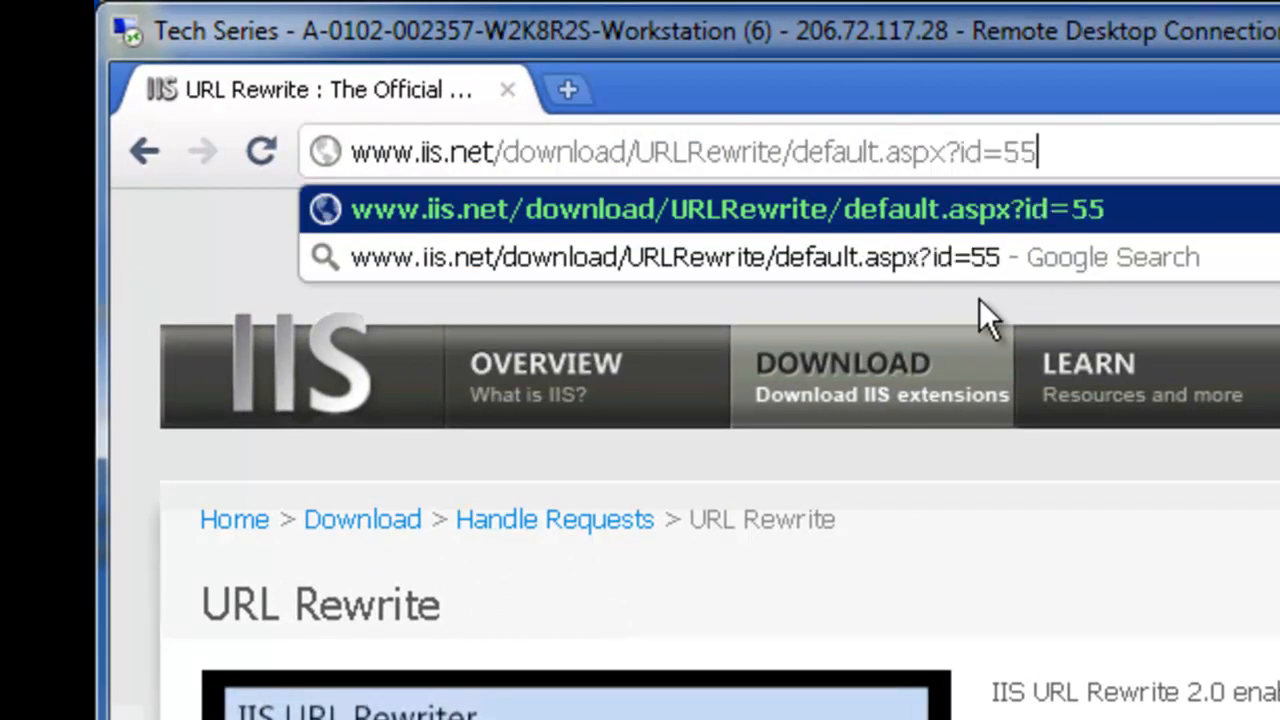
mouse_move(592, 156)
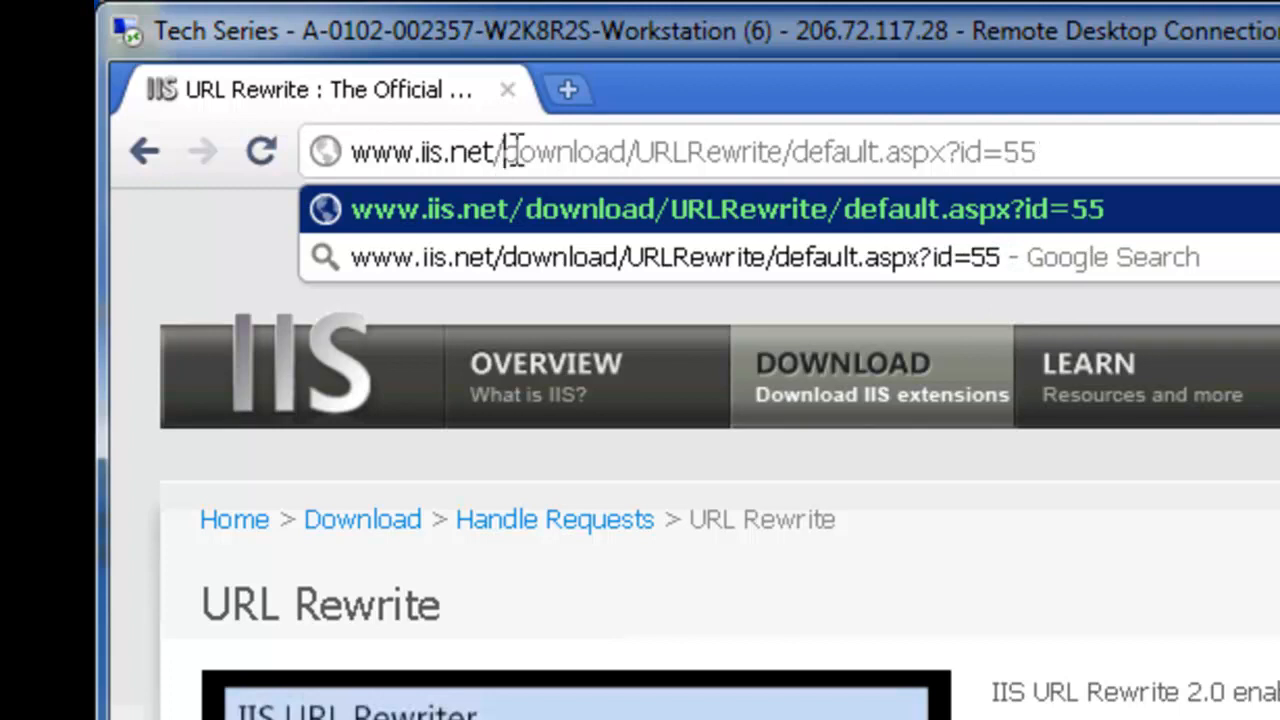
left_click_drag(504, 152, 950, 152)
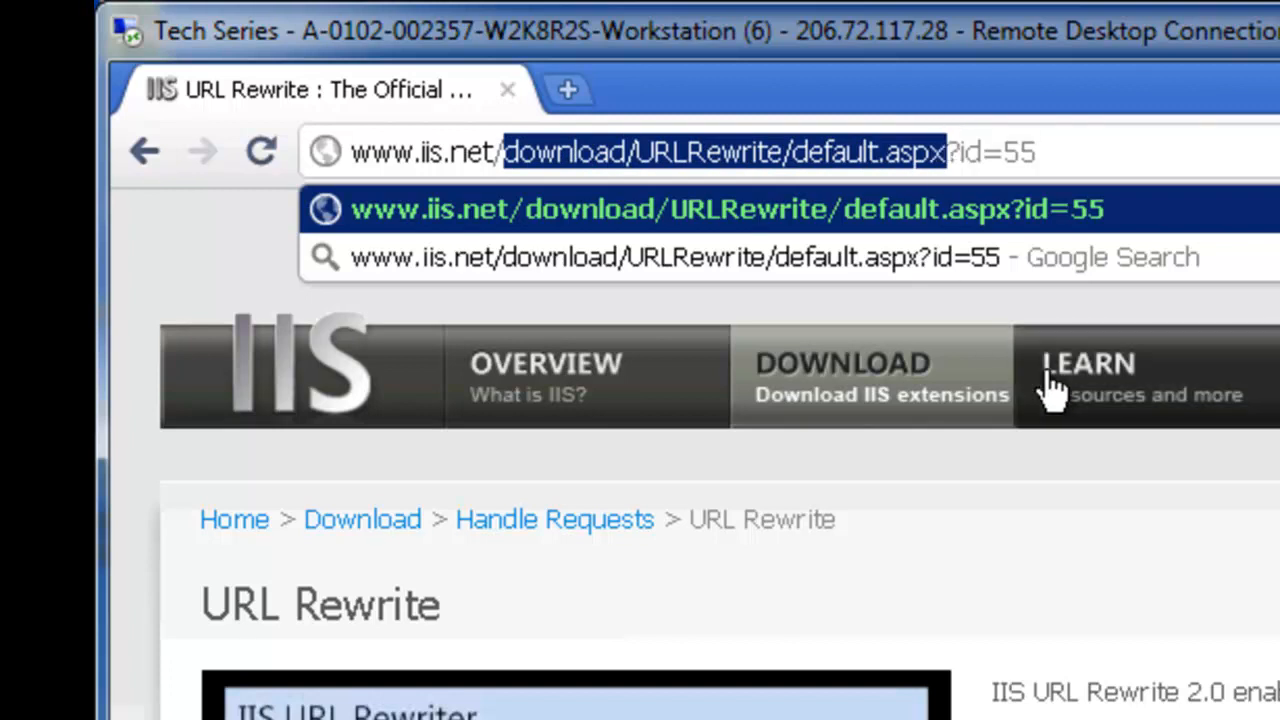
mouse_move(830, 290)
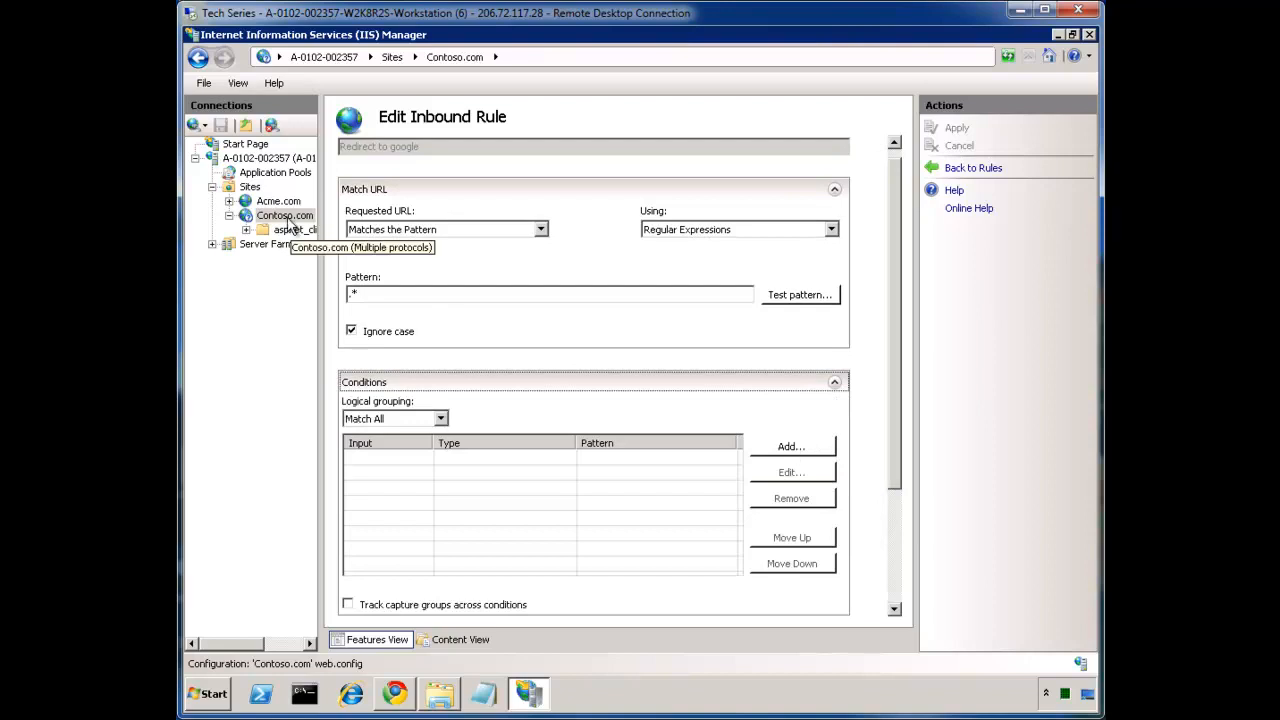
mouse_move(784, 452)
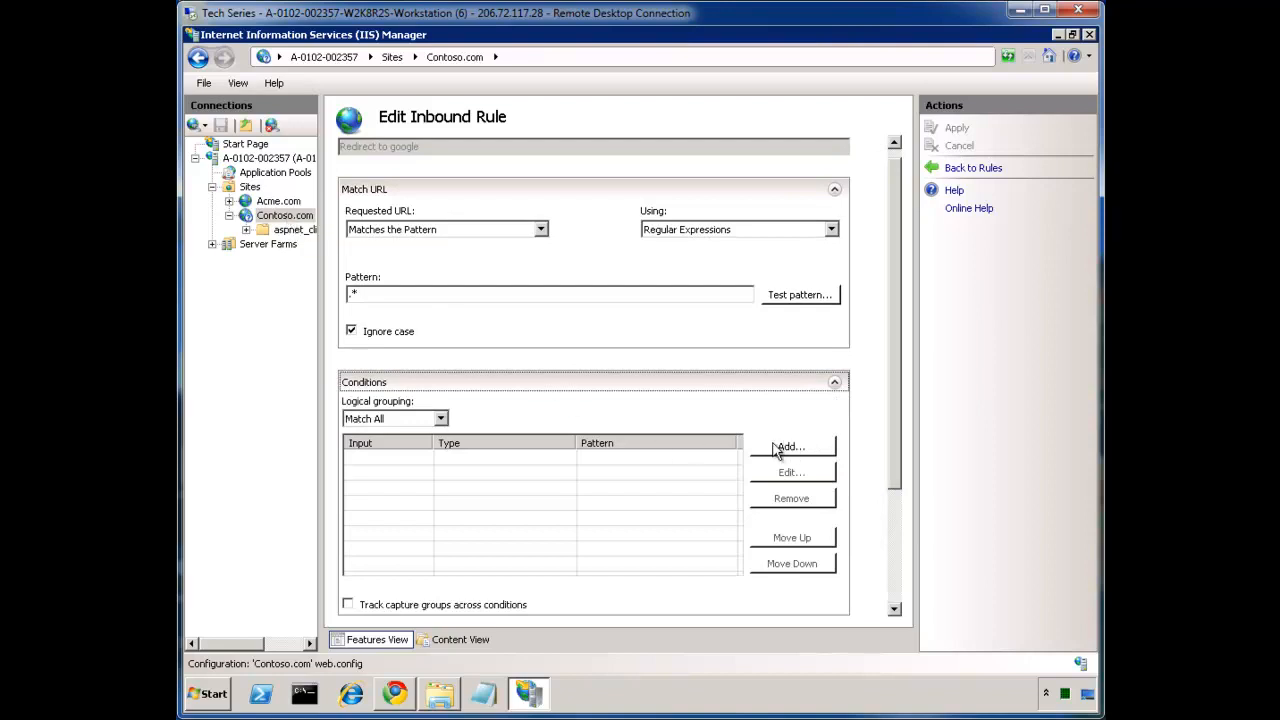
mouse_move(896, 400)
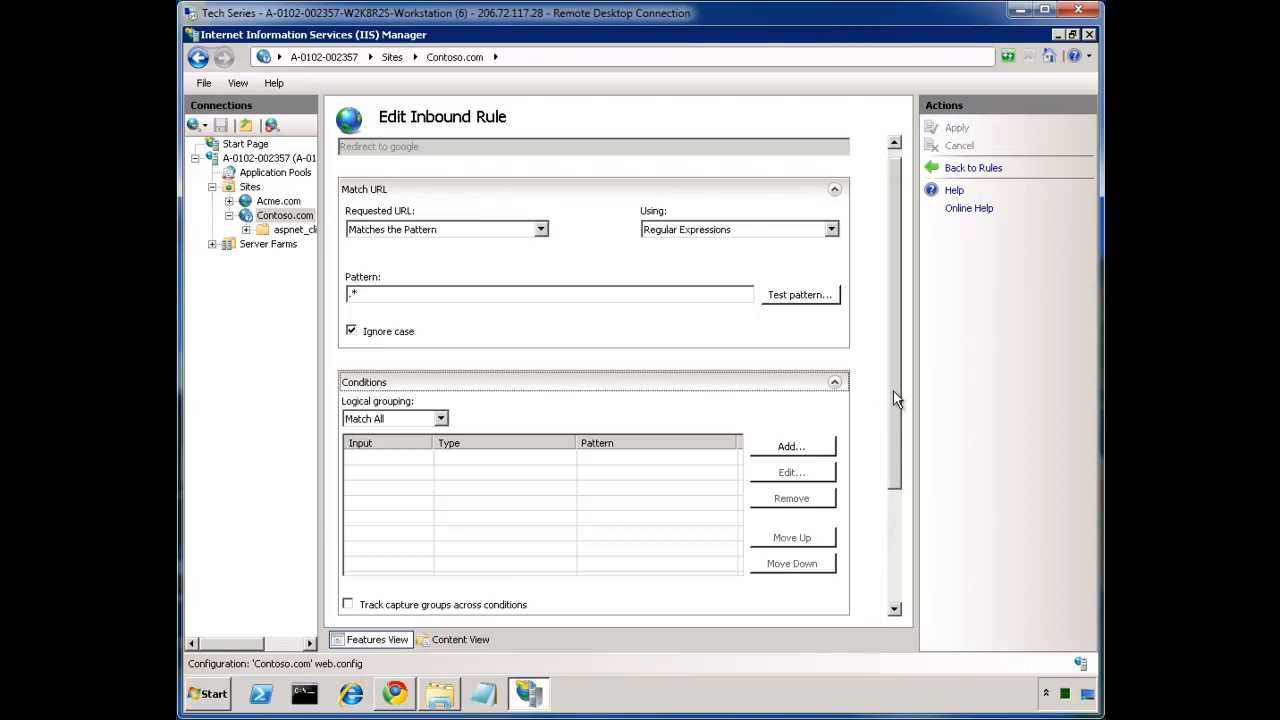
Show the rule's empty Server Variables list on the Edit Inbound Rule page
scroll("down", 3)
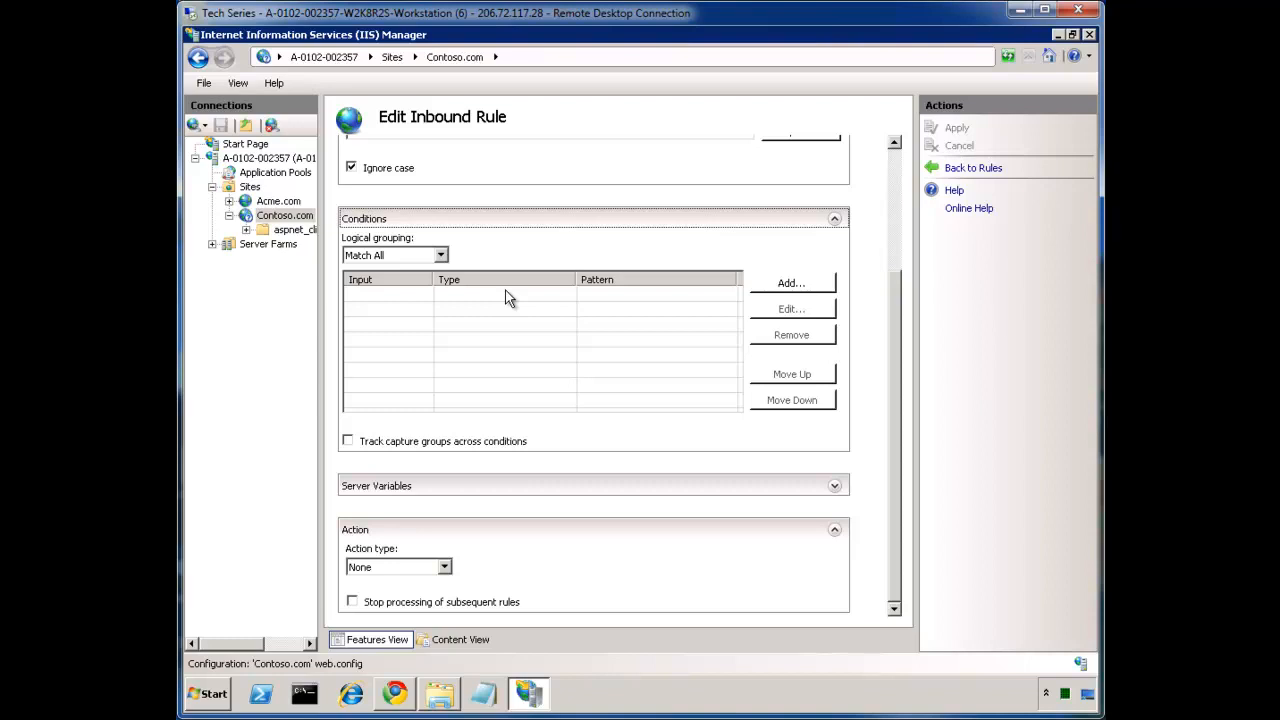
mouse_move(726, 308)
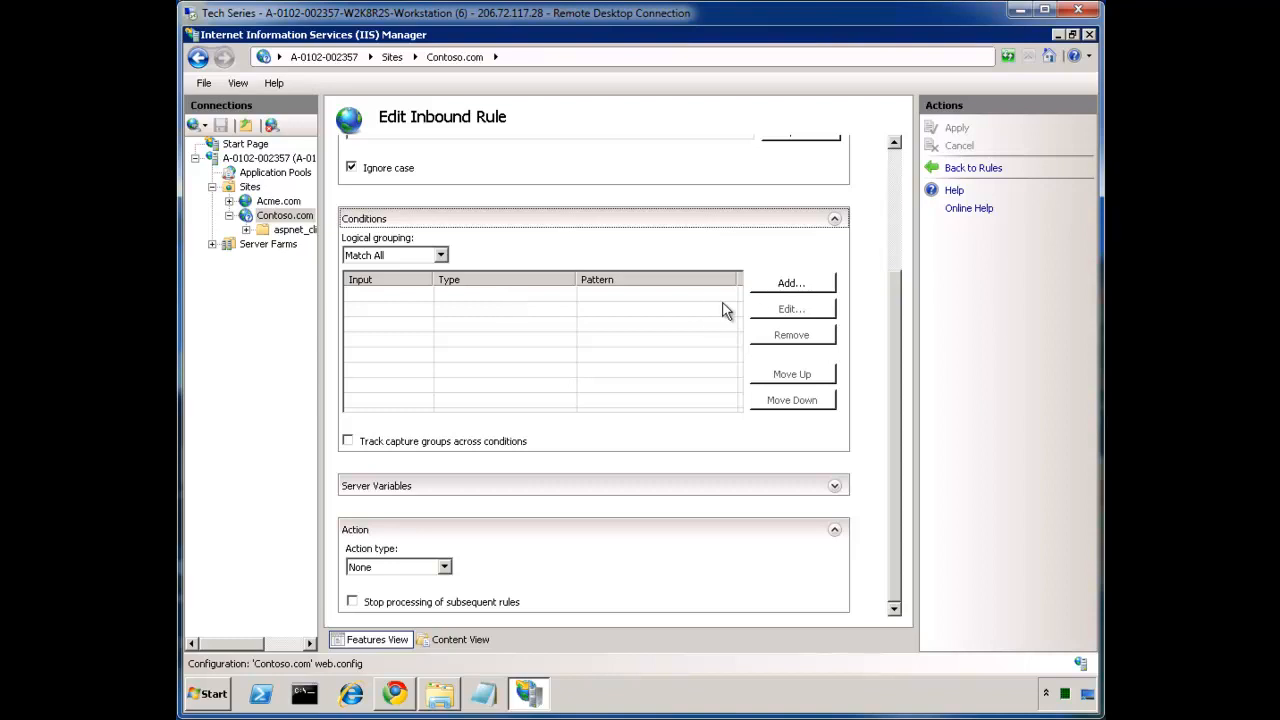
mouse_move(896, 480)
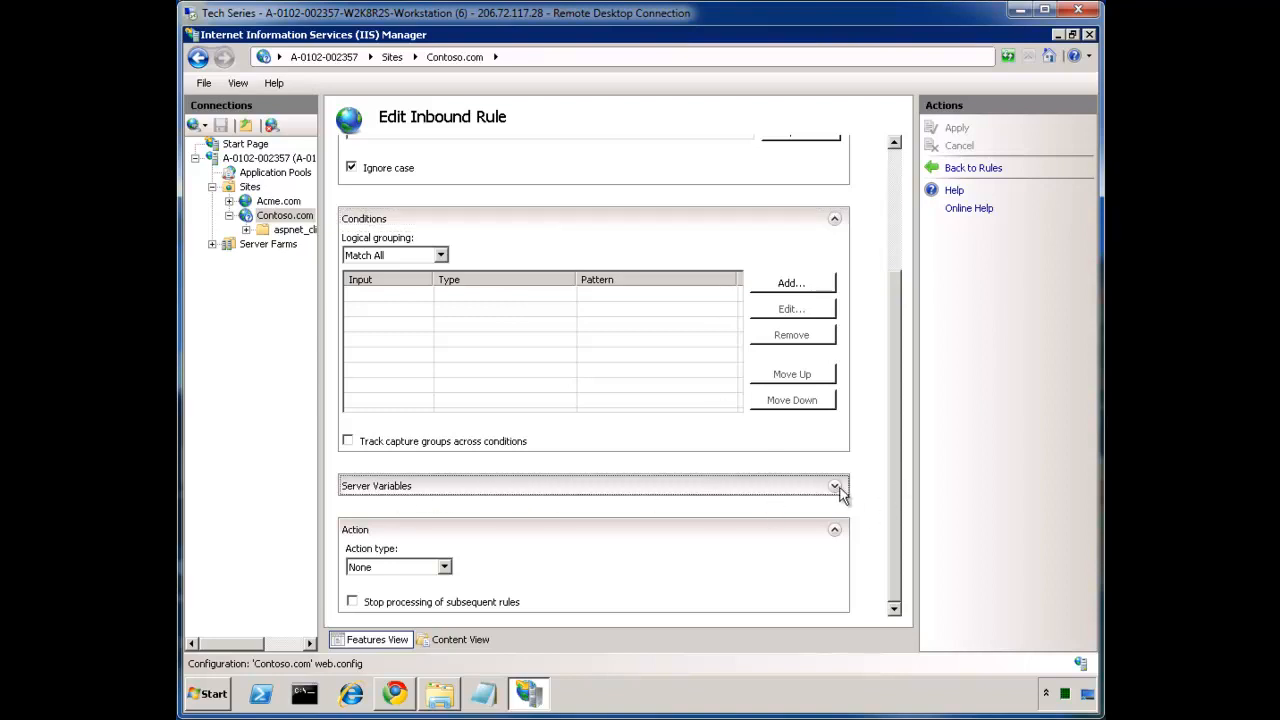
left_click(834, 486)
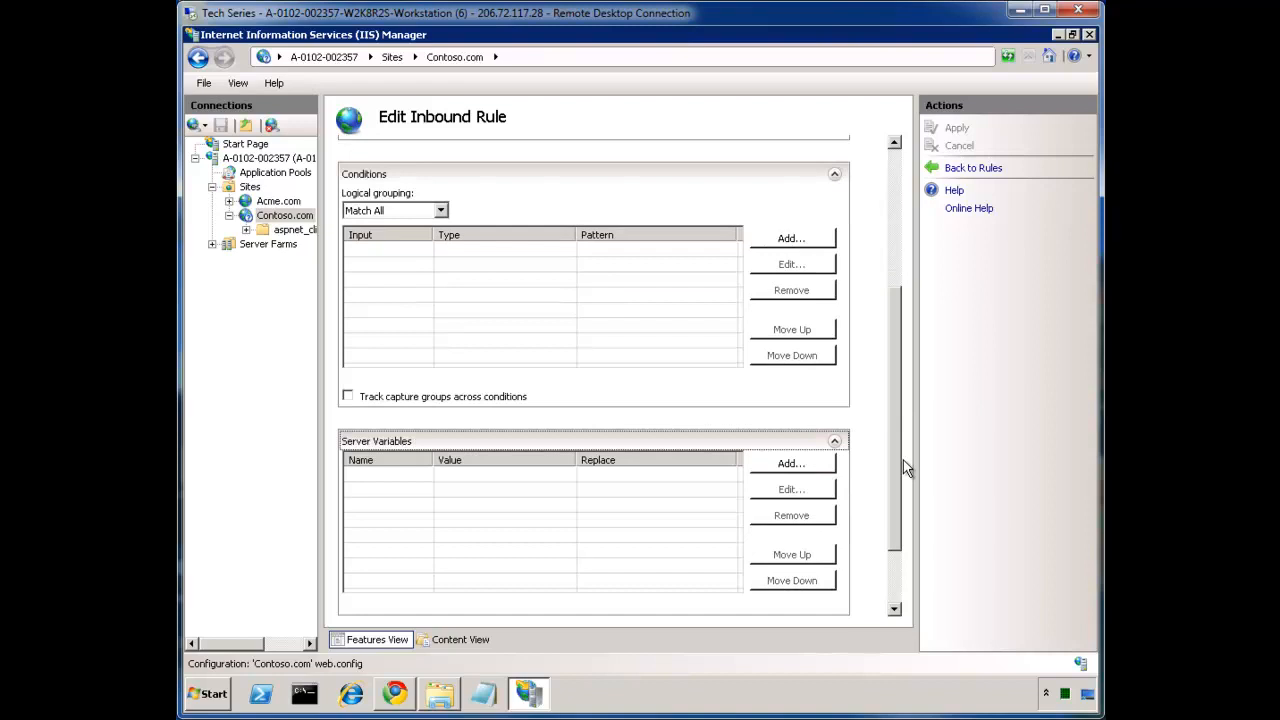
scroll("down", 3)
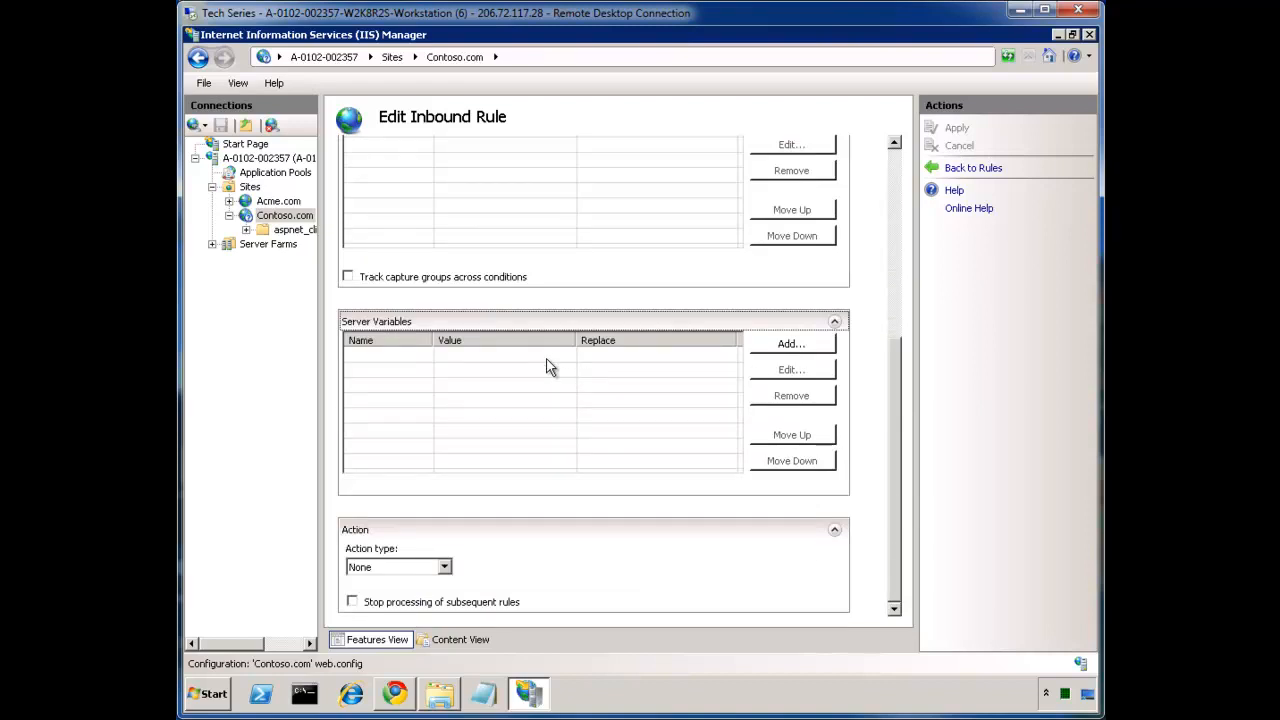
mouse_move(612, 364)
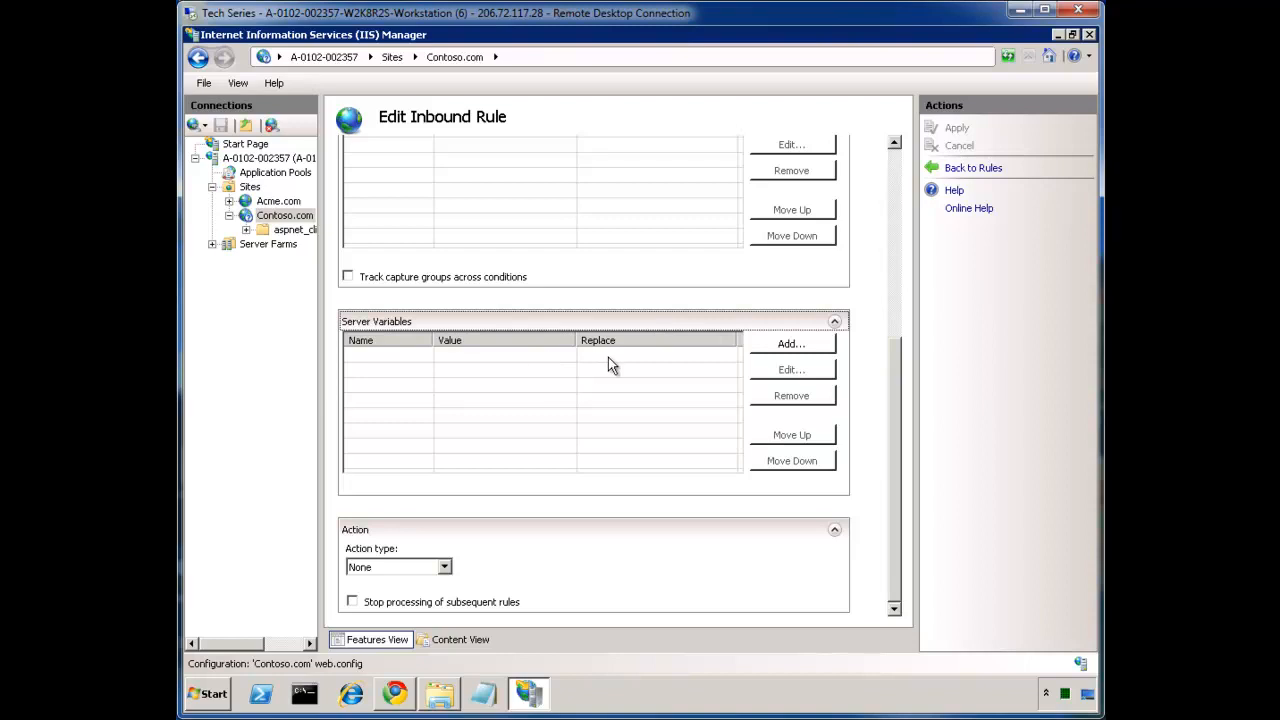
mouse_move(504, 364)
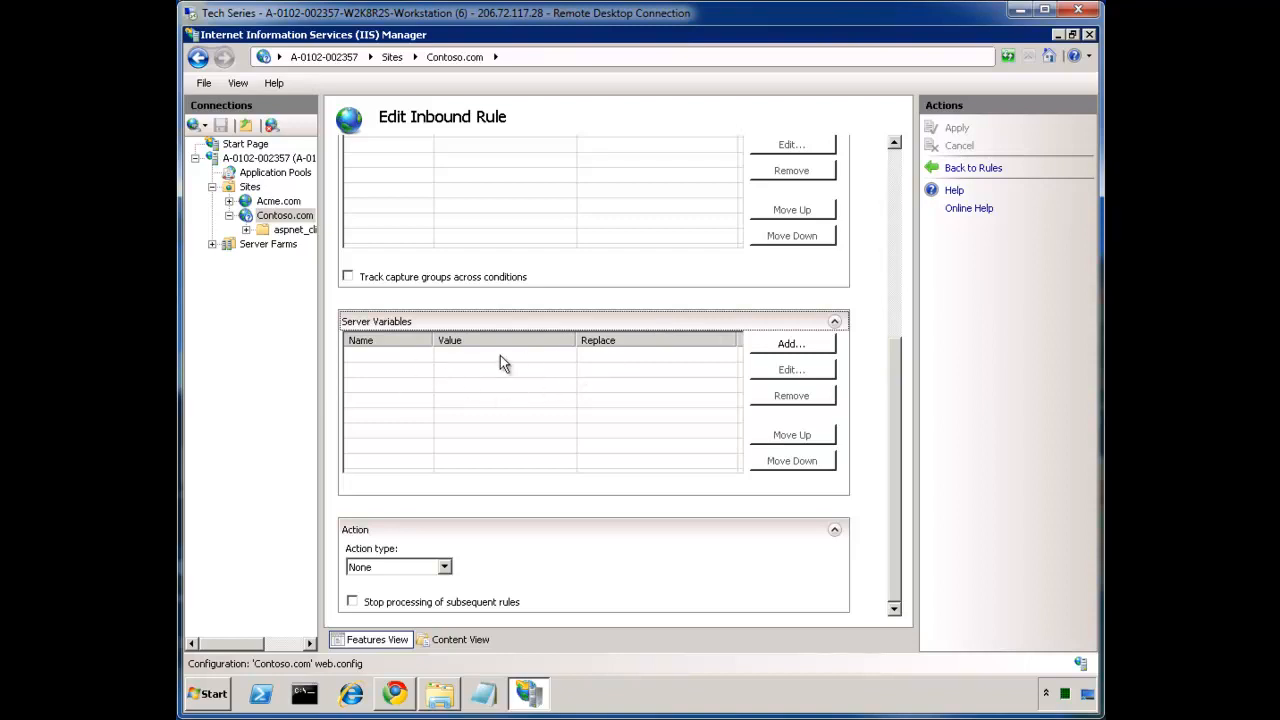
mouse_move(444, 572)
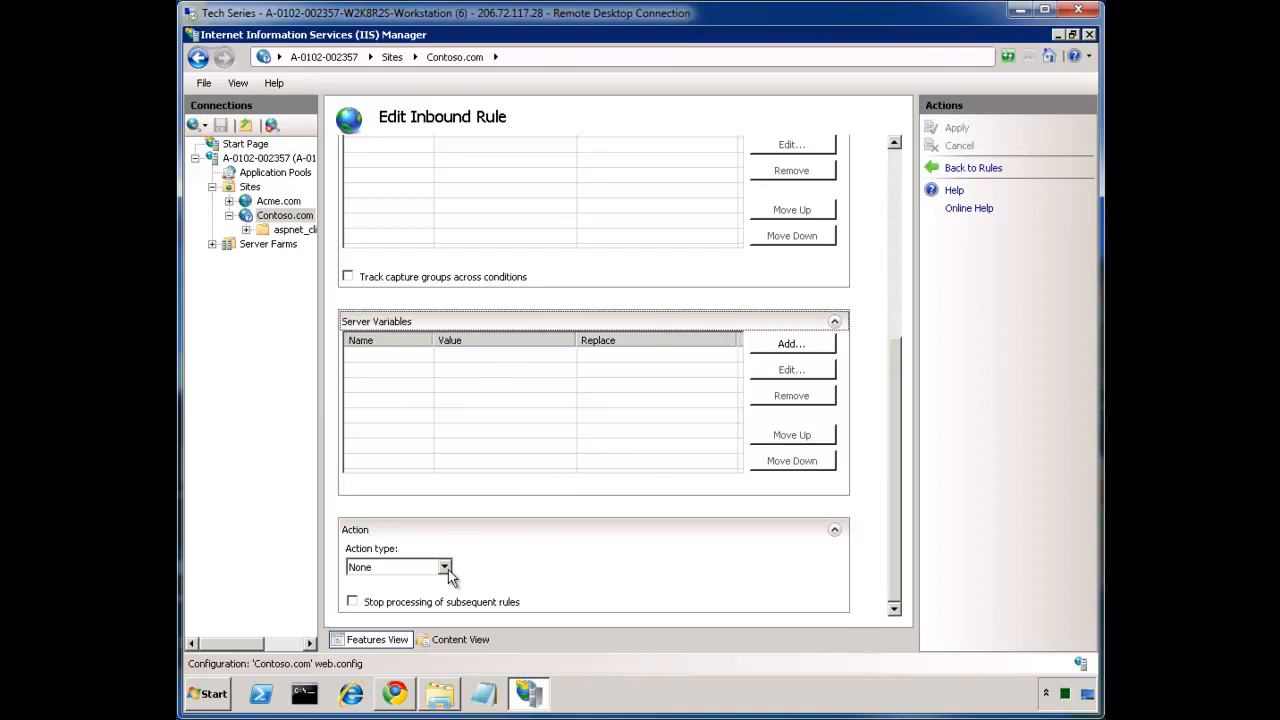
mouse_move(544, 156)
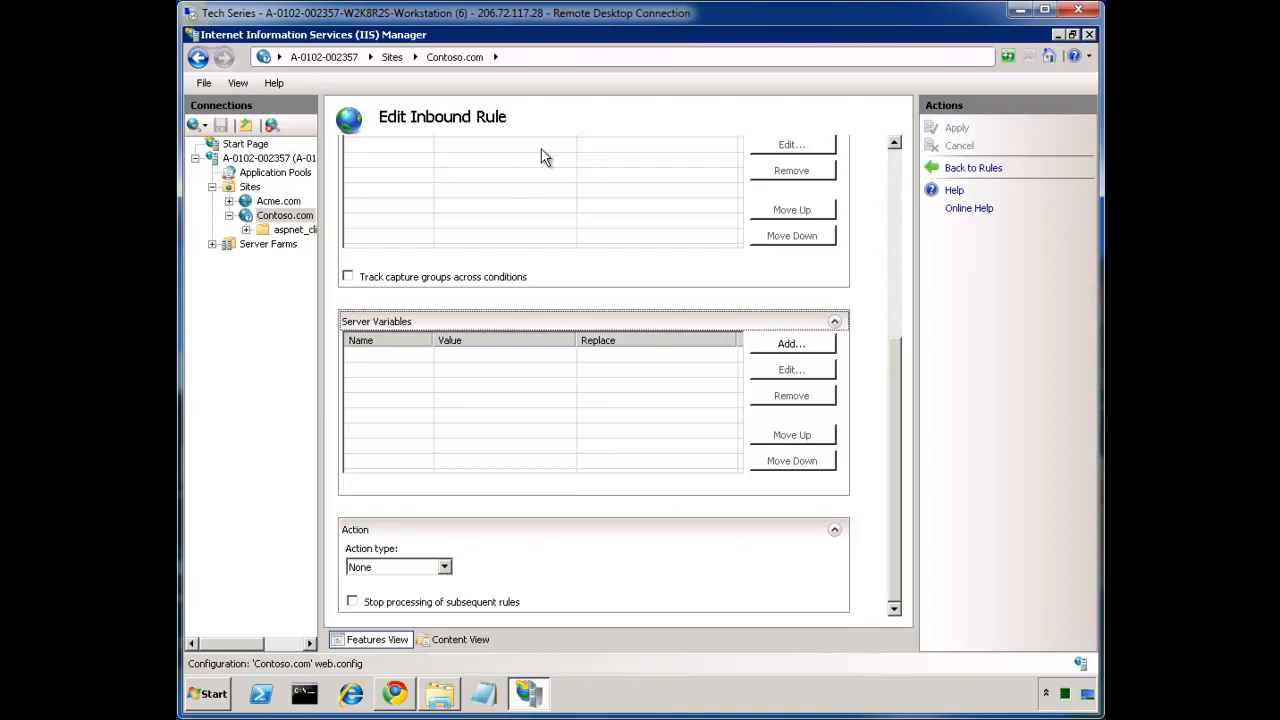
Change the rule's Action type to Redirect
left_click(440, 566)
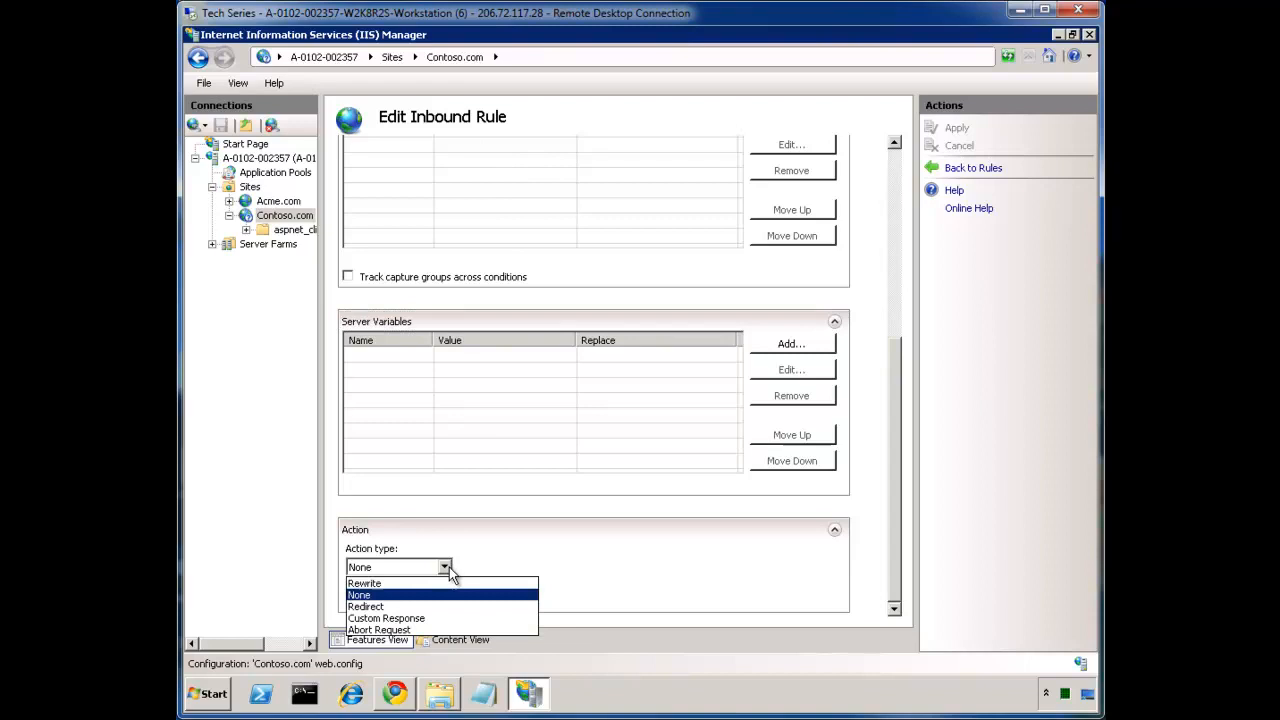
mouse_move(418, 584)
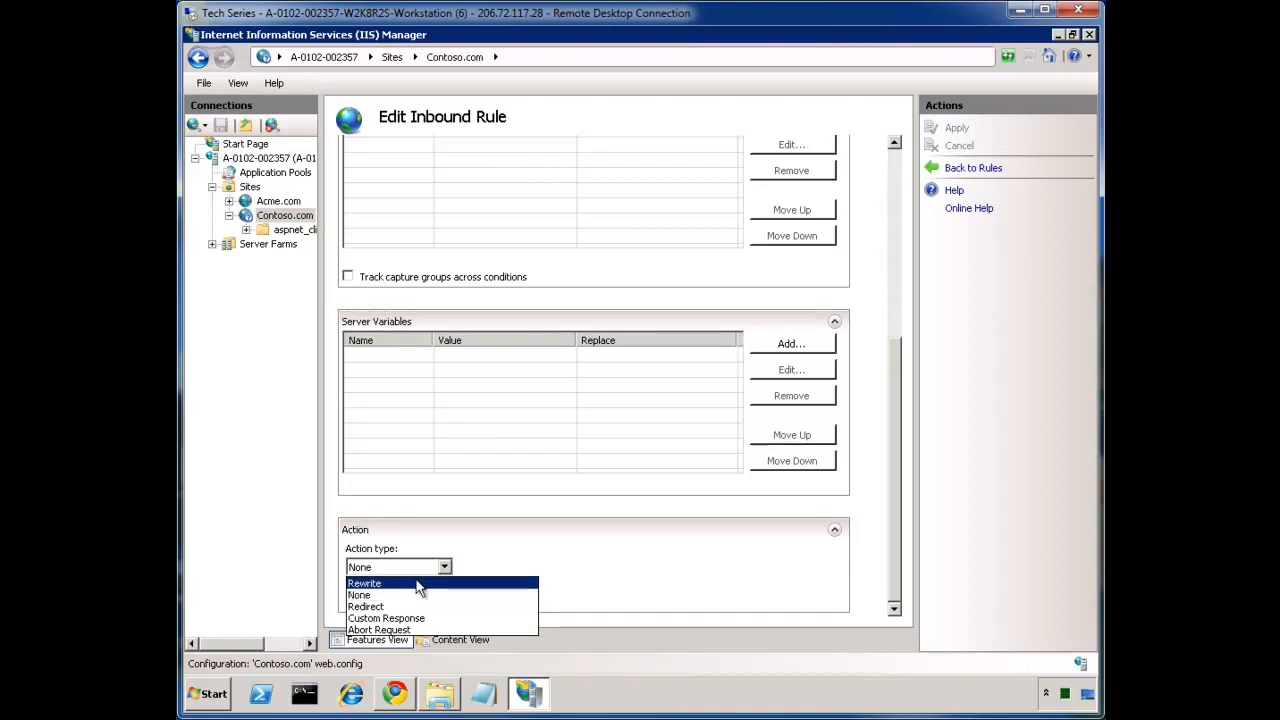
mouse_move(392, 596)
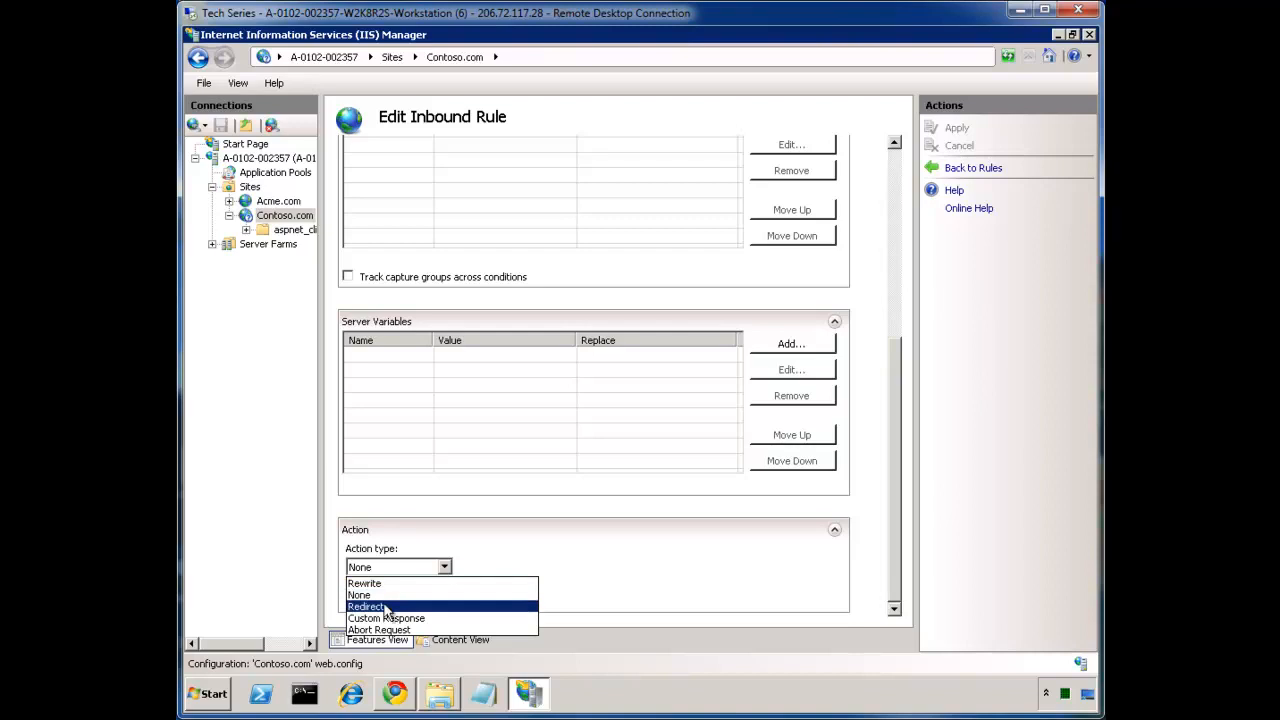
mouse_move(400, 618)
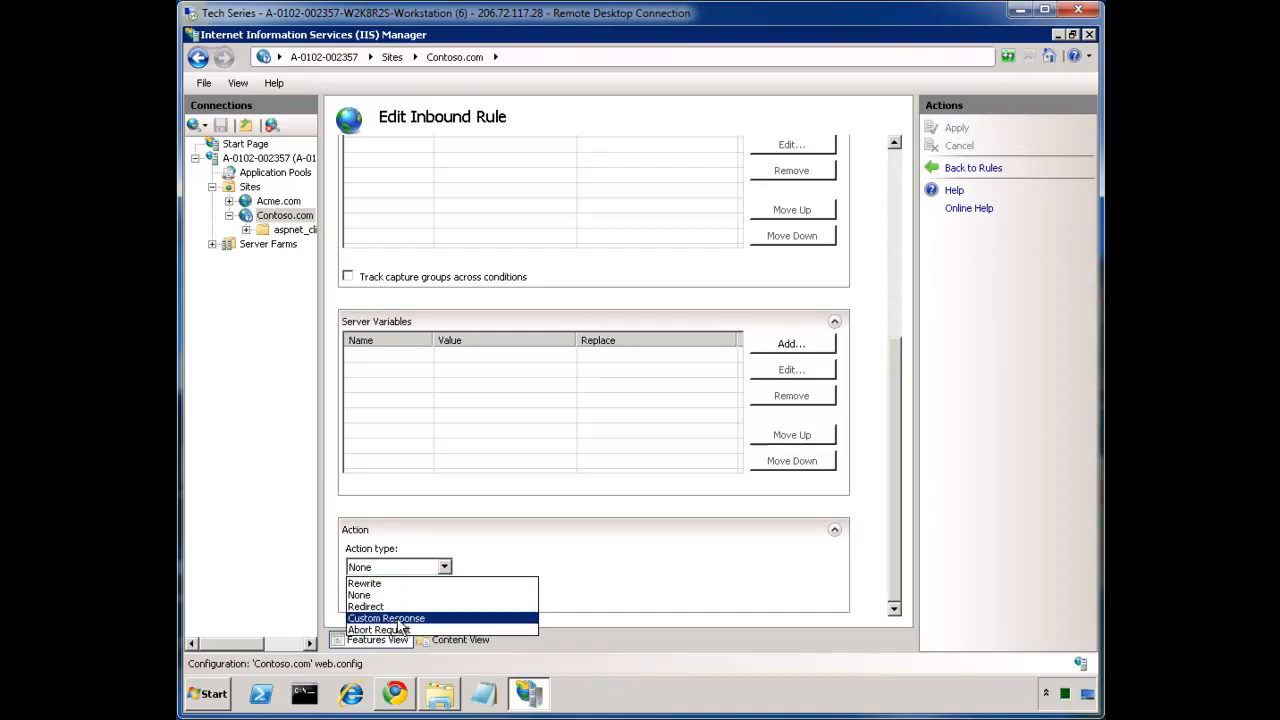
mouse_move(396, 628)
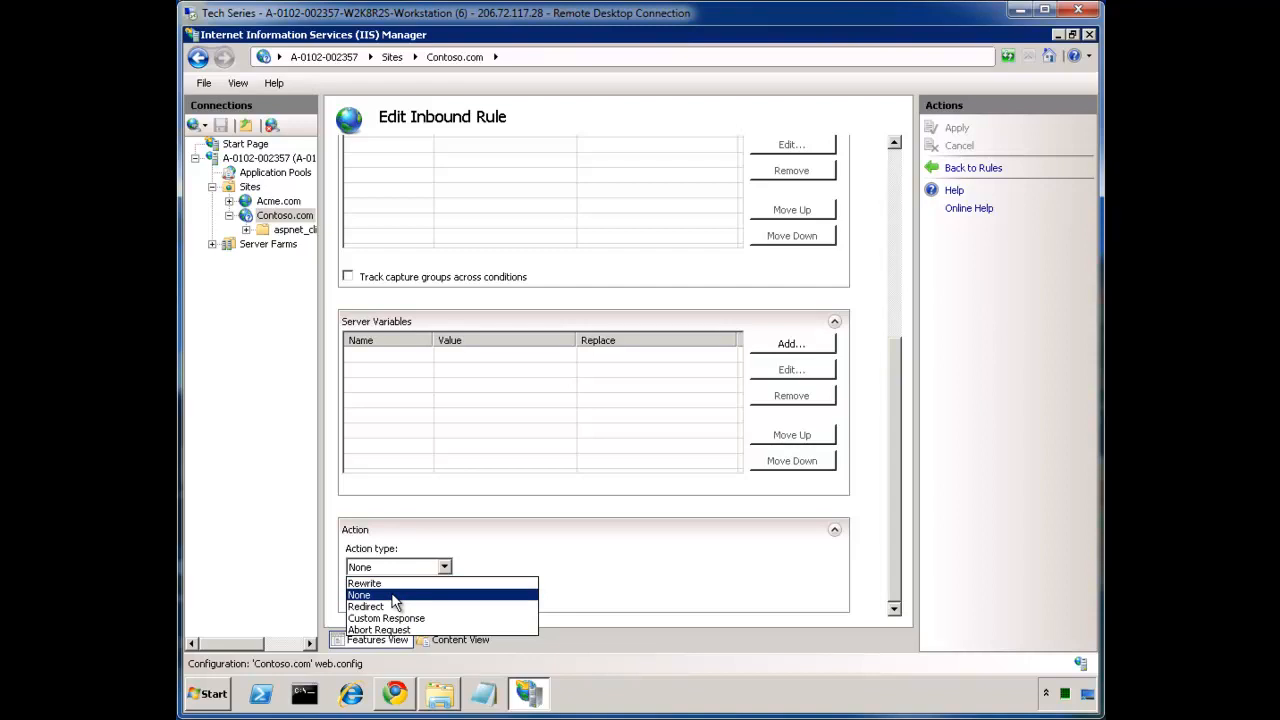
mouse_move(380, 608)
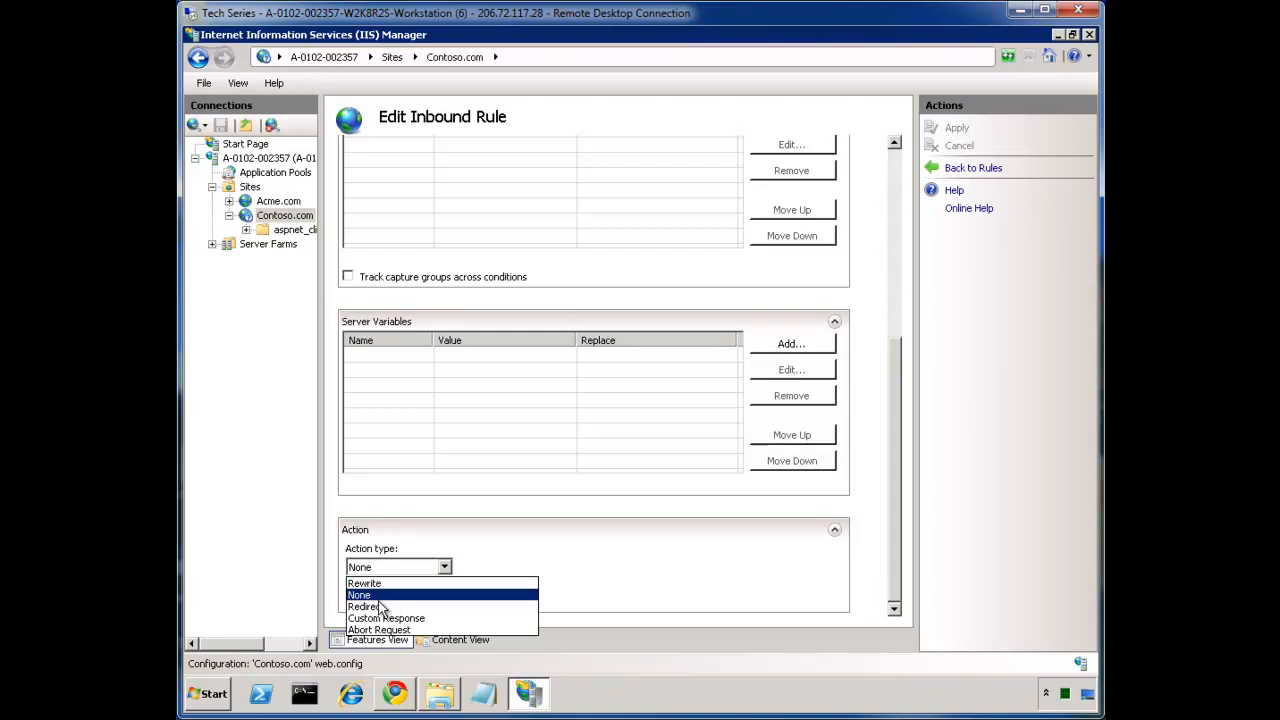
left_click(366, 606)
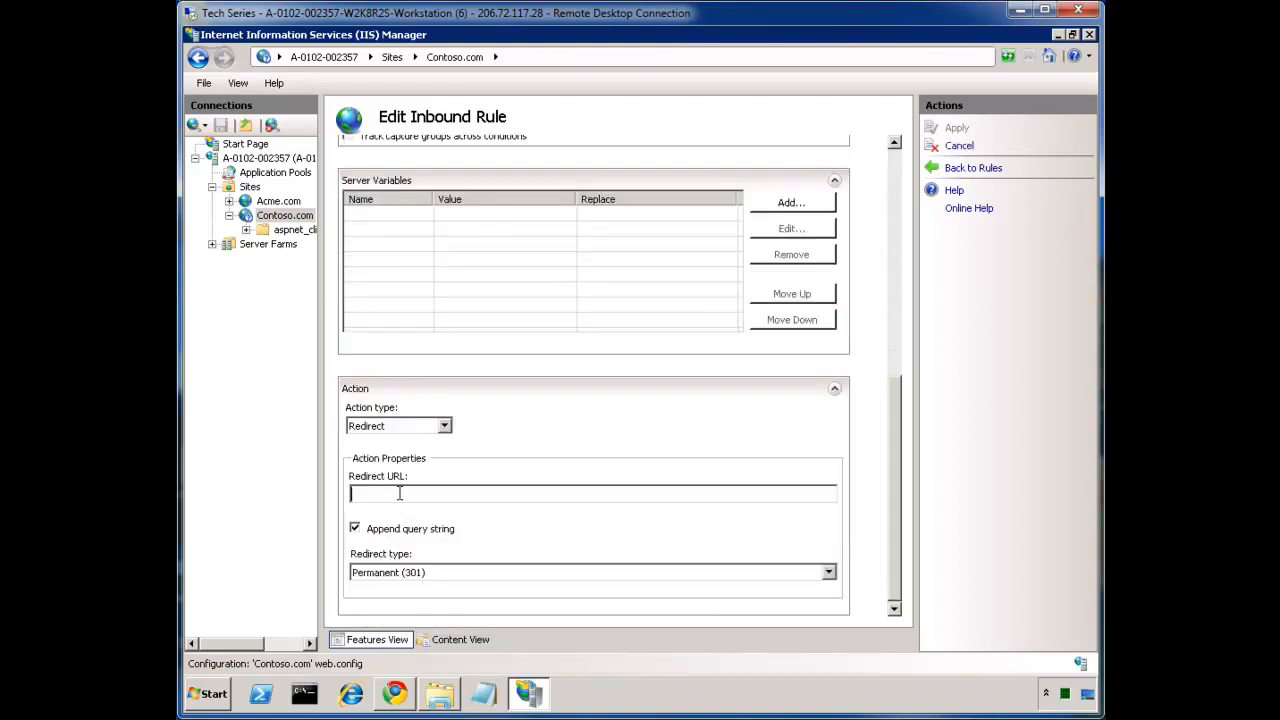
type("http://")
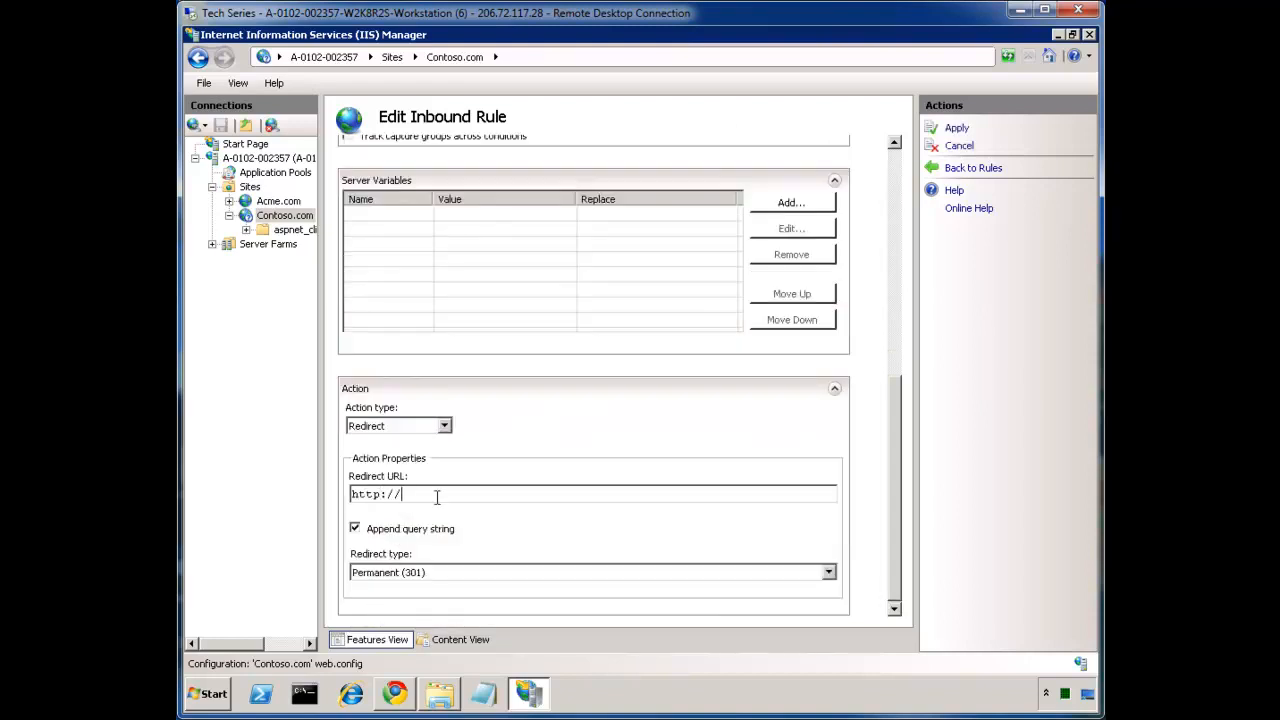
type("www.bing.com")
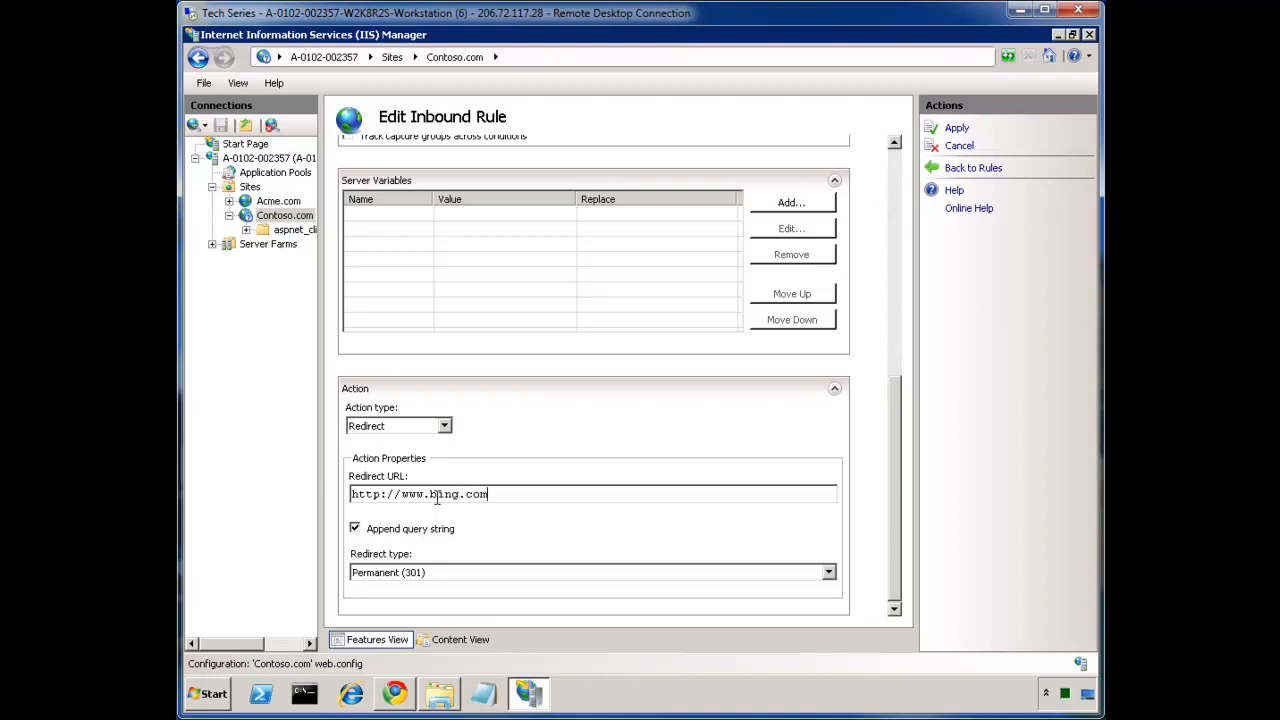
left_click(828, 572)
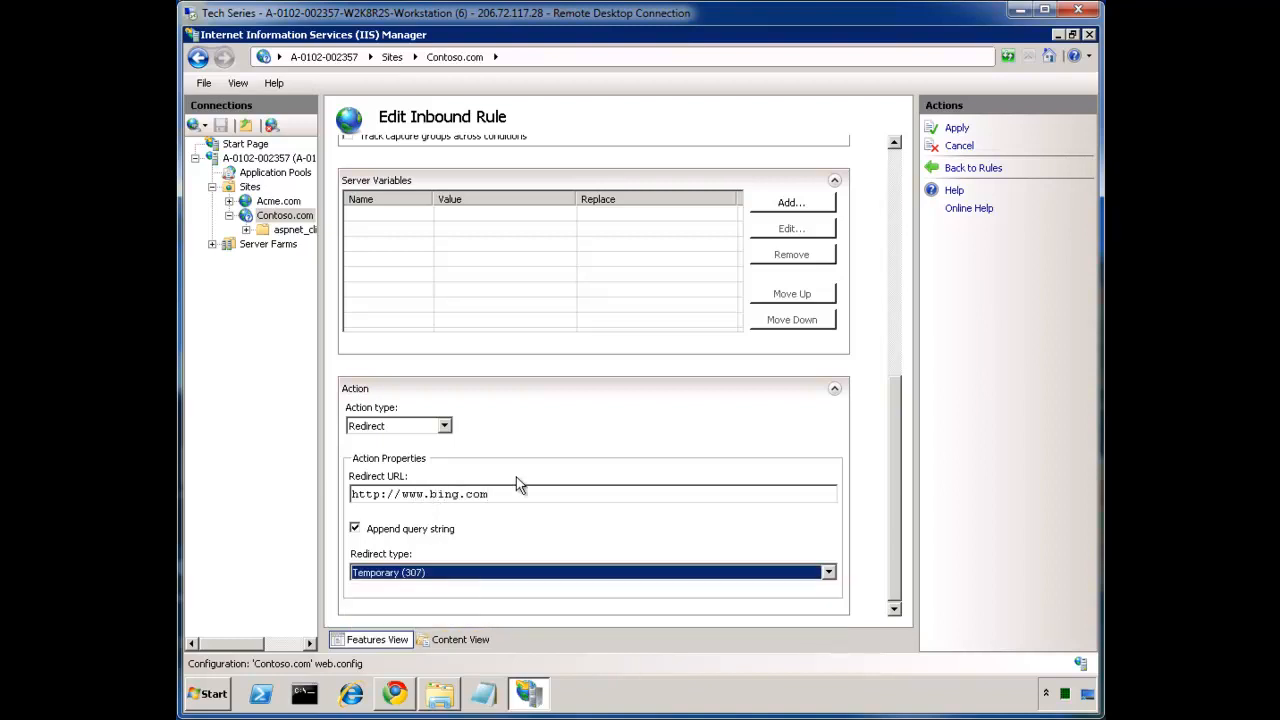
mouse_move(960, 132)
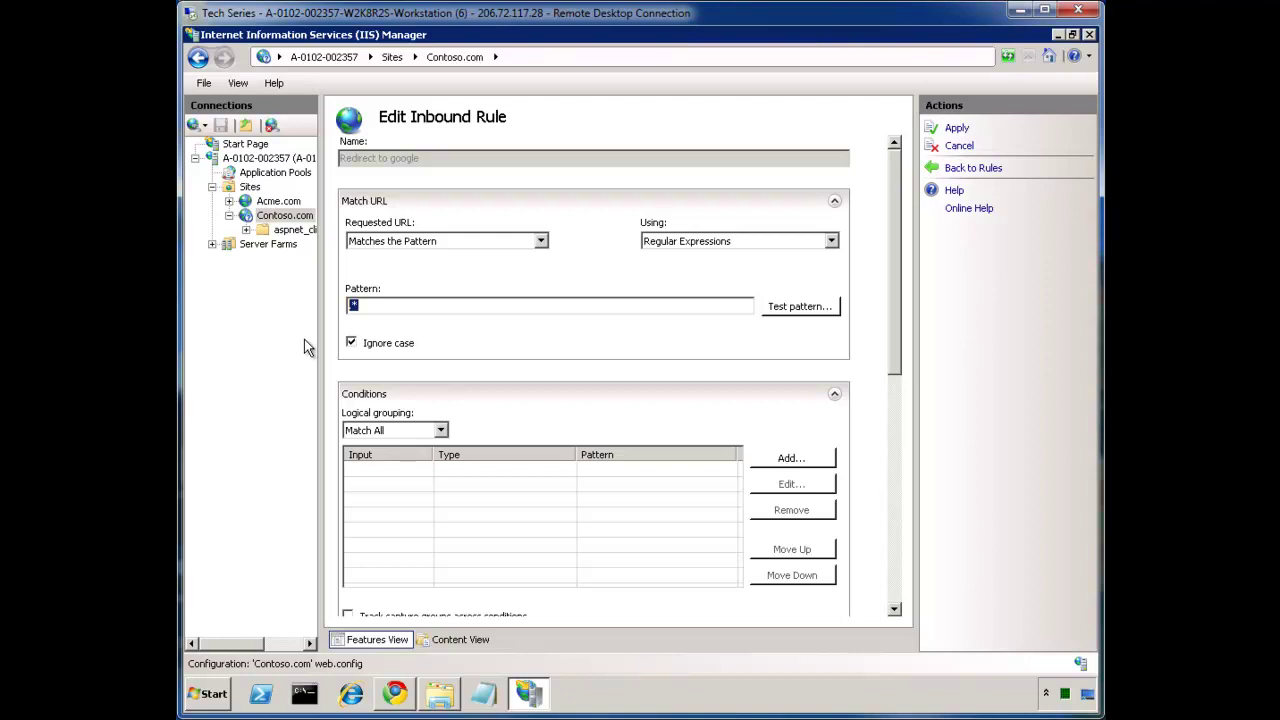
scroll("down", 3)
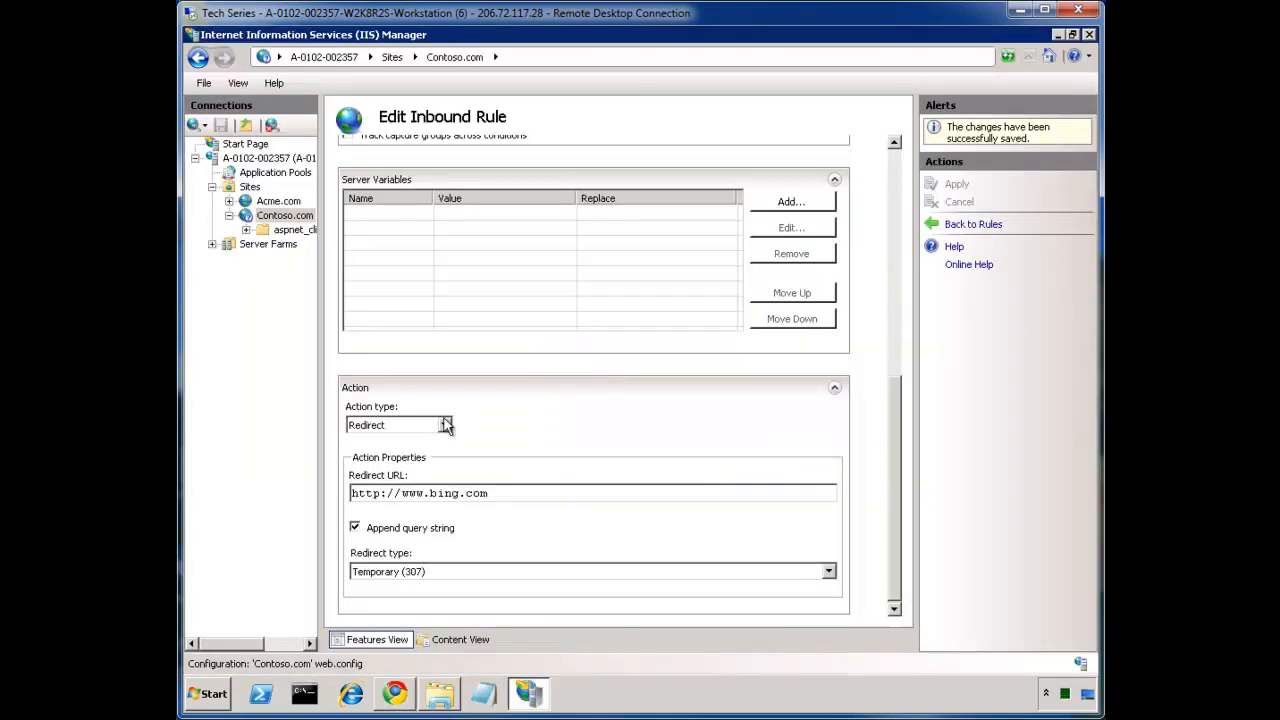
mouse_move(576, 298)
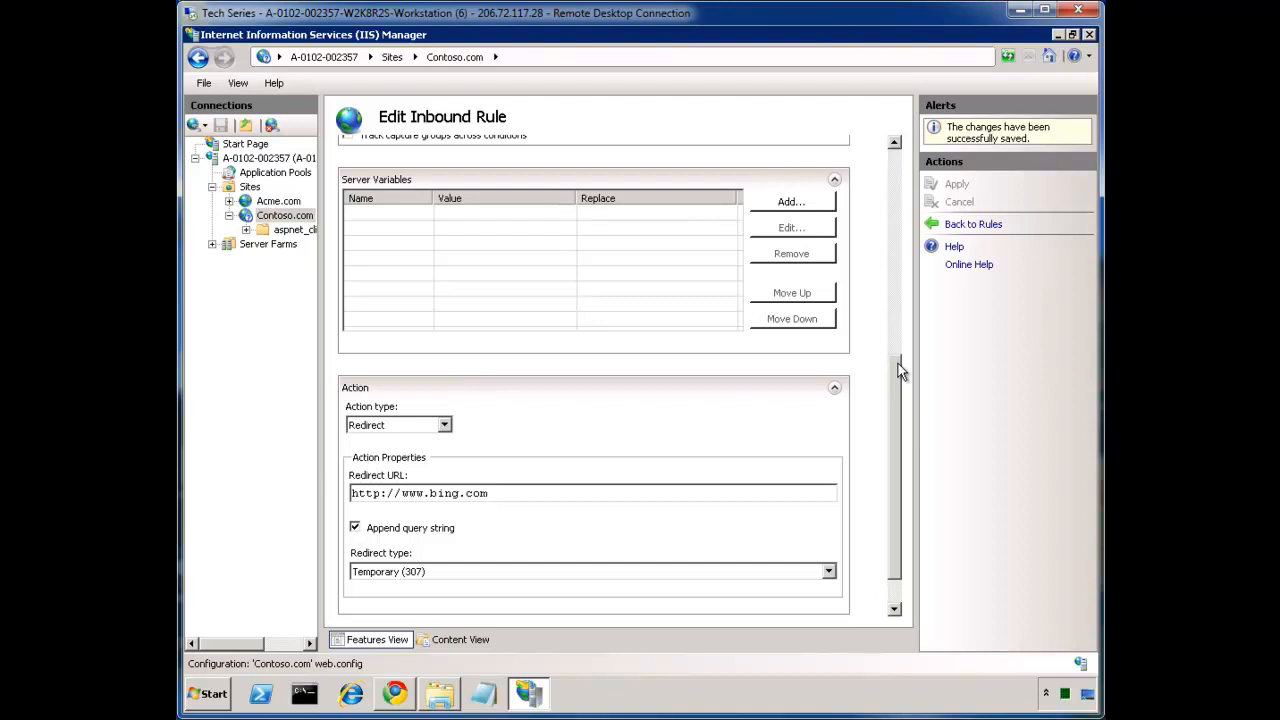
Start a new rule condition with {HTTP_HOST} as the condition input
left_click(792, 200)
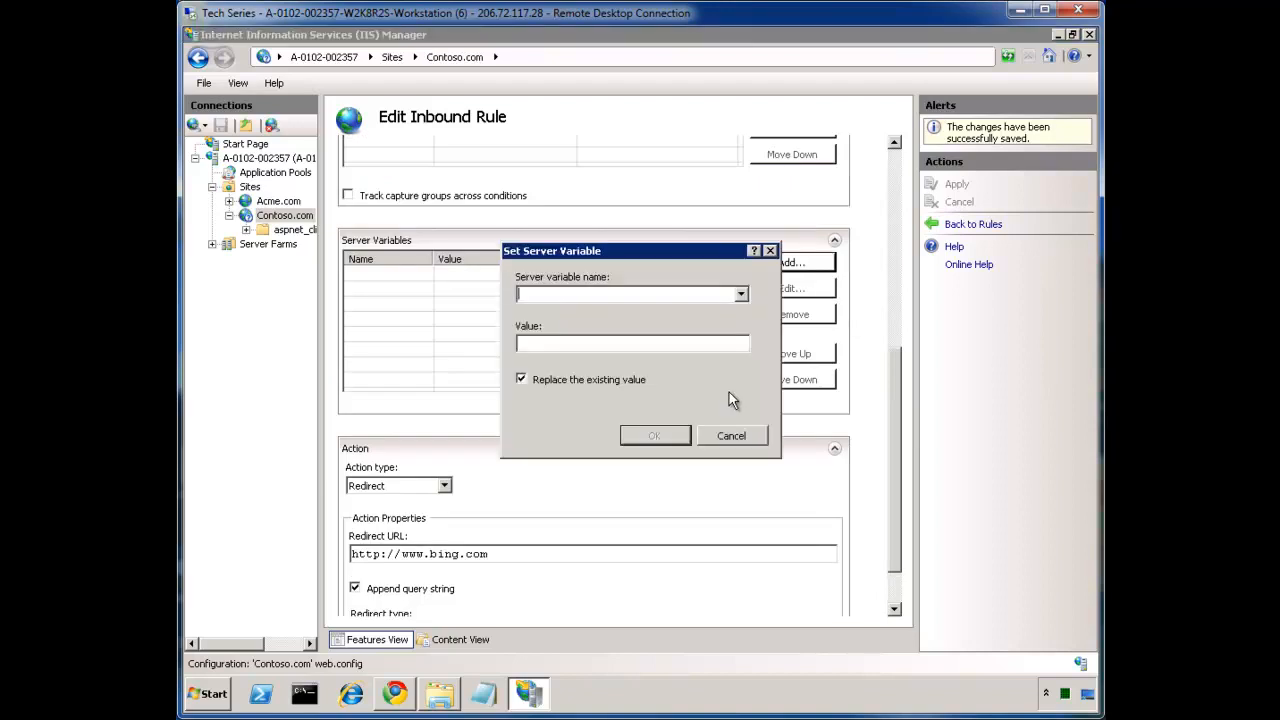
mouse_move(736, 444)
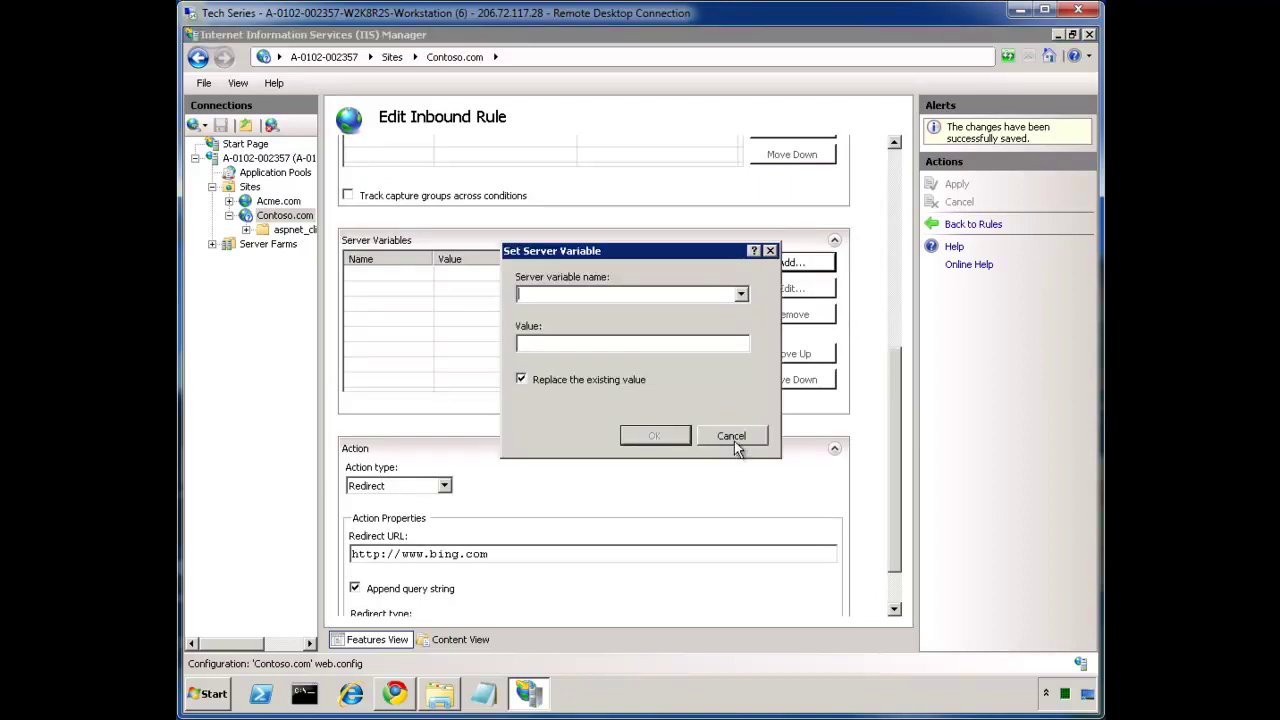
left_click(732, 436)
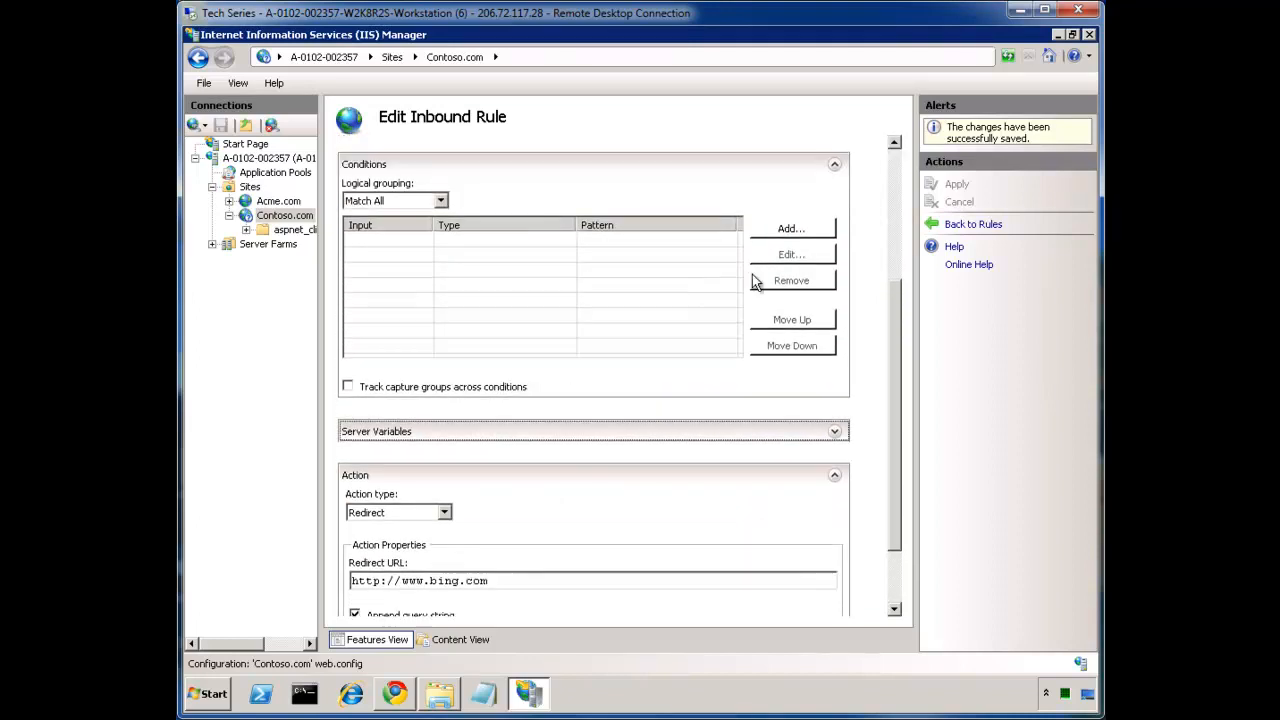
left_click(792, 228)
type("{")
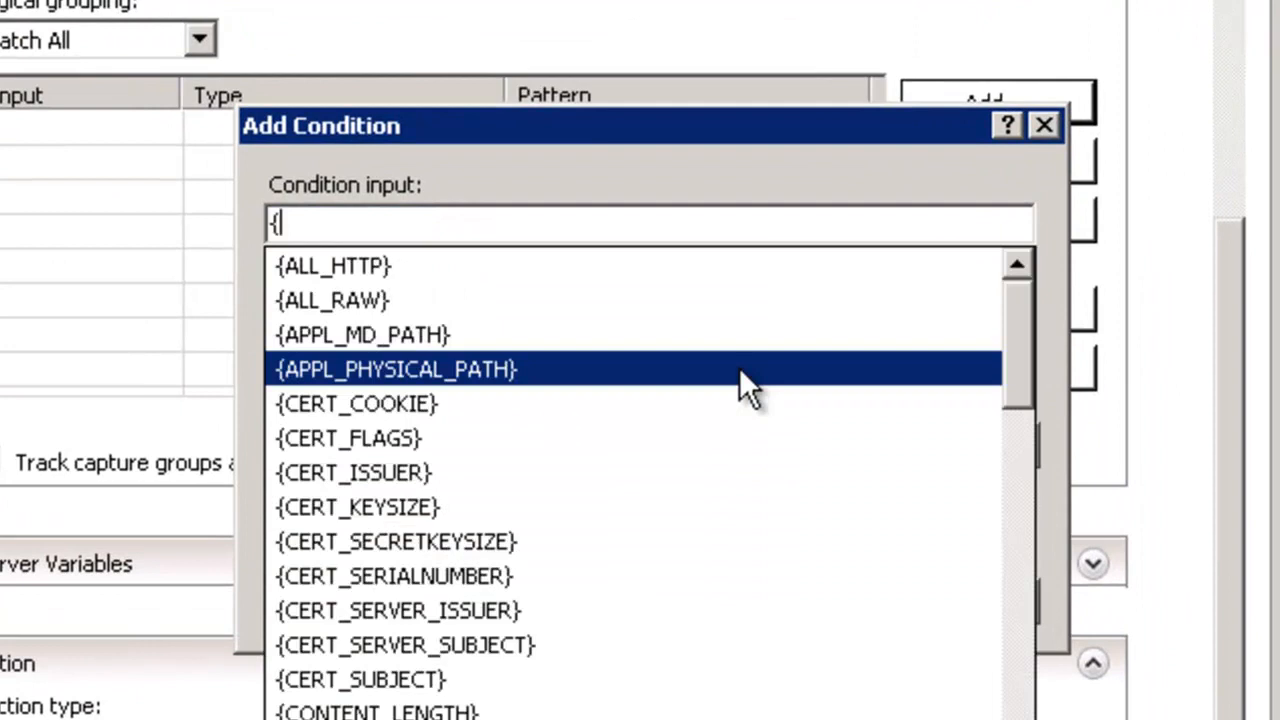
type("ht")
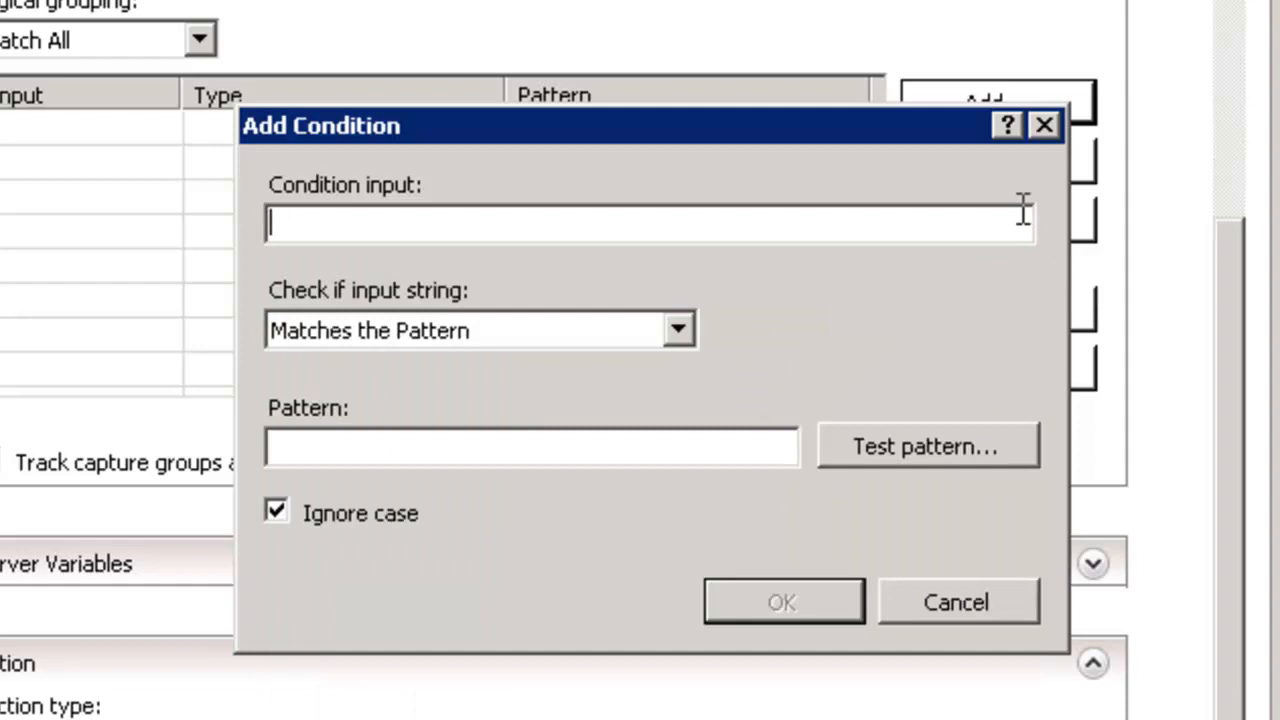
mouse_move(1024, 228)
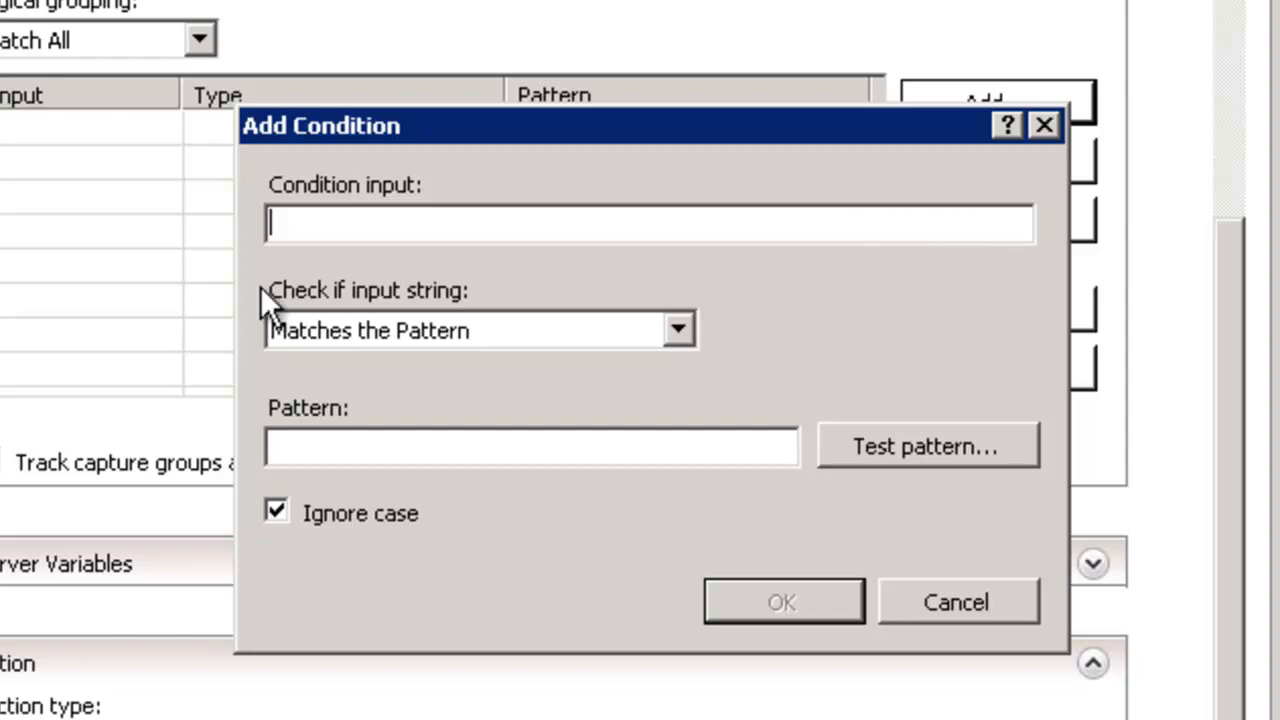
mouse_move(284, 304)
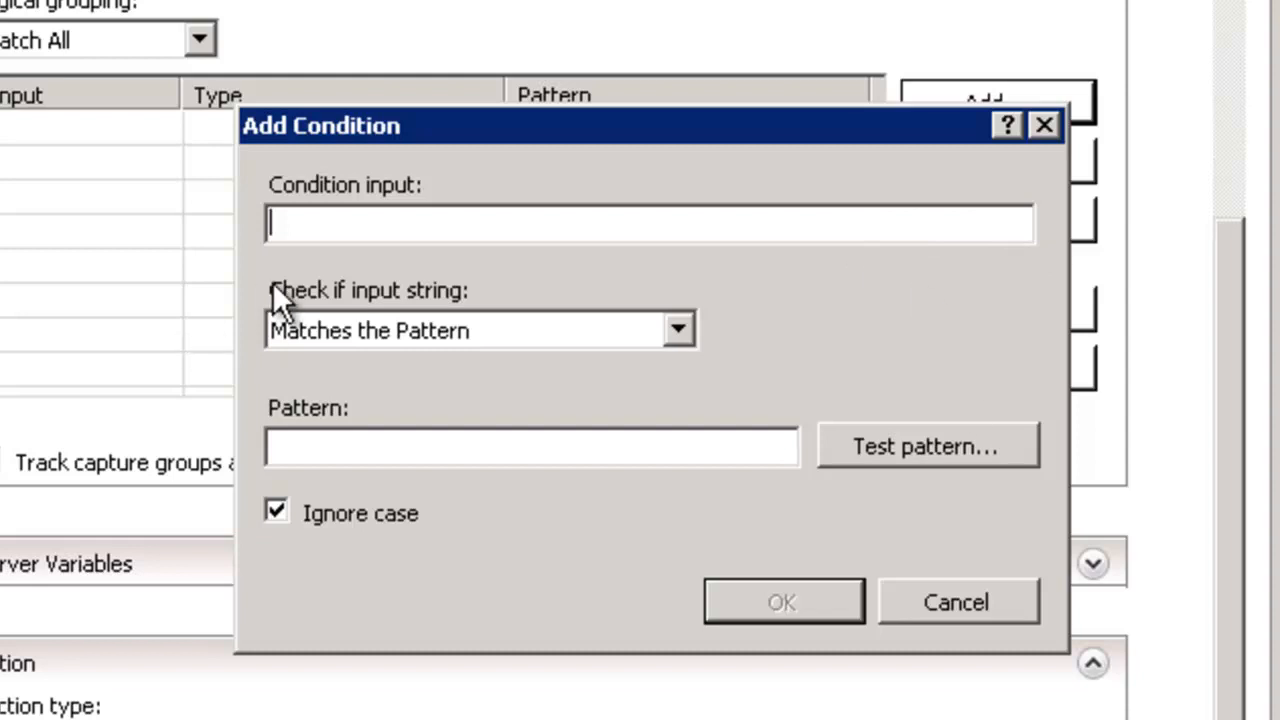
type("{CERT_SERVER_ISSUER}")
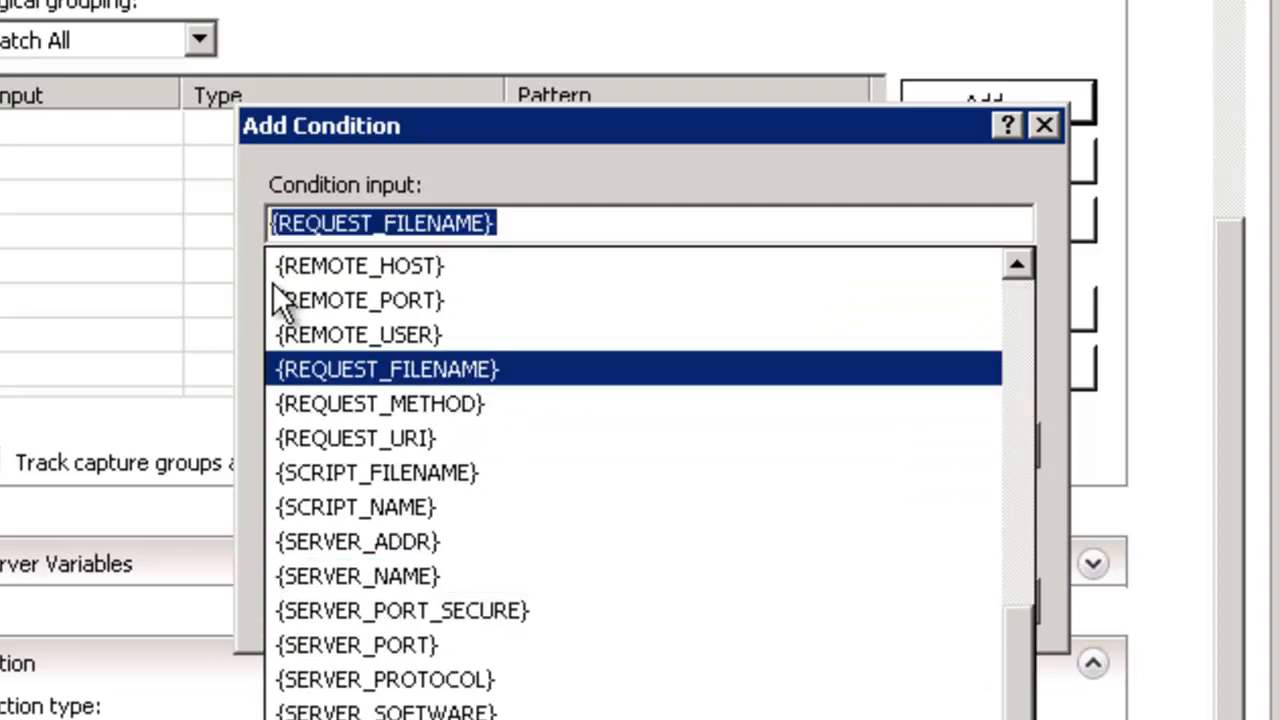
type("{http_")
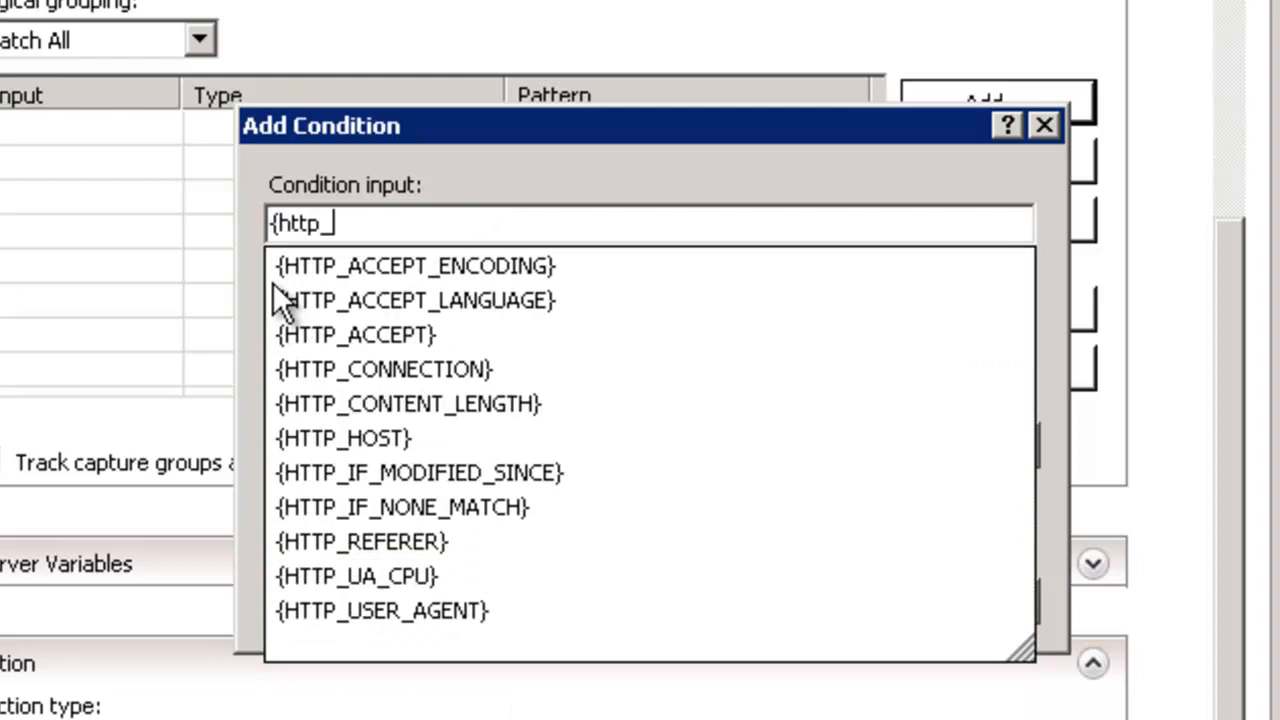
left_click(340, 440)
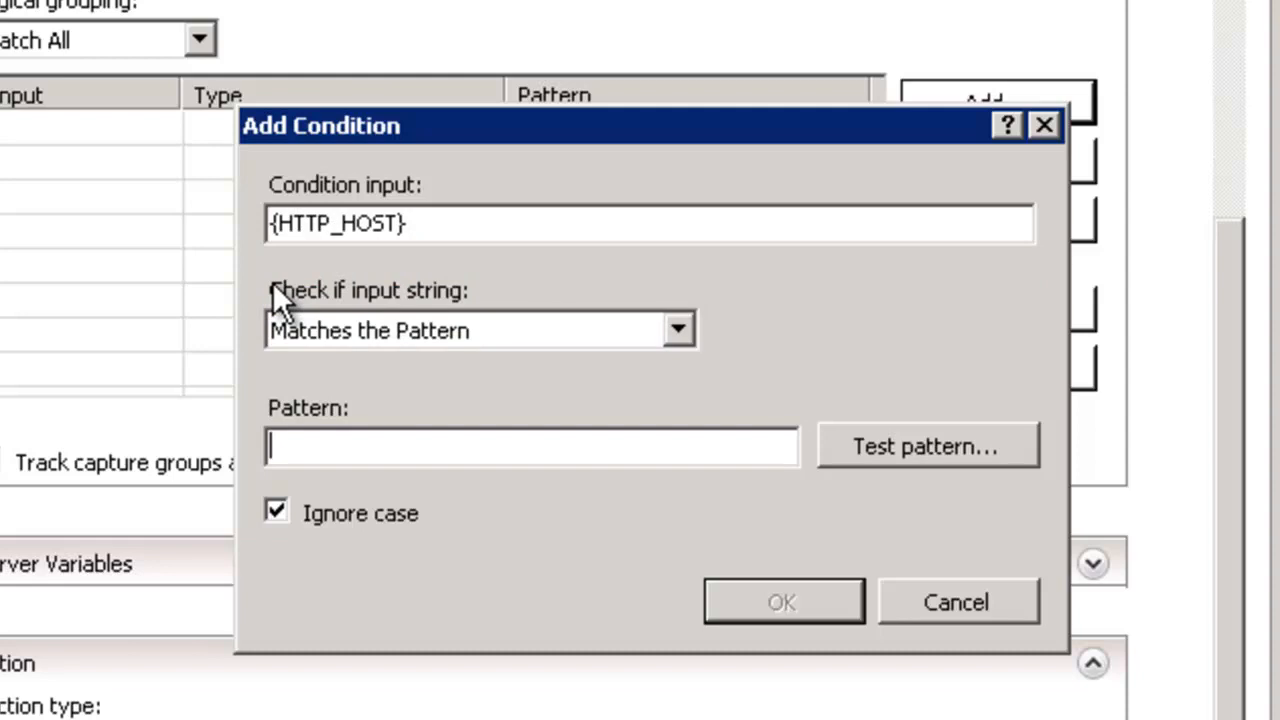
Enter the pattern ^contoso\.com$ for the host condition and bring up its pattern tester
type("contoso.com")
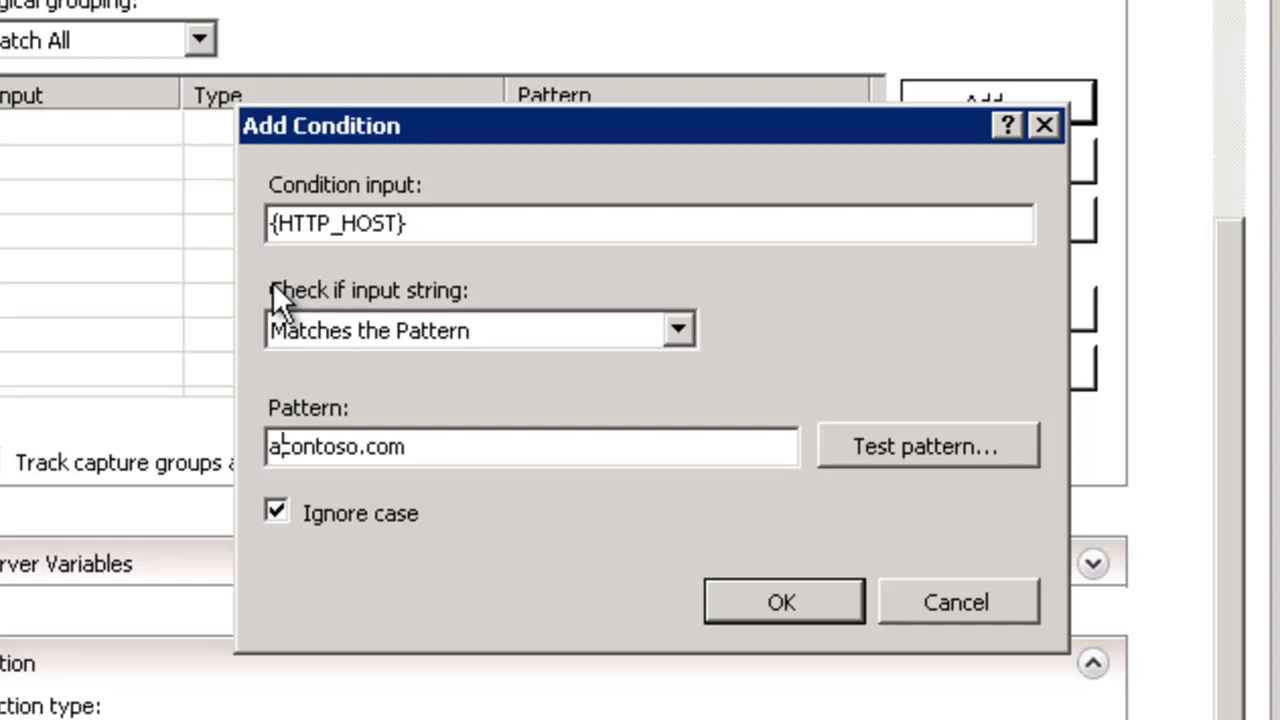
type("anything.")
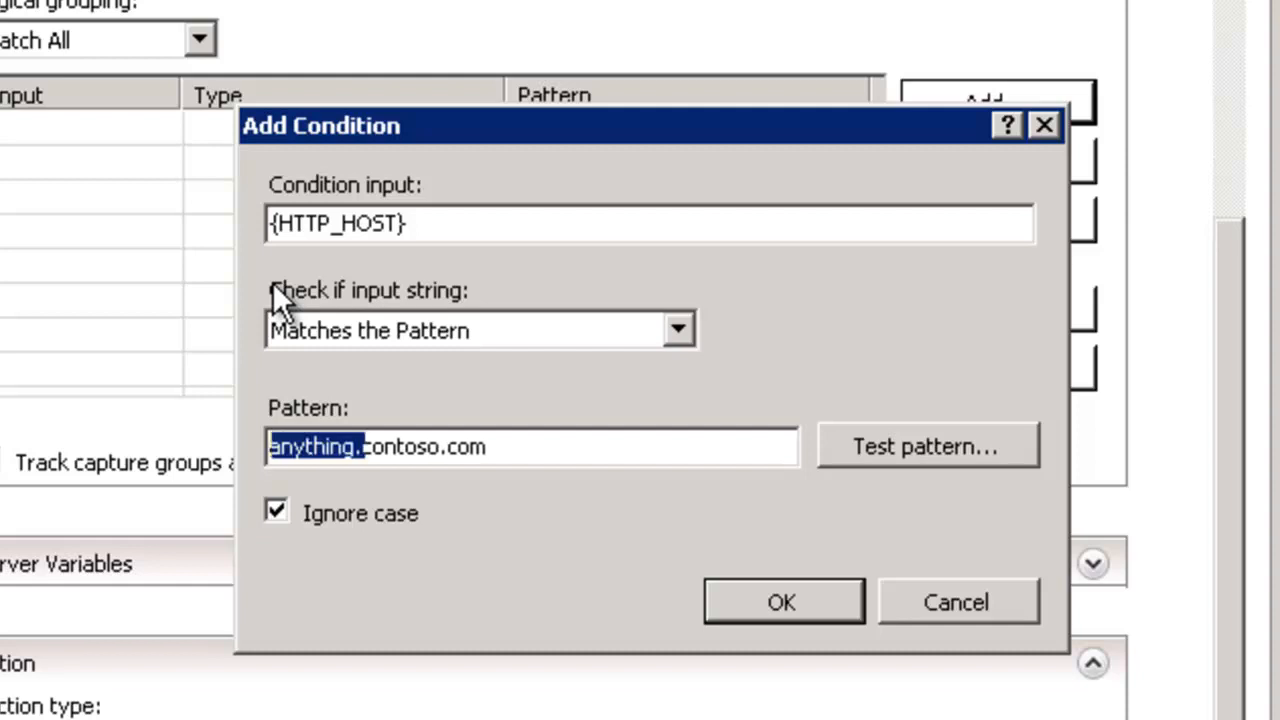
key("Delete")
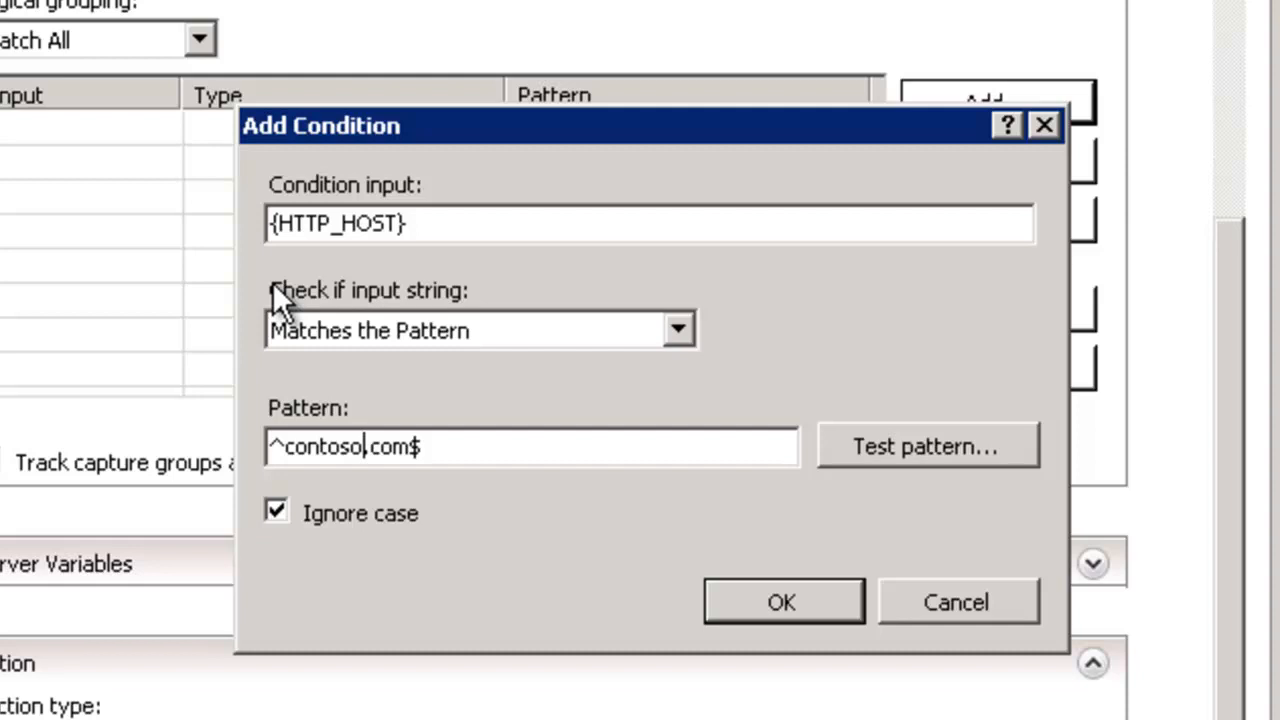
type("\\")
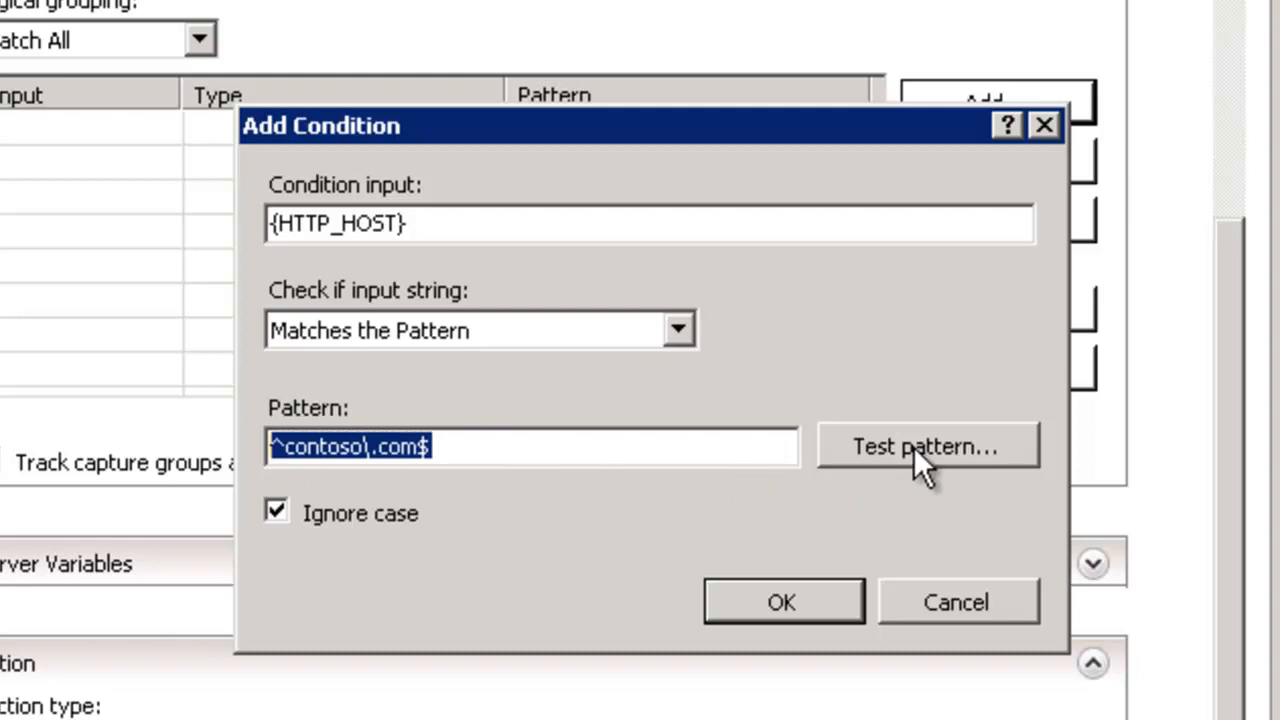
left_click(928, 448)
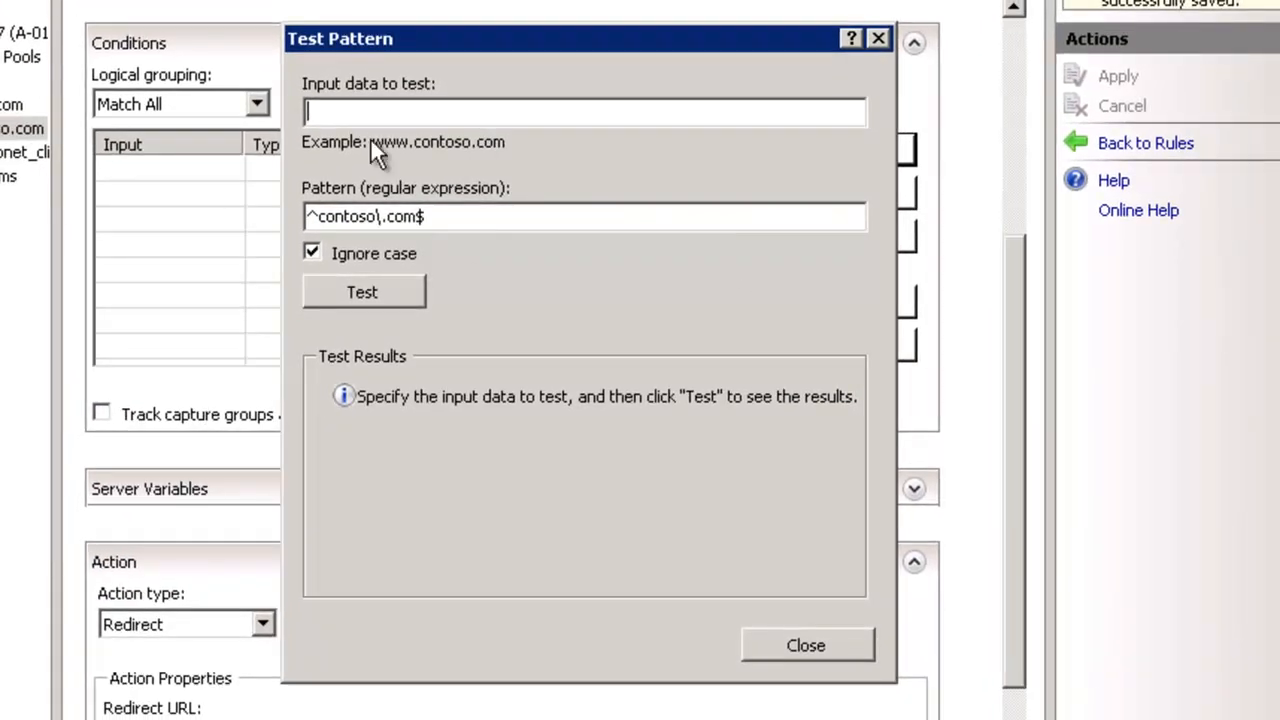
type("contoso.com")
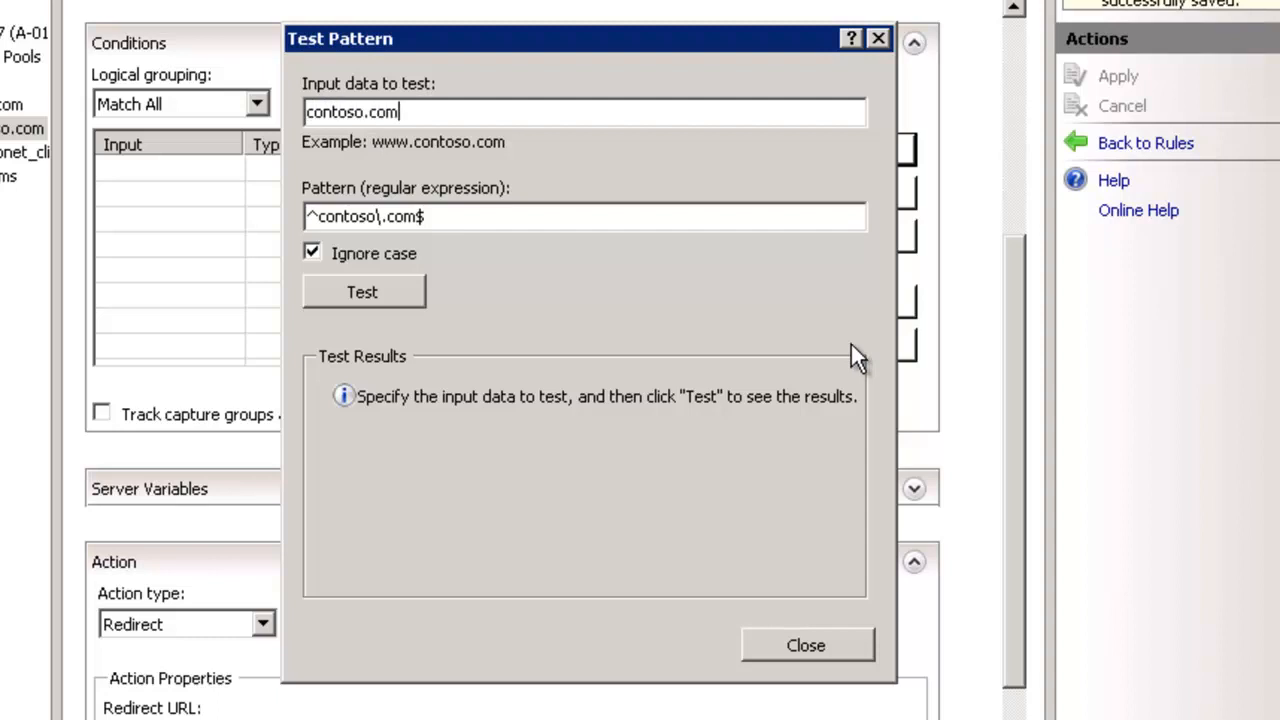
left_click(364, 292)
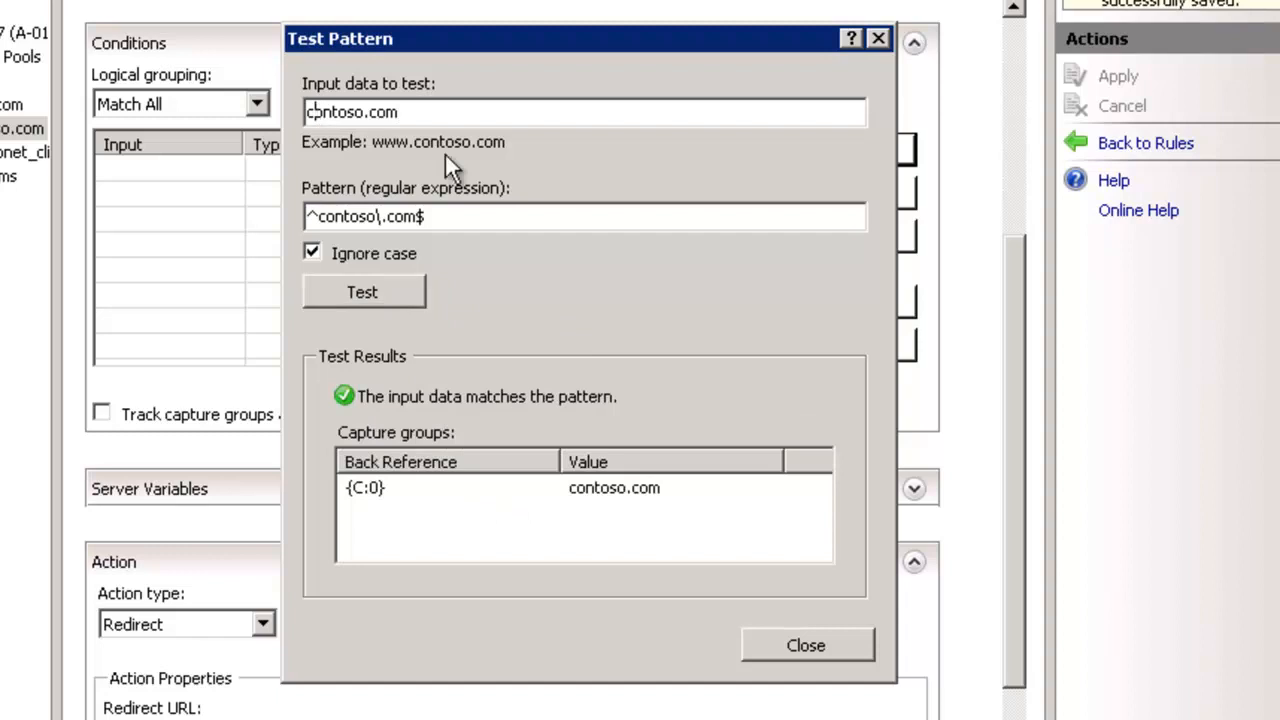
type("www.contoso.com")
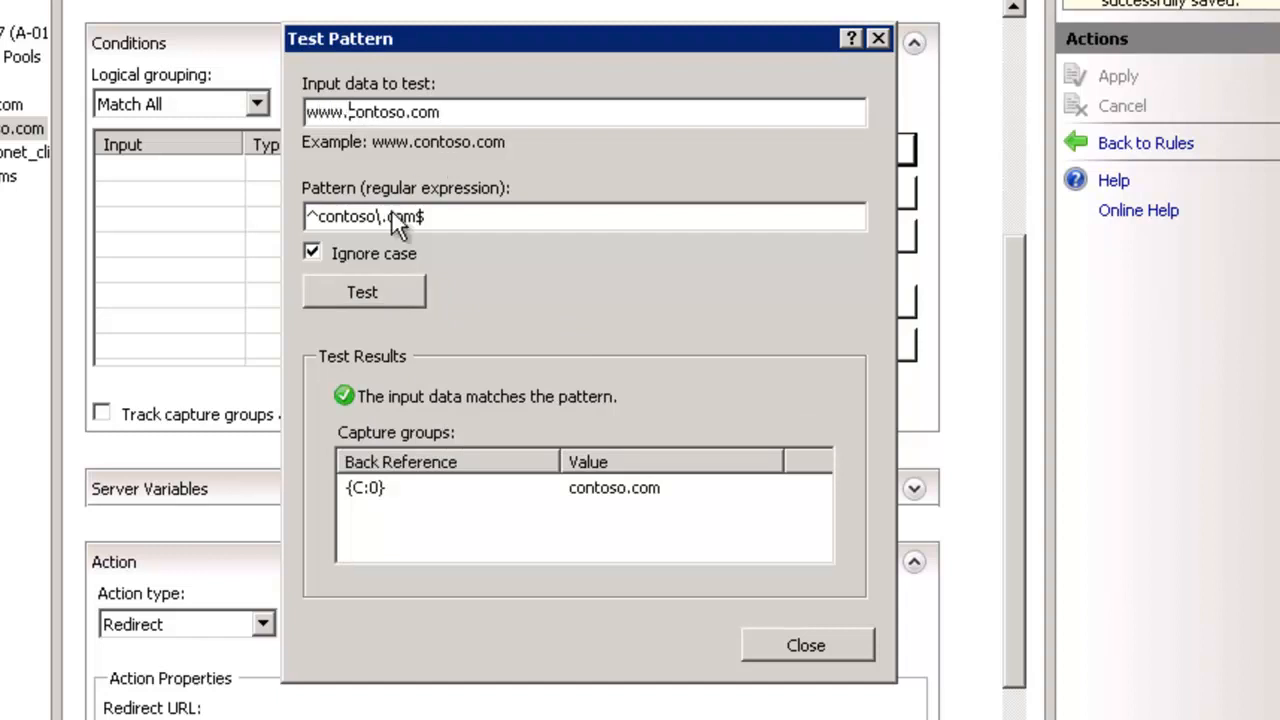
left_click(364, 292)
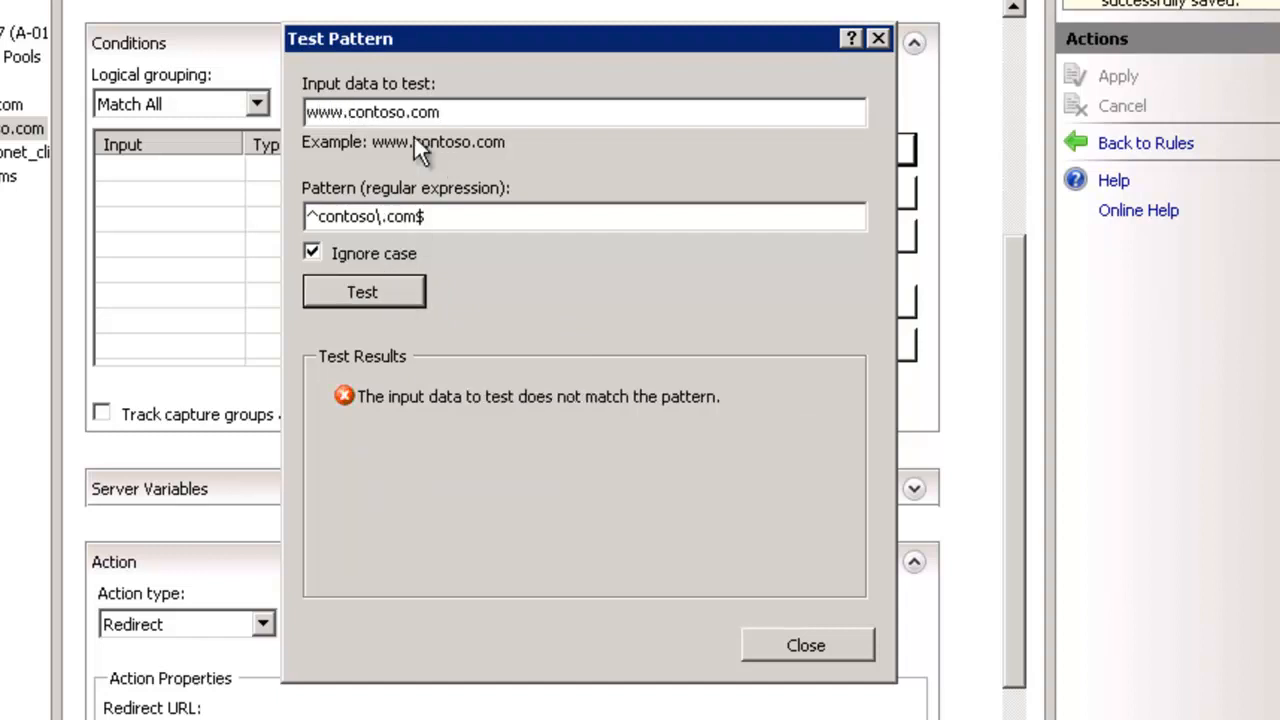
left_click(364, 292)
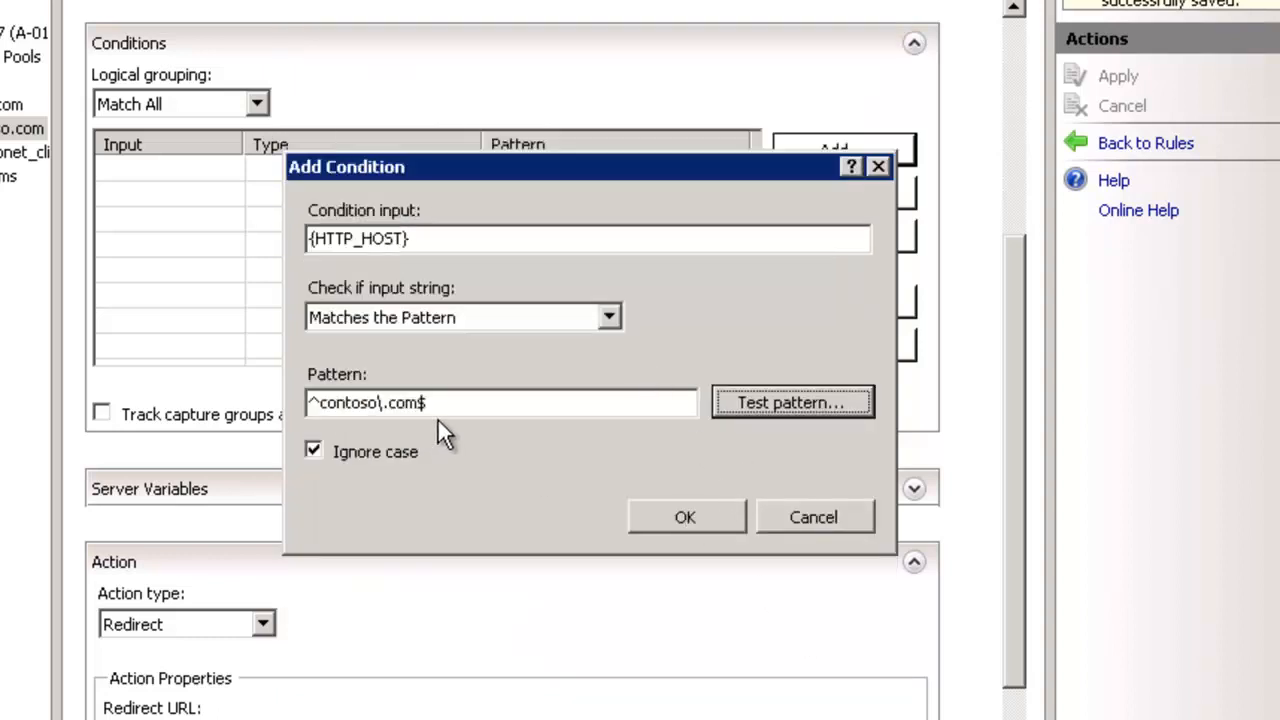
Save the {HTTP_HOST} ^contoso\.com$ condition onto the rule and switch to Chrome
left_click(684, 516)
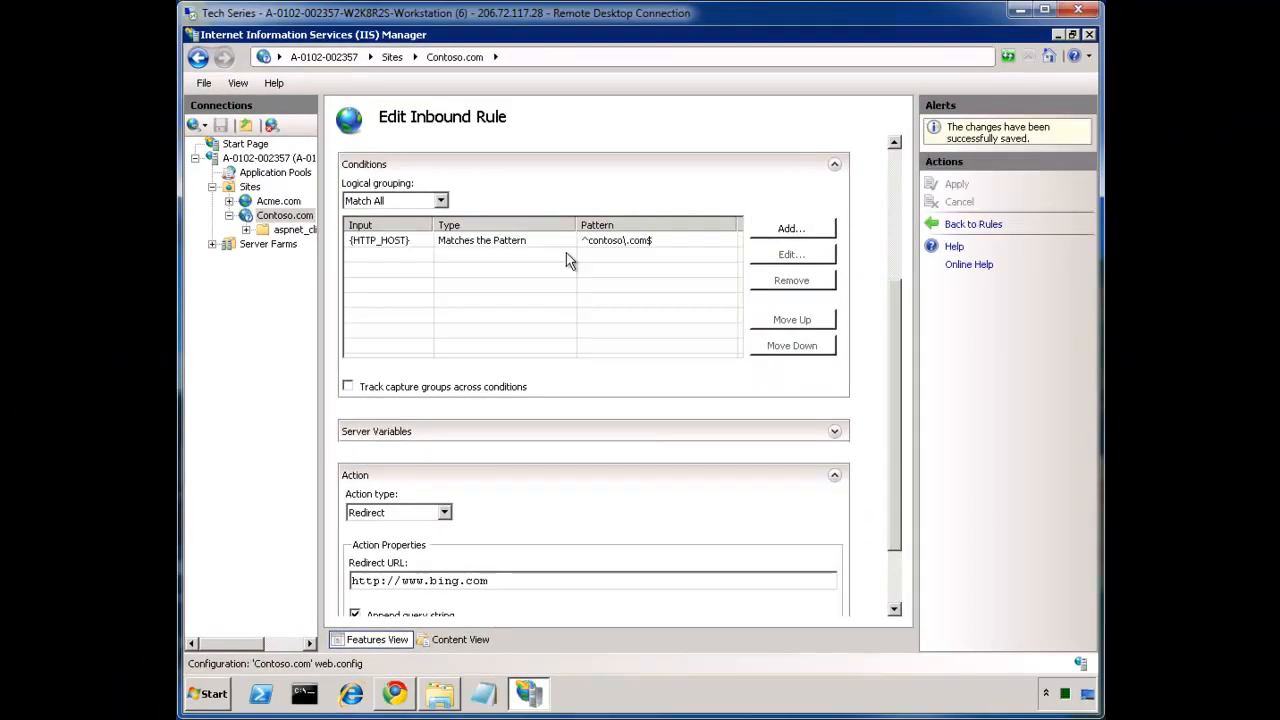
mouse_move(560, 248)
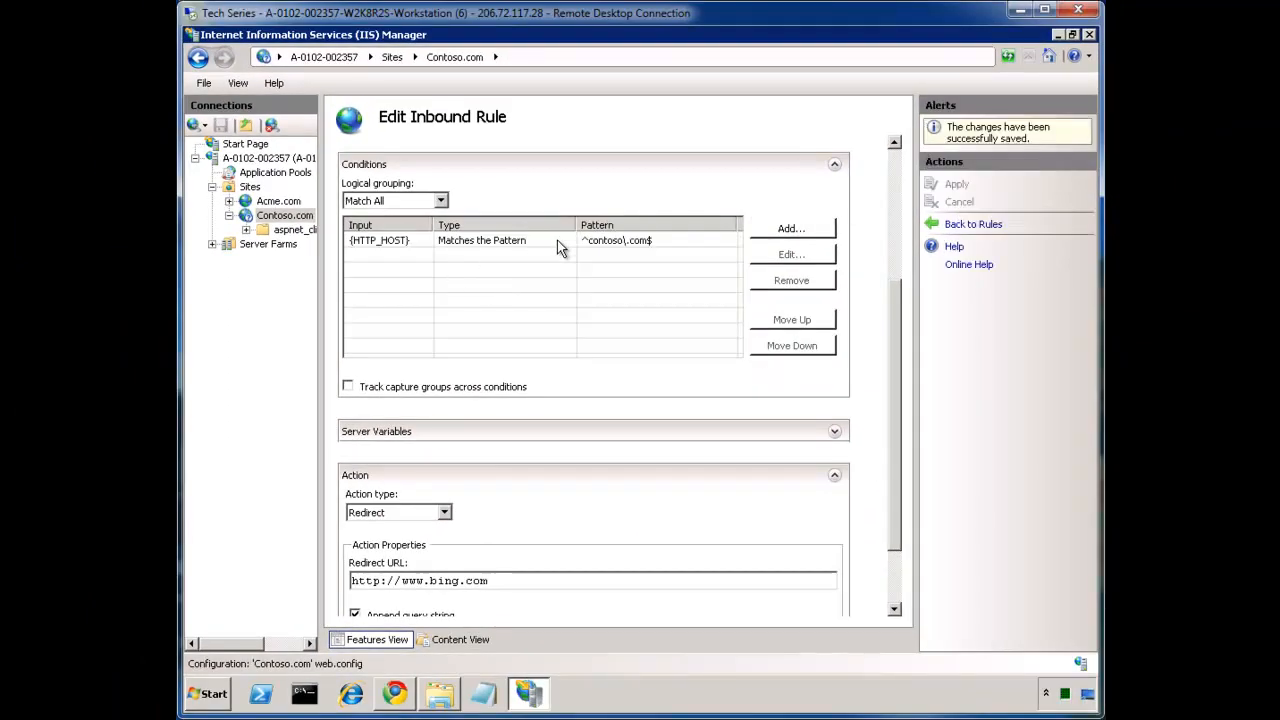
left_click(560, 240)
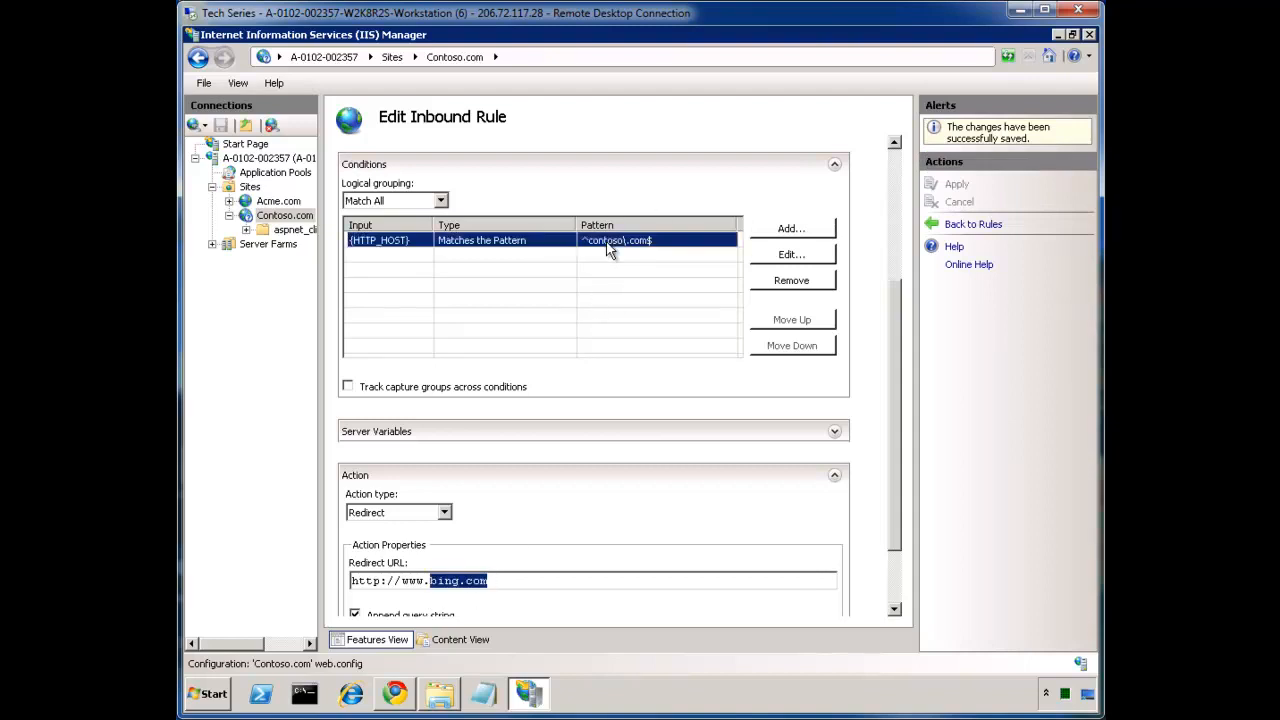
left_click(396, 692)
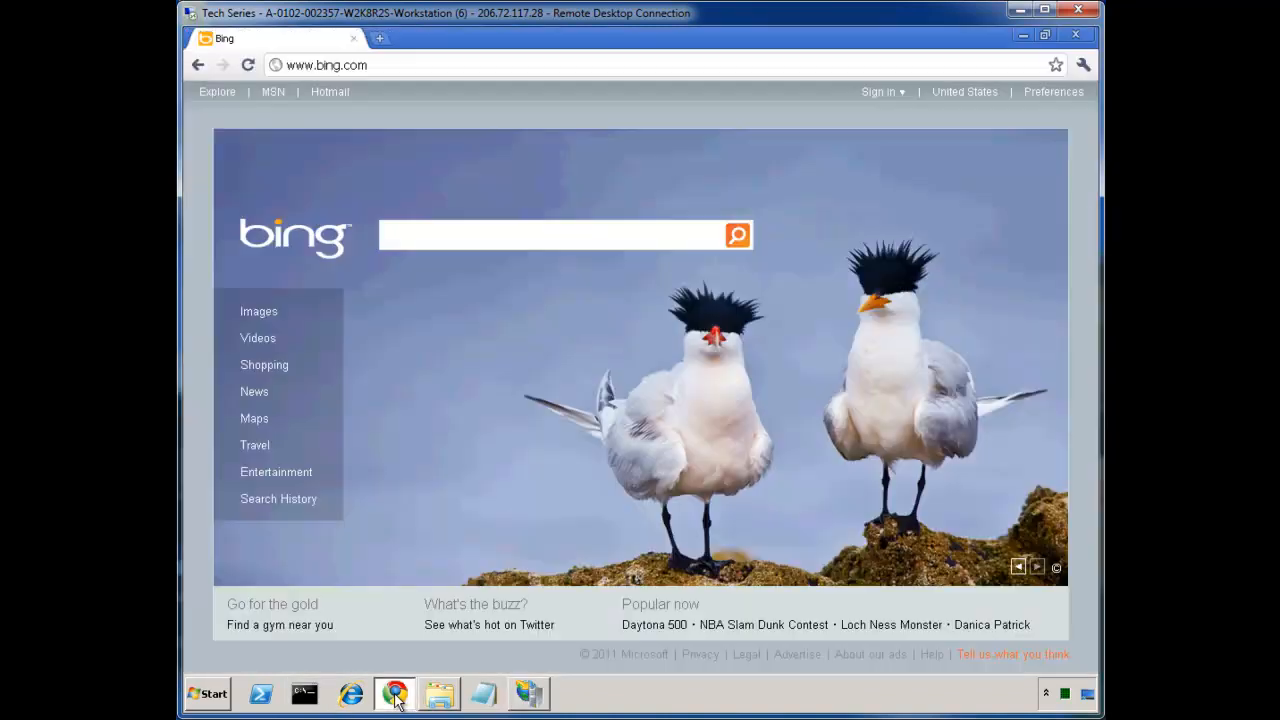
Browse to contoso.com and see the Welcome to Contoso.com page
type("contoso.com")
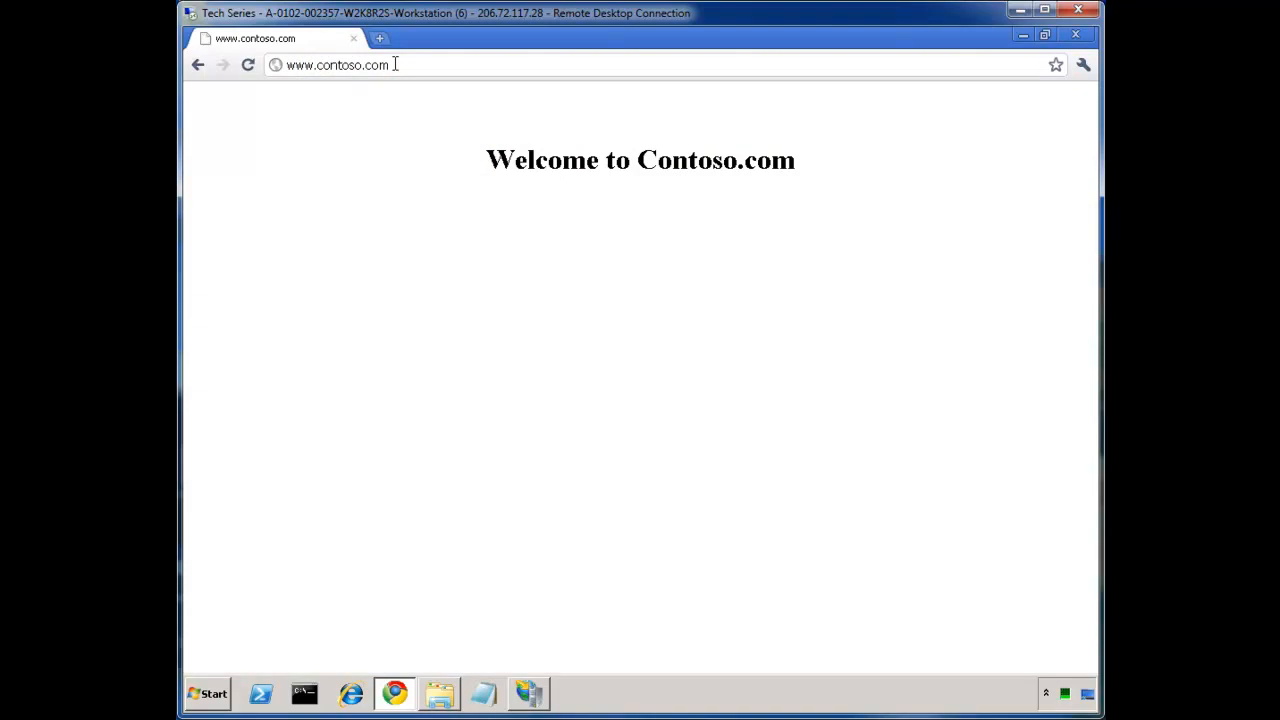
mouse_move(504, 516)
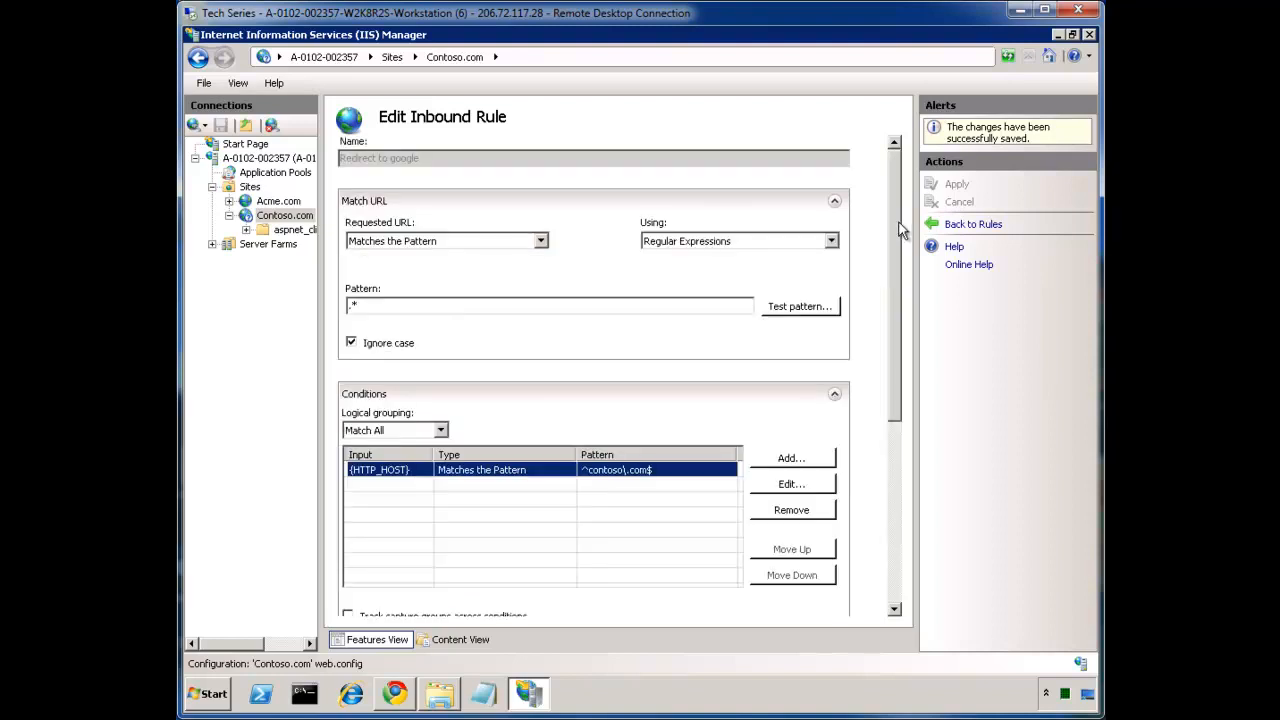
mouse_move(680, 248)
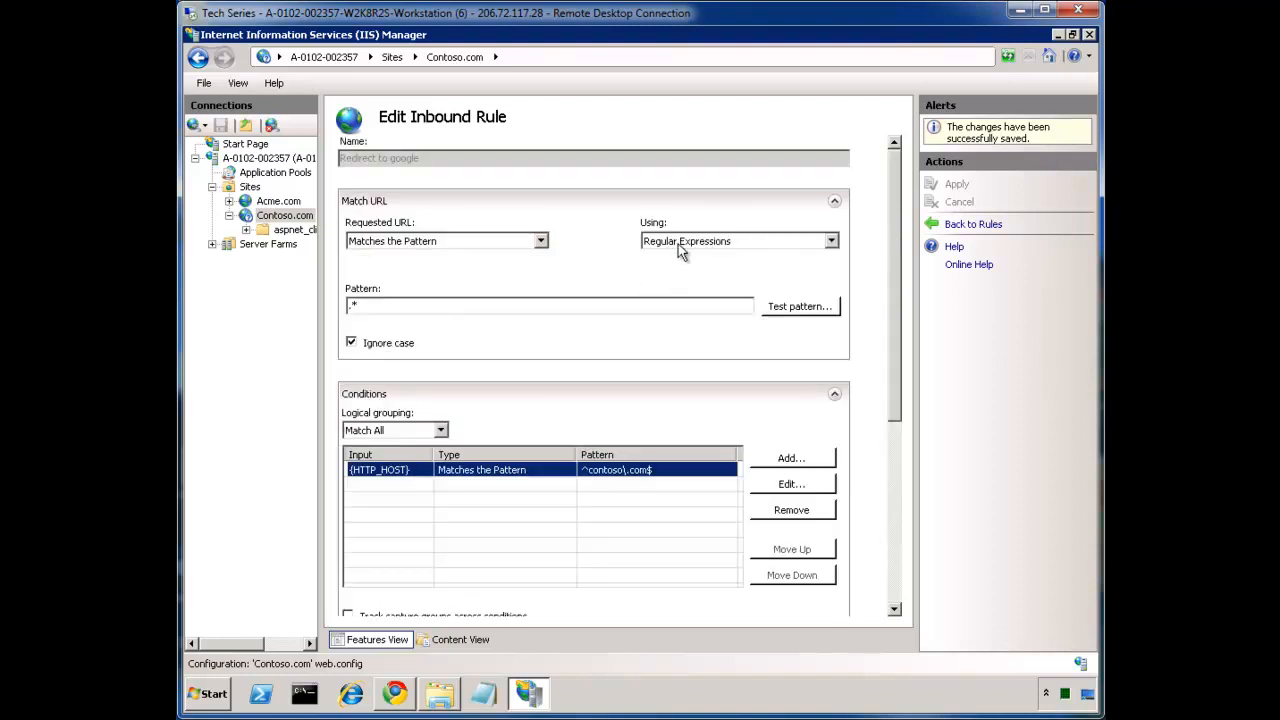
Review the Using dropdown and keep Regular Expressions as the rule's pattern syntax
left_click(830, 240)
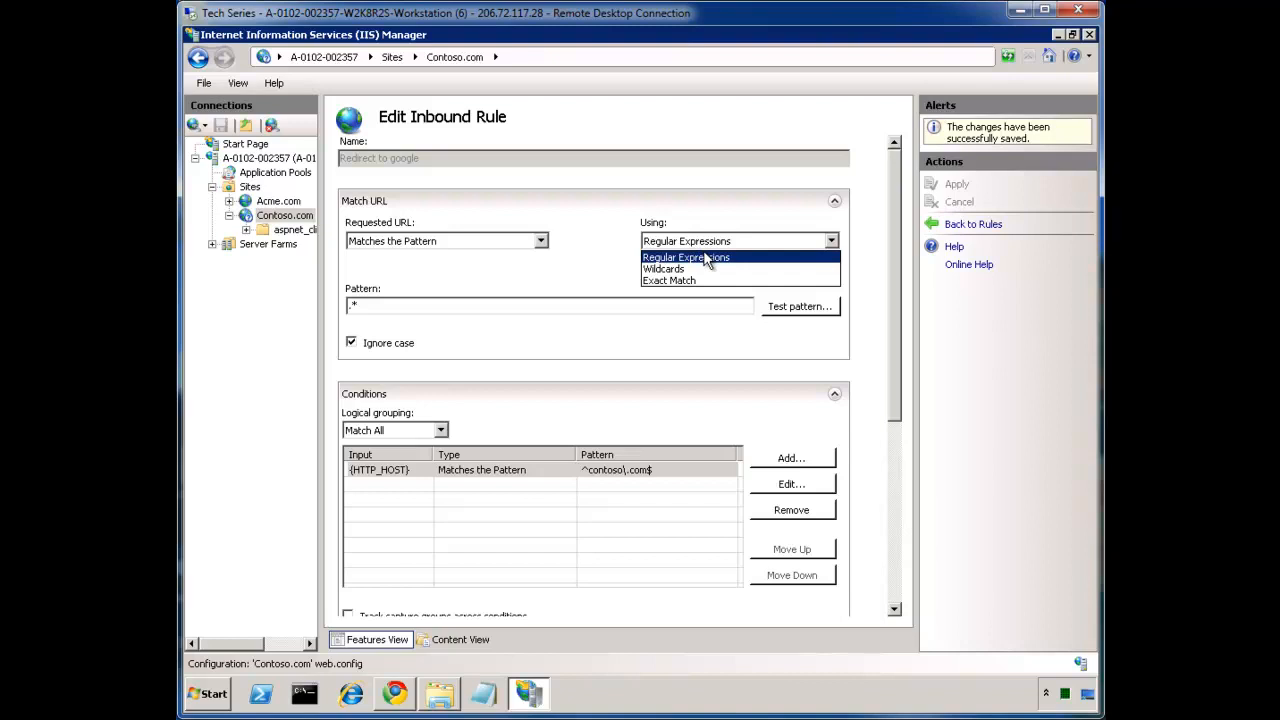
mouse_move(698, 268)
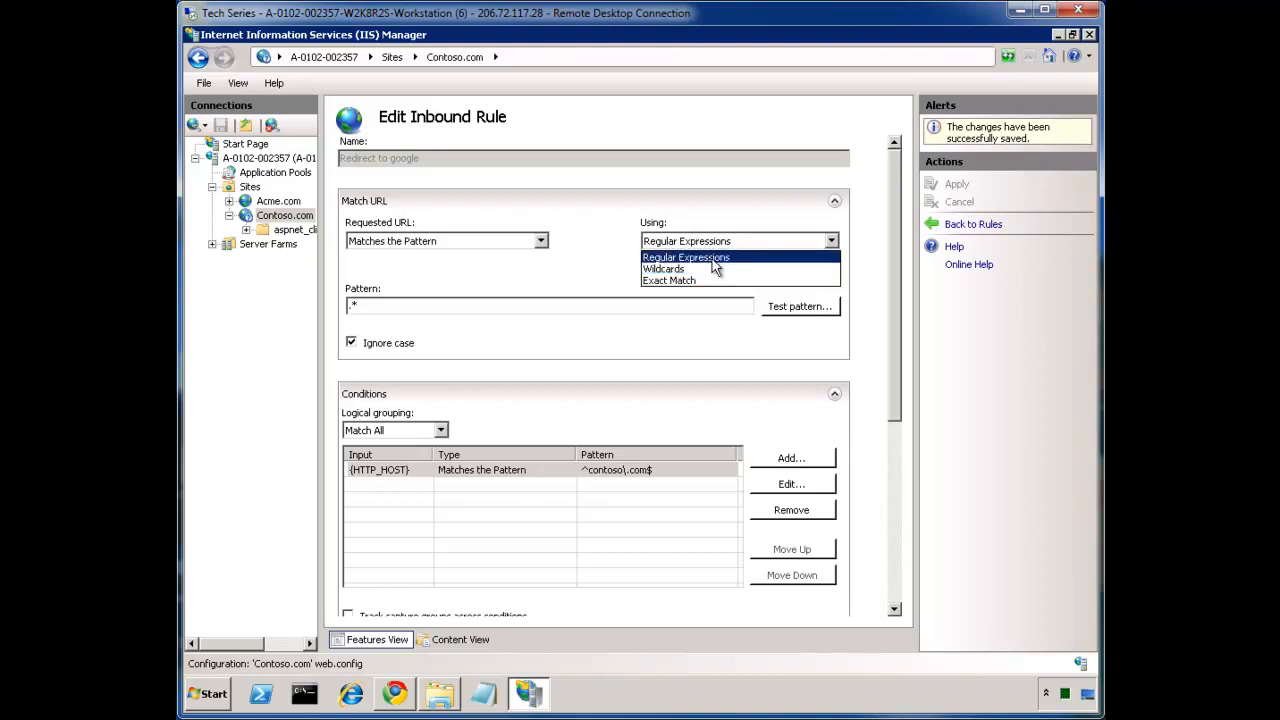
mouse_move(718, 270)
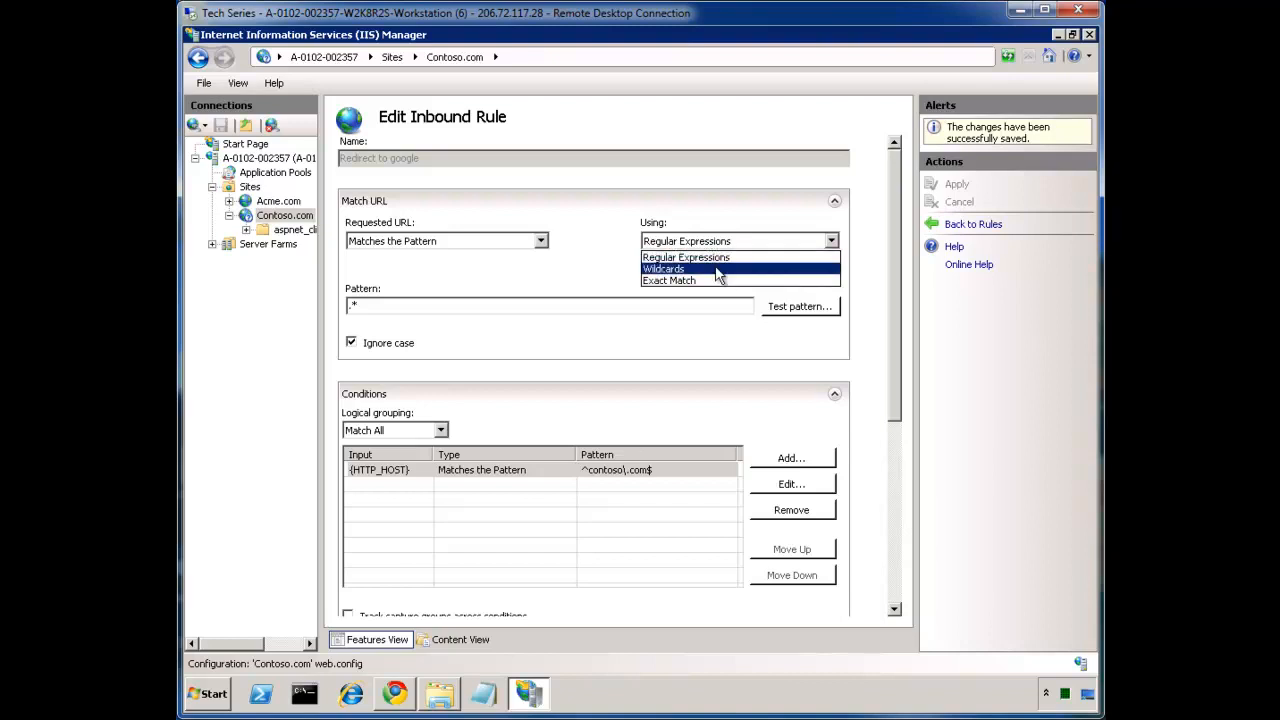
mouse_move(720, 280)
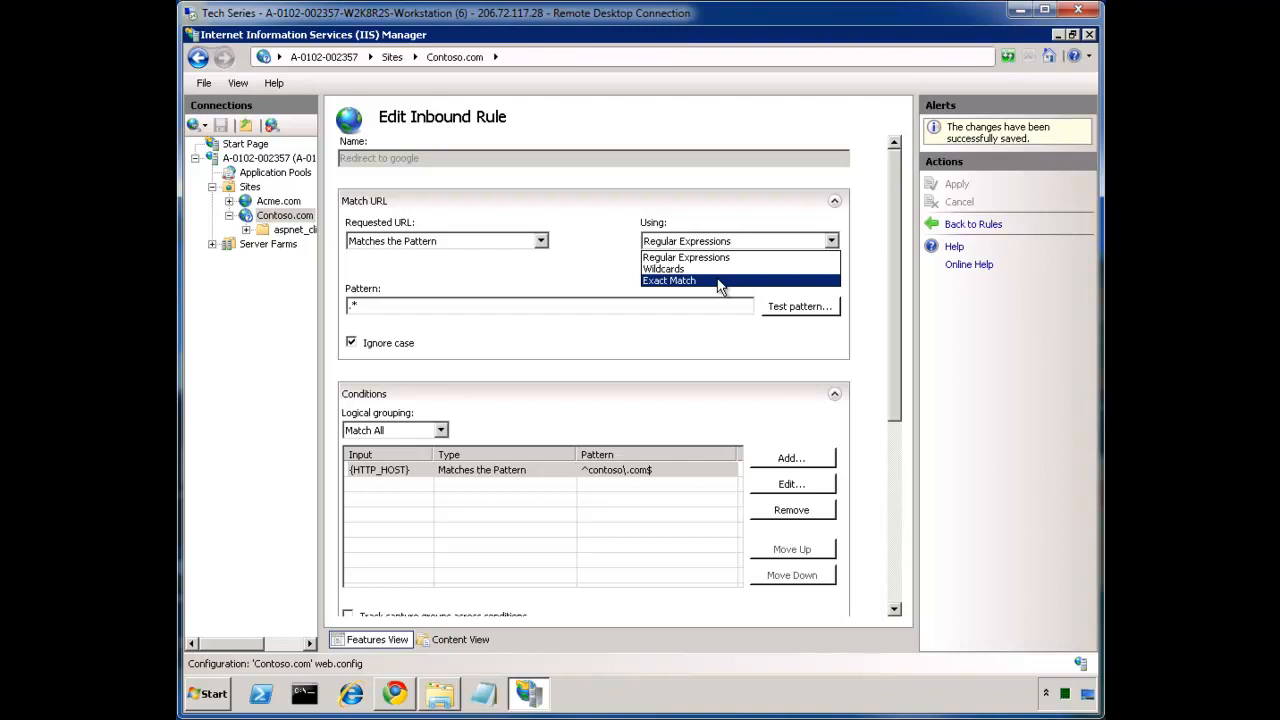
mouse_move(616, 364)
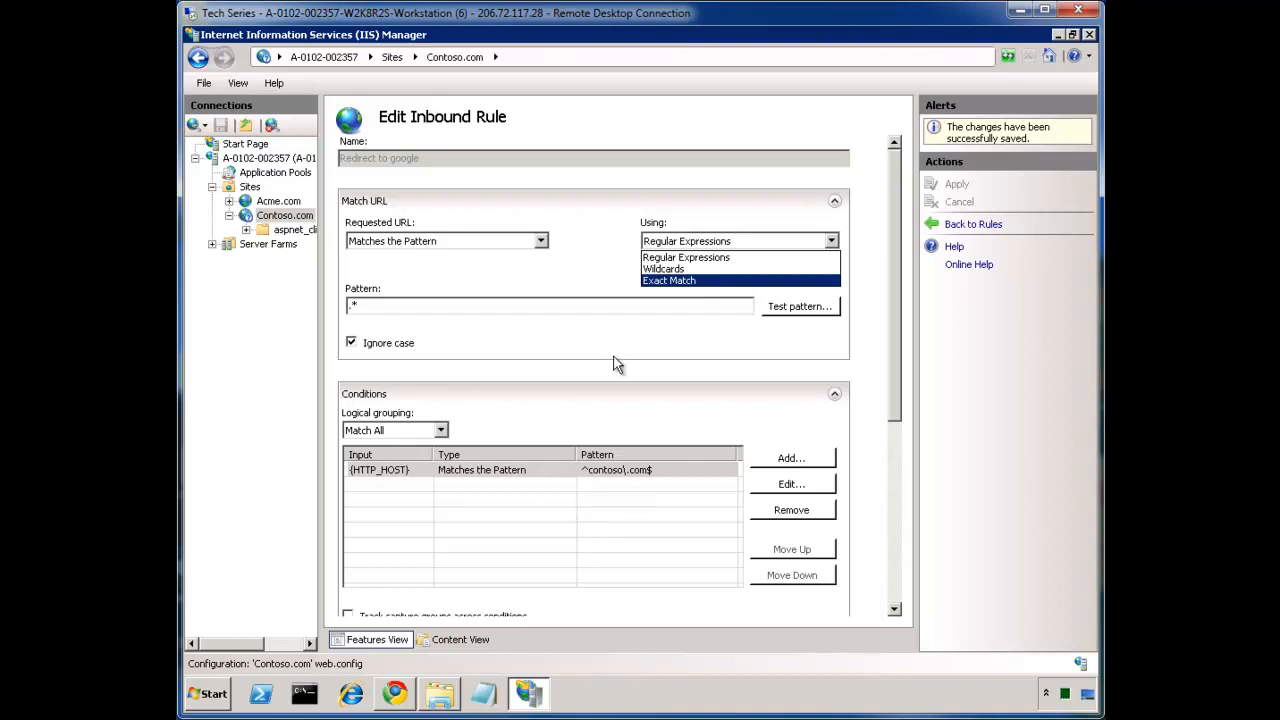
mouse_move(688, 264)
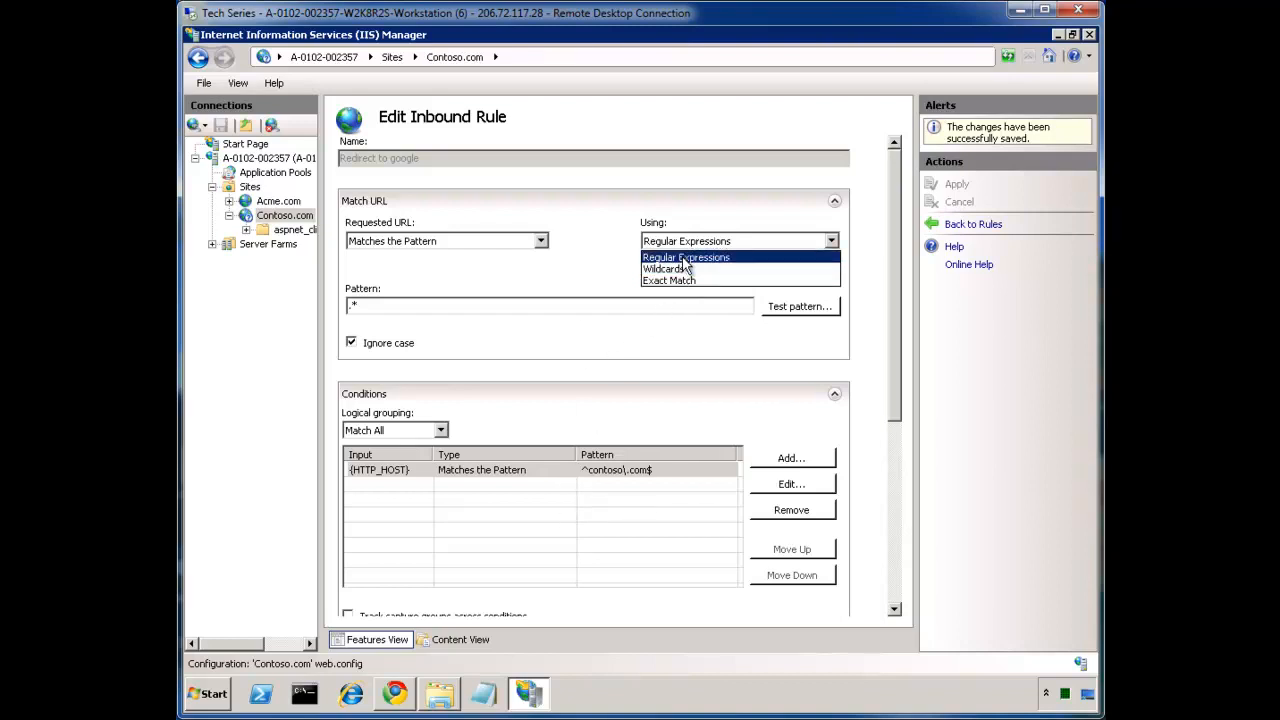
mouse_move(684, 270)
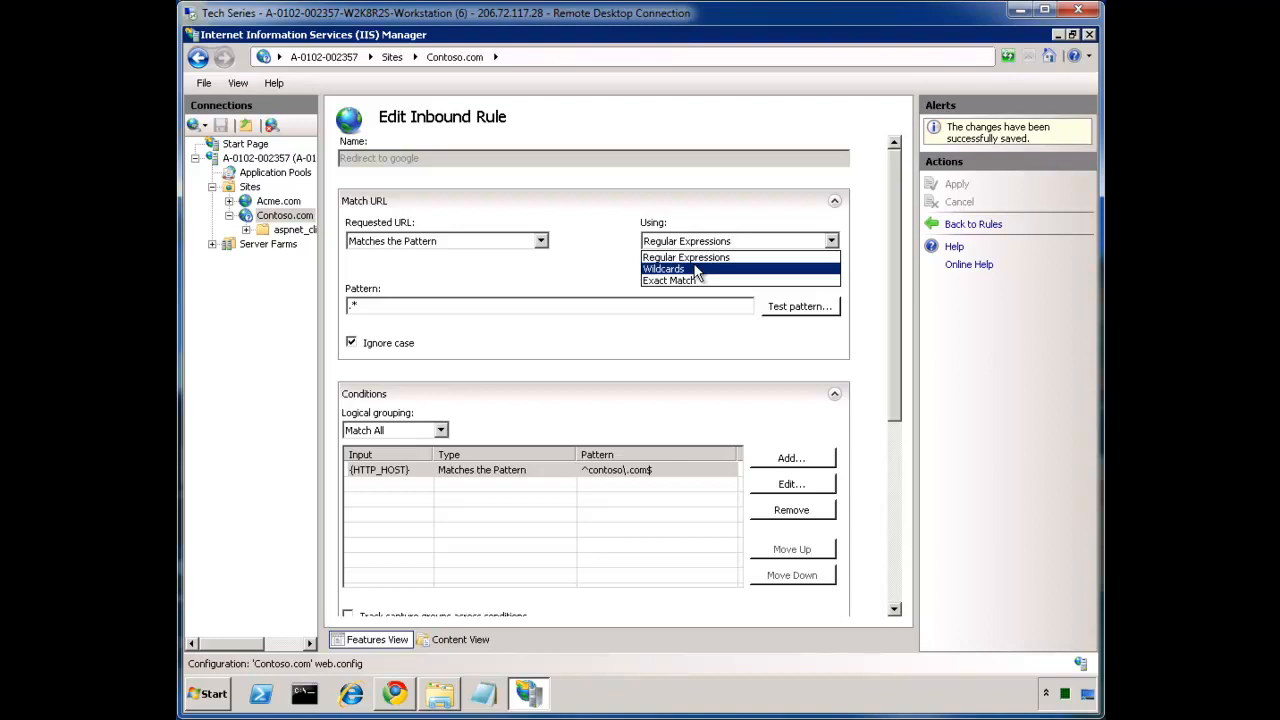
mouse_move(704, 262)
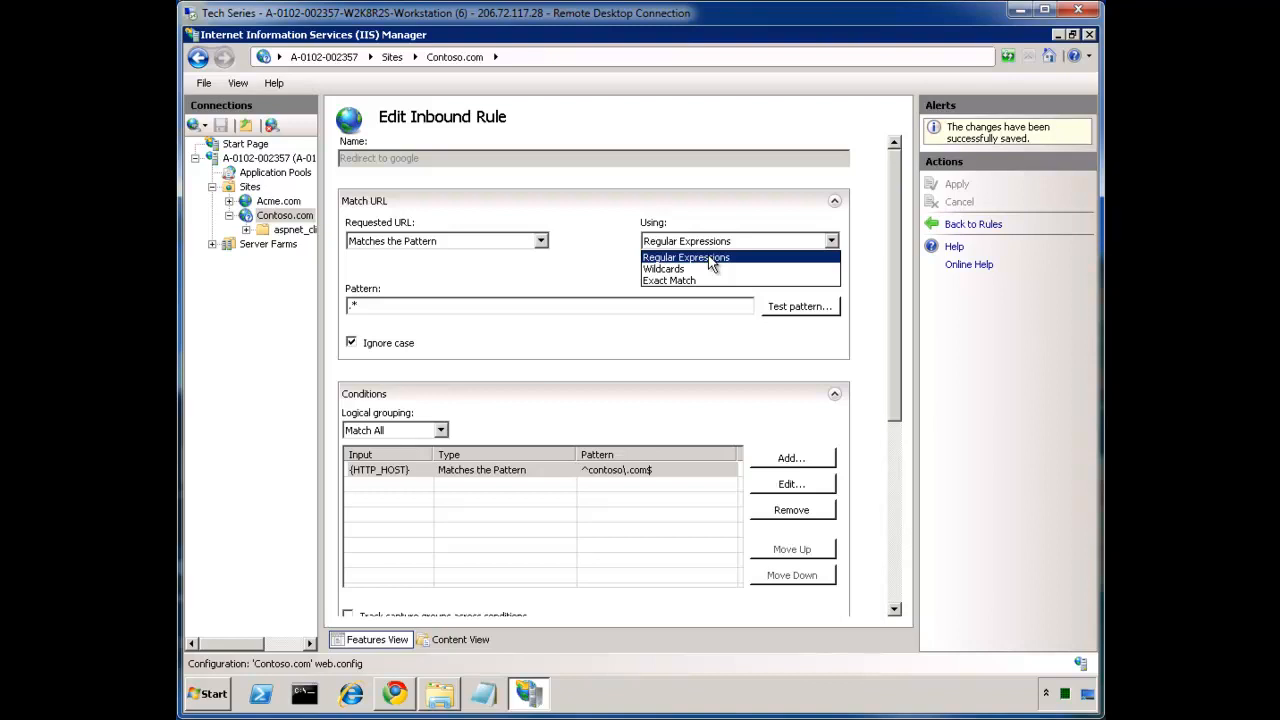
mouse_move(666, 280)
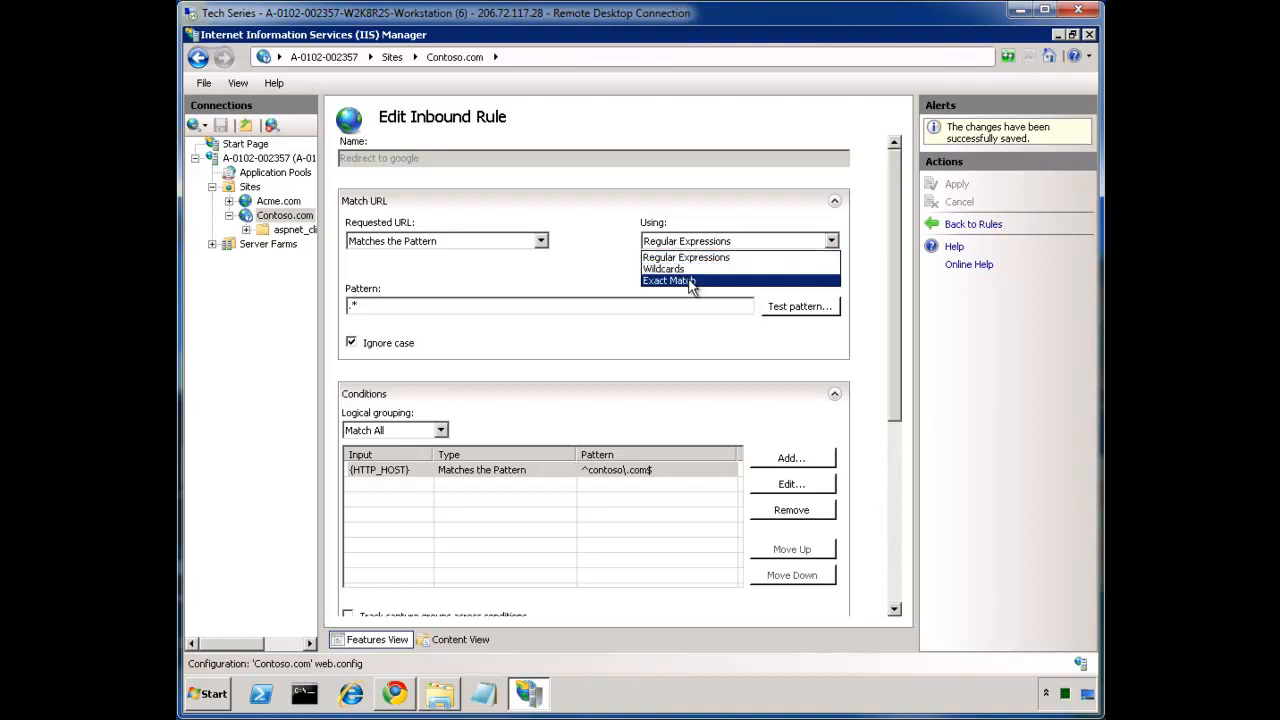
mouse_move(692, 276)
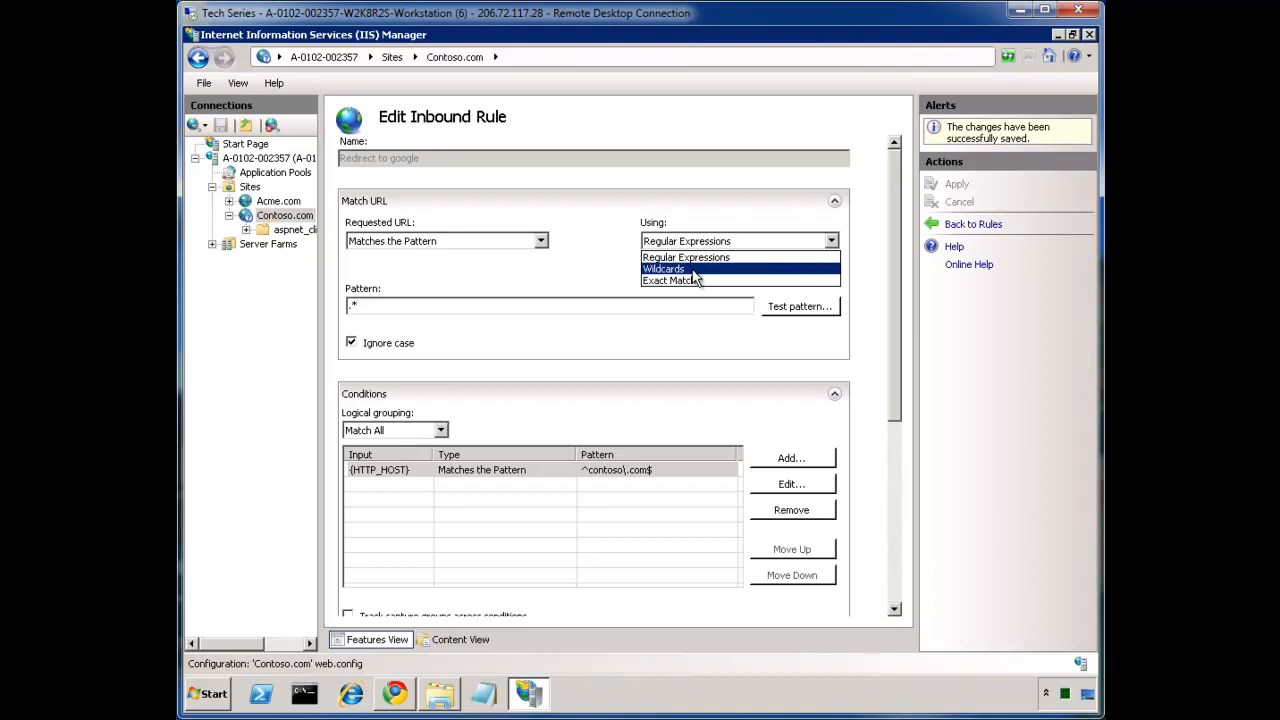
left_click(664, 268)
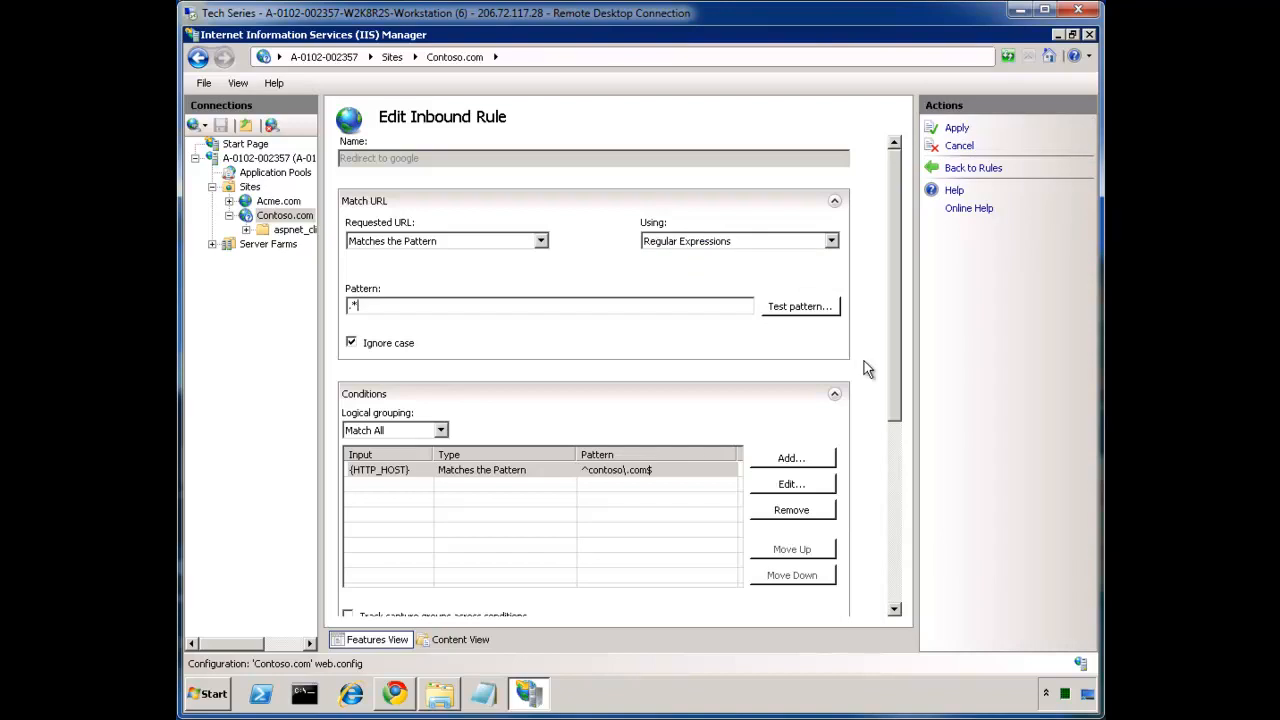
mouse_move(964, 172)
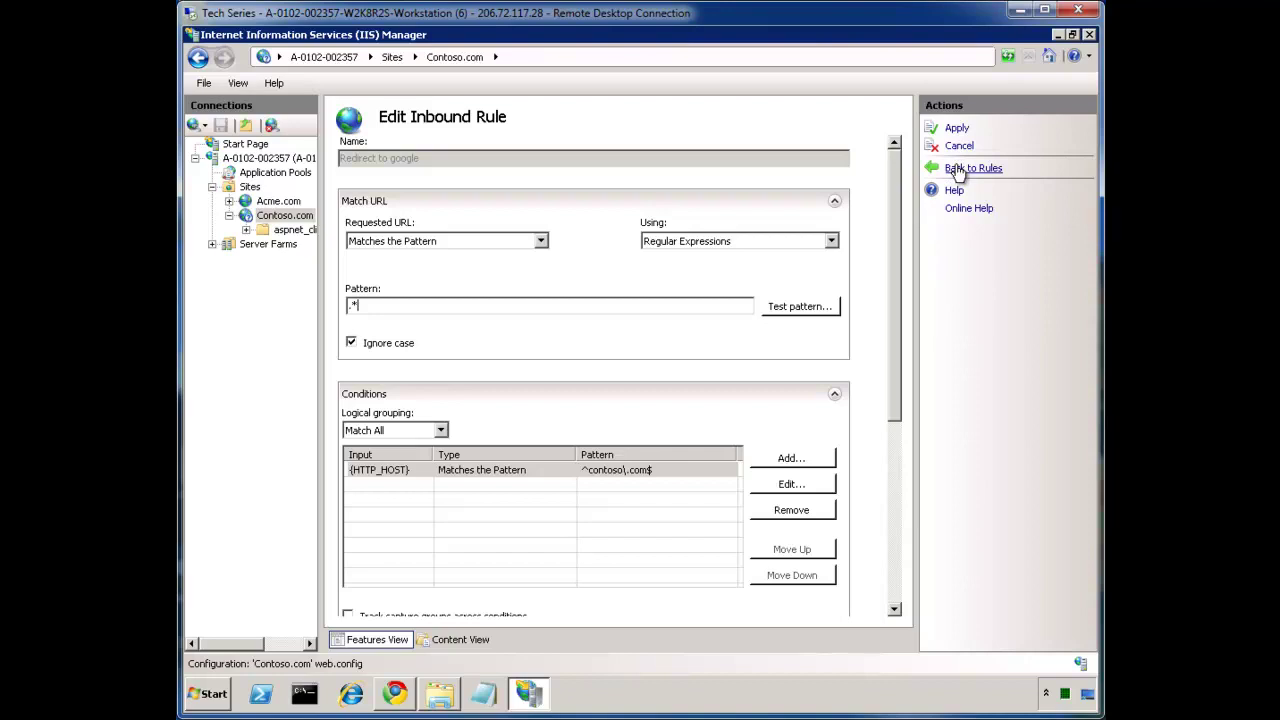
Return to the rewrite rules list and choose the Canonical domain name template for a new rule
left_click(972, 168)
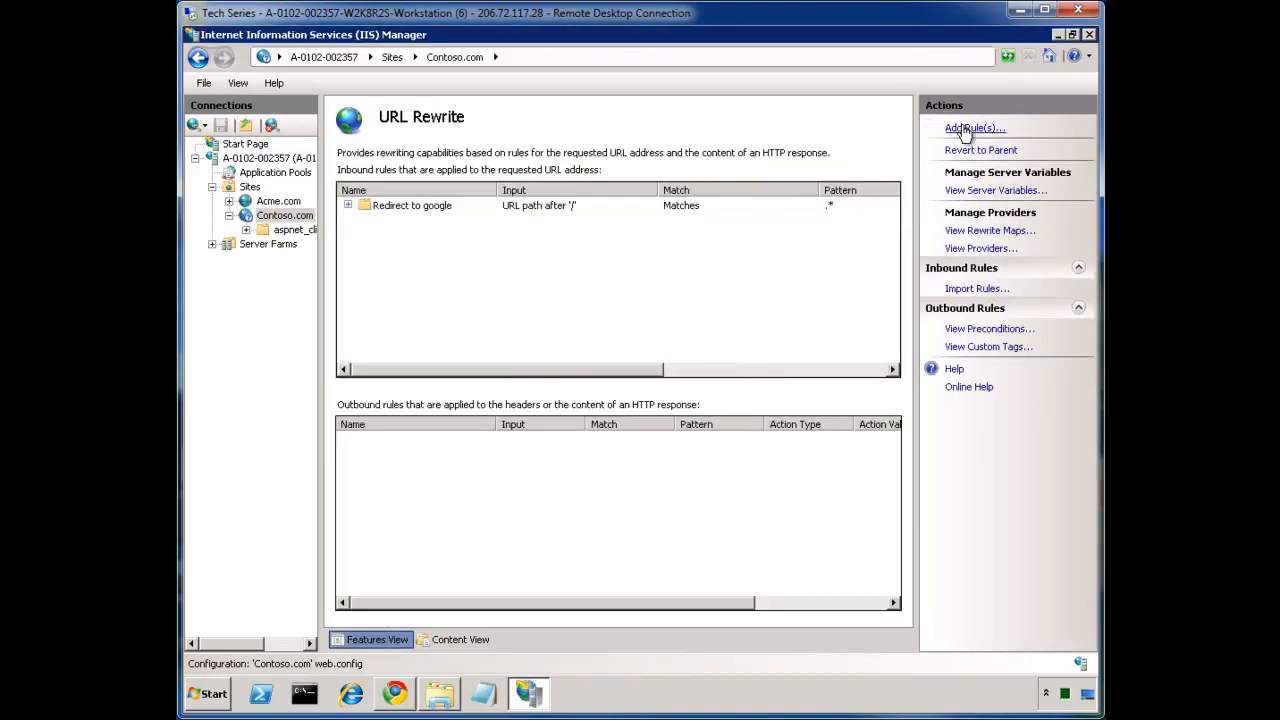
left_click(412, 204)
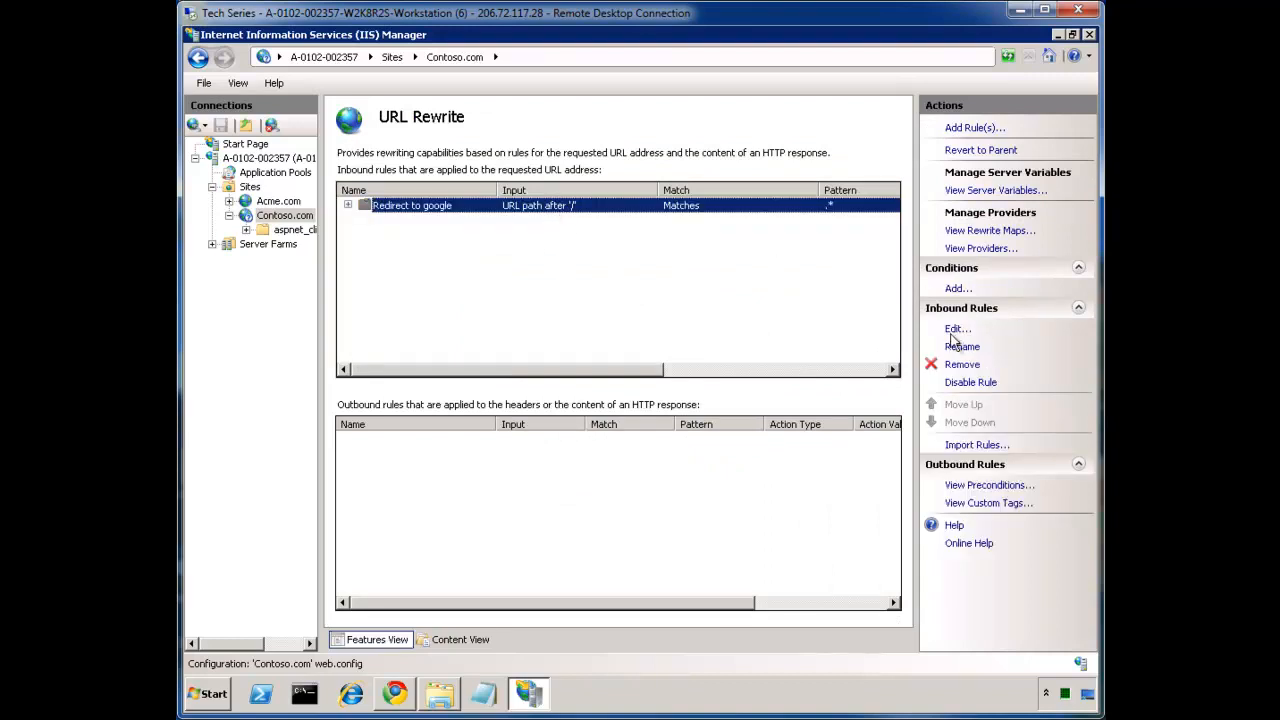
left_click(976, 128)
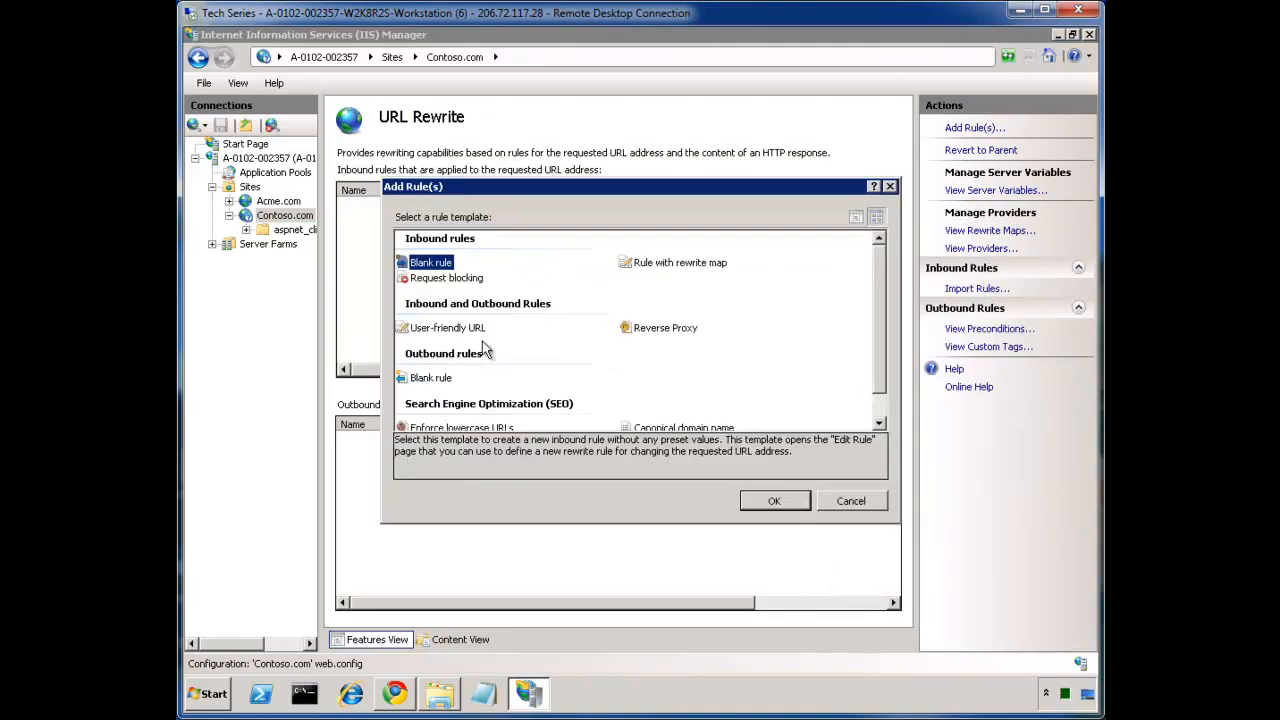
mouse_move(862, 408)
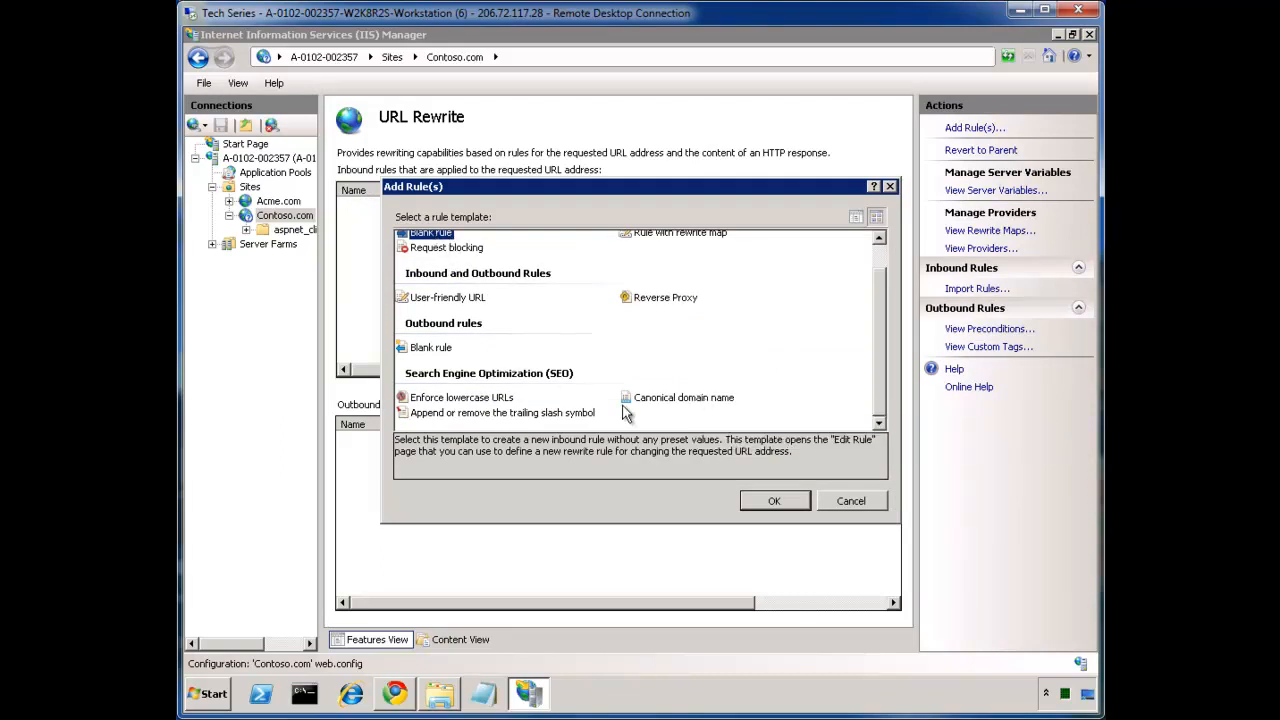
mouse_move(500, 382)
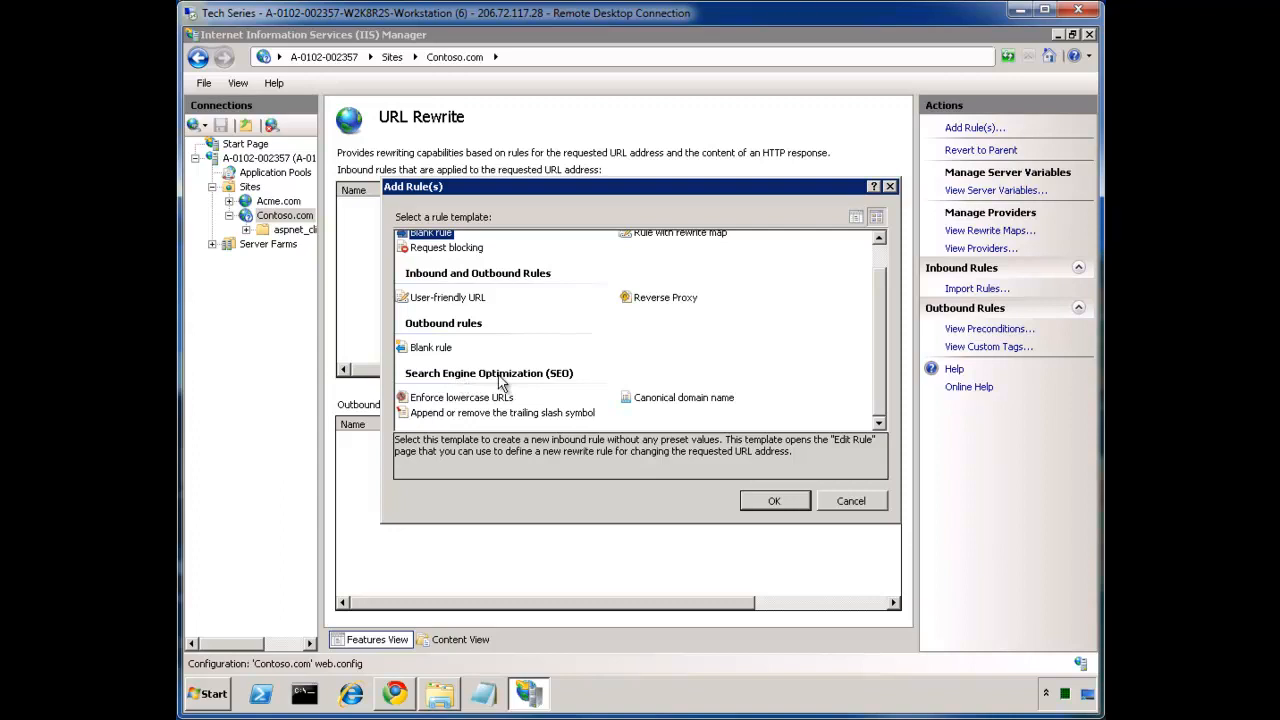
left_click(684, 396)
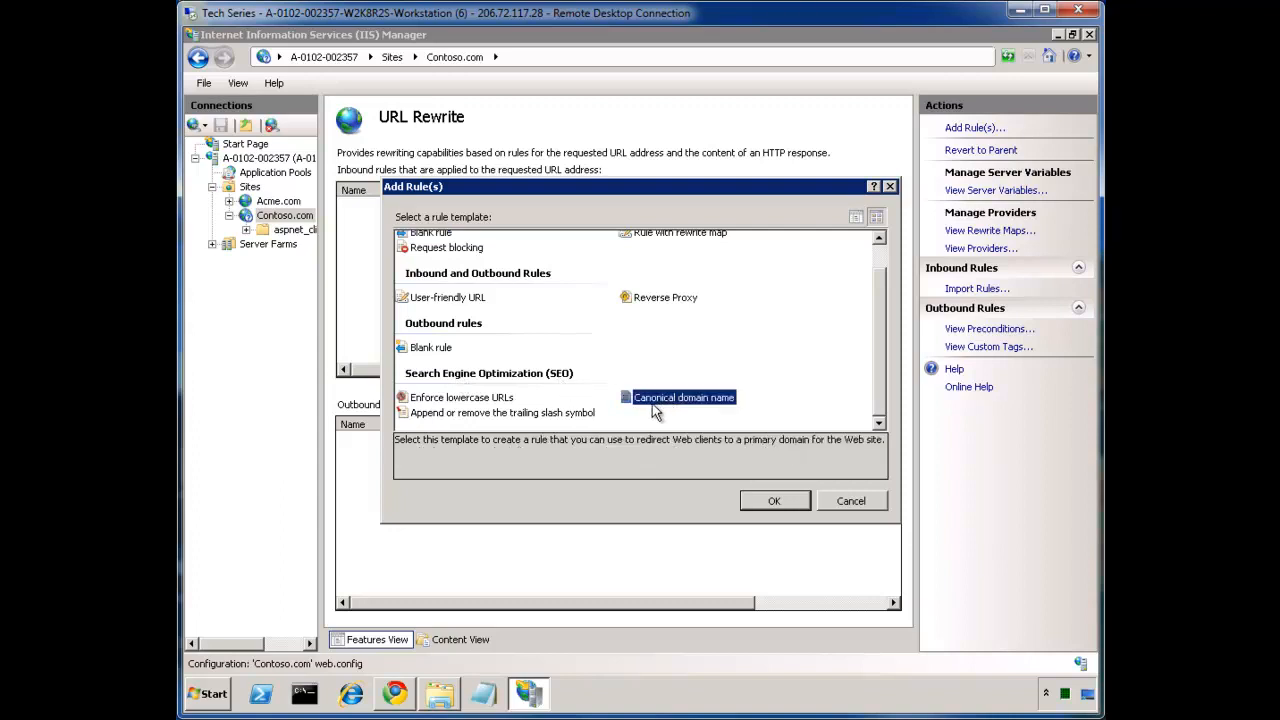
mouse_move(650, 408)
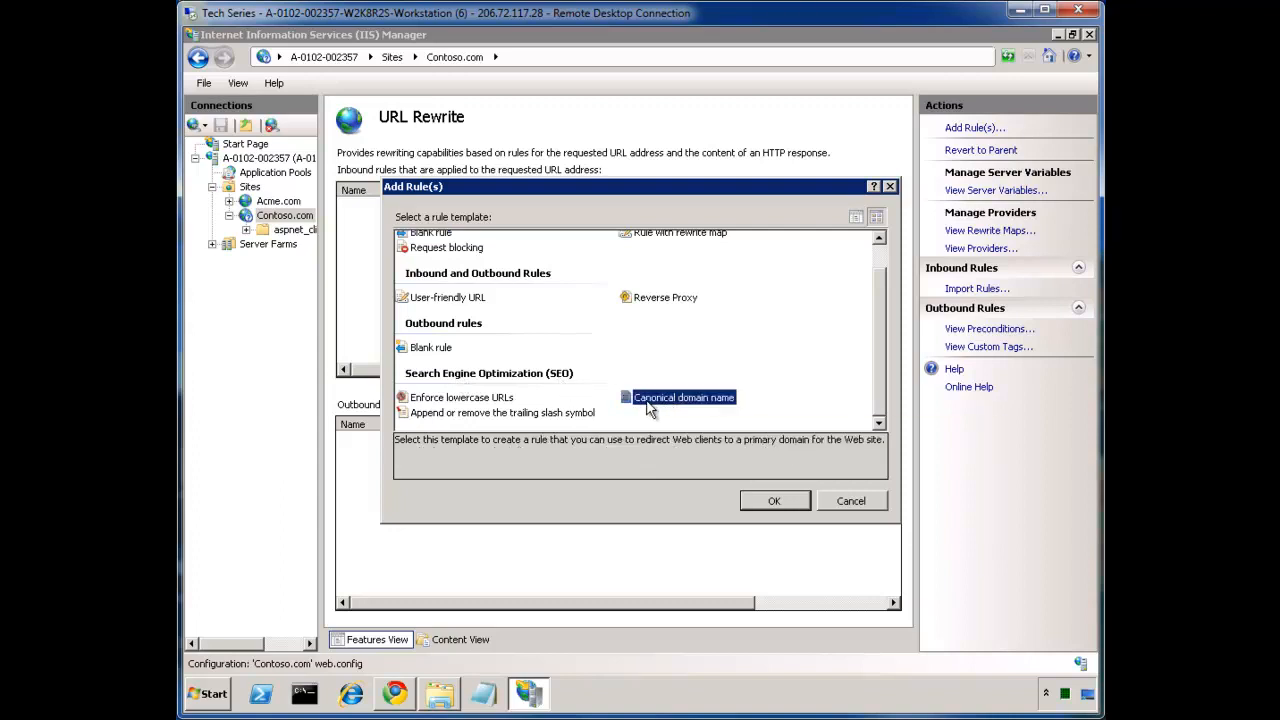
left_click(774, 500)
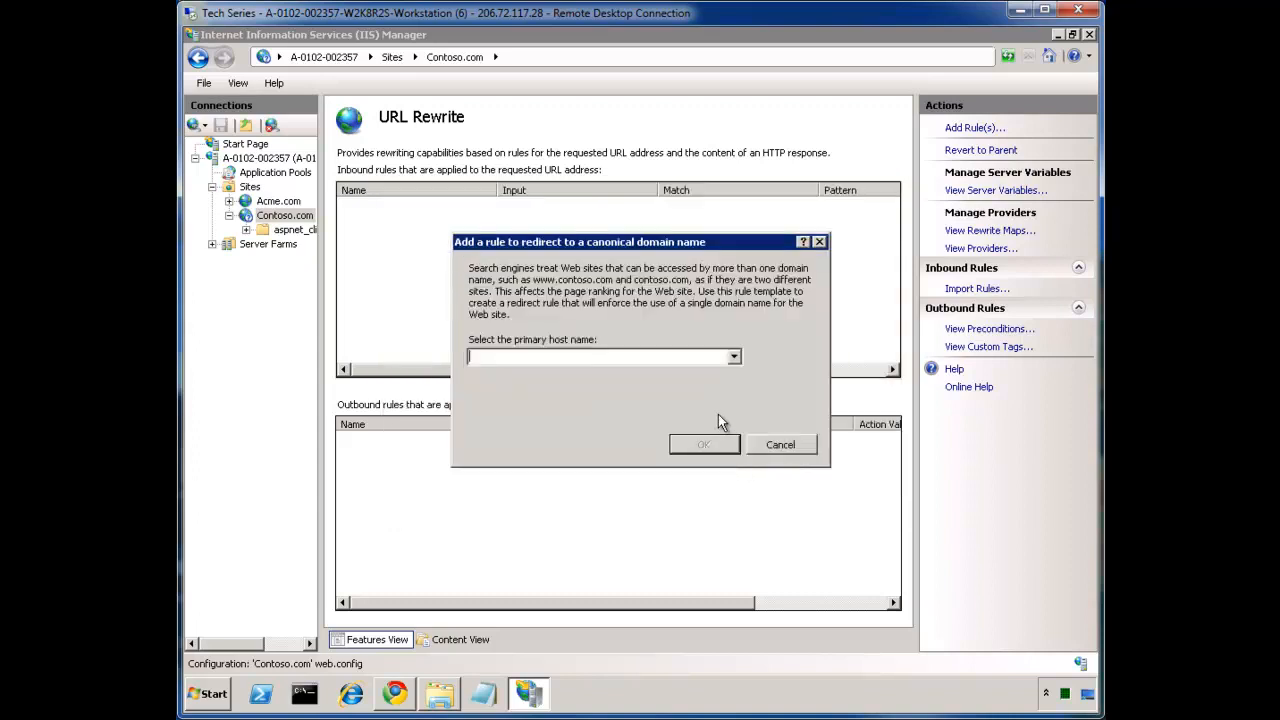
mouse_move(678, 404)
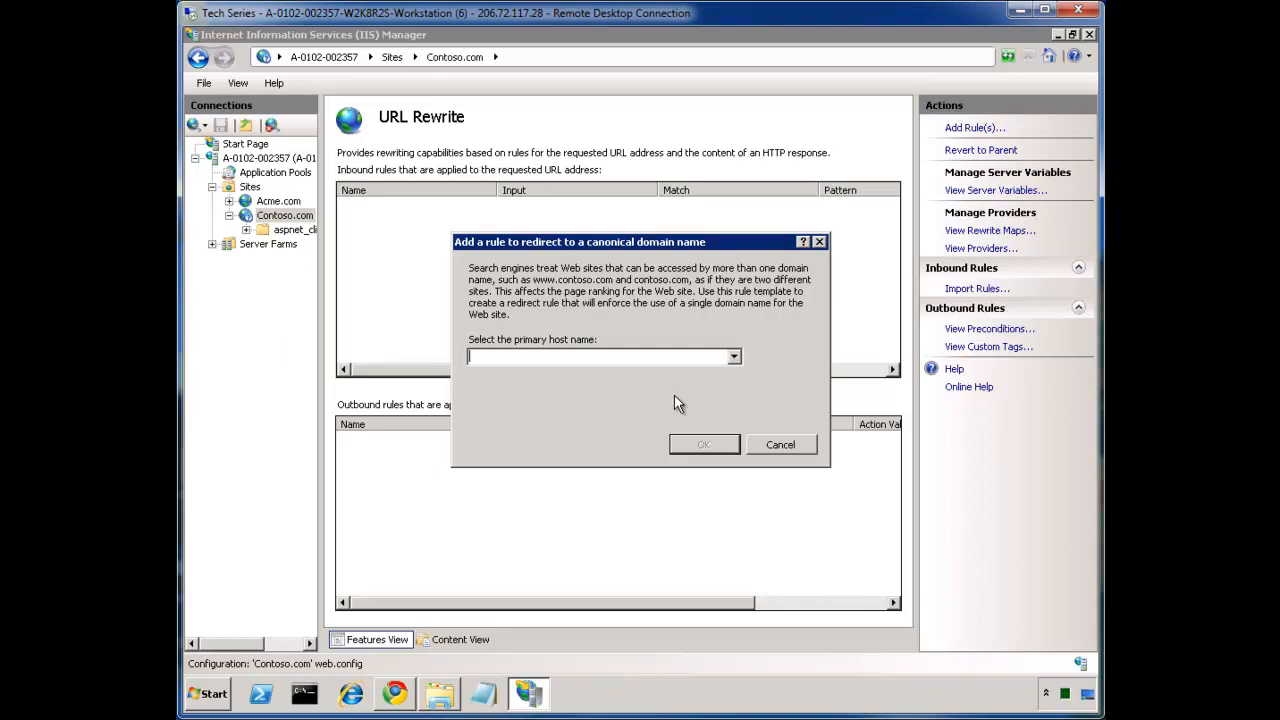
type("www.contoso.com")
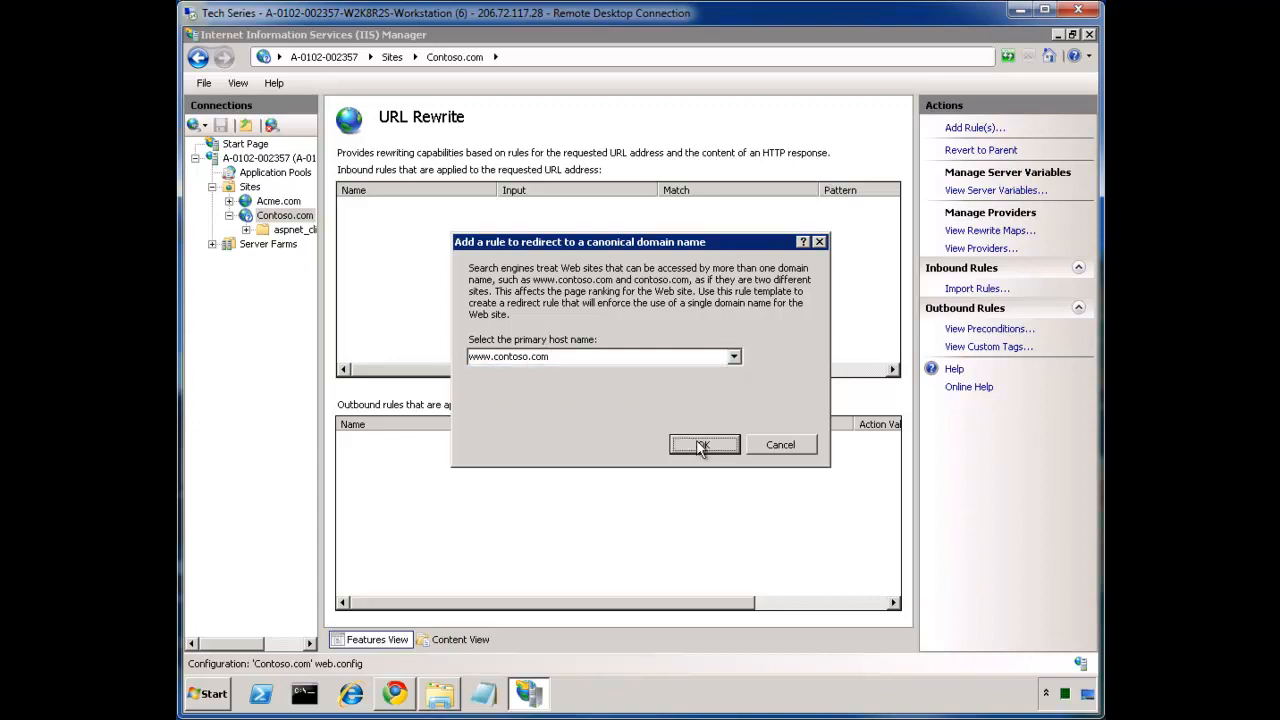
left_click(704, 444)
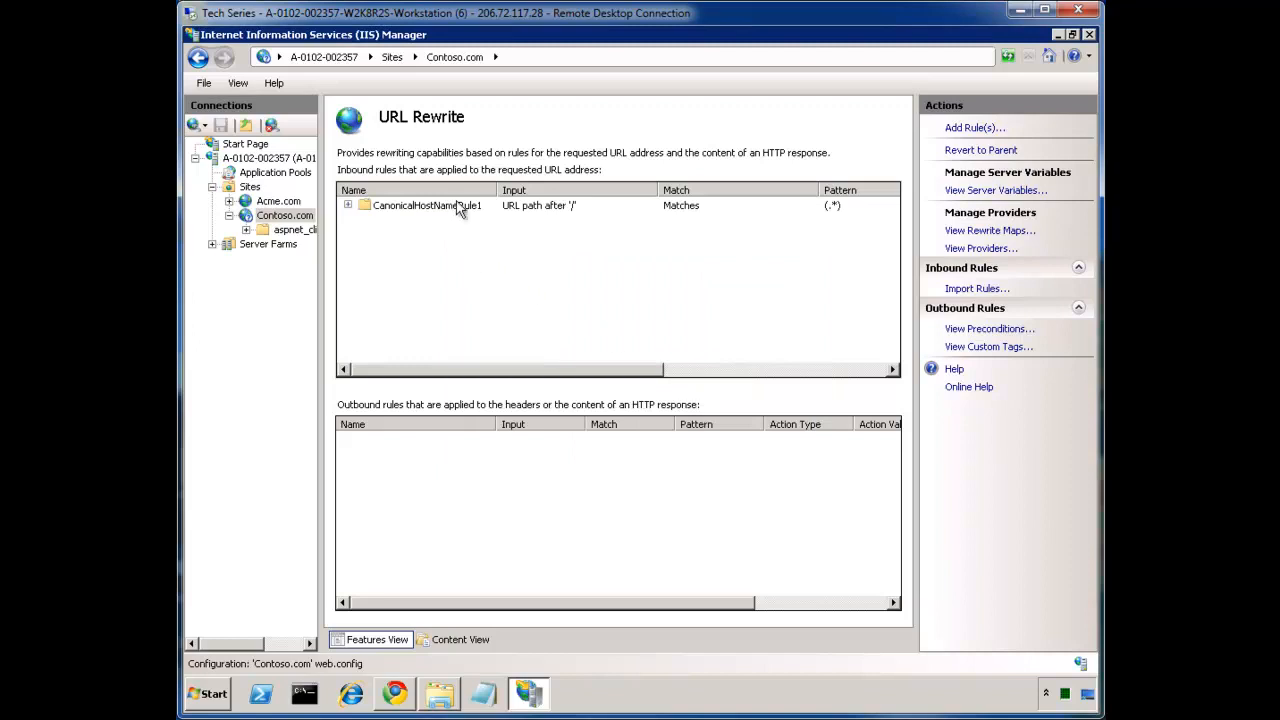
left_click(416, 204)
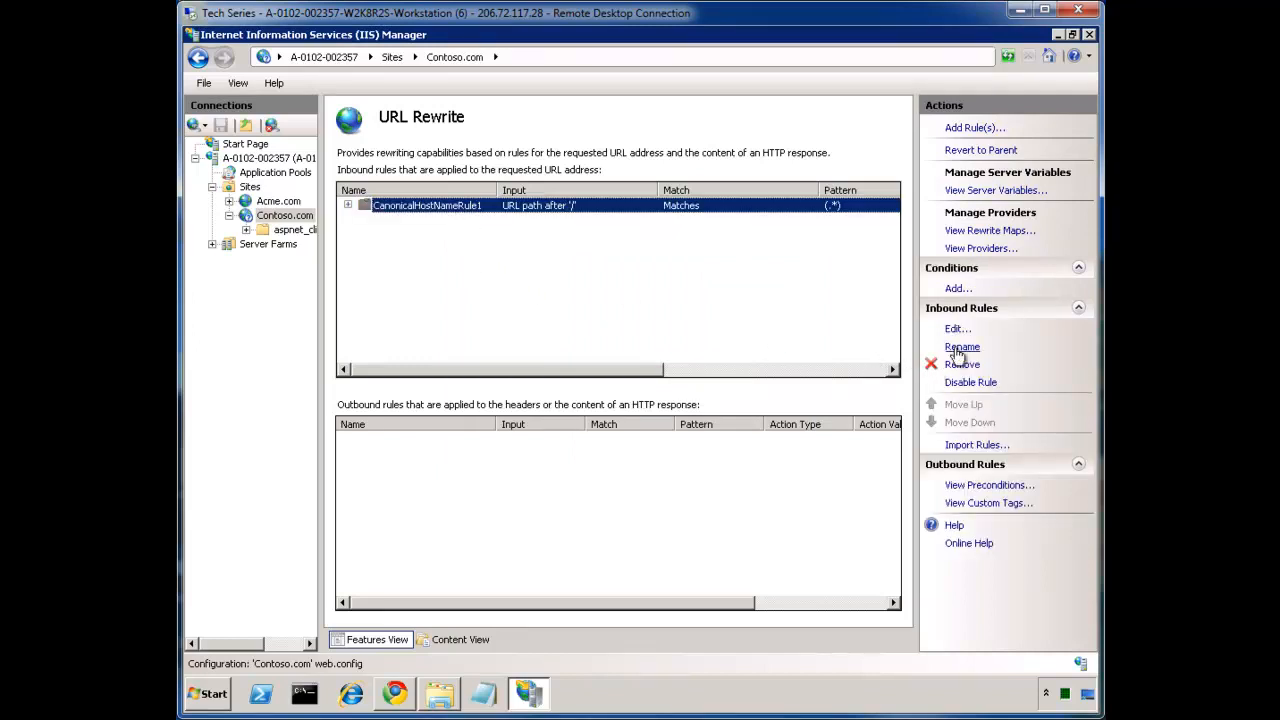
left_click(960, 346)
type("Redirect to")
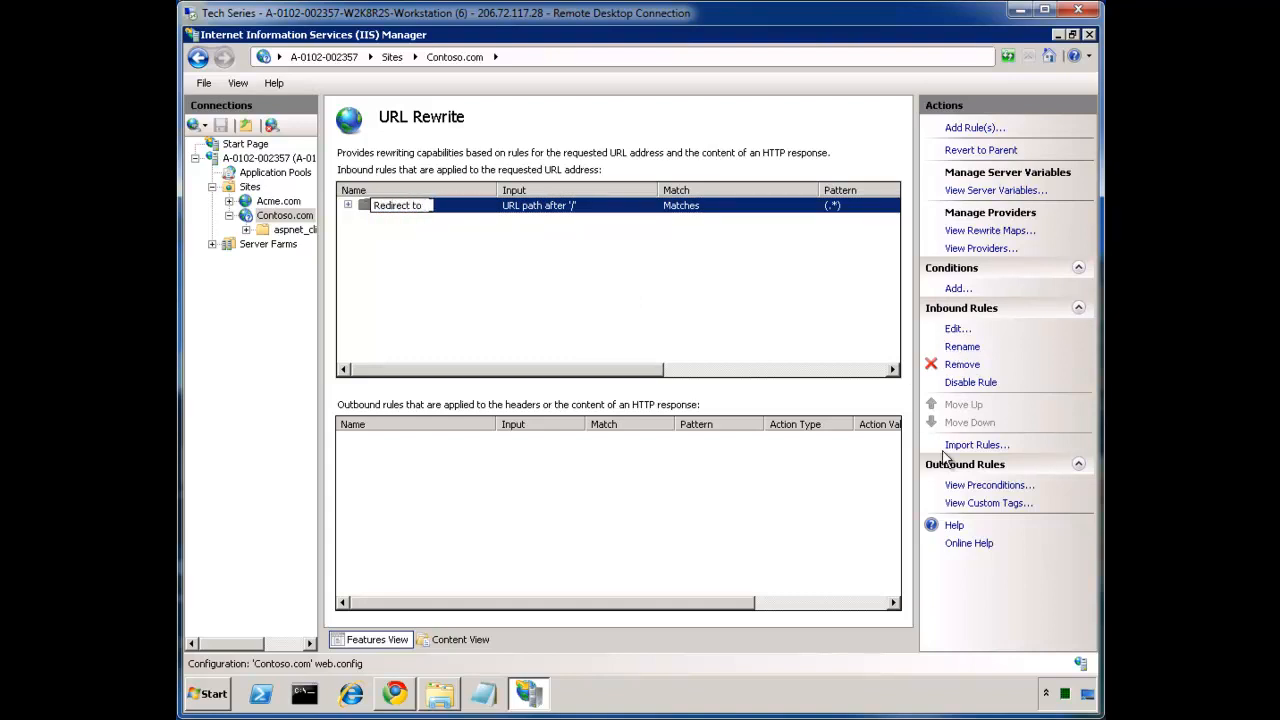
type("www.contoso")
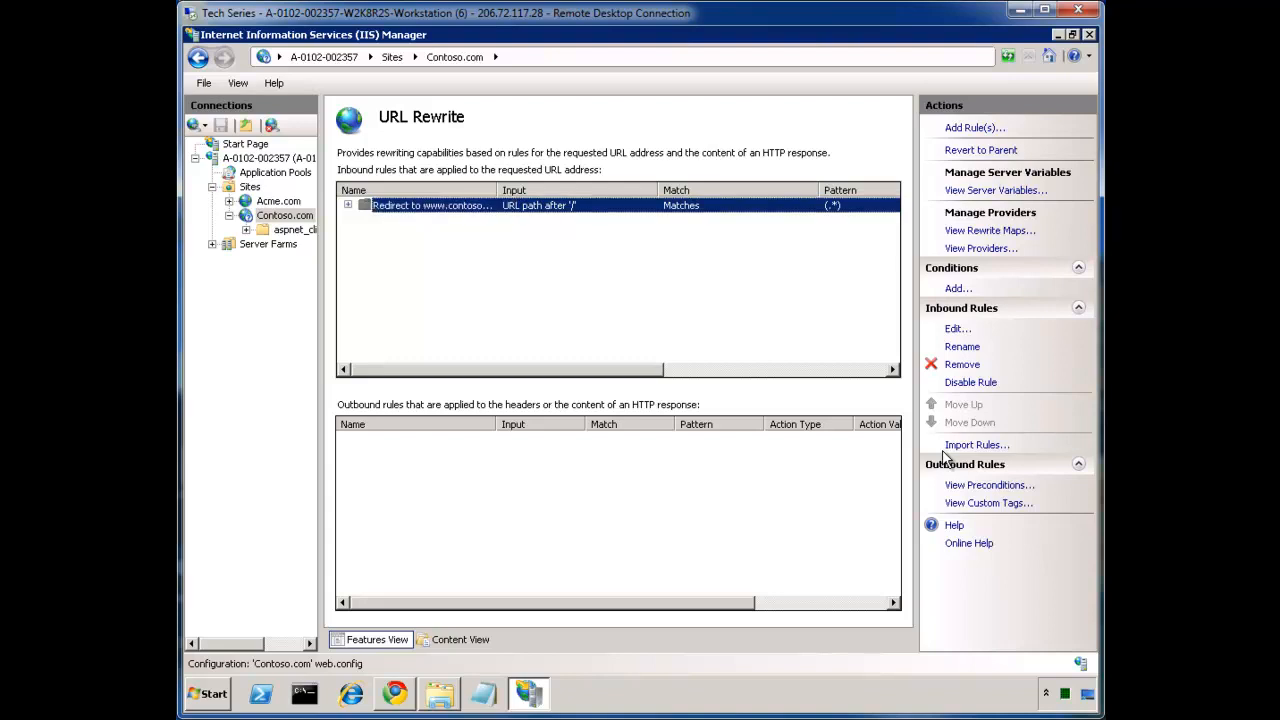
left_click(956, 328)
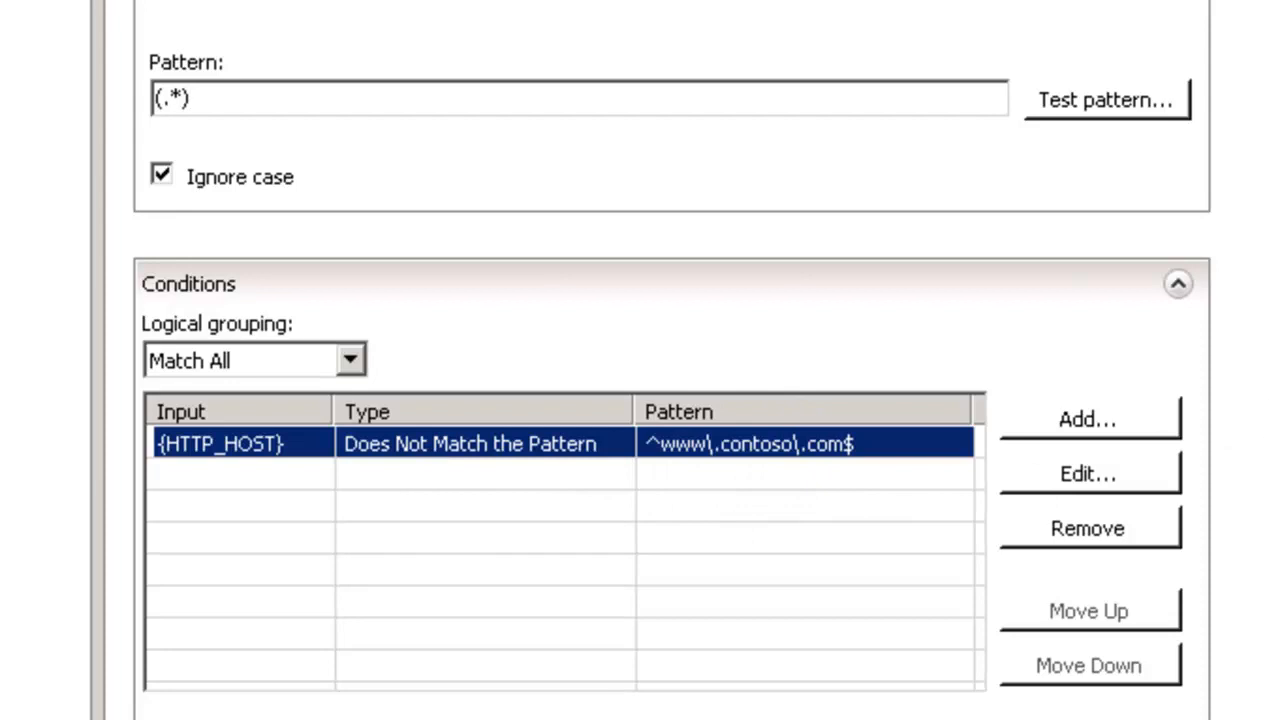
scroll("down", 3)
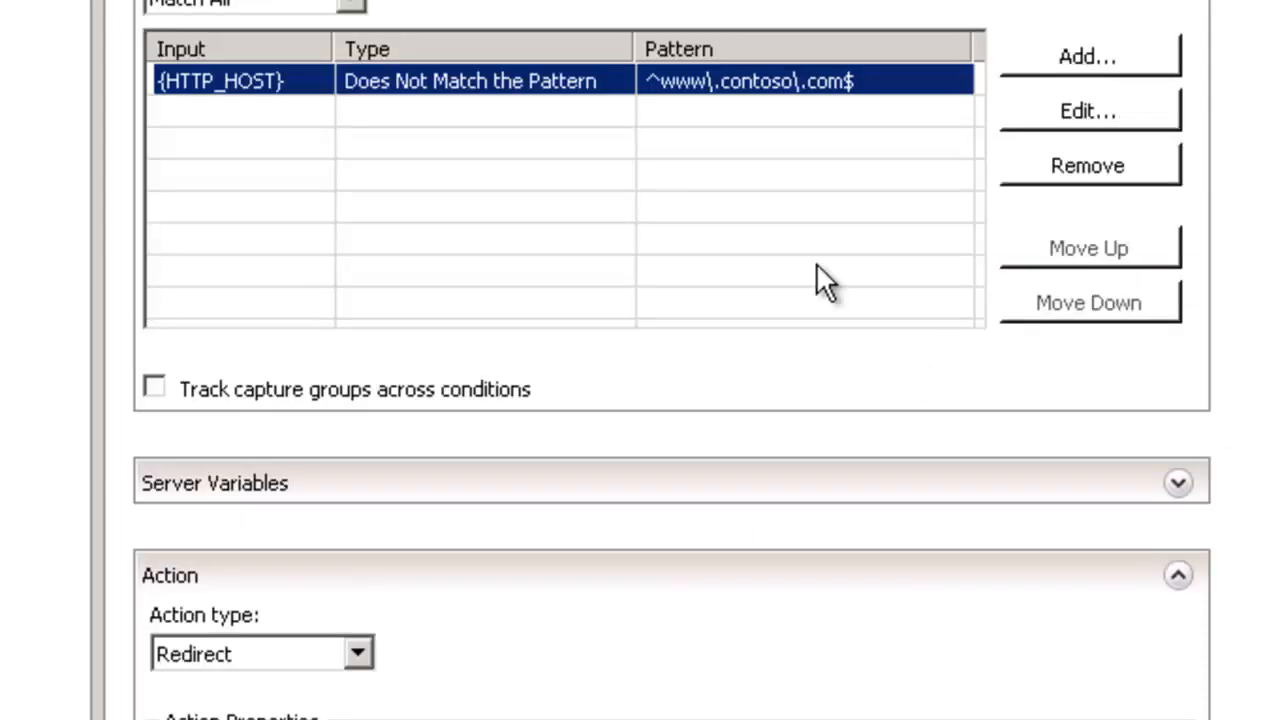
mouse_move(728, 112)
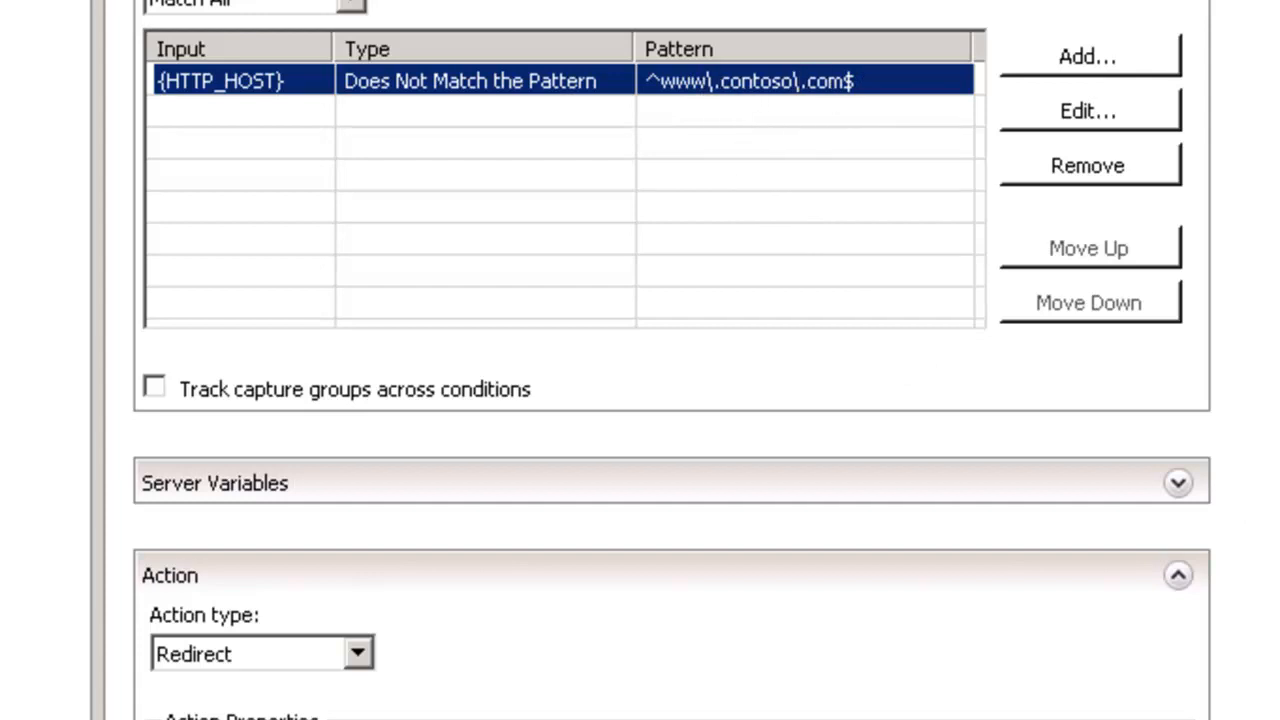
scroll("down", 3)
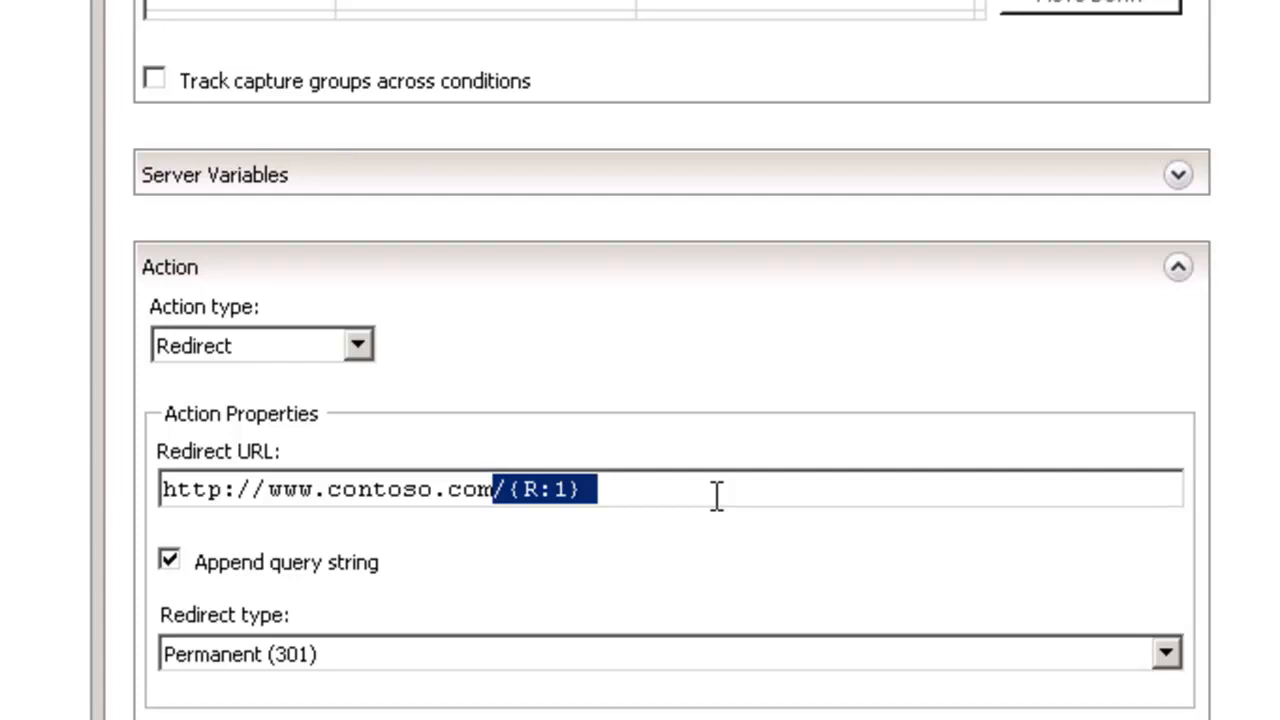
mouse_move(256, 700)
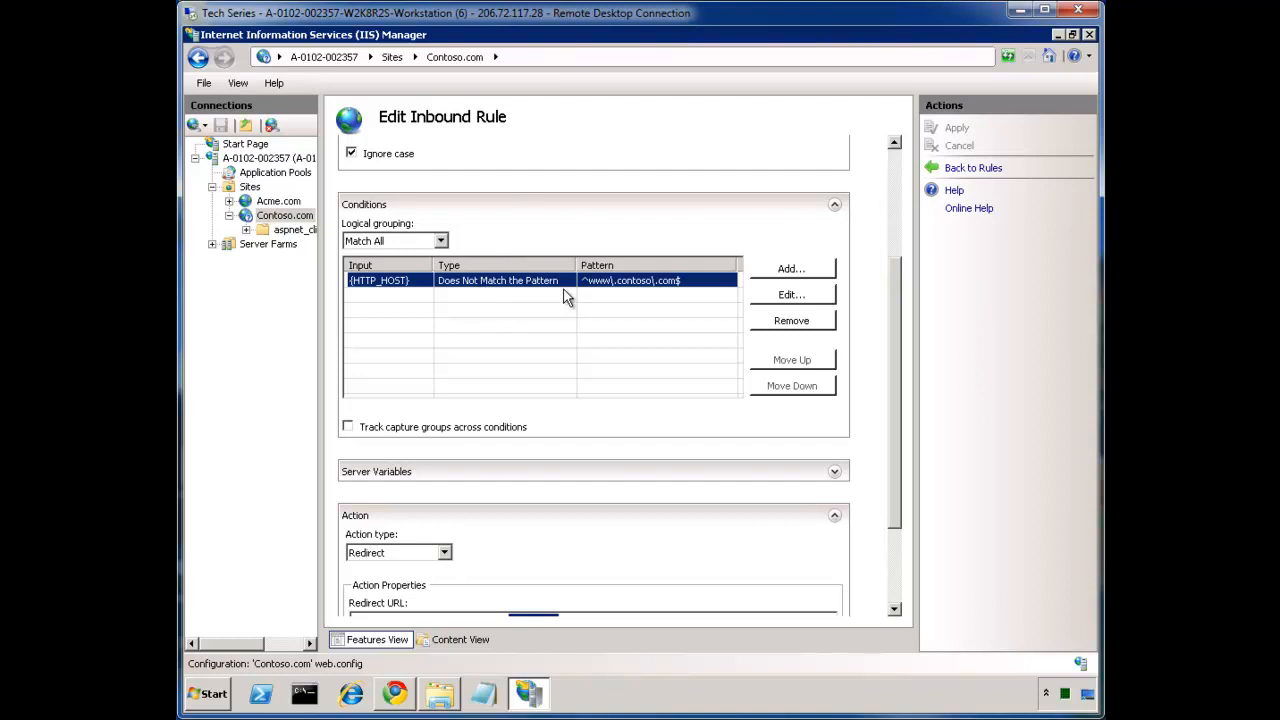
mouse_move(572, 304)
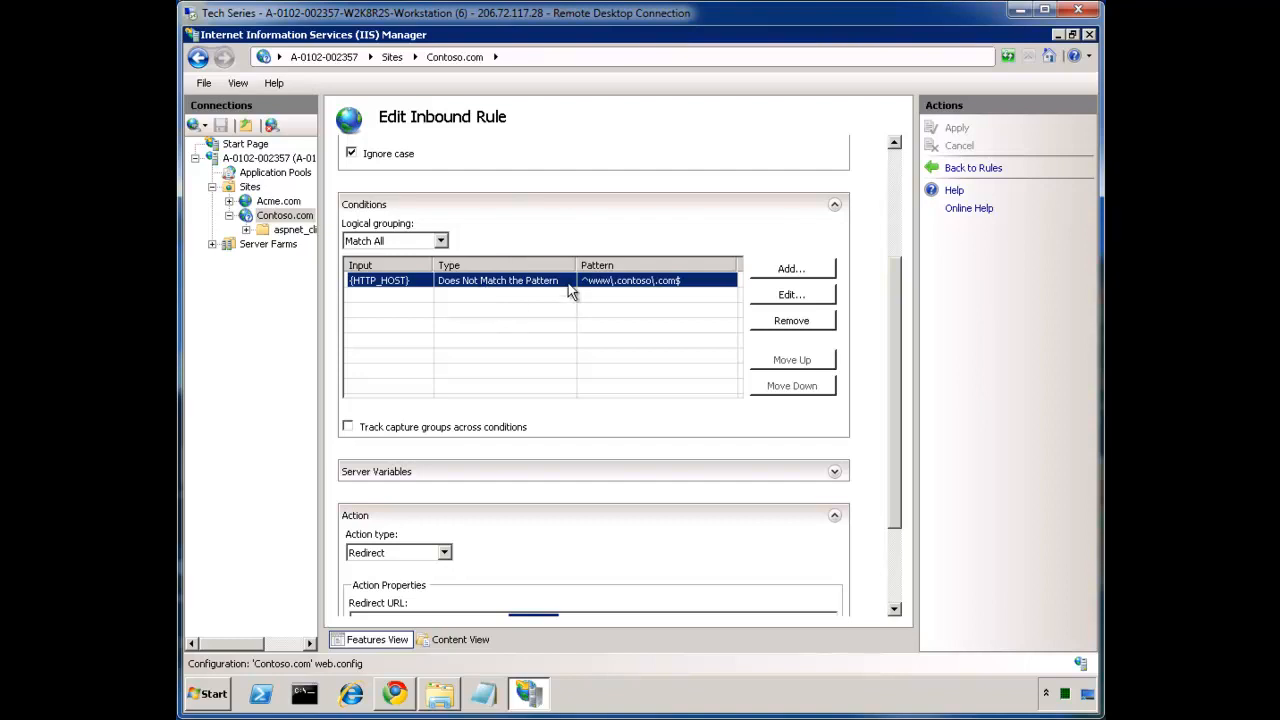
mouse_move(592, 336)
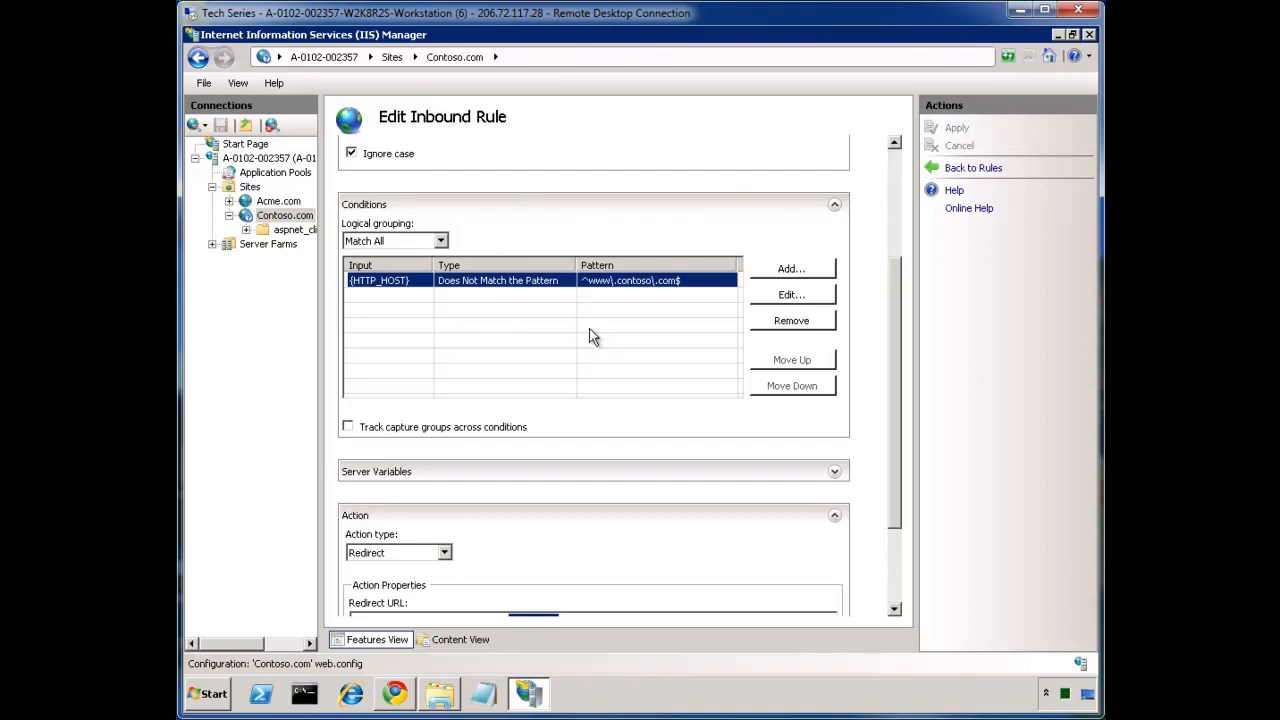
mouse_move(596, 352)
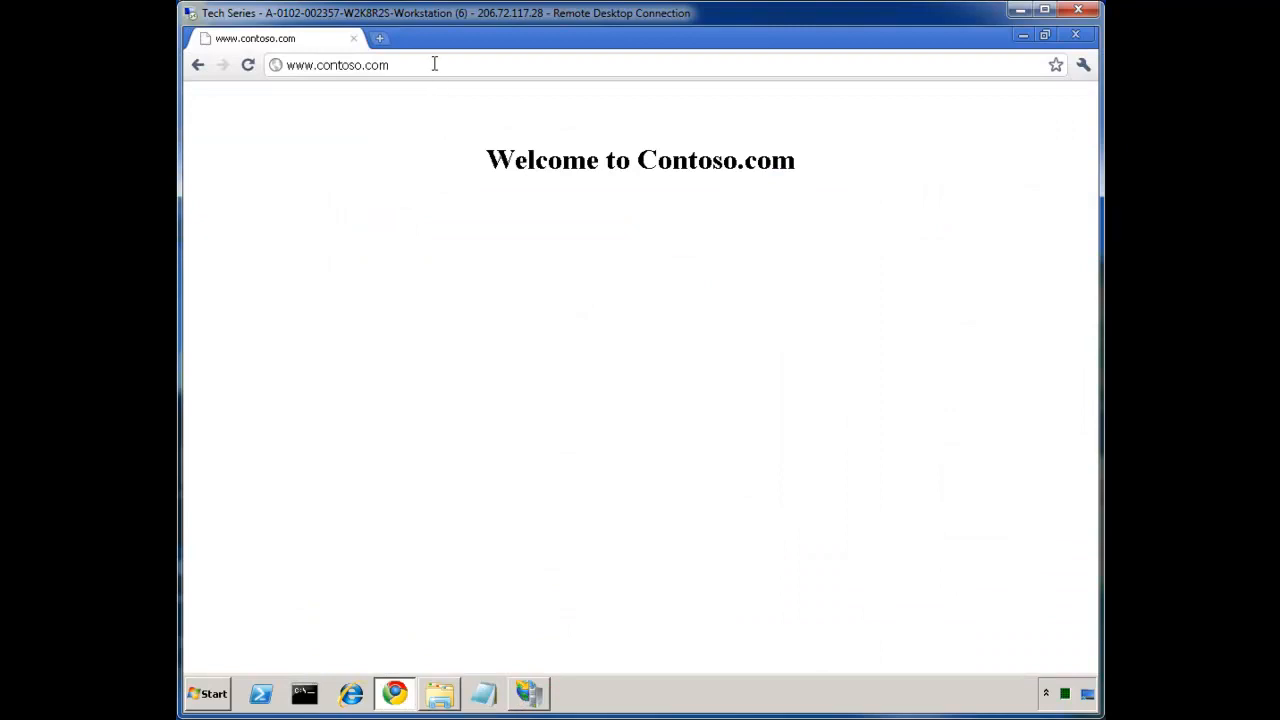
Load the Contoso URL in Chrome and confirm the Welcome to Contoso.com page appears
left_click(248, 64)
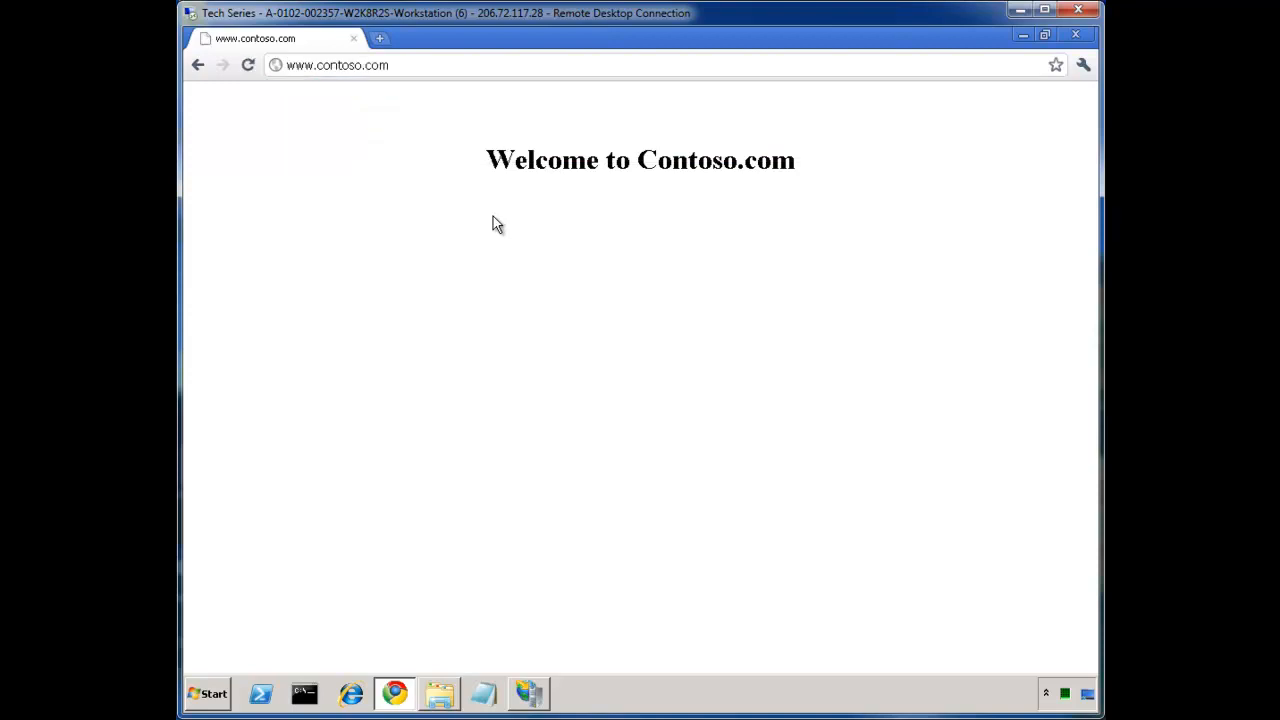
left_click(336, 64)
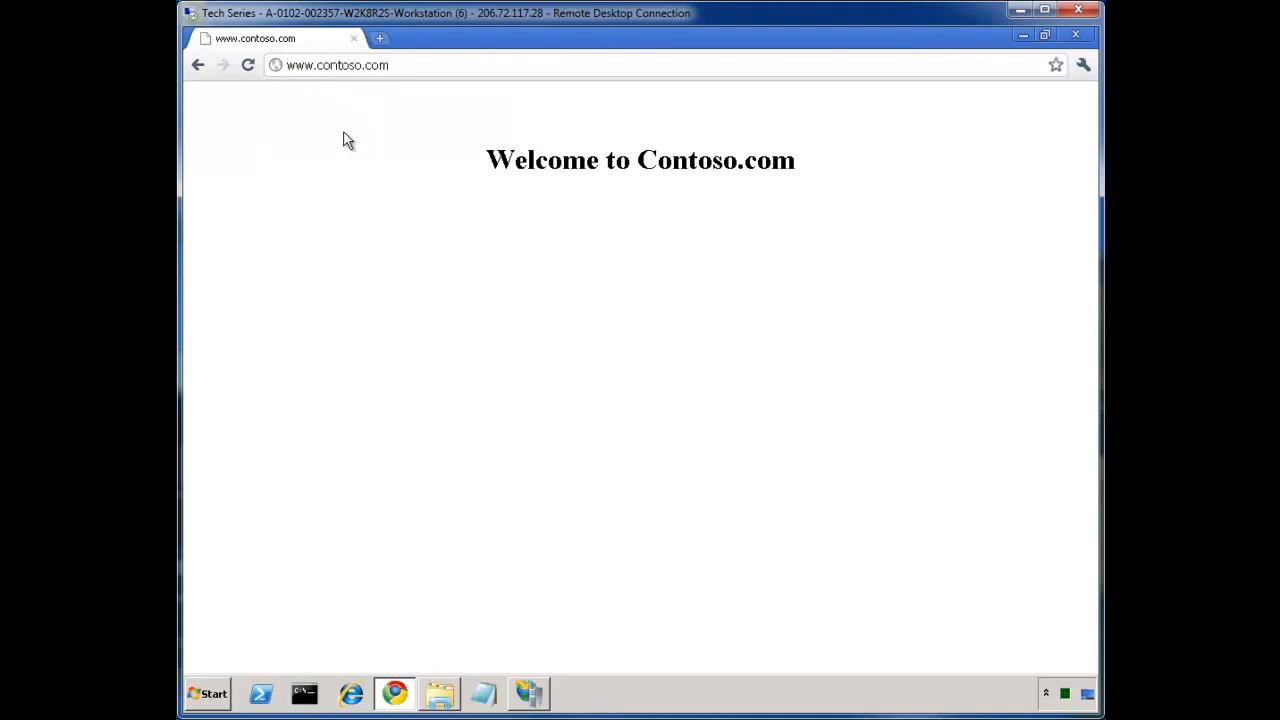
mouse_move(318, 88)
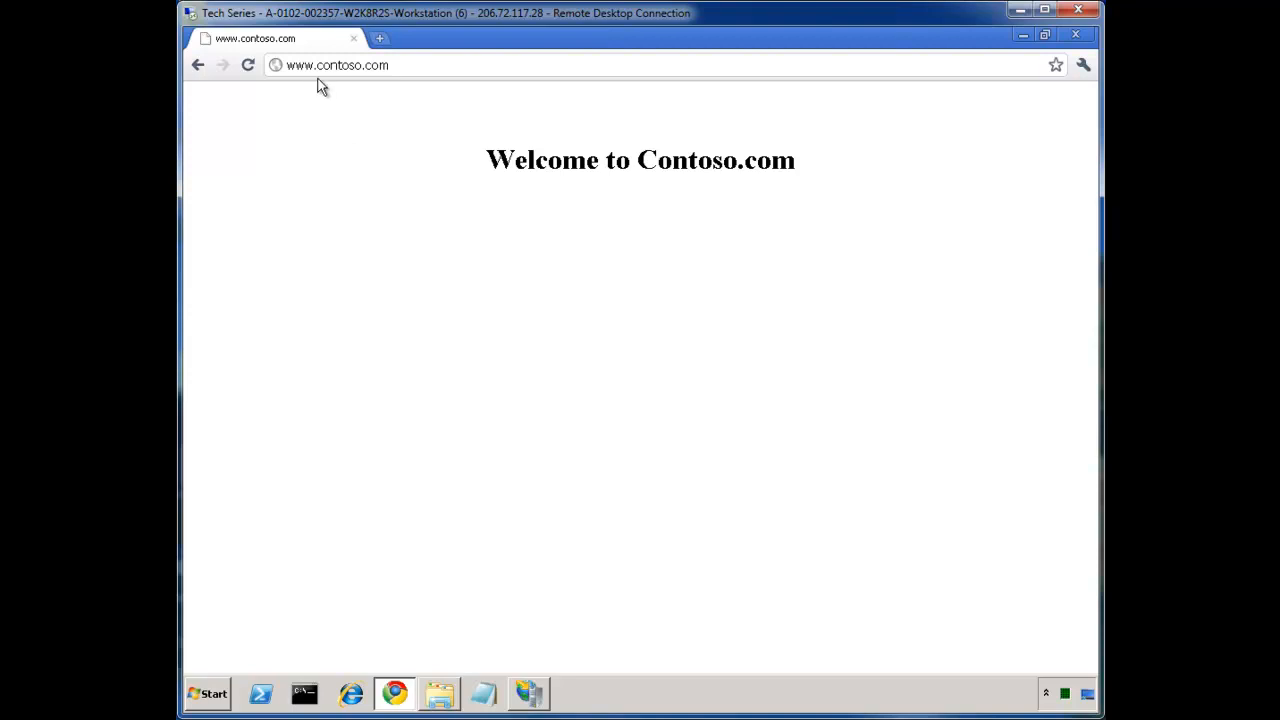
mouse_move(484, 180)
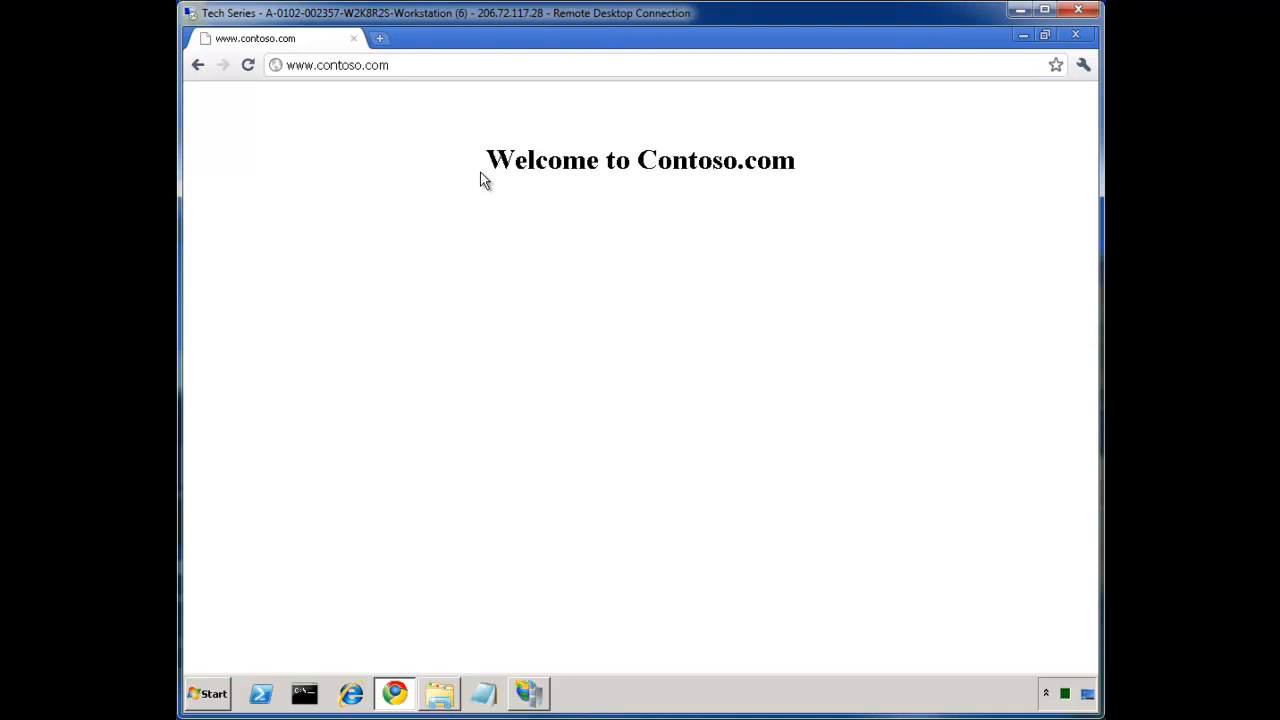
mouse_move(464, 254)
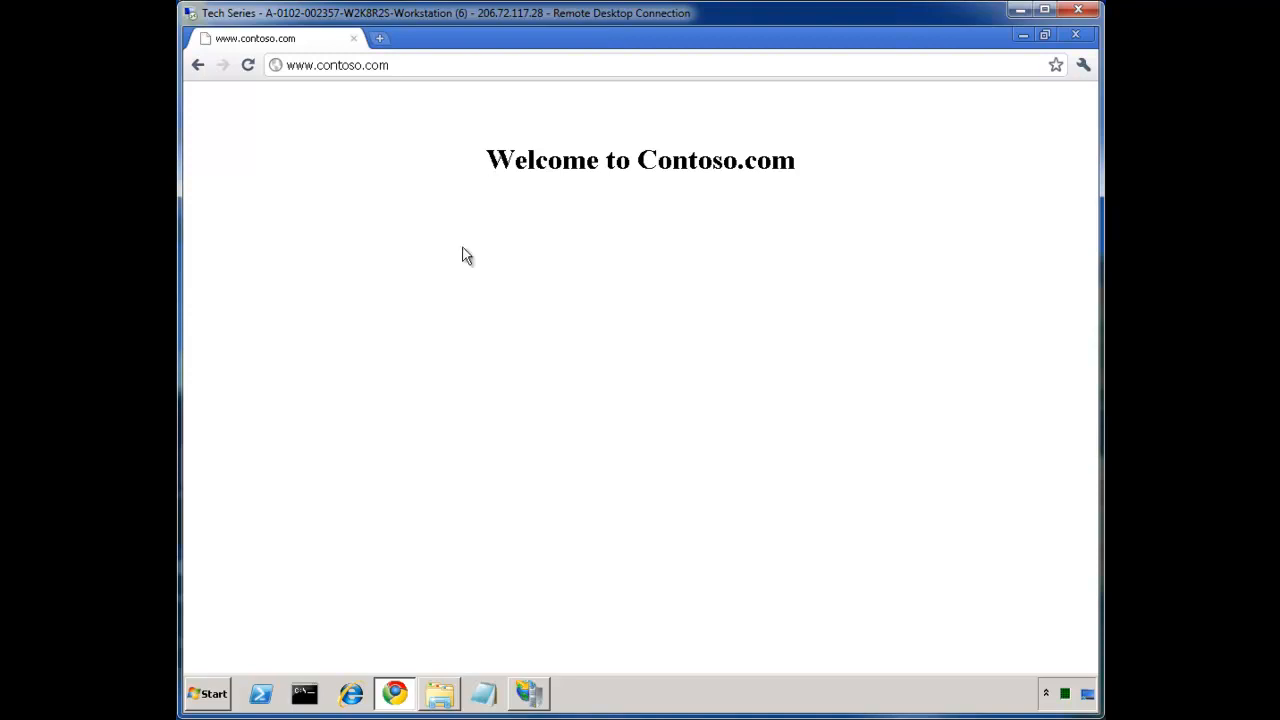